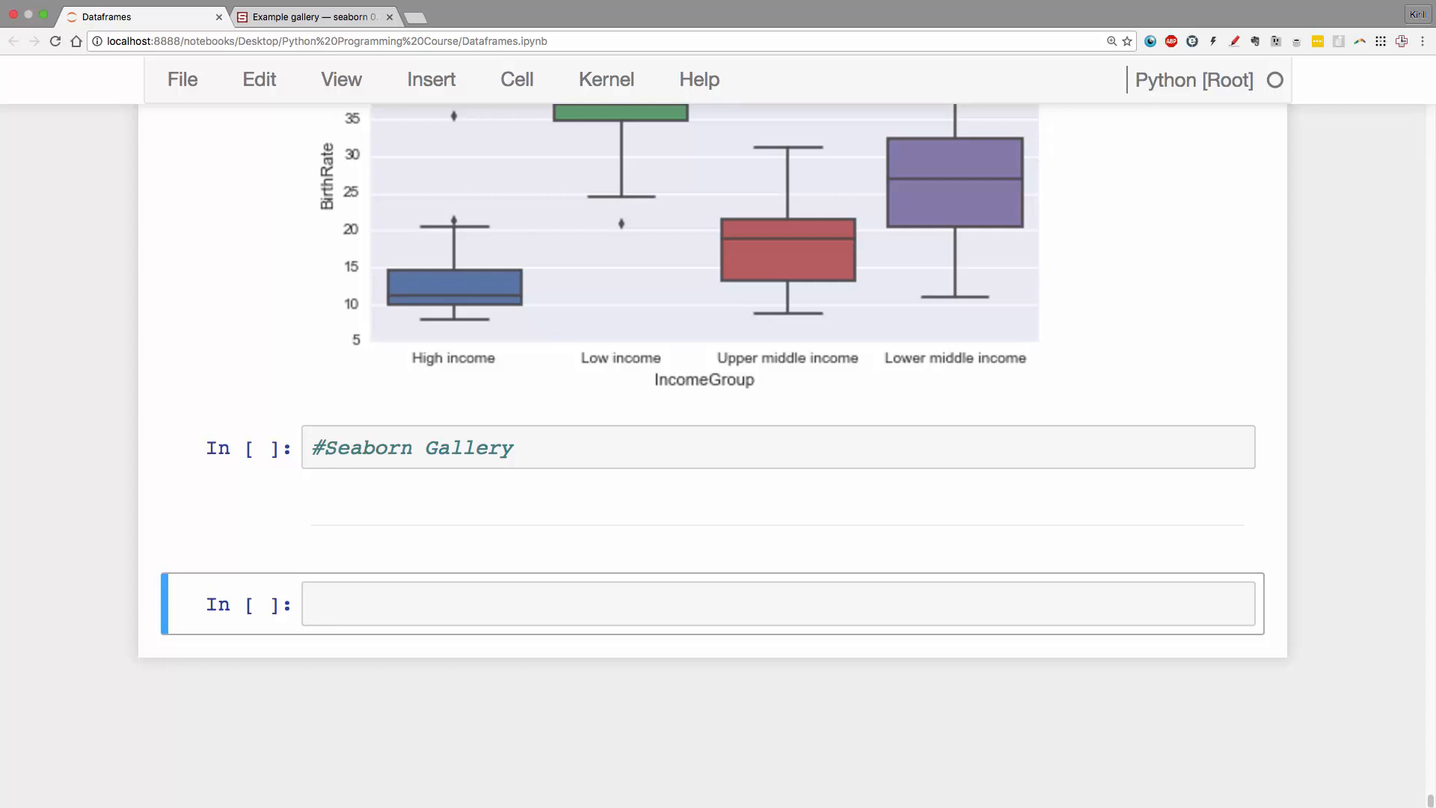
- Start typing 'vis3 = sns.' and list the seaborn functions with Tab autocomplete
scroll(up, 3)
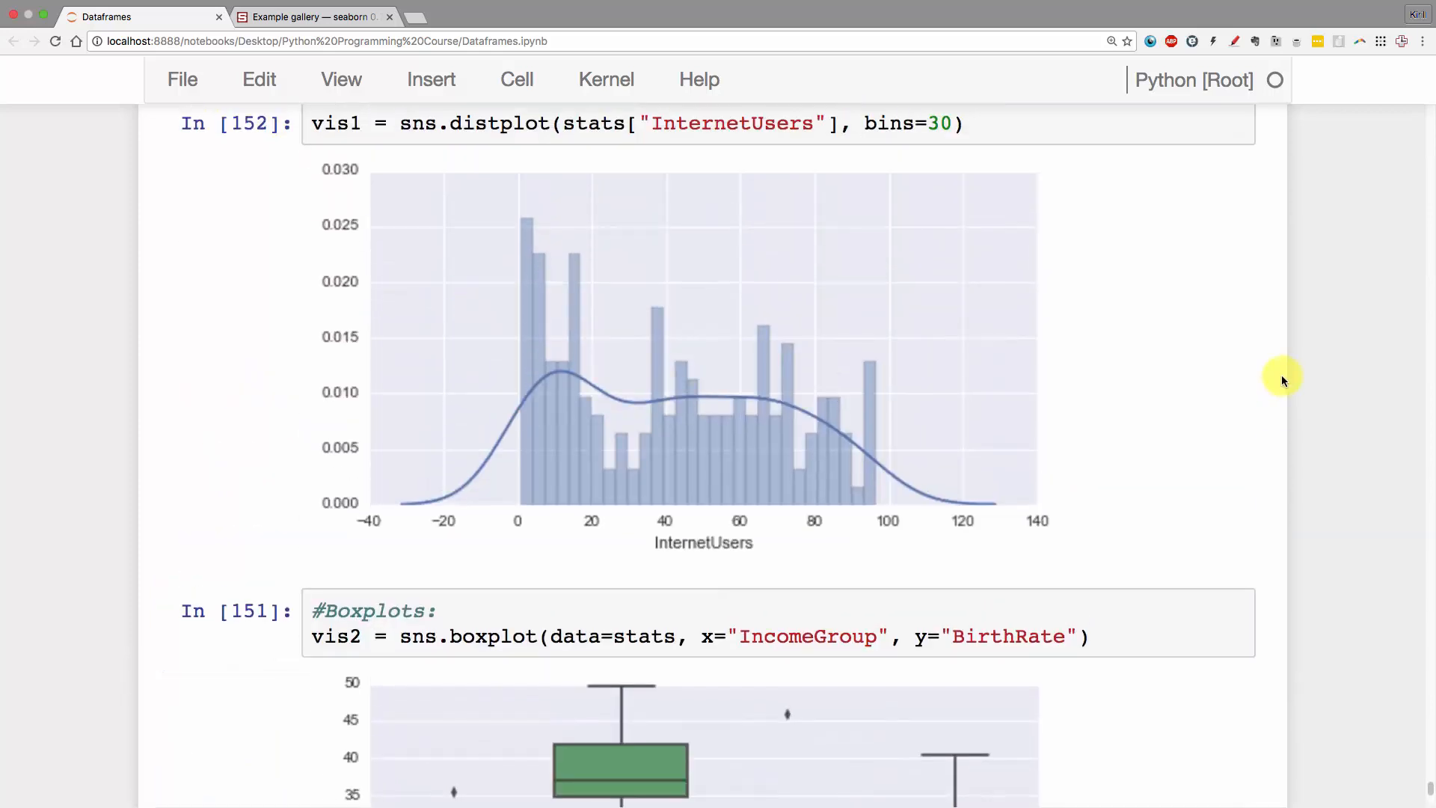
scroll(up, 3)
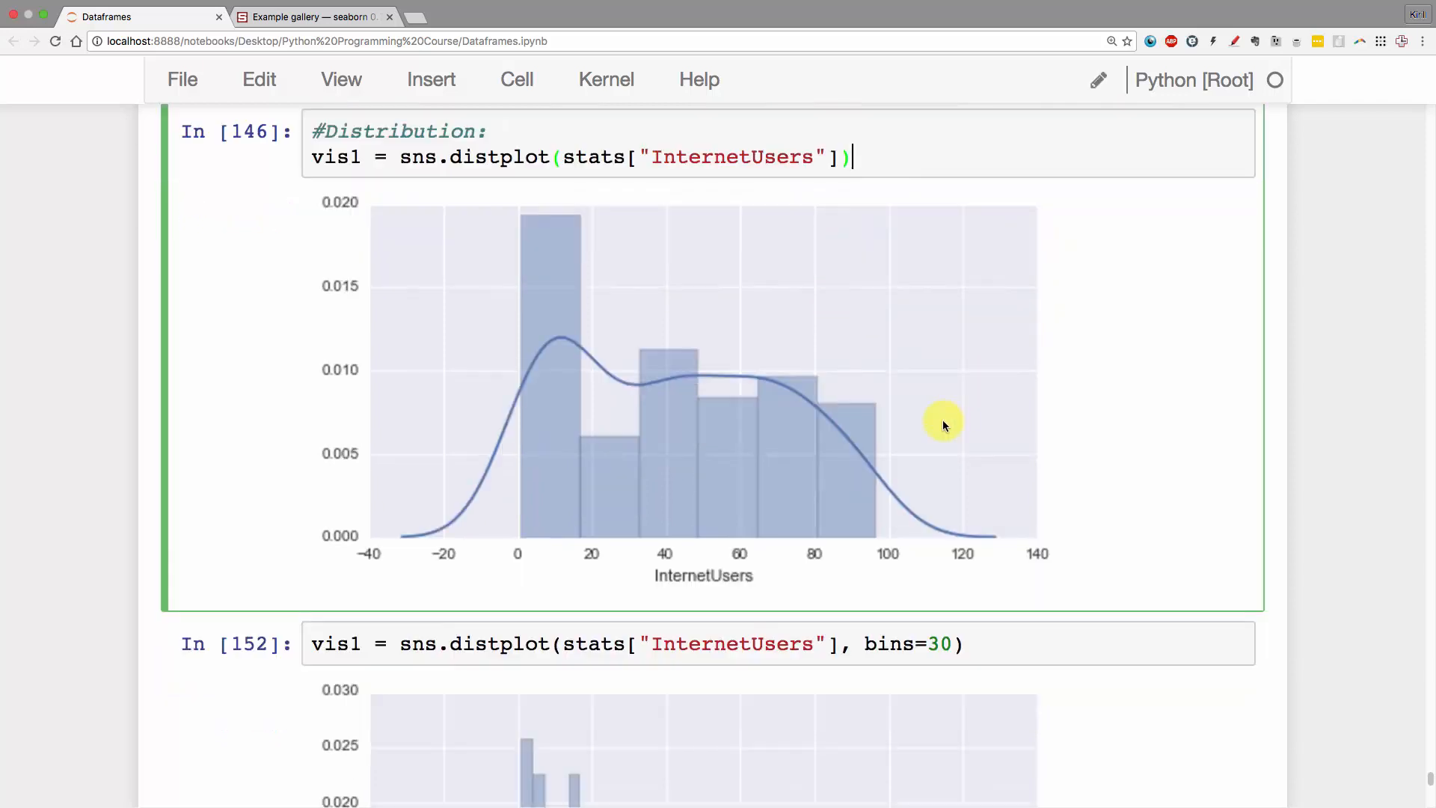
scroll(down, 3)
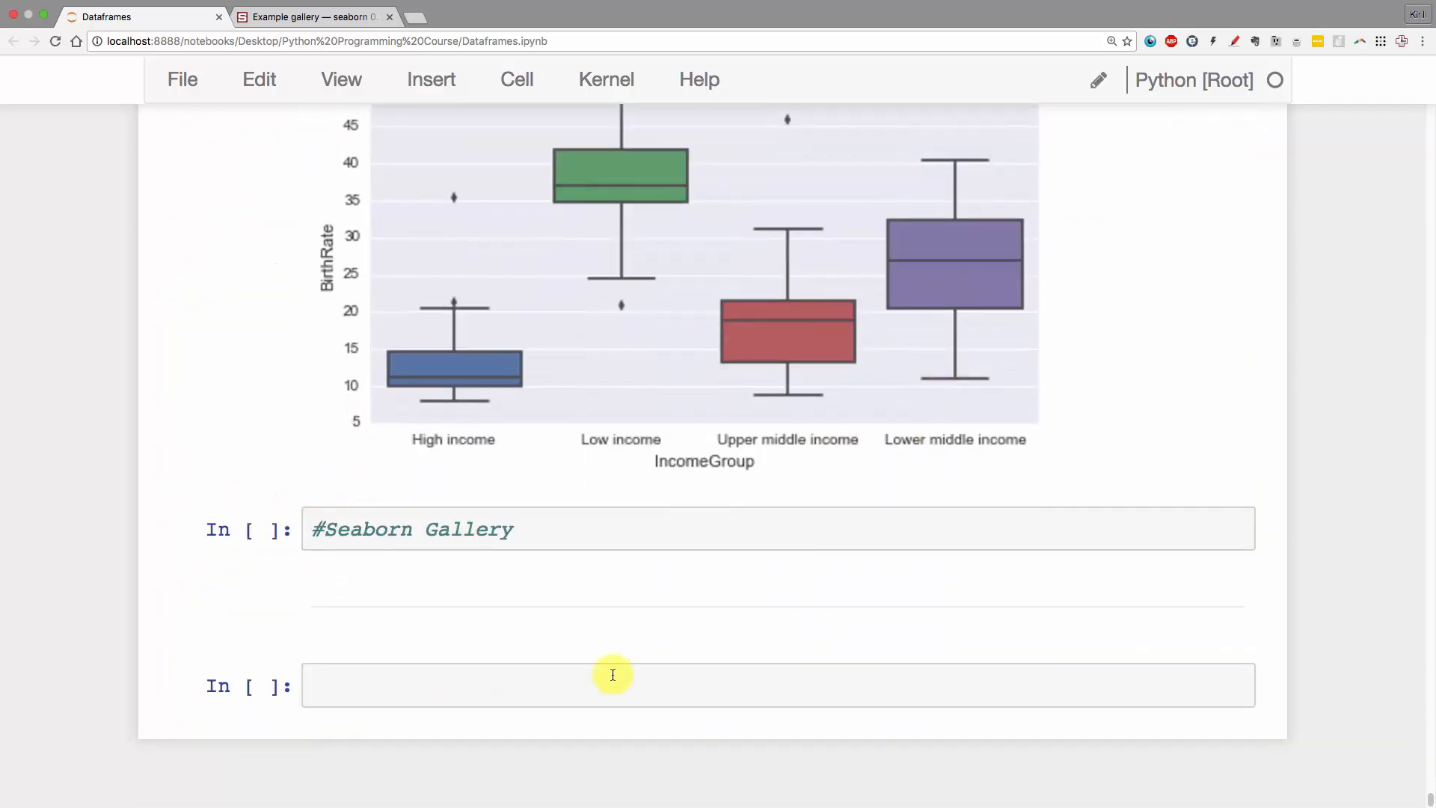
mouse_move(606, 663)
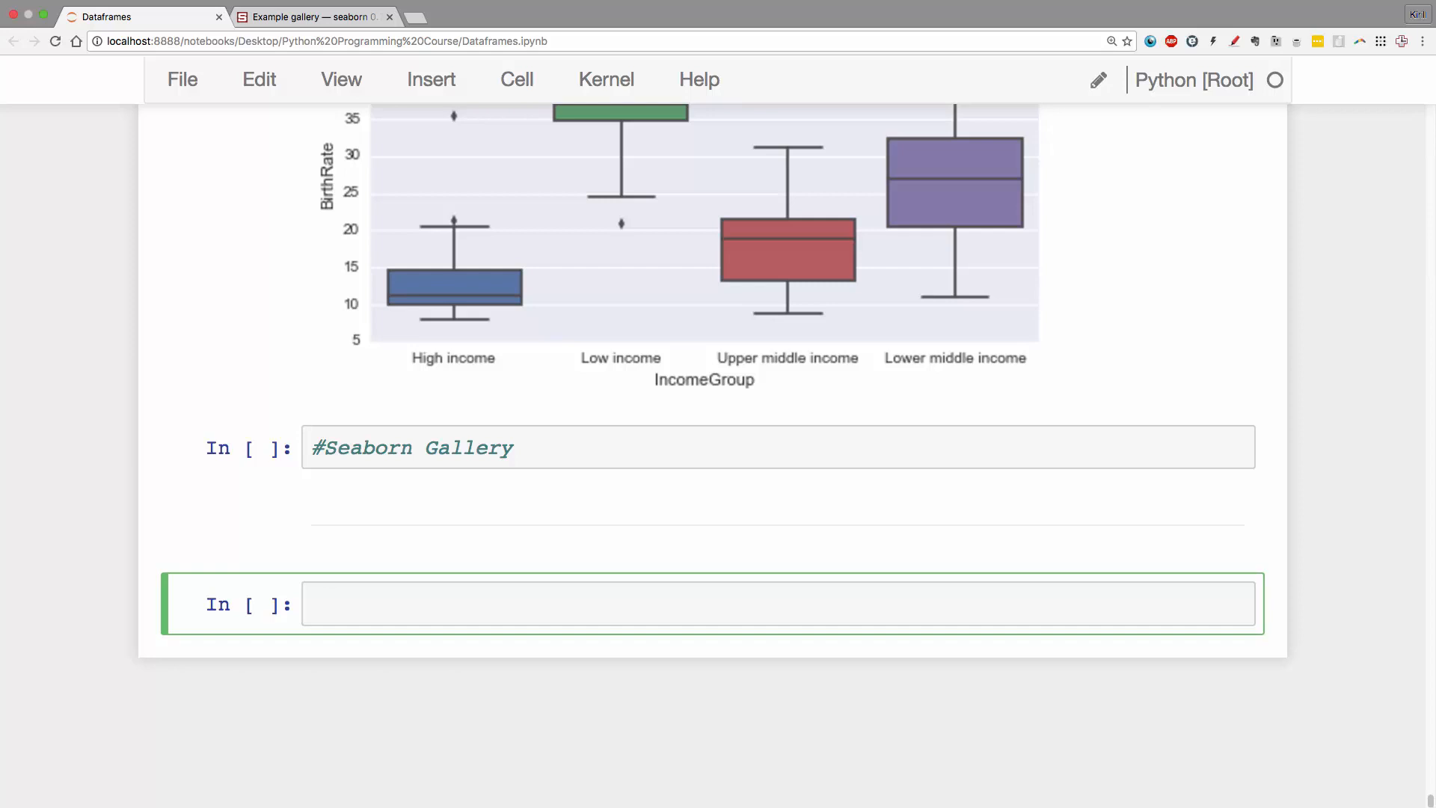
text(vis3)
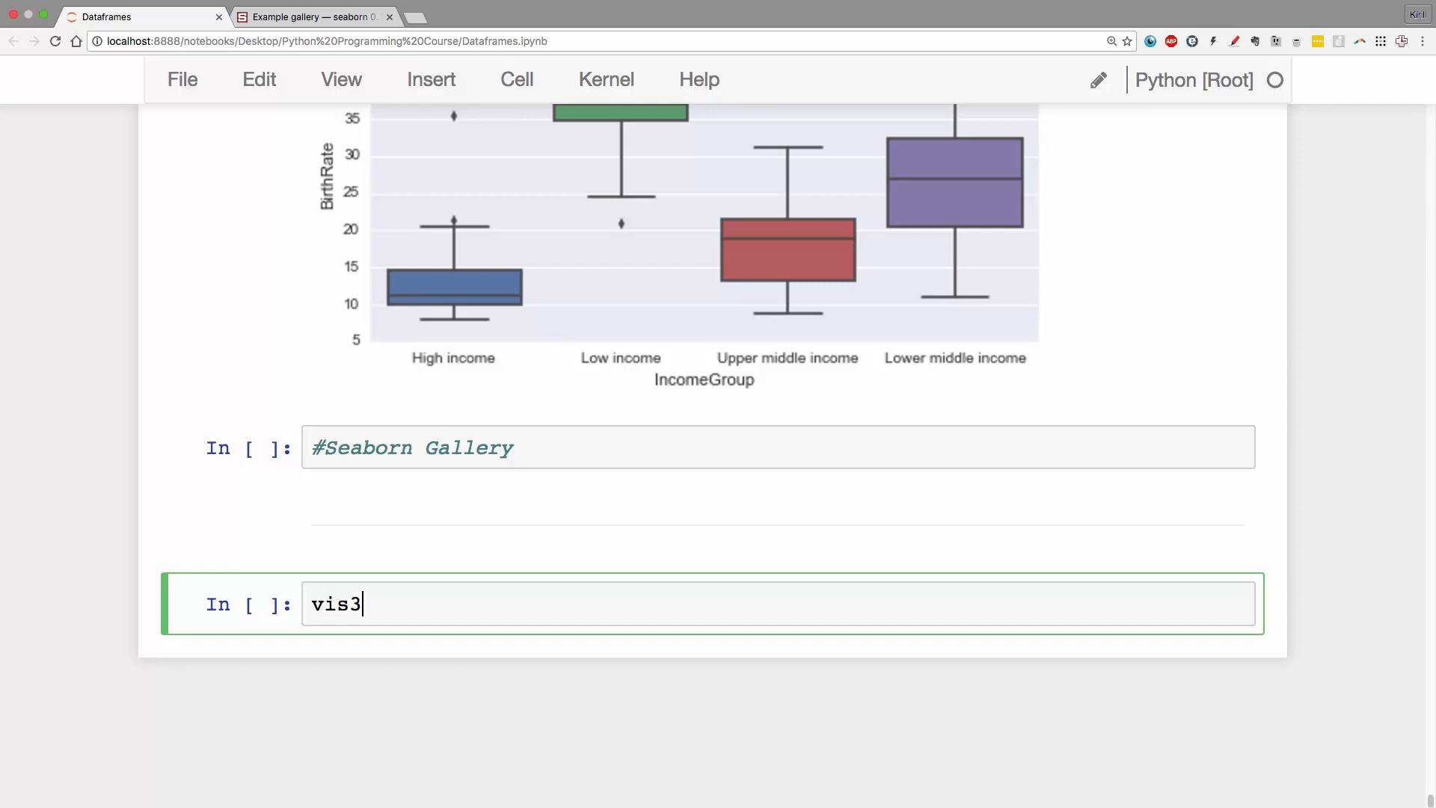
text(= sn)
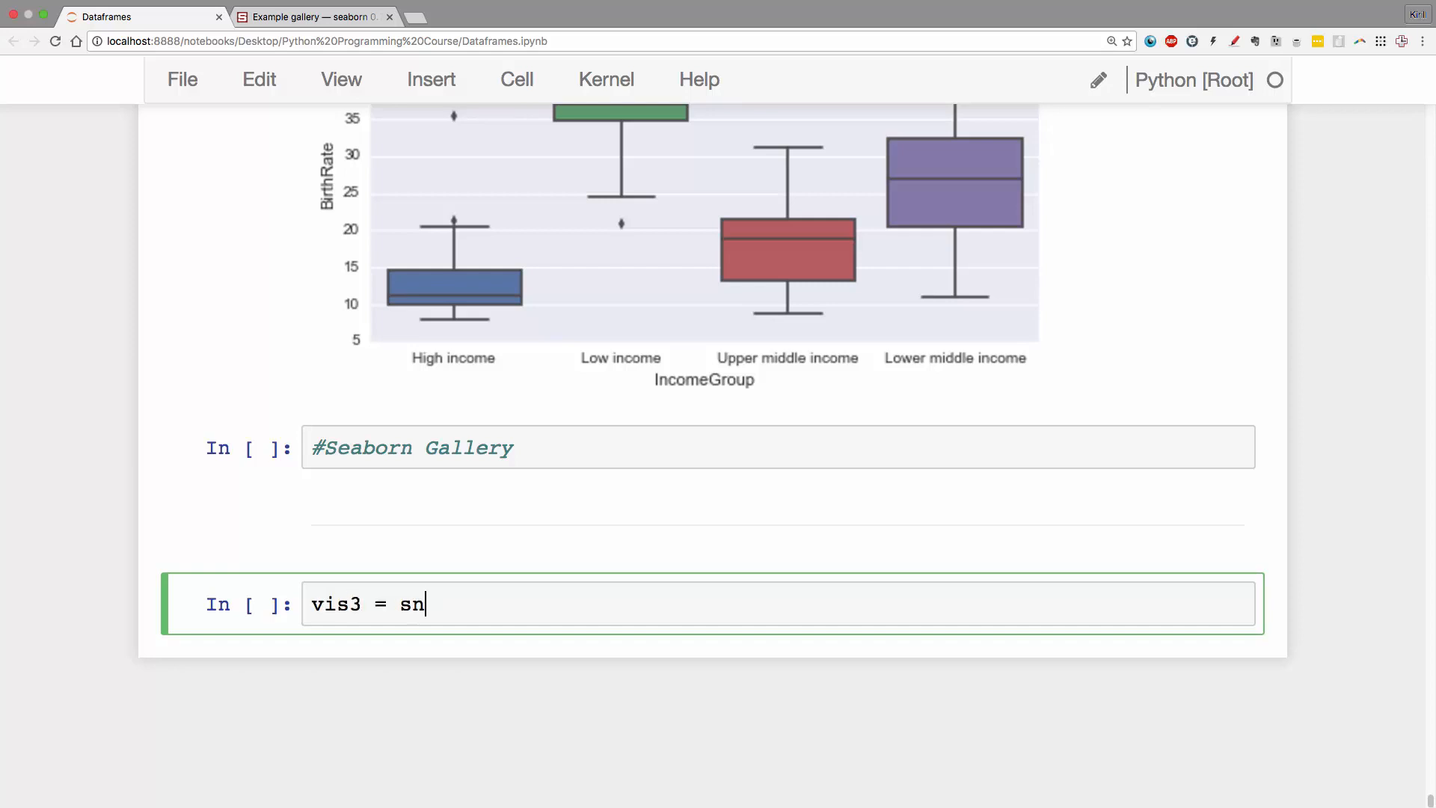
text(s.)
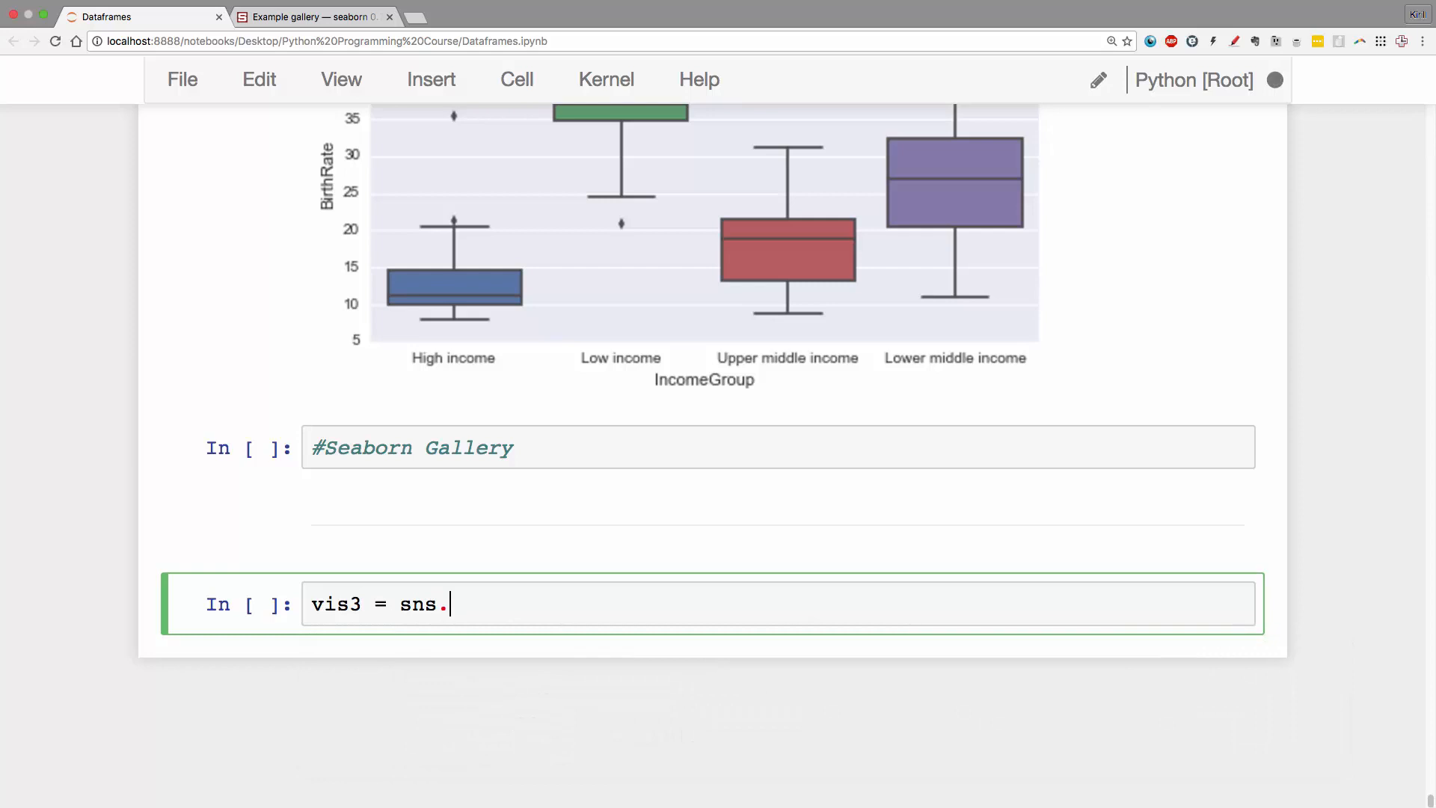
key(Tab)
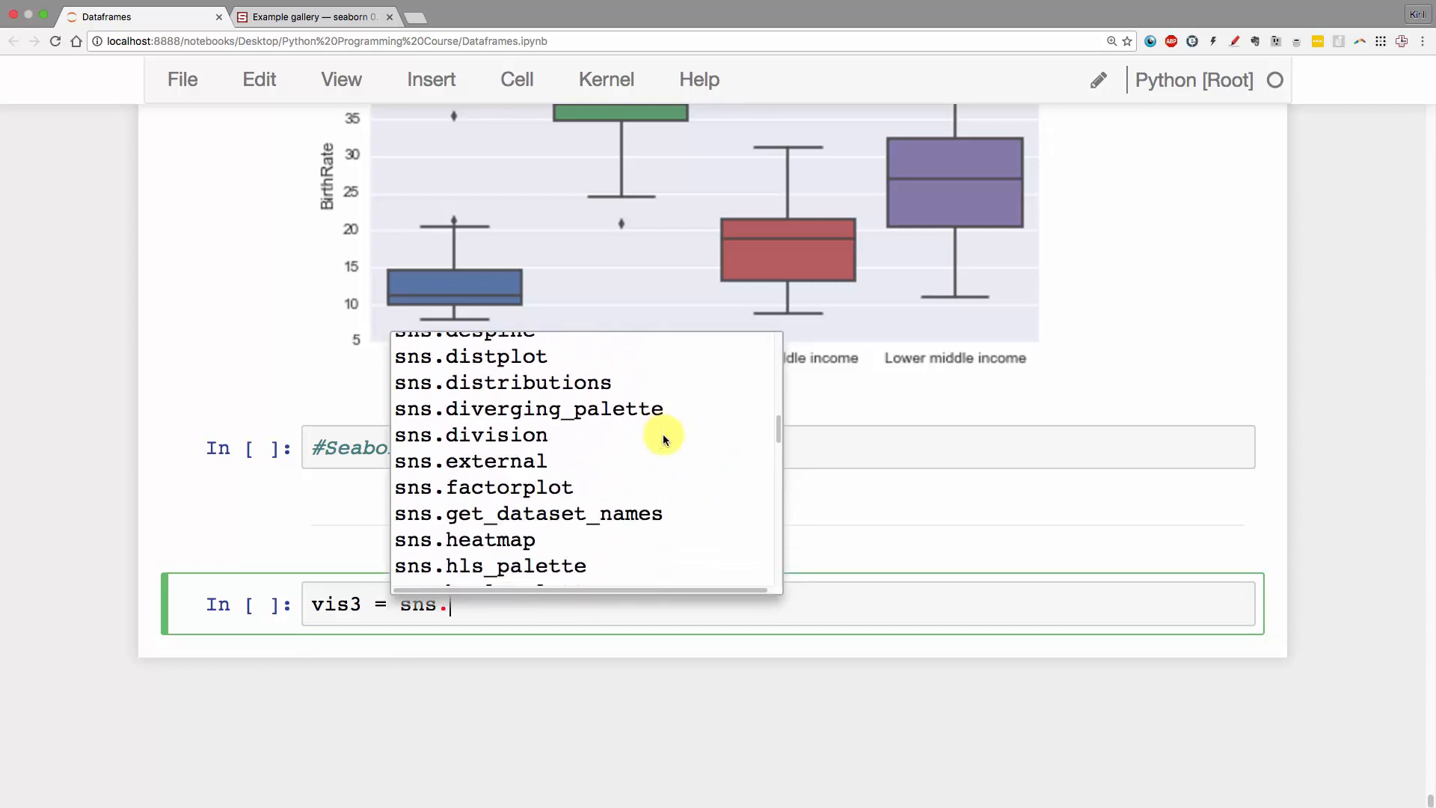
- Complete the line as 'vis3 = sns.lmplot(data=stats,' to pass the stats data
scroll(down, 3)
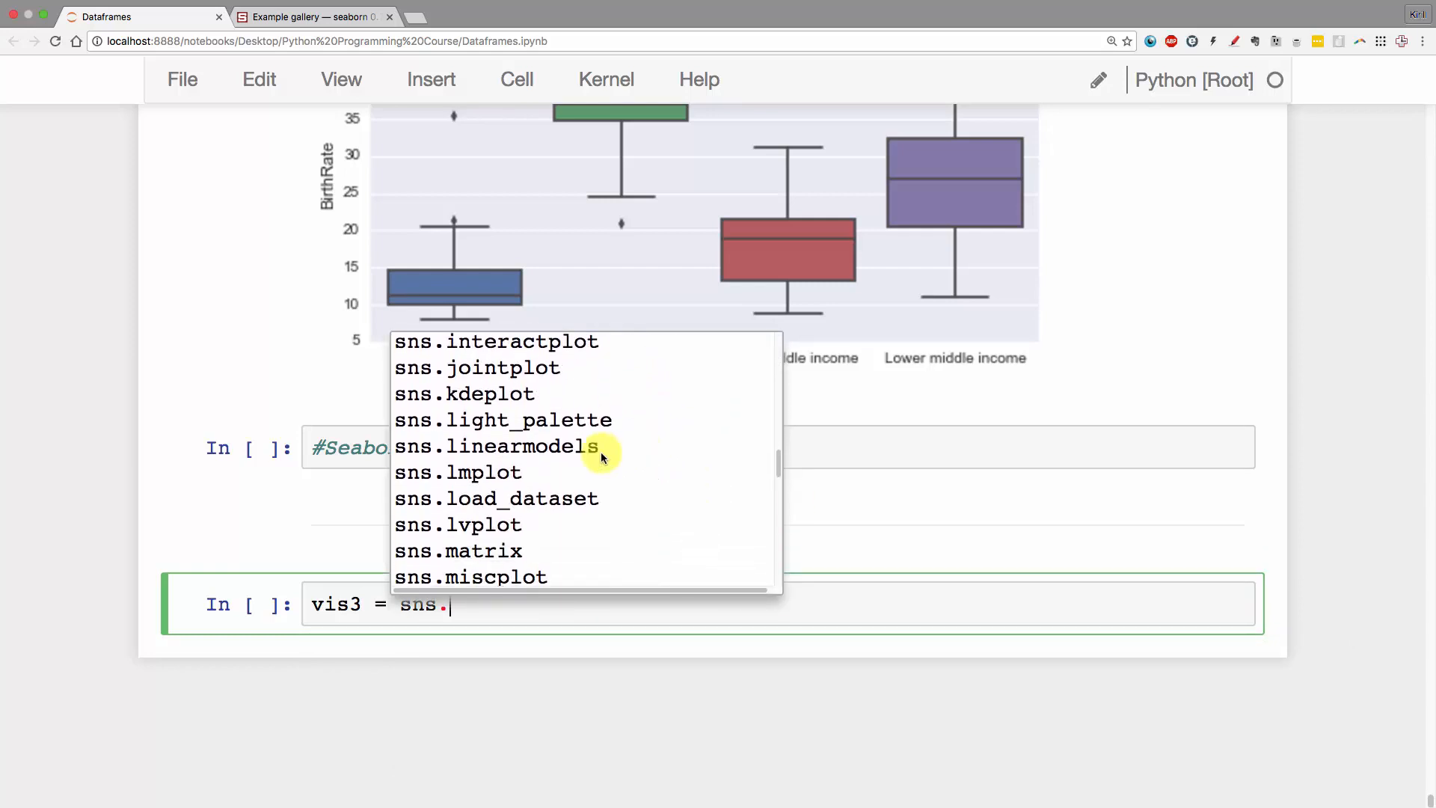
text(l)
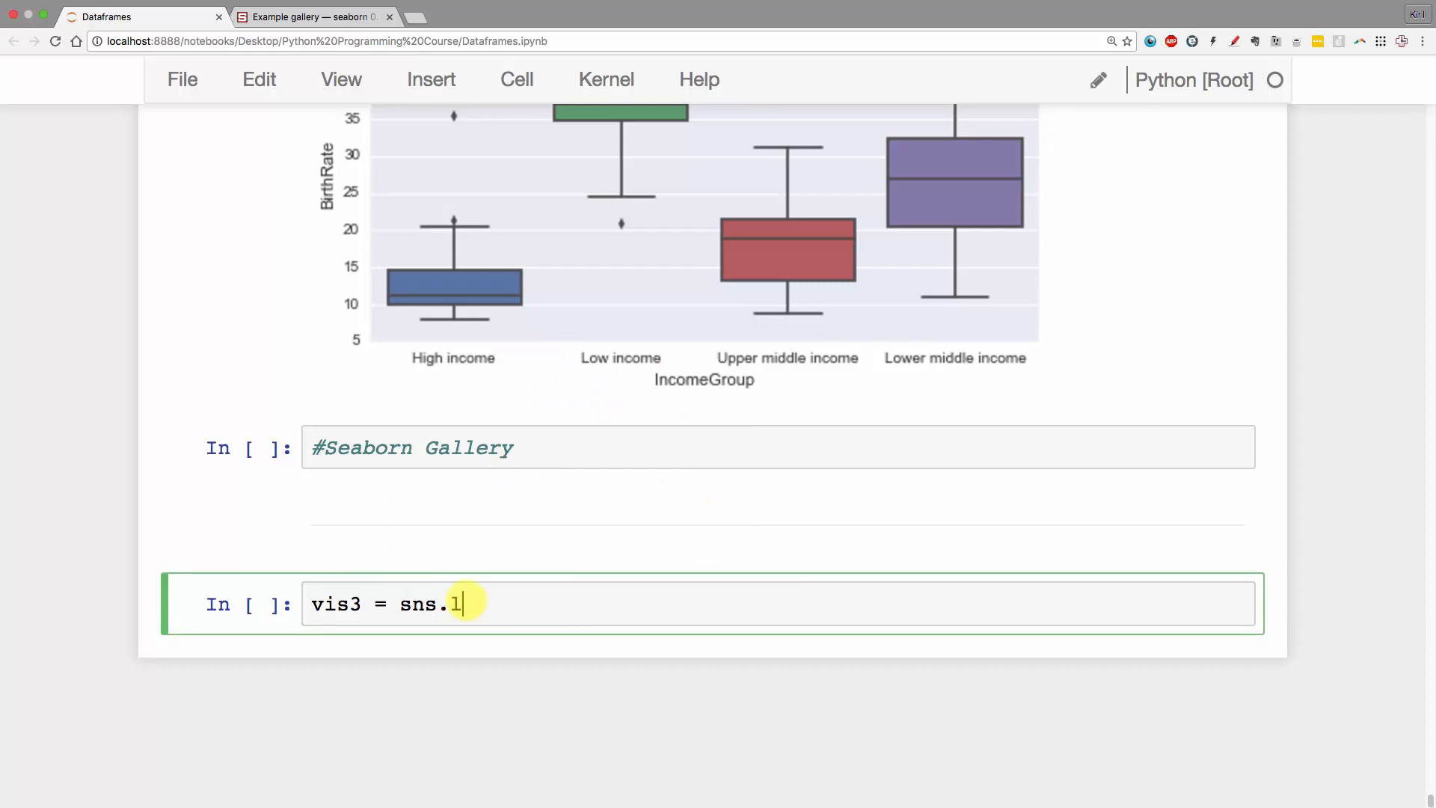
text(mplot)
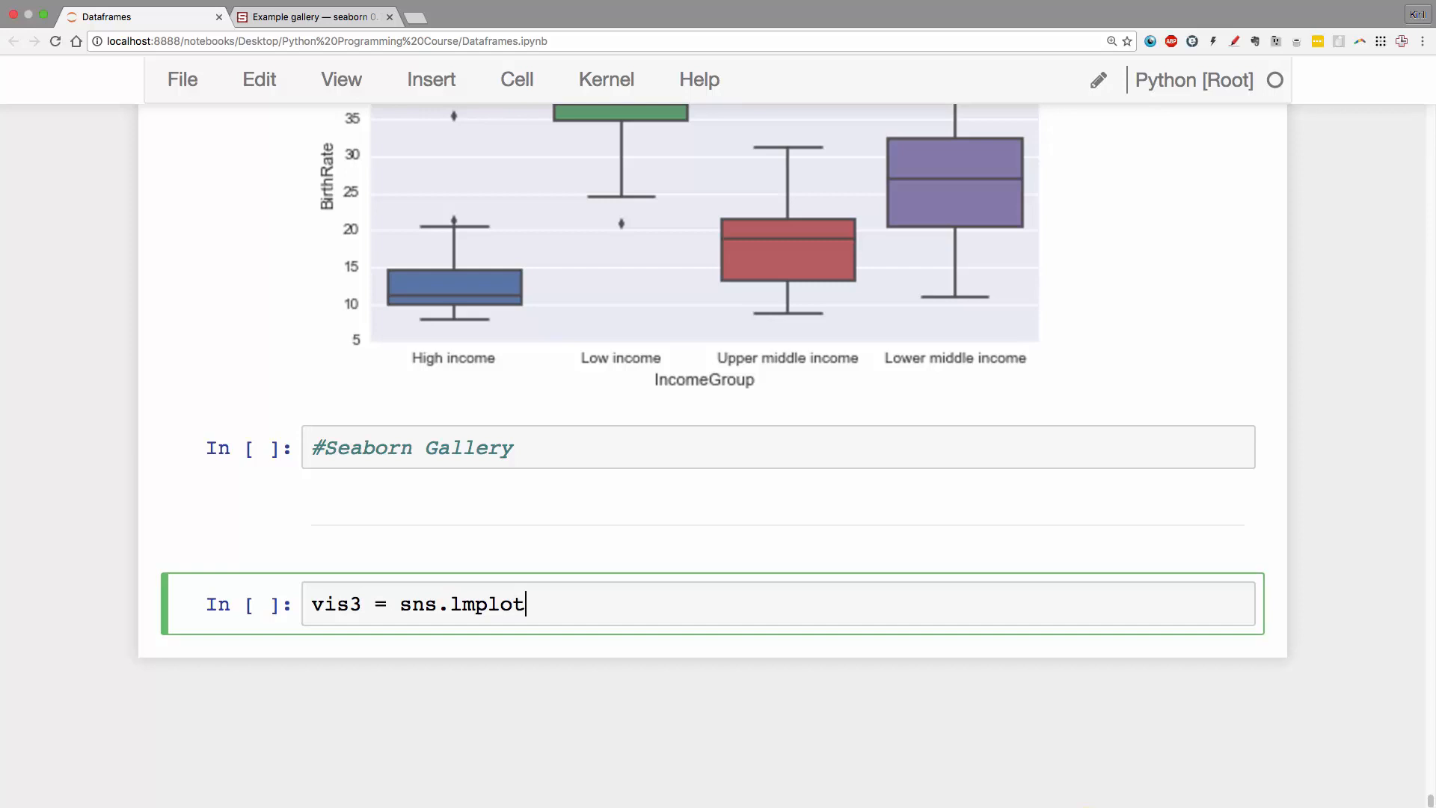
text((data=)
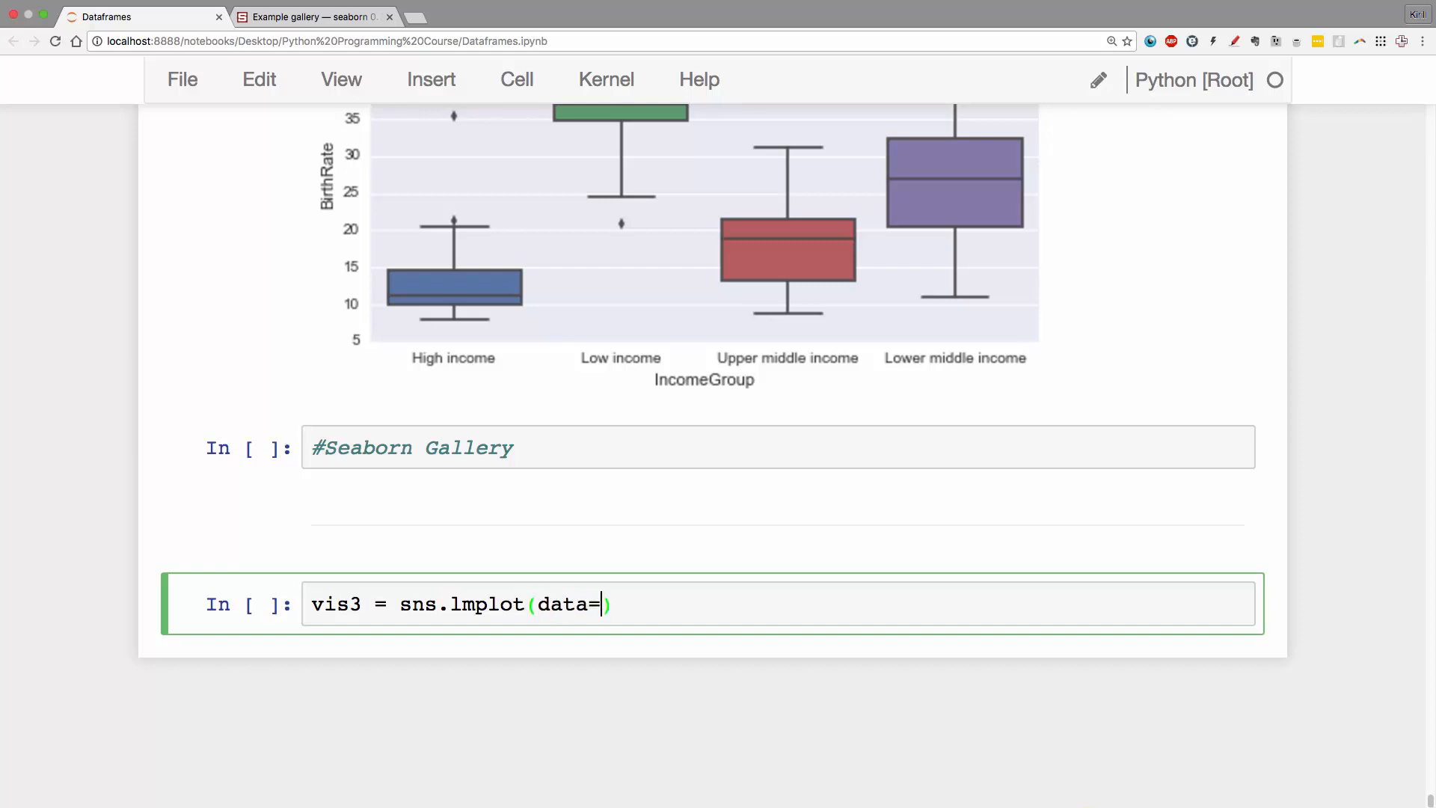
text(stats)
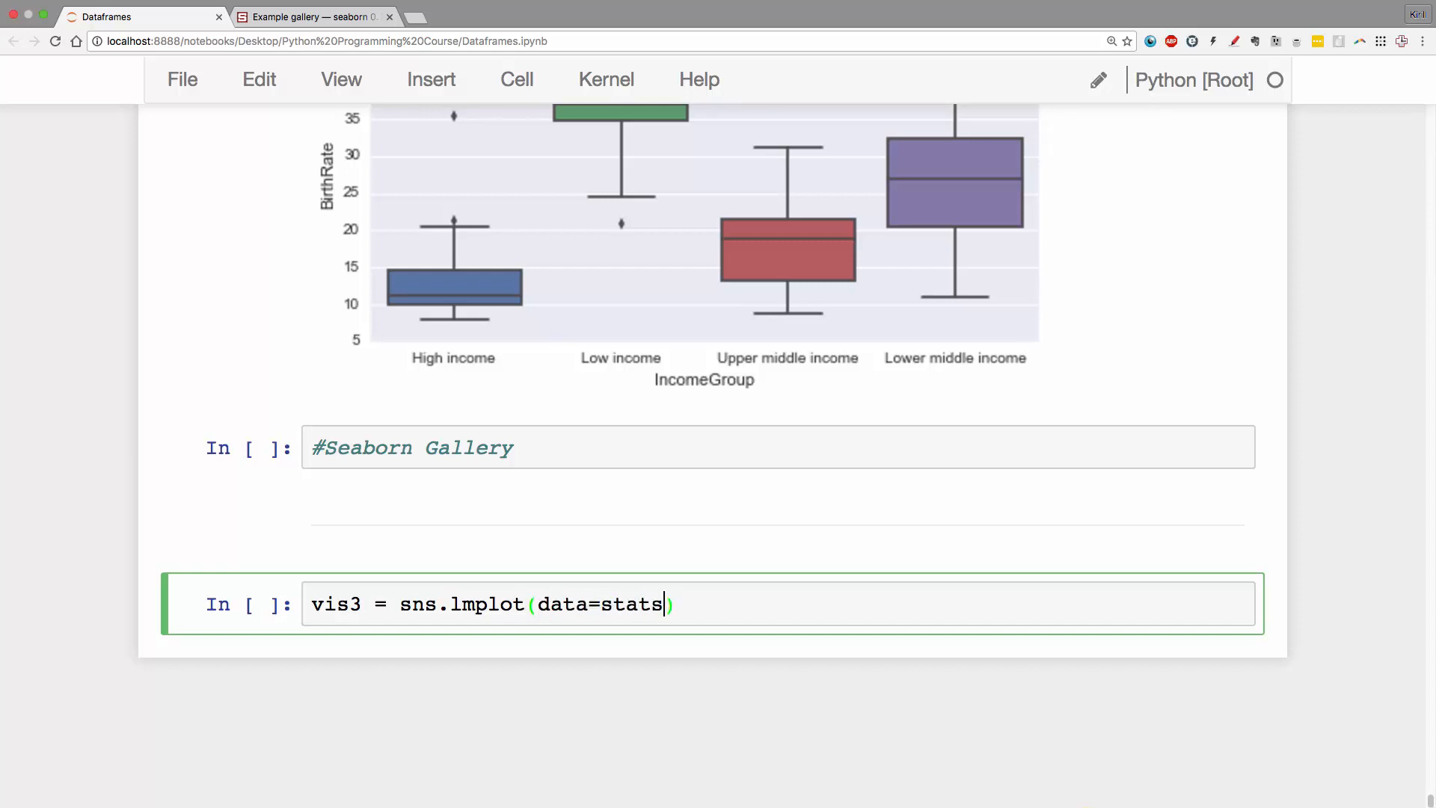
text(,)
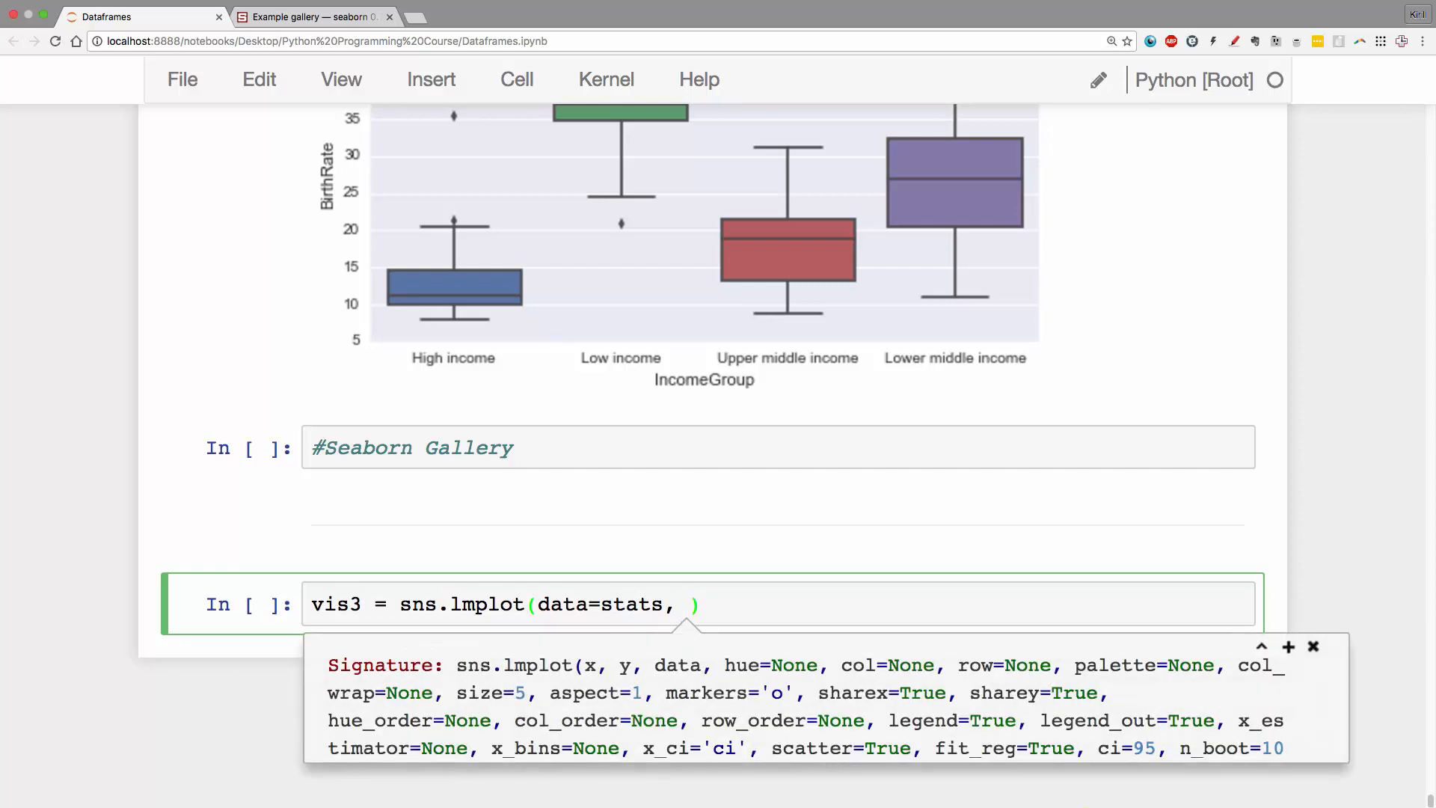
scroll(down, 3)
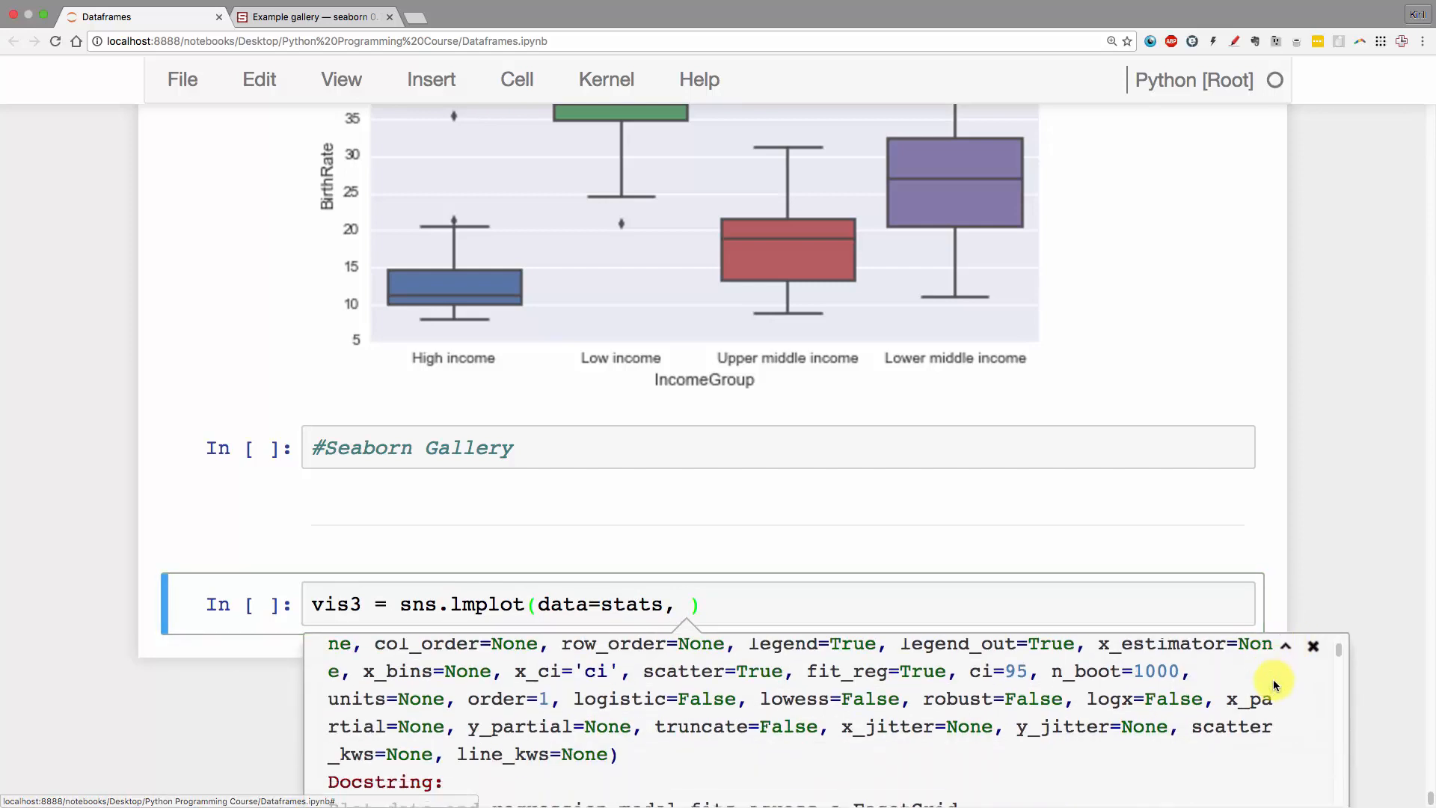
scroll(down, 3)
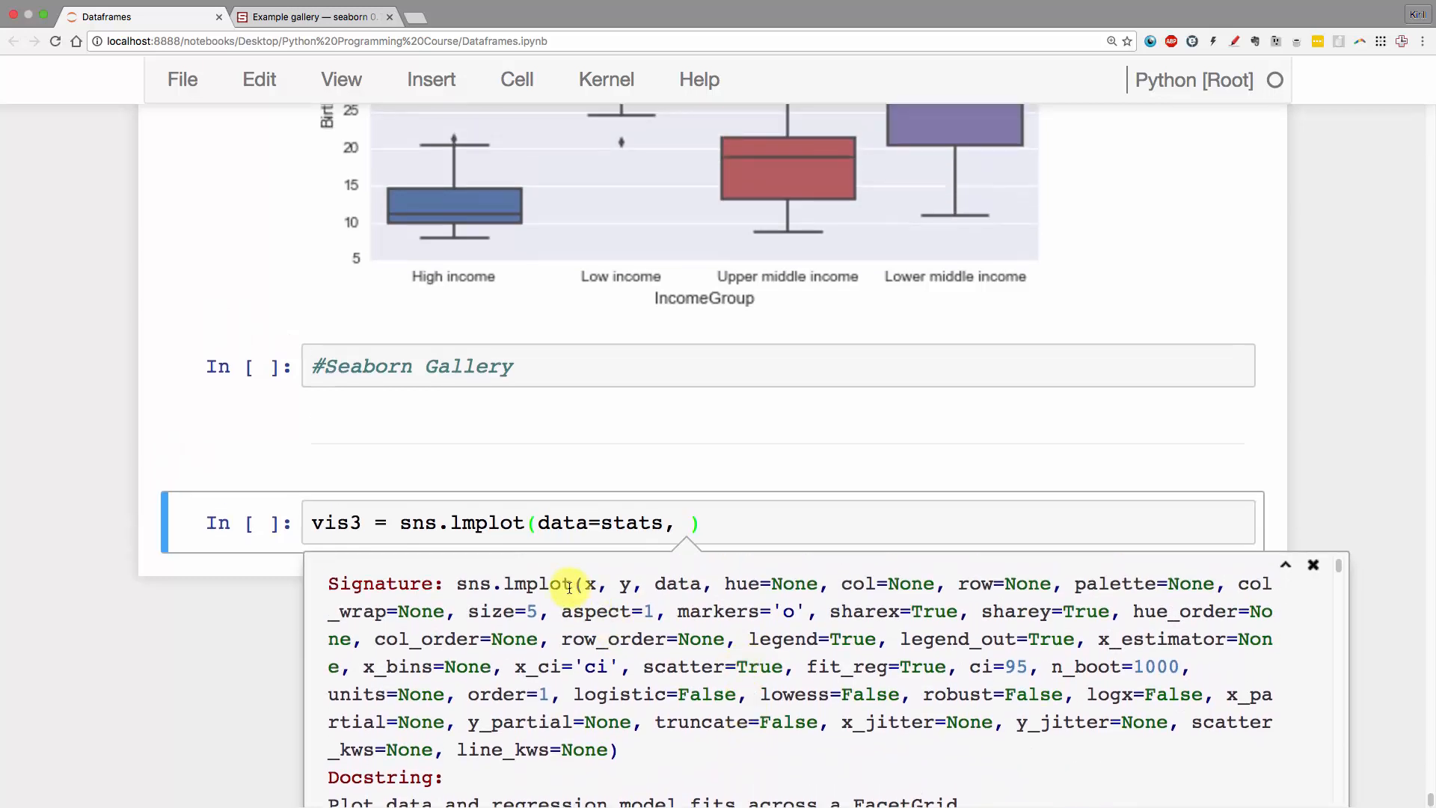
mouse_move(629, 583)
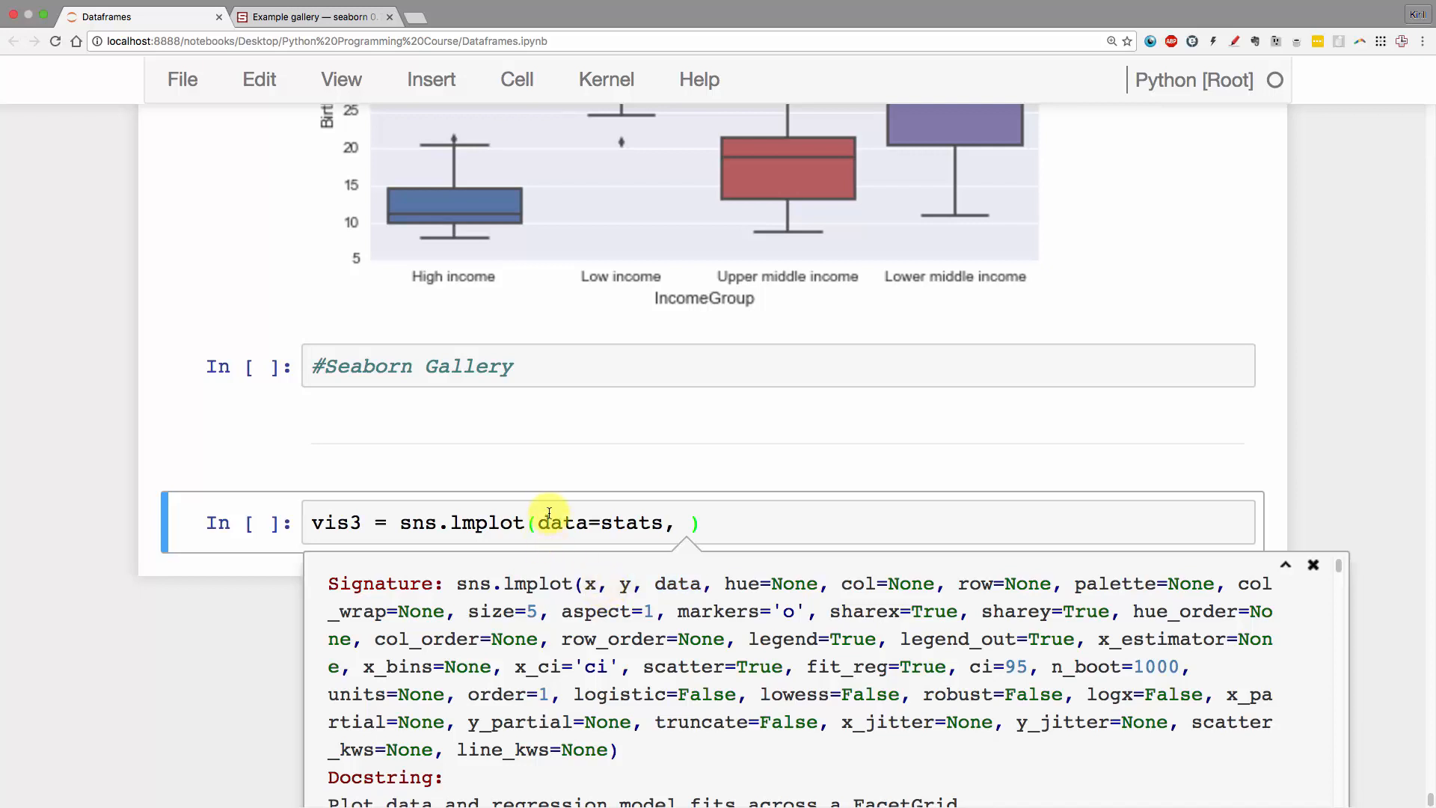
mouse_move(731, 510)
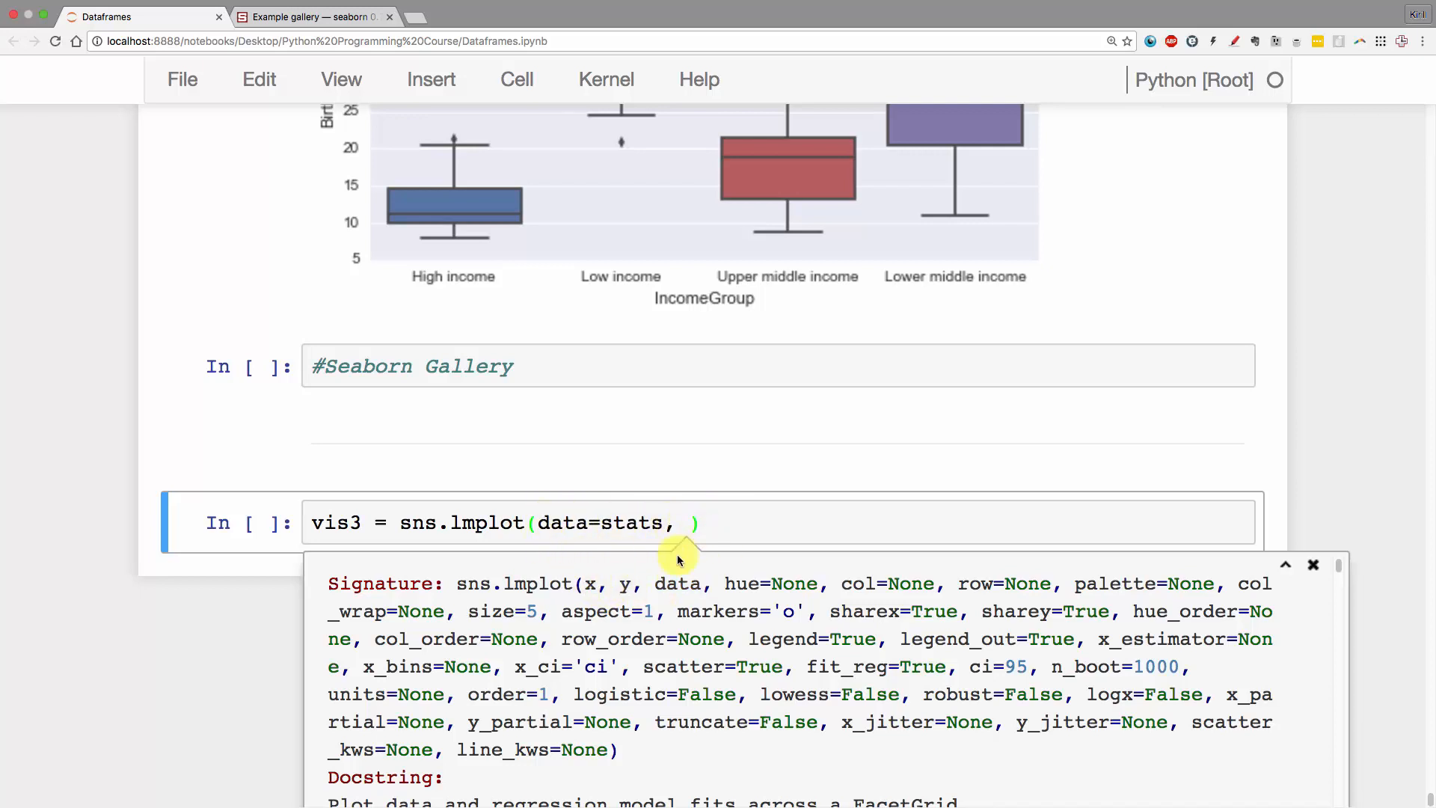
- Add x='InternetUsers' and y='BirthRate' to the lmplot call
click(692, 603)
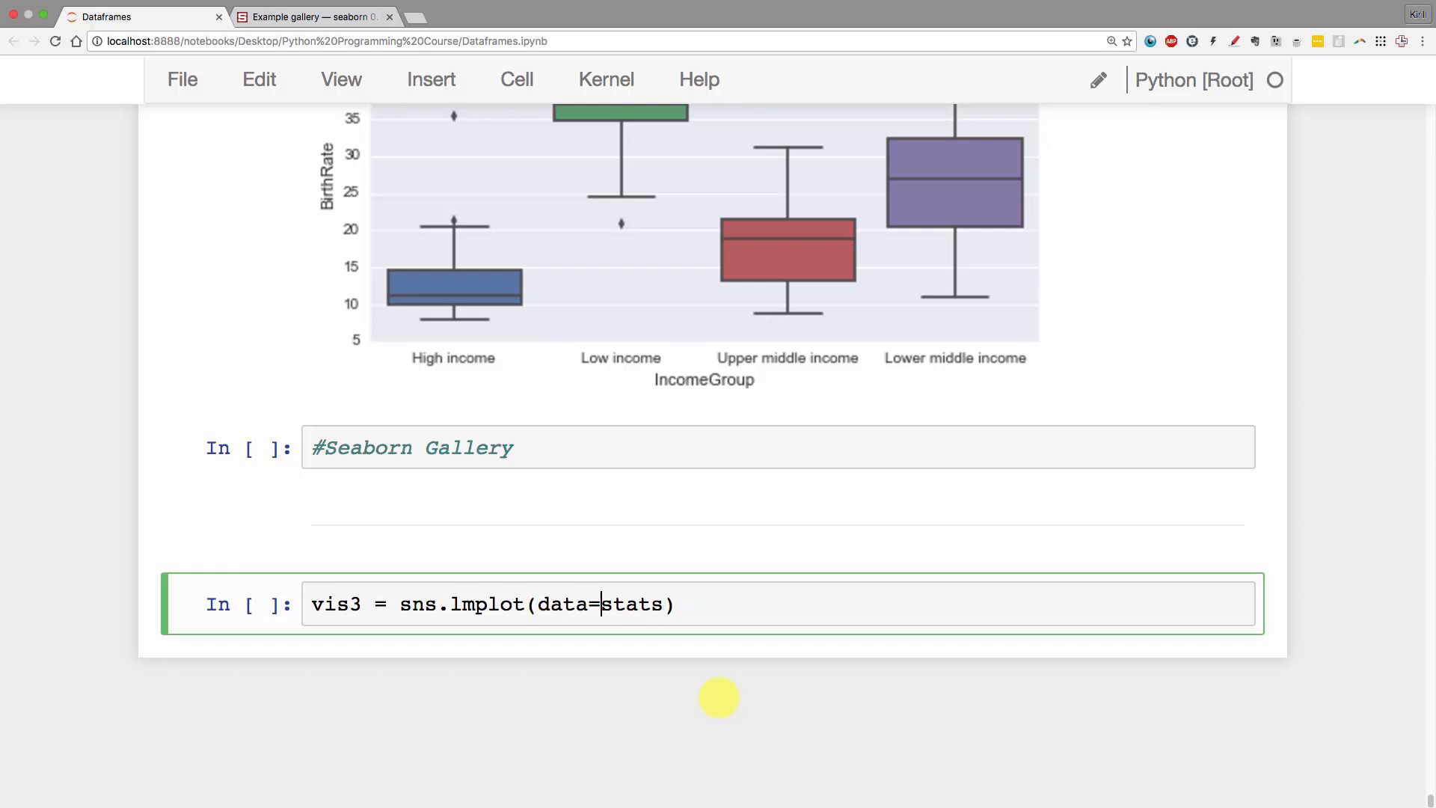
text(x=)
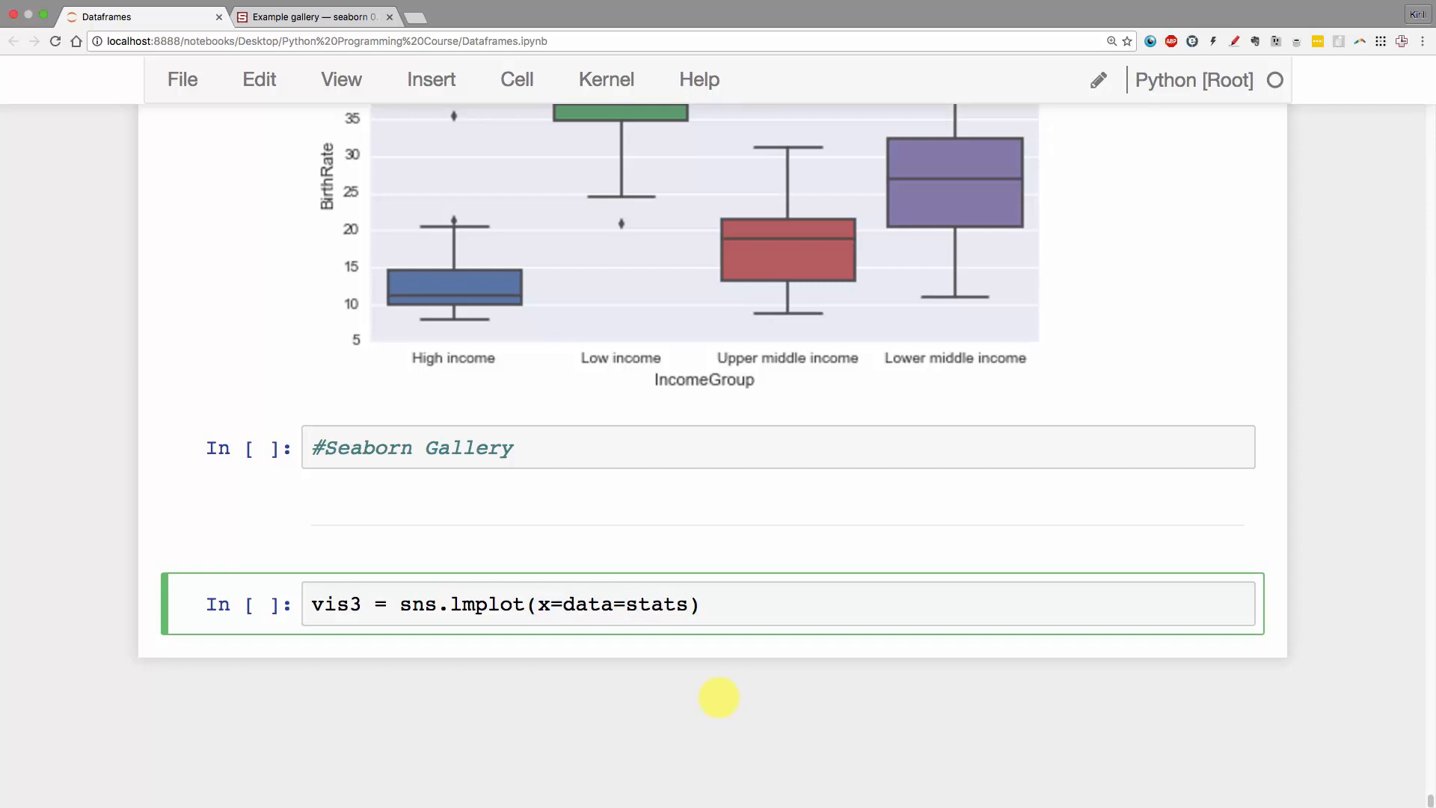
text('Intern')
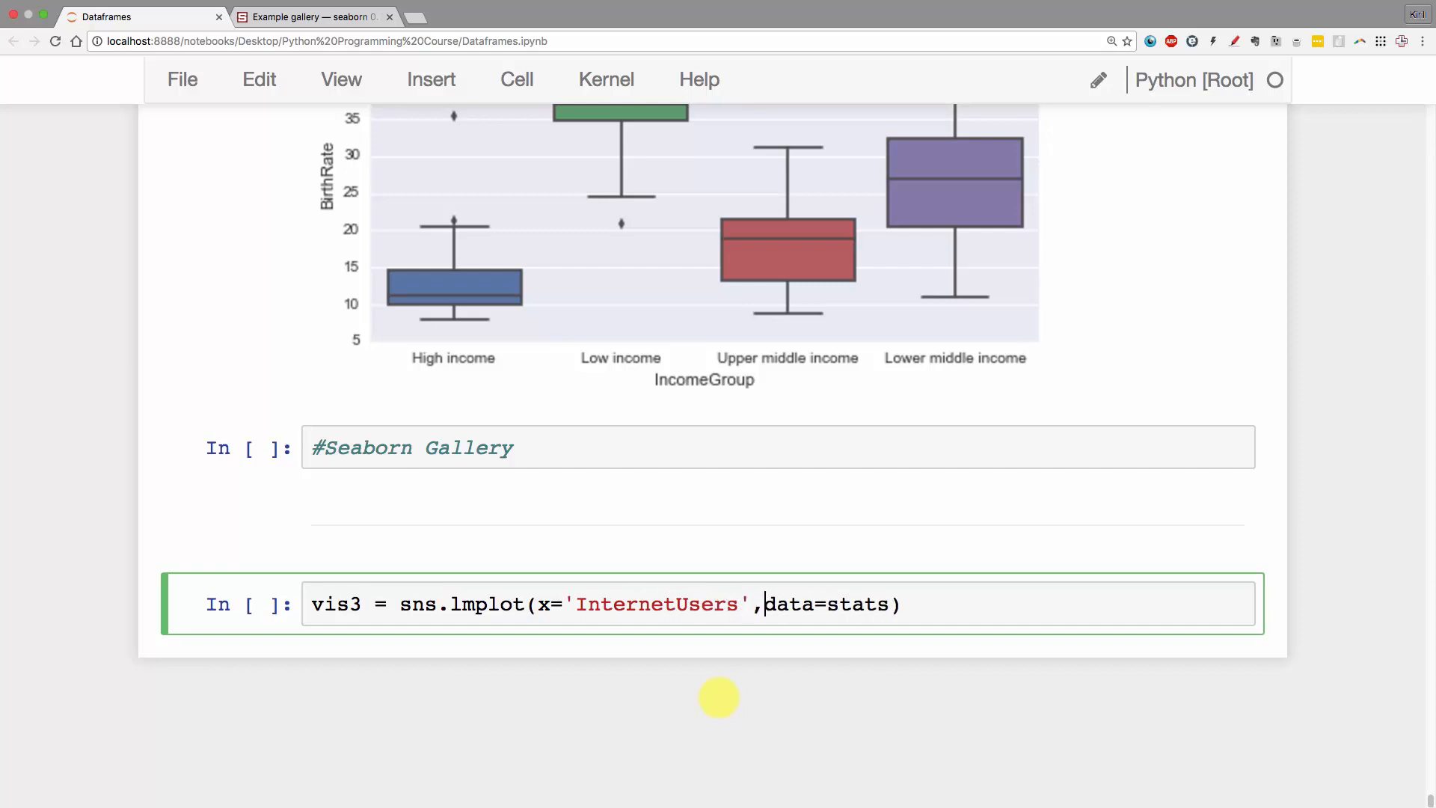
text(y=,)
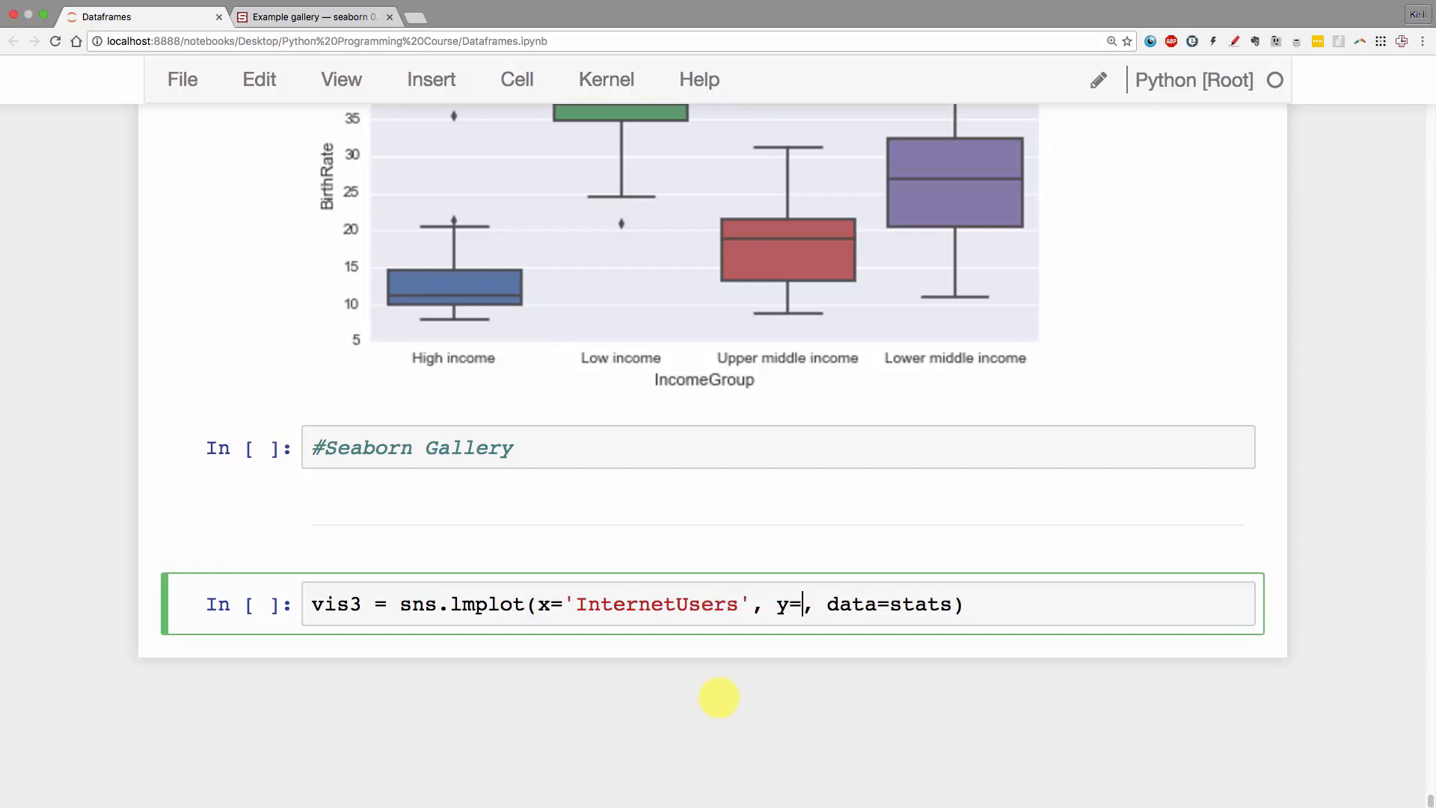
text('Bir')
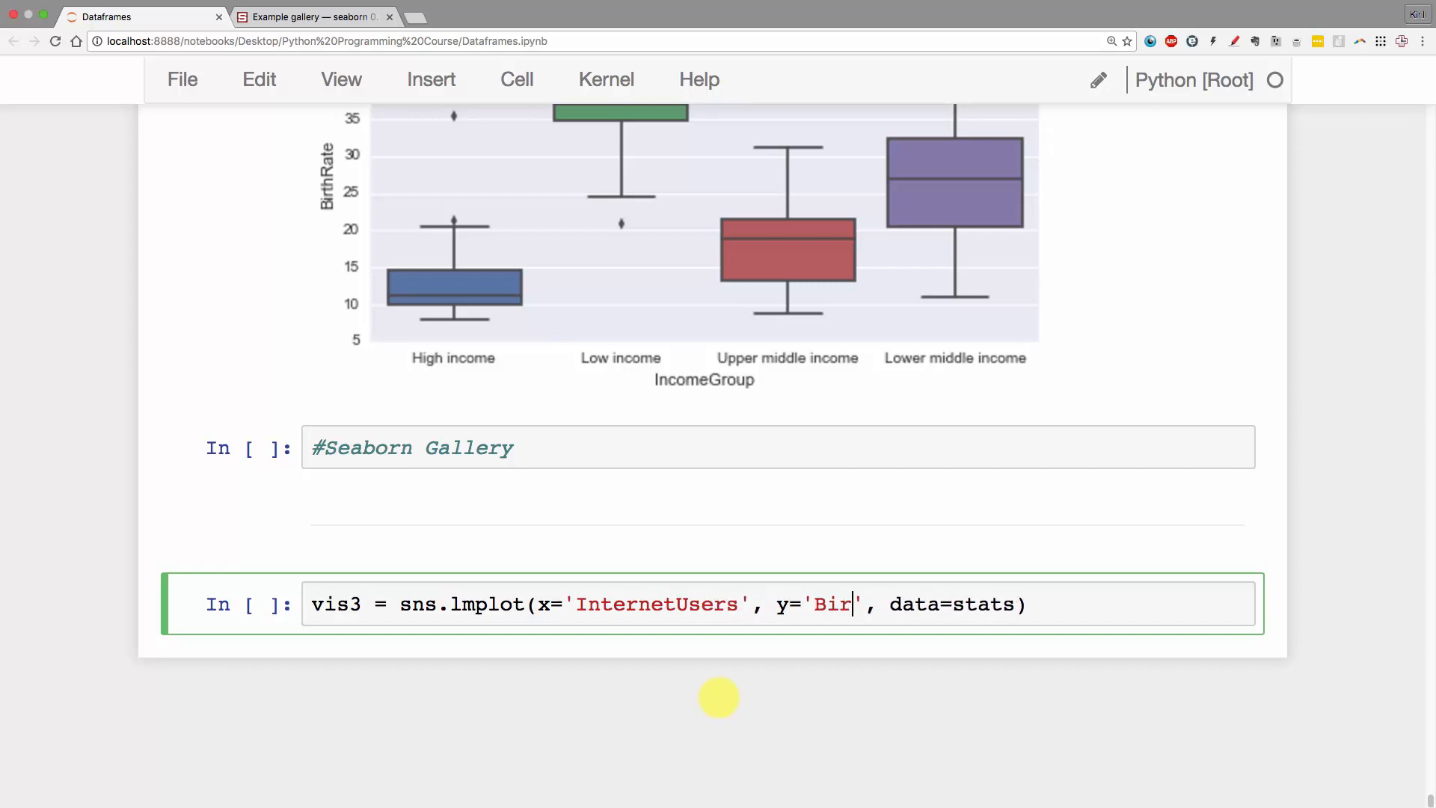
text(thRate)
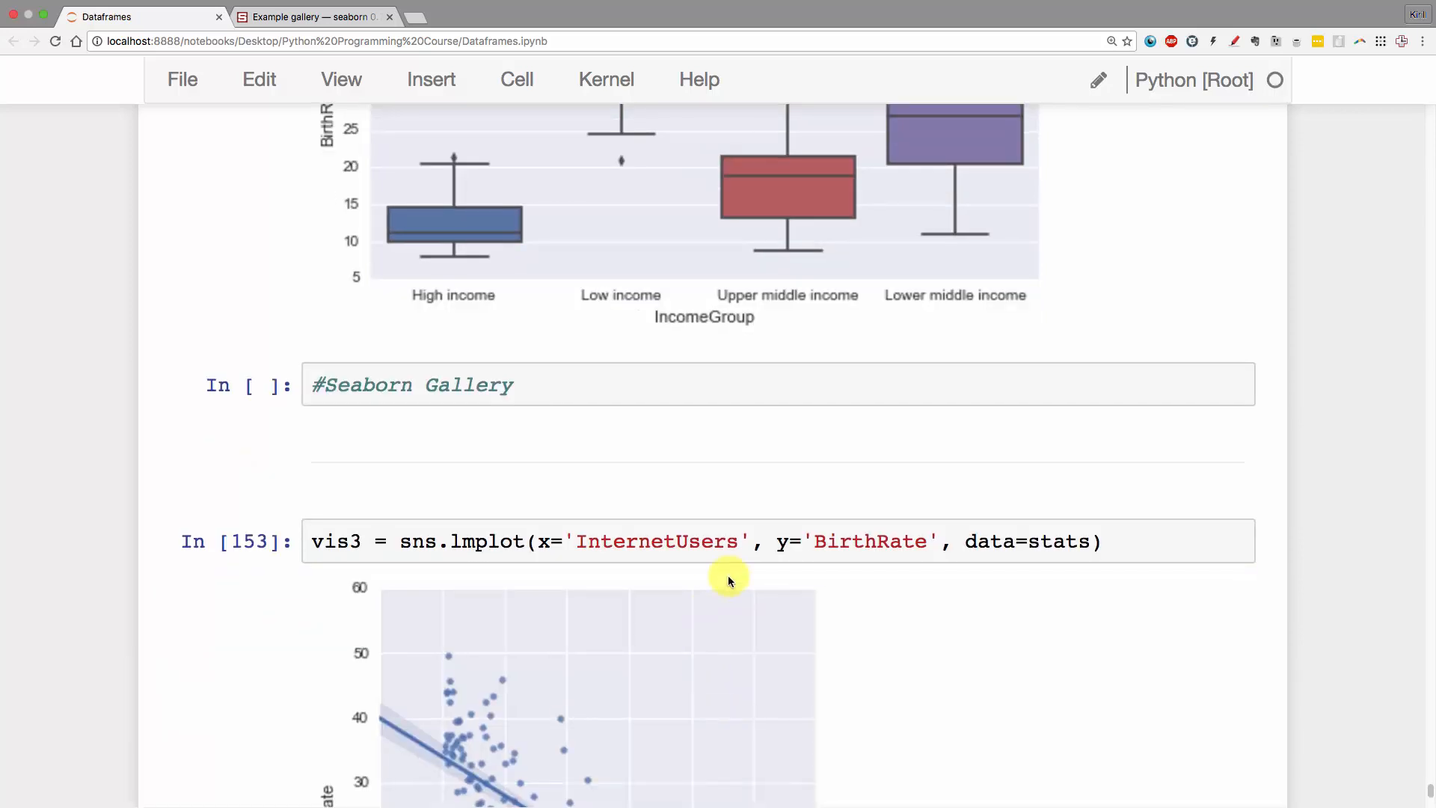
- Move data=stats to the first lmplot argument and rerun the cell
scroll(down, 3)
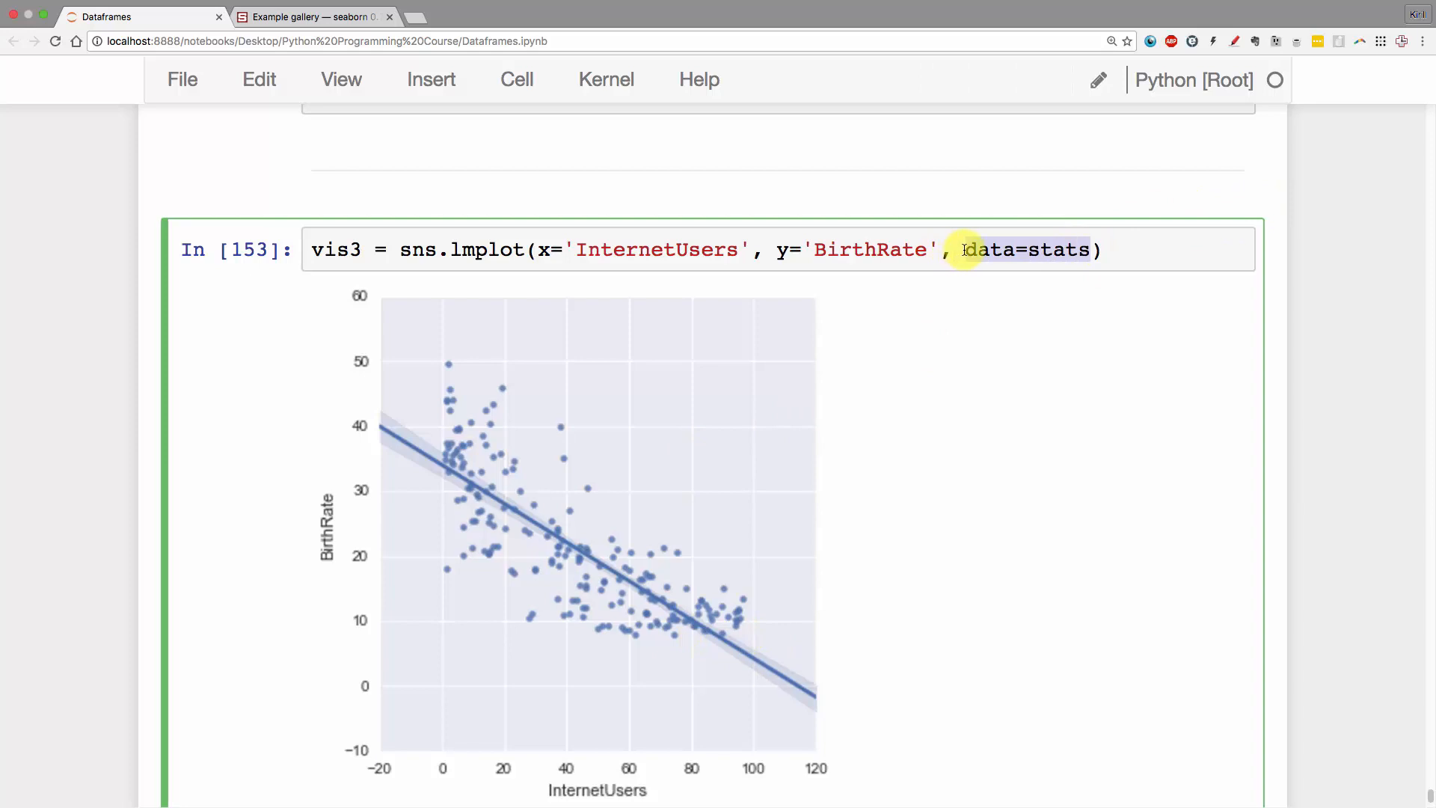
key(Backspace)
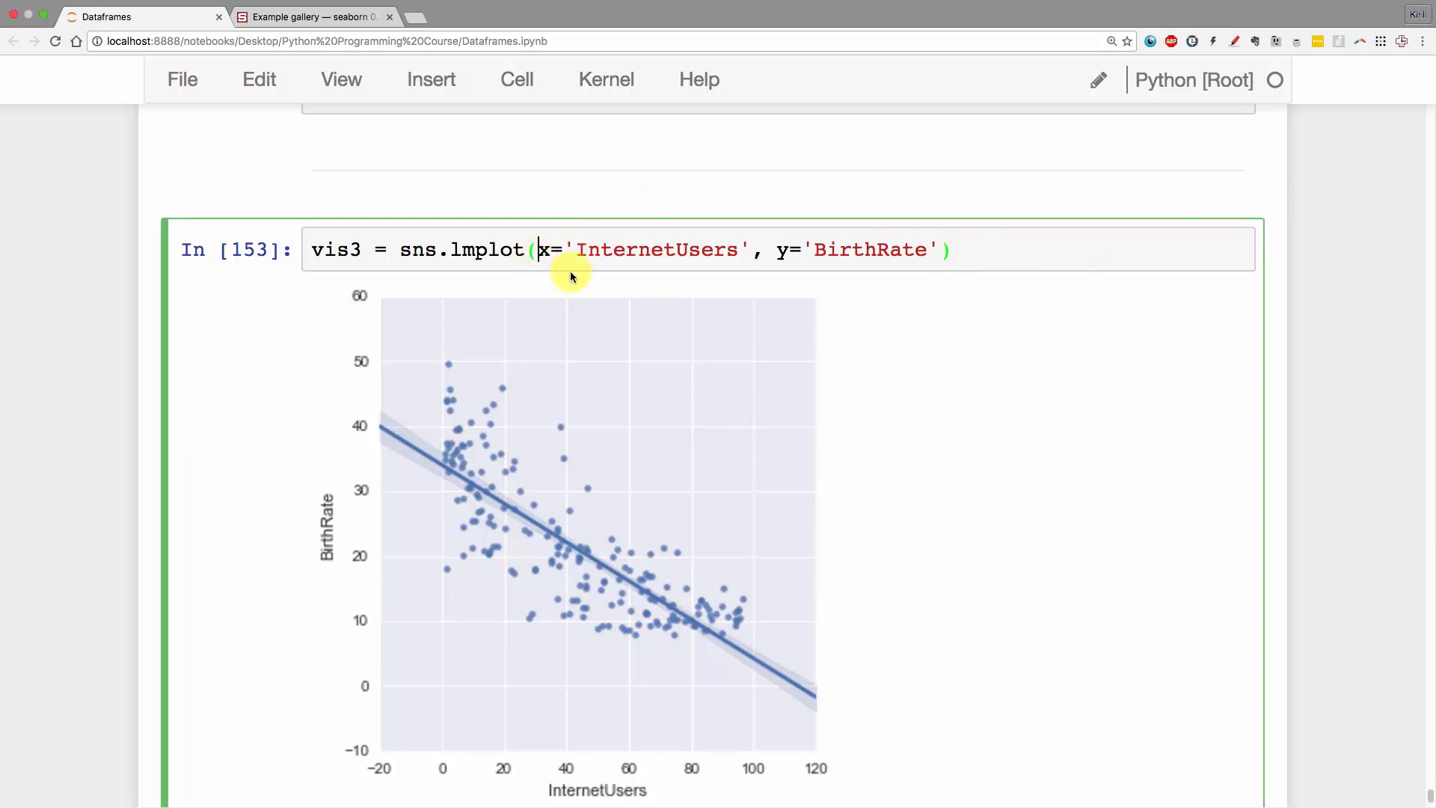
text(data=stats,)
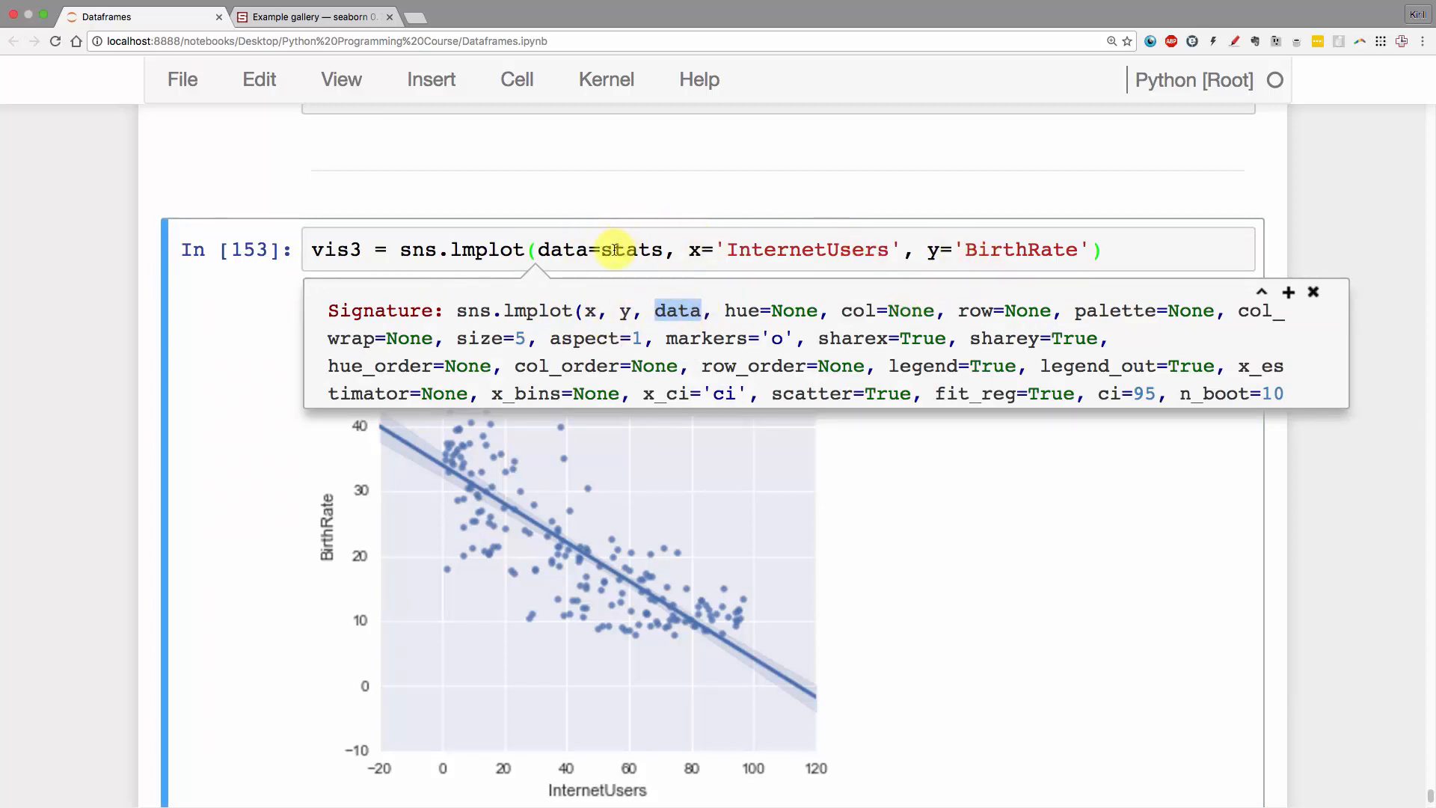
click(736, 209)
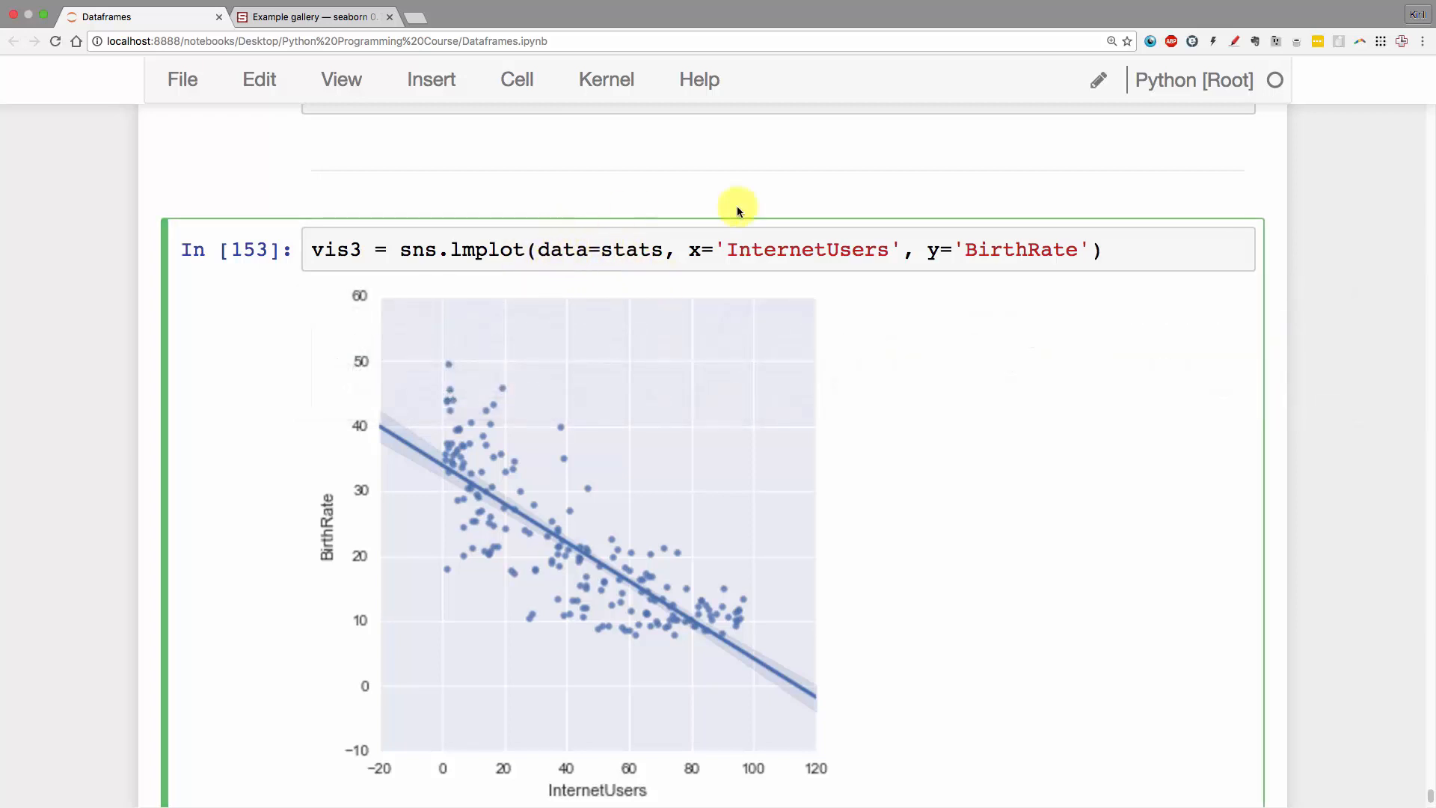
click(541, 250)
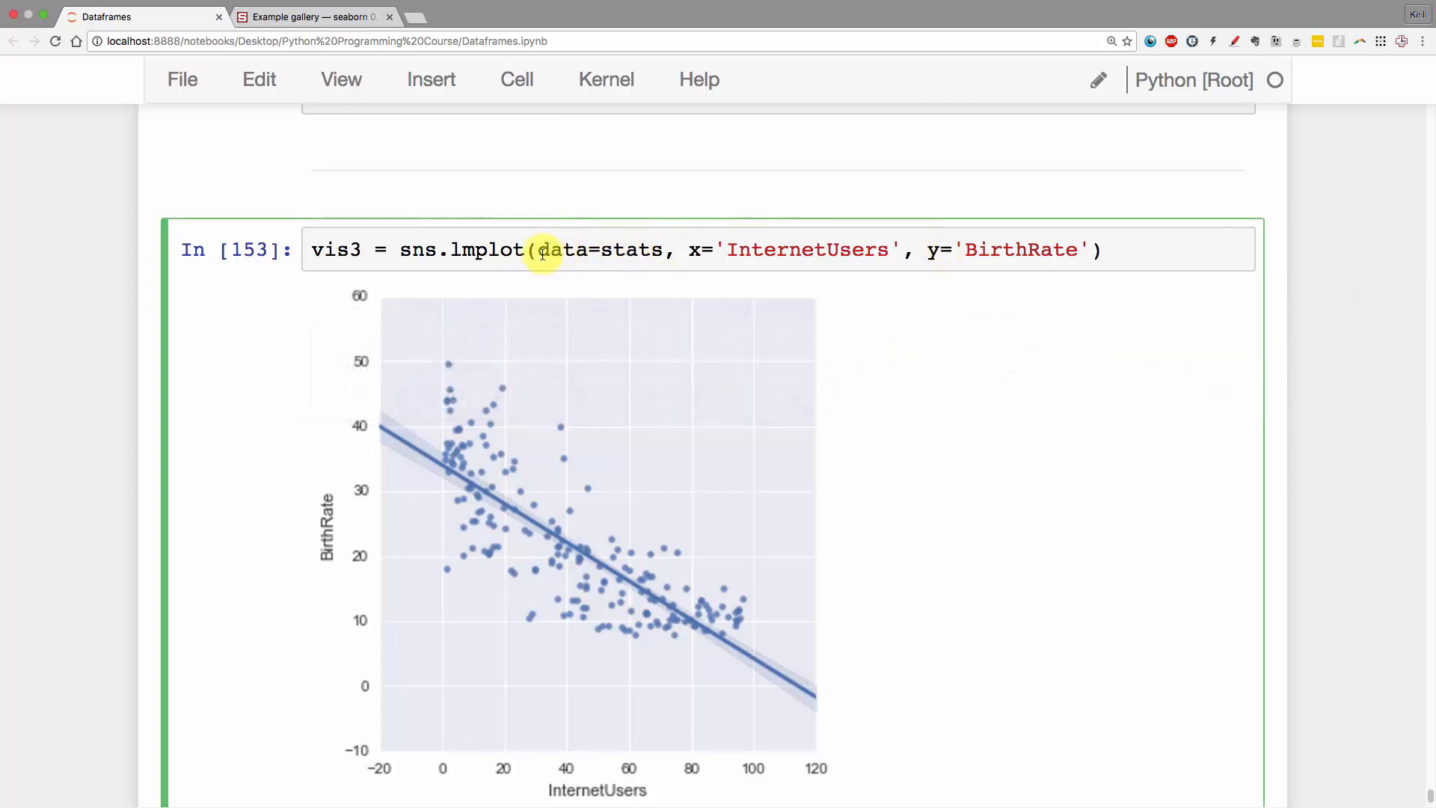
mouse_move(1054, 297)
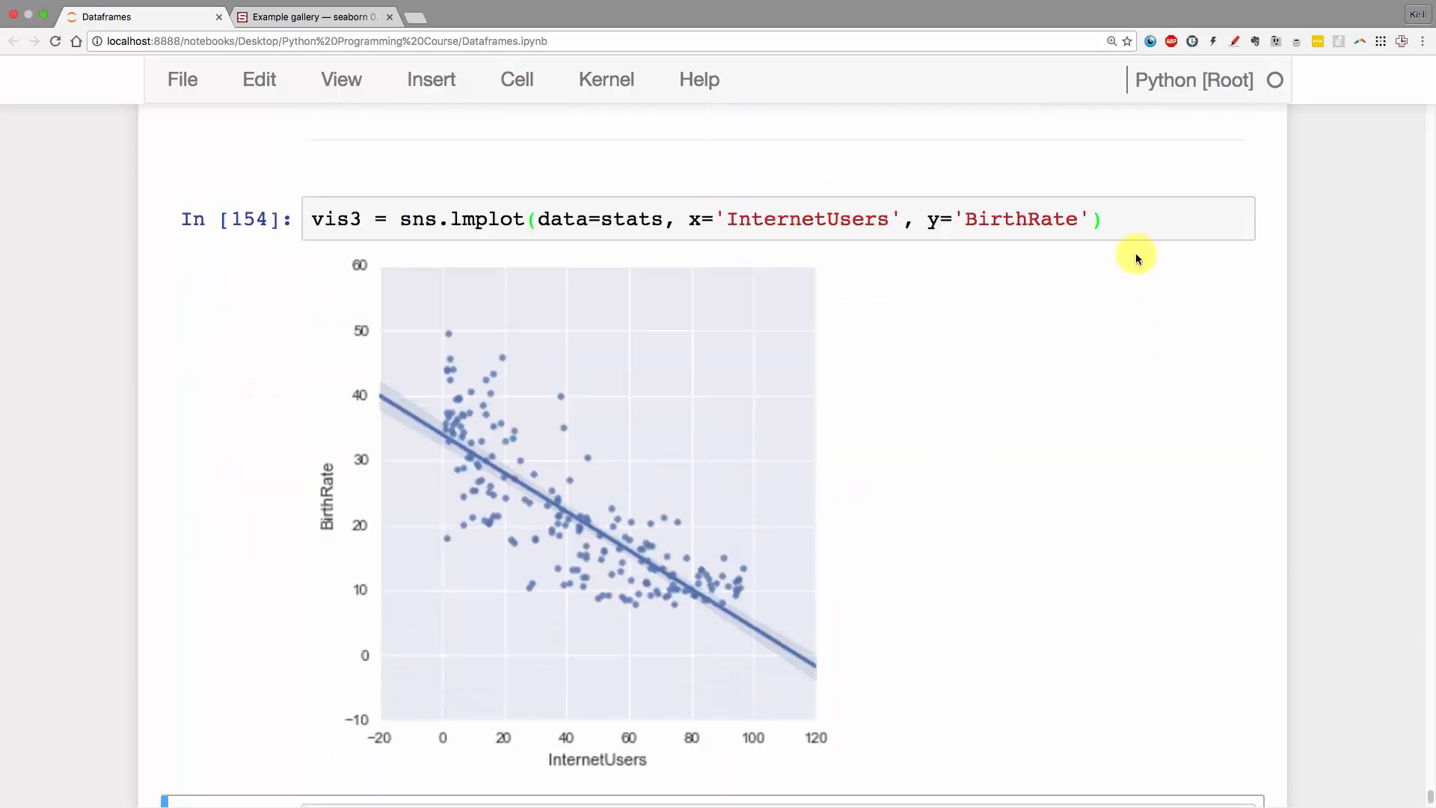
mouse_move(838, 645)
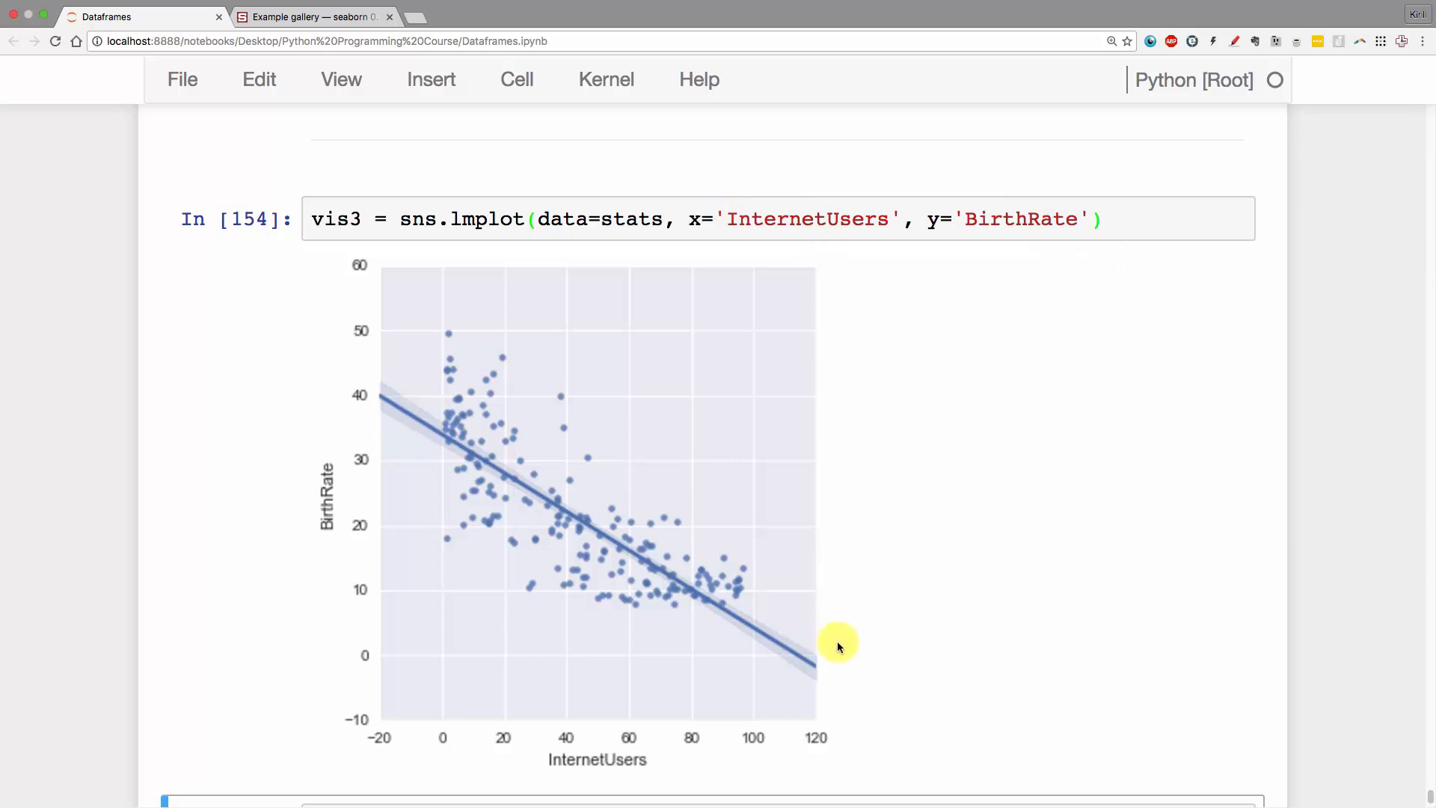
mouse_move(422, 317)
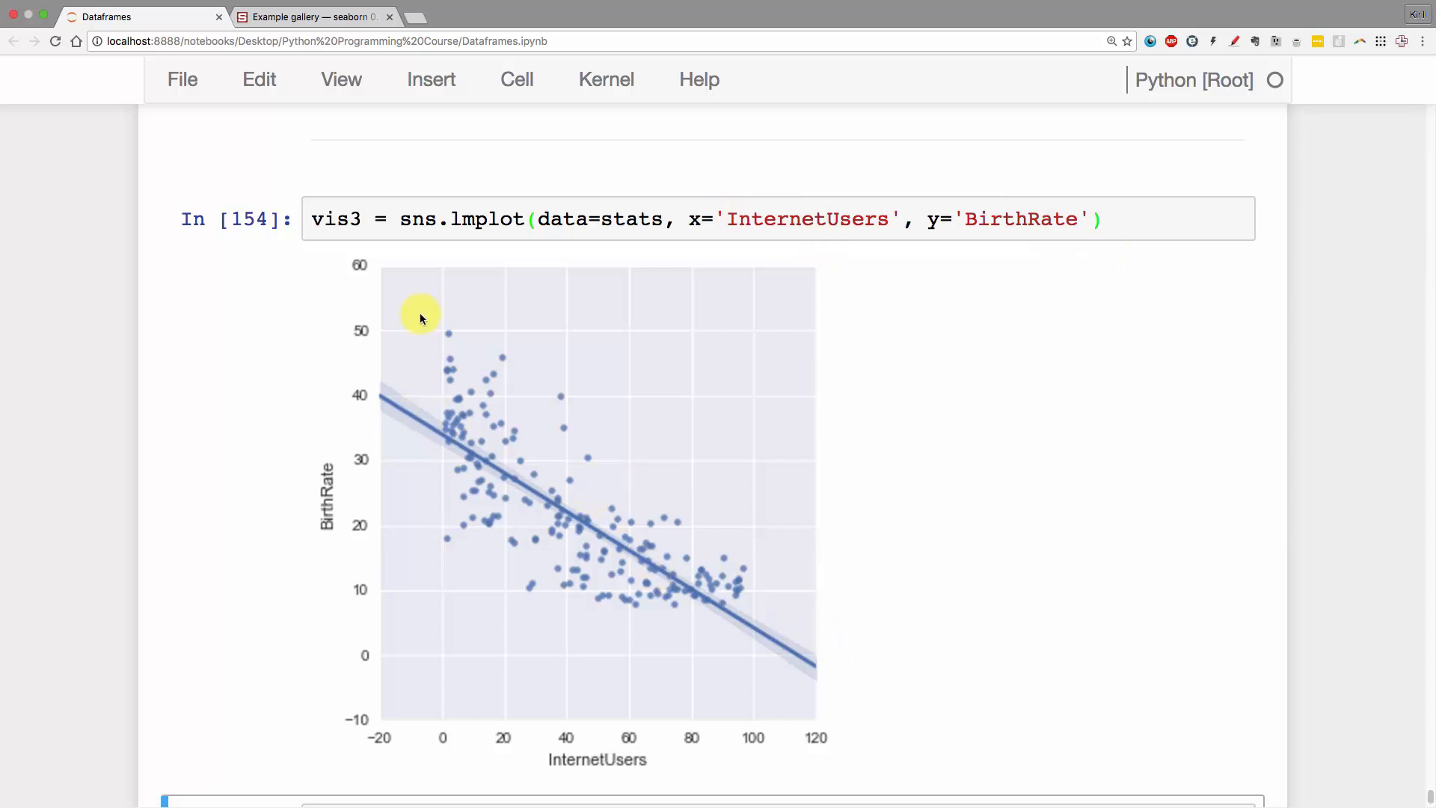
mouse_move(695, 613)
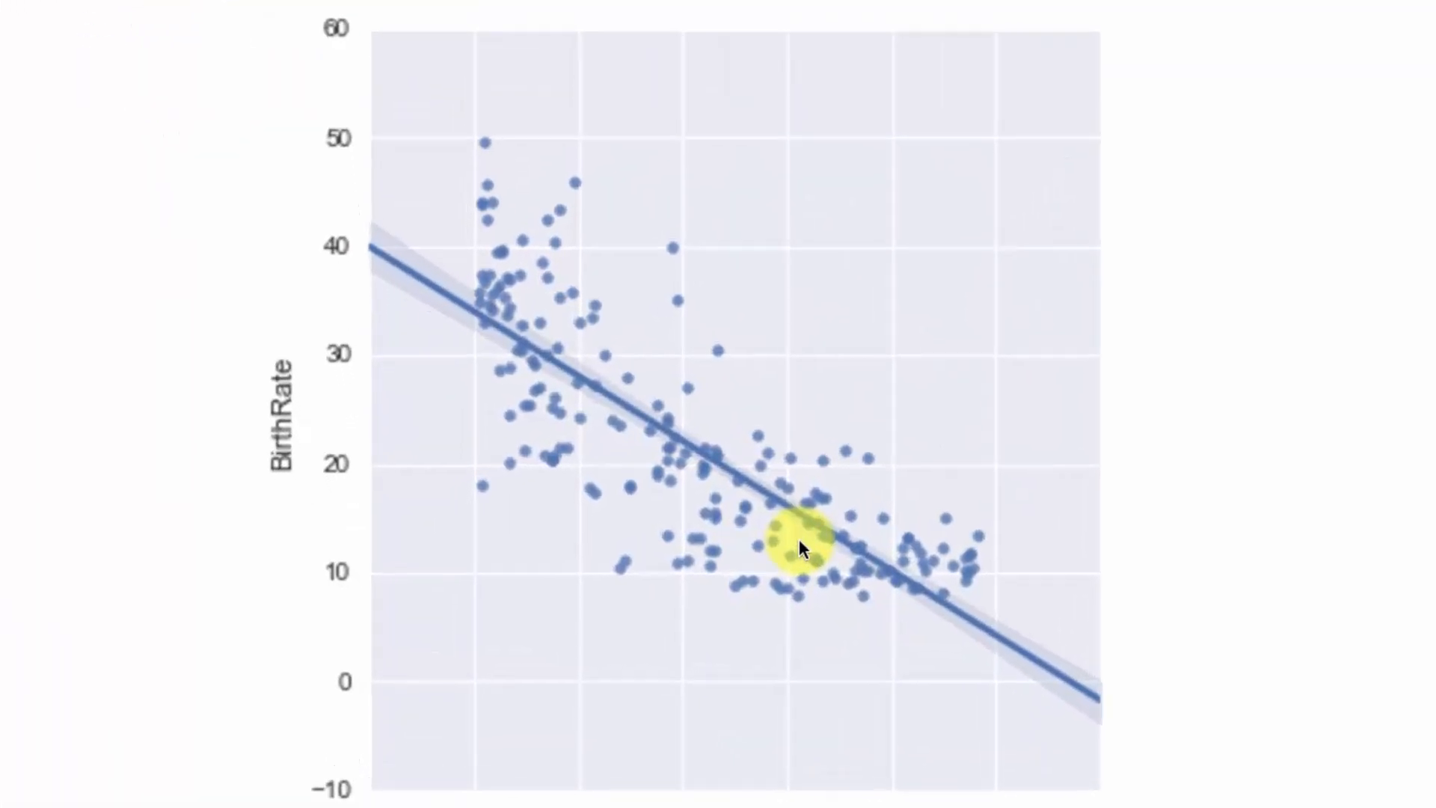
mouse_move(967, 203)
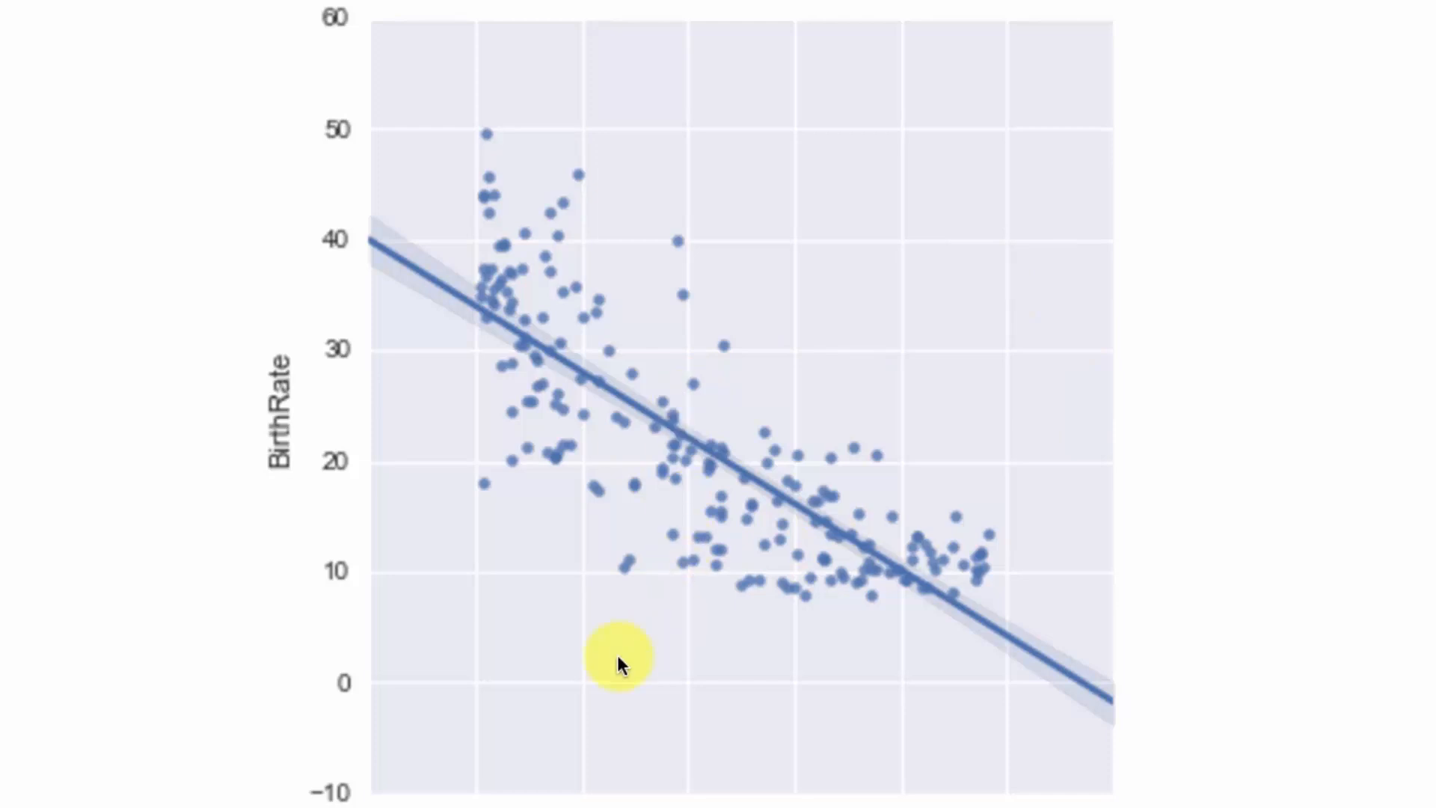
mouse_move(757, 649)
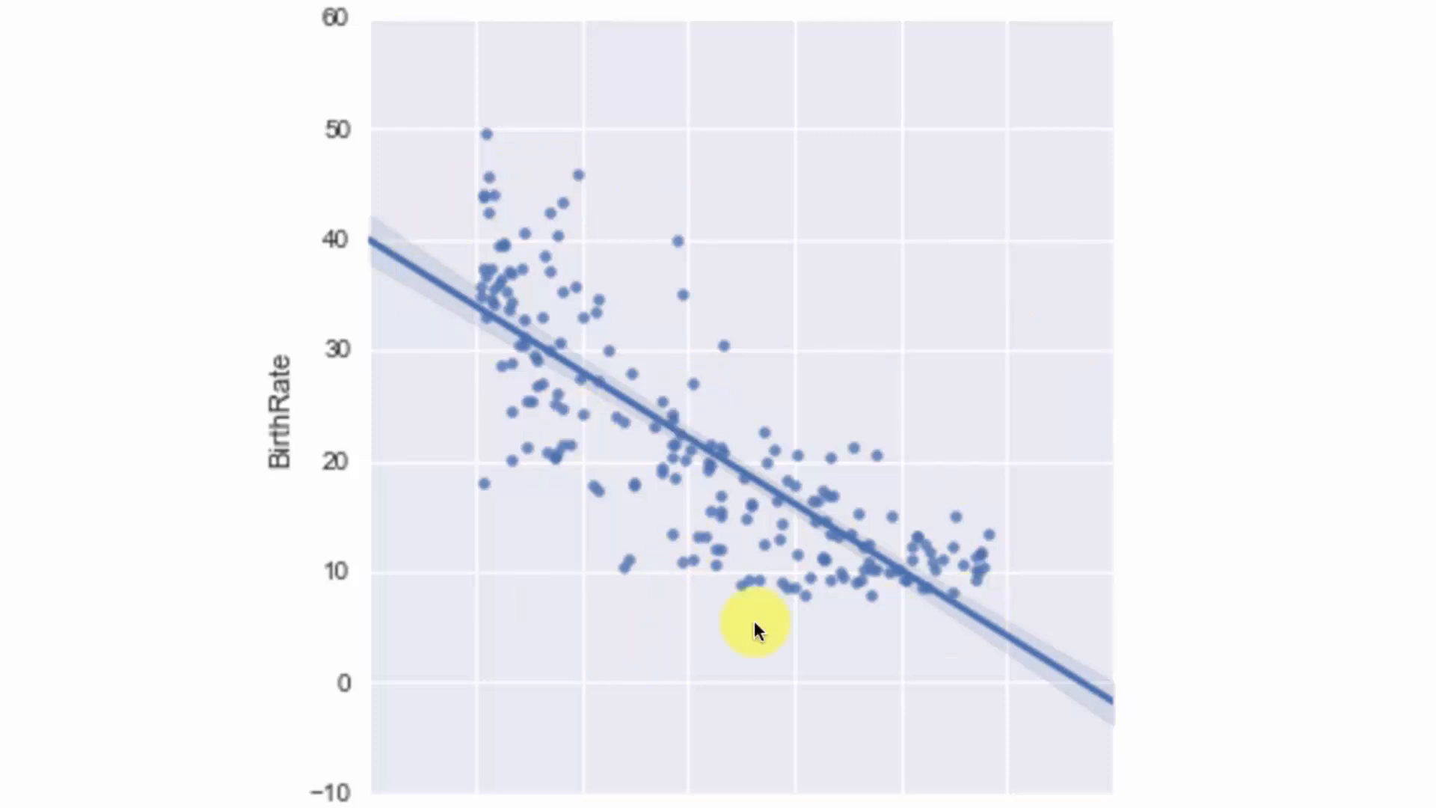
mouse_move(374, 404)
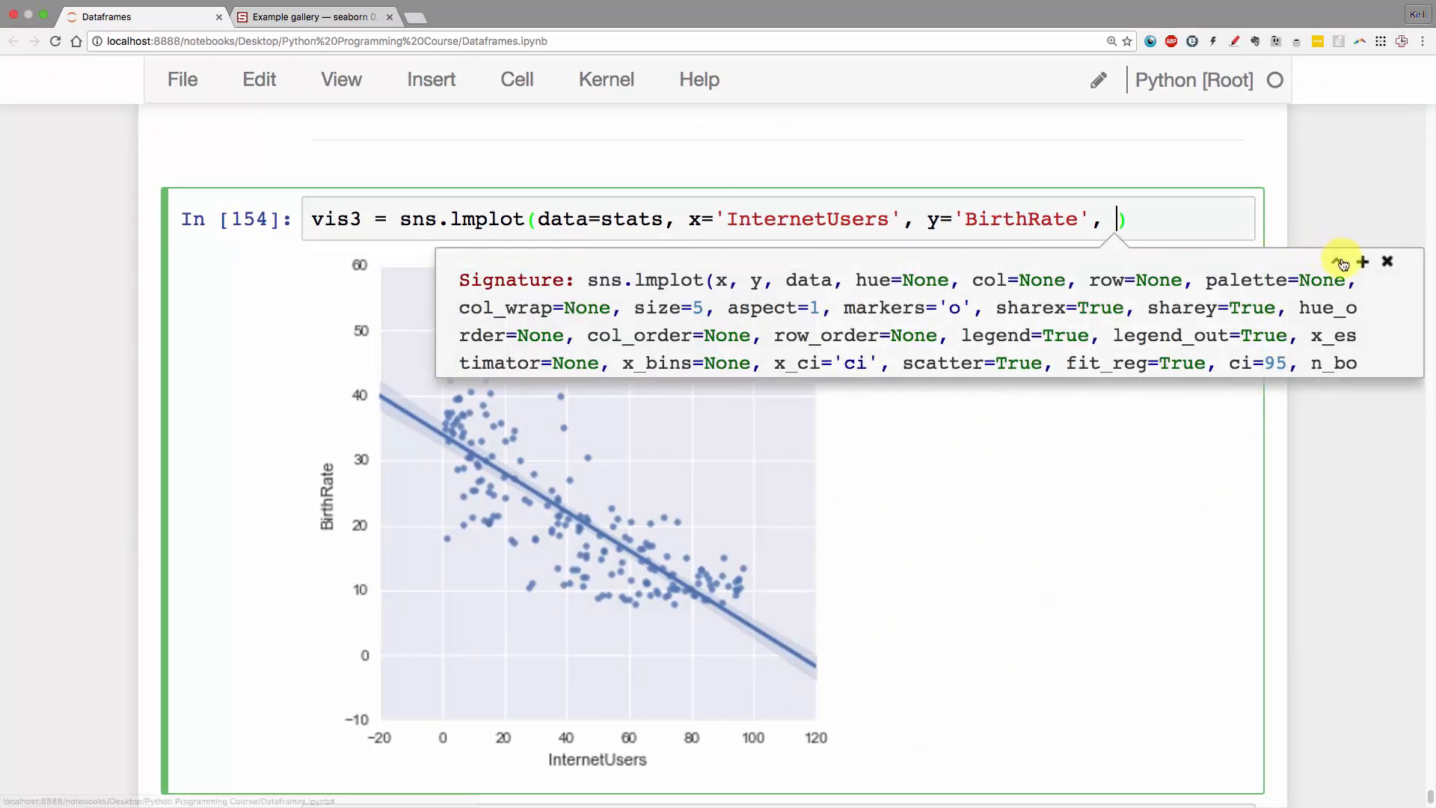
- Expand the lmplot help and scroll through its full parameter documentation
click(1340, 261)
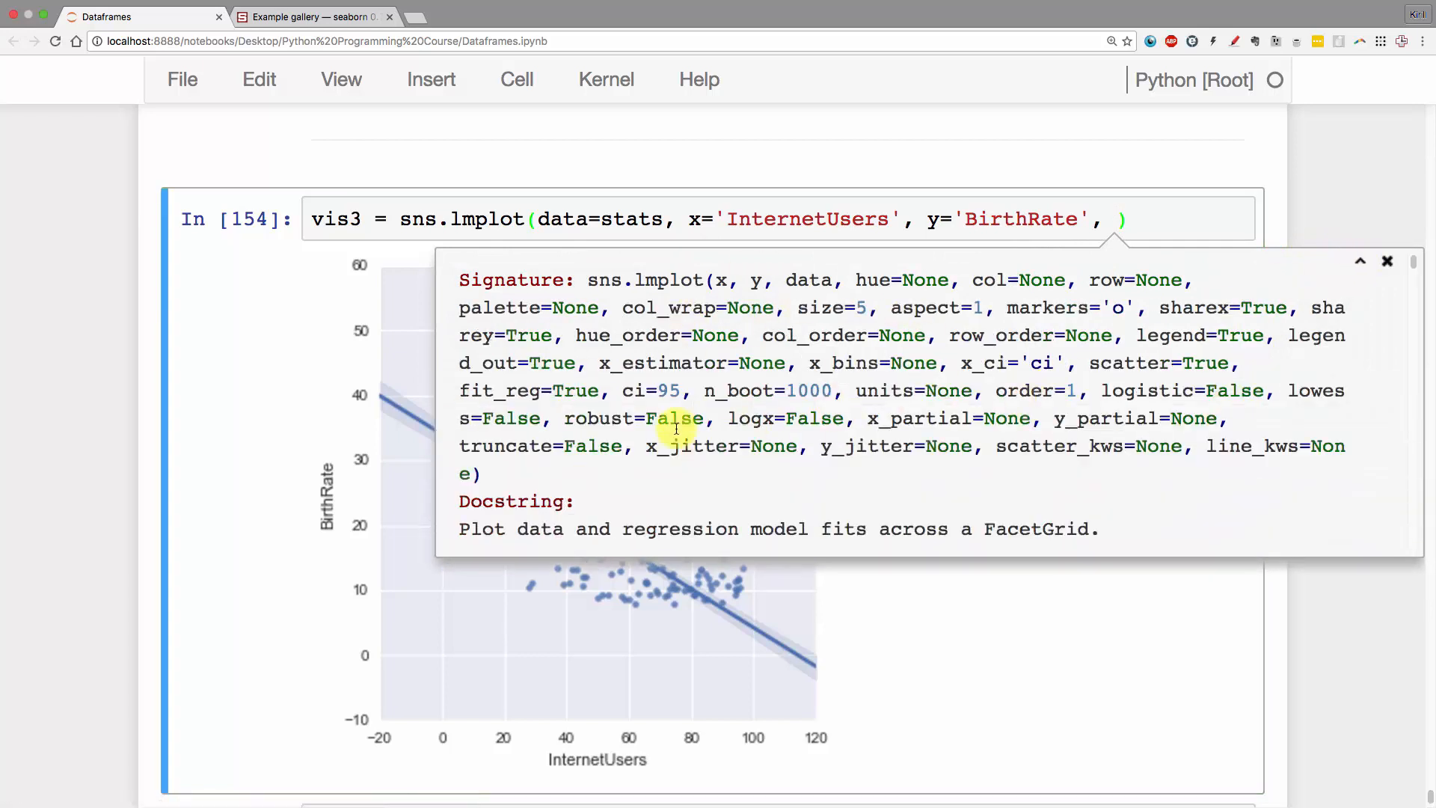
mouse_move(799, 344)
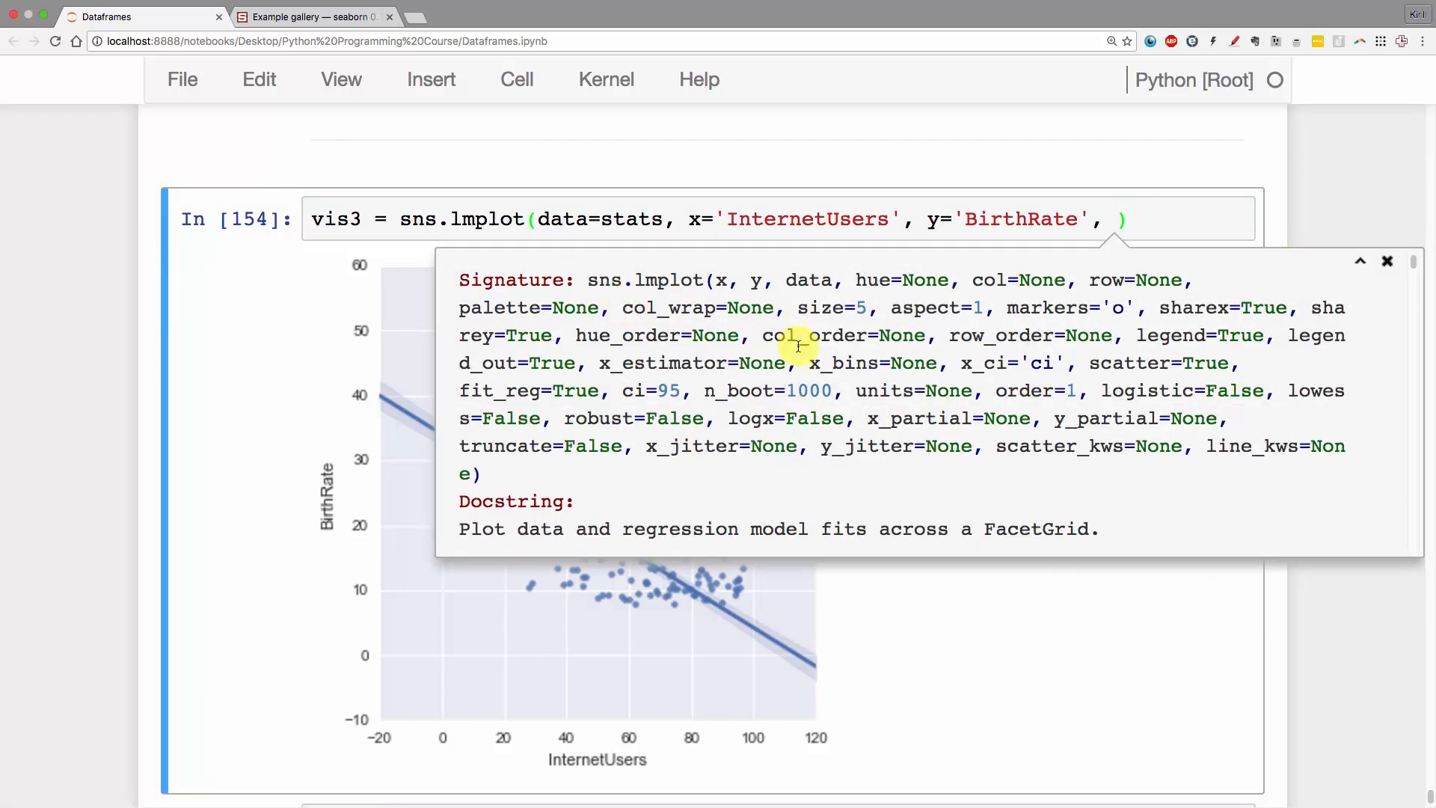
mouse_move(853, 445)
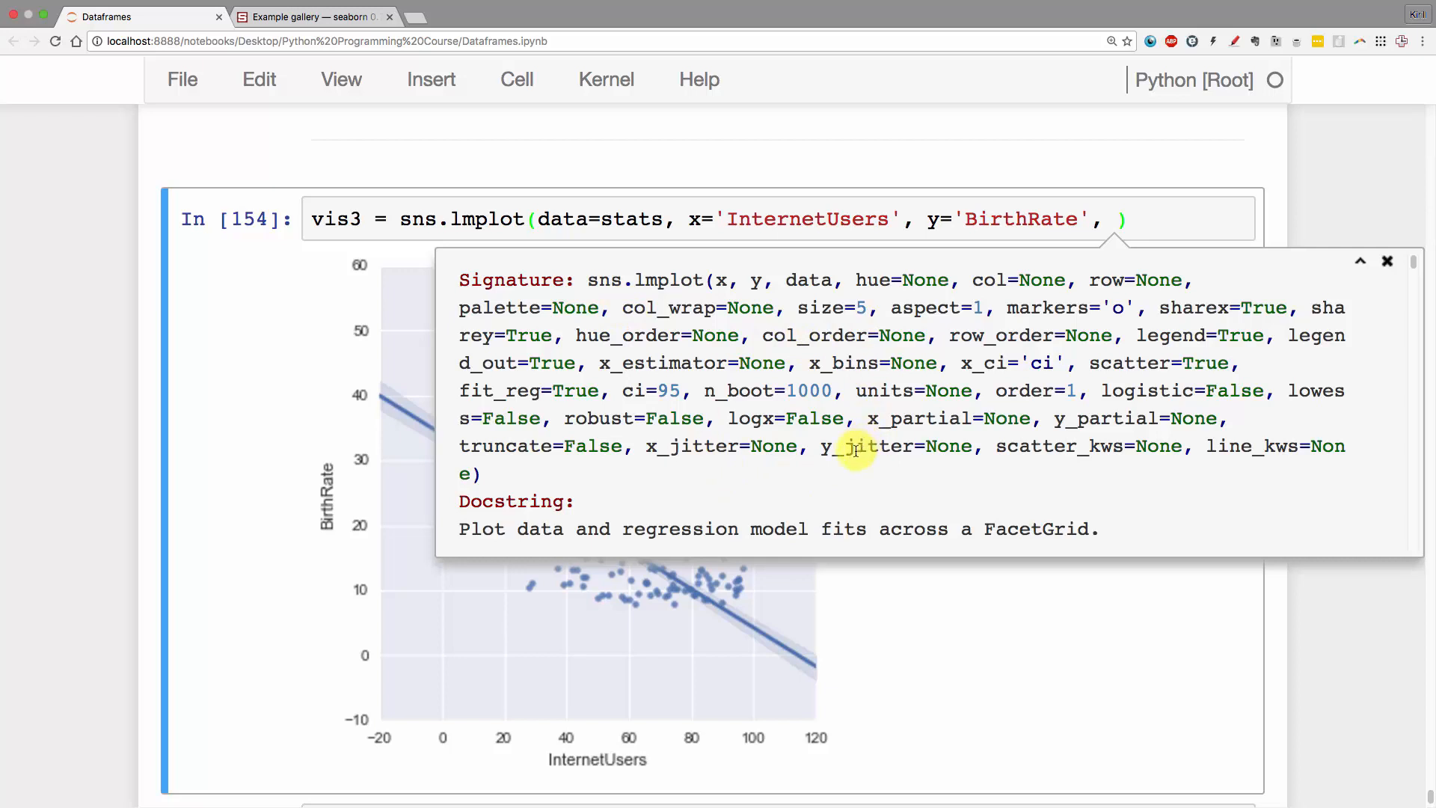
mouse_move(1355, 489)
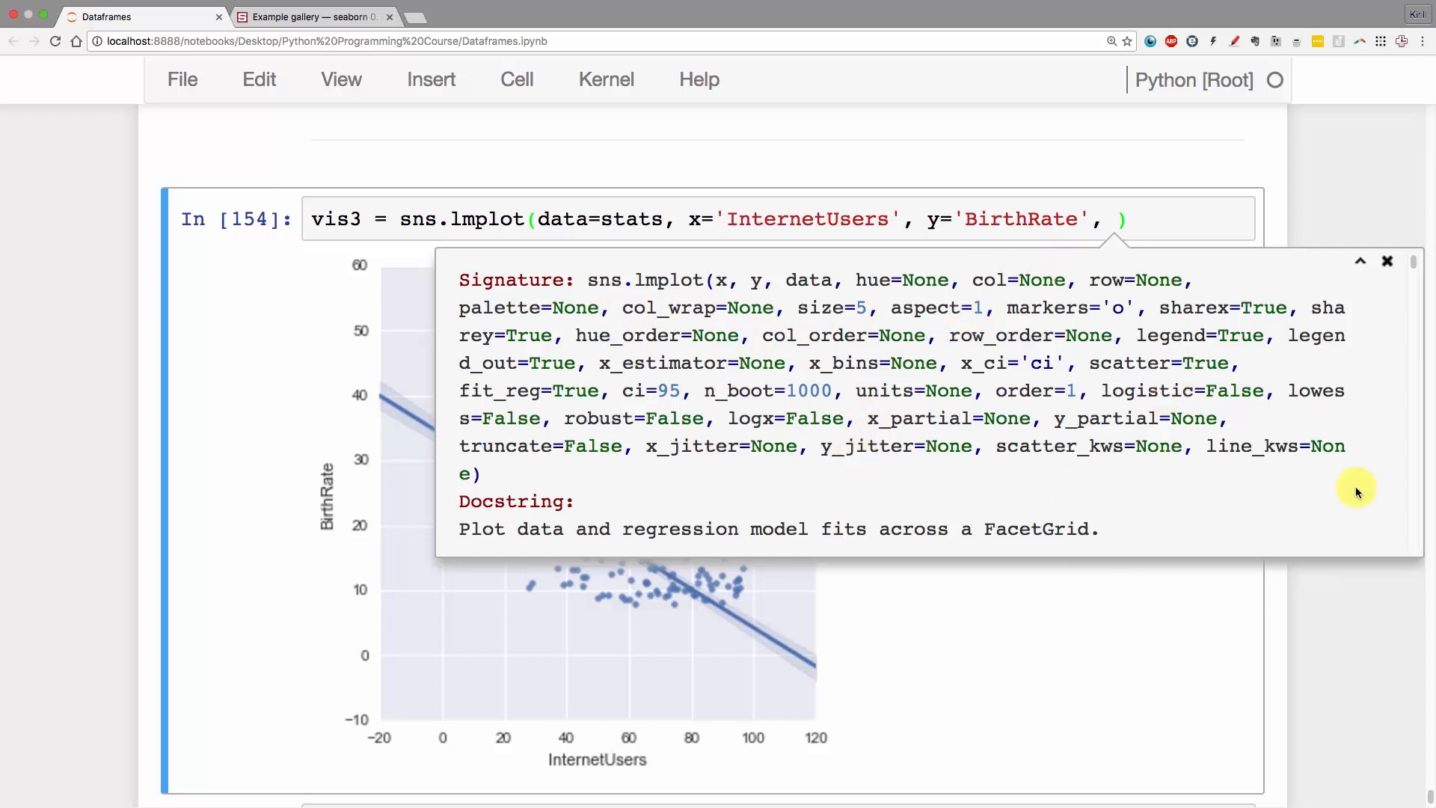
mouse_move(1419, 408)
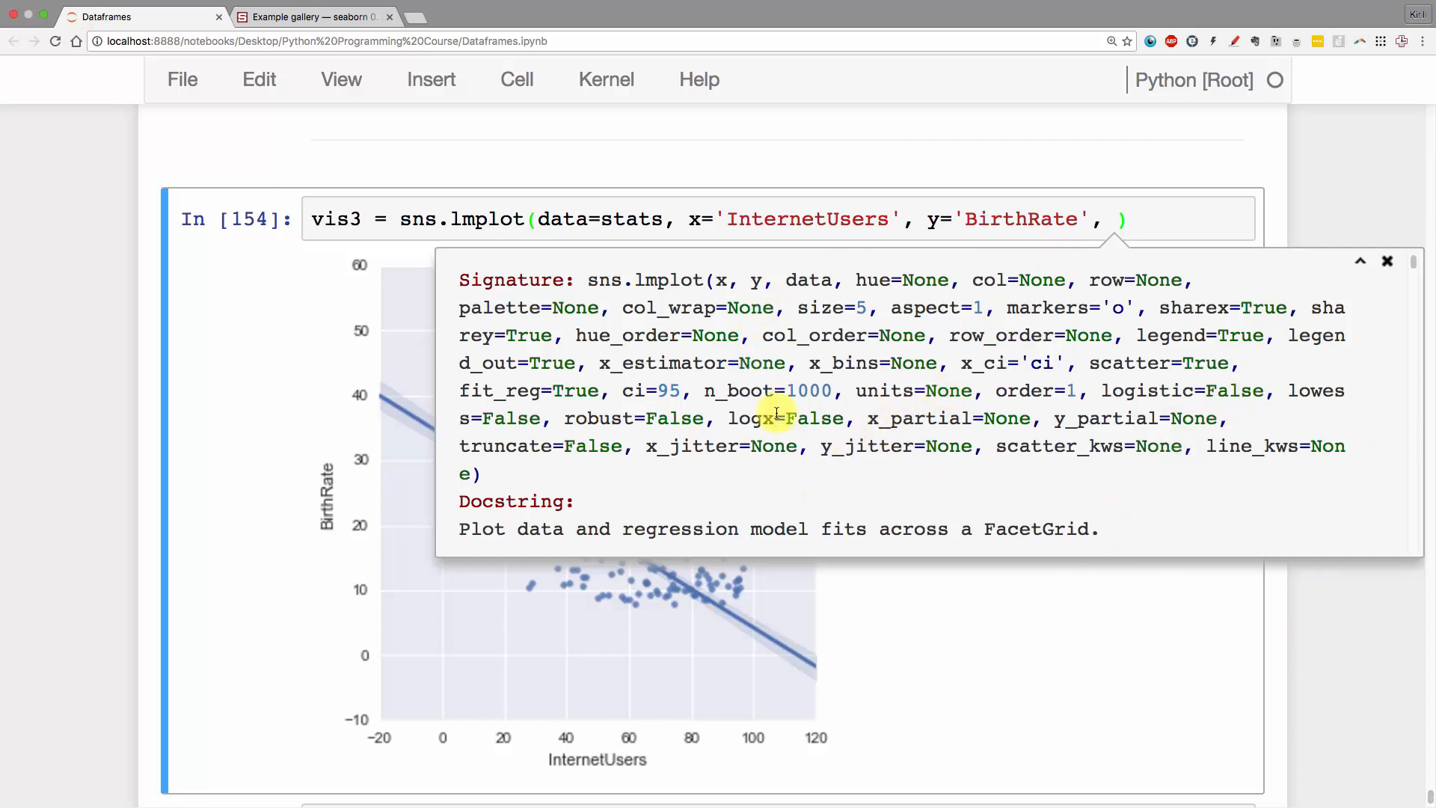
scroll(down, 3)
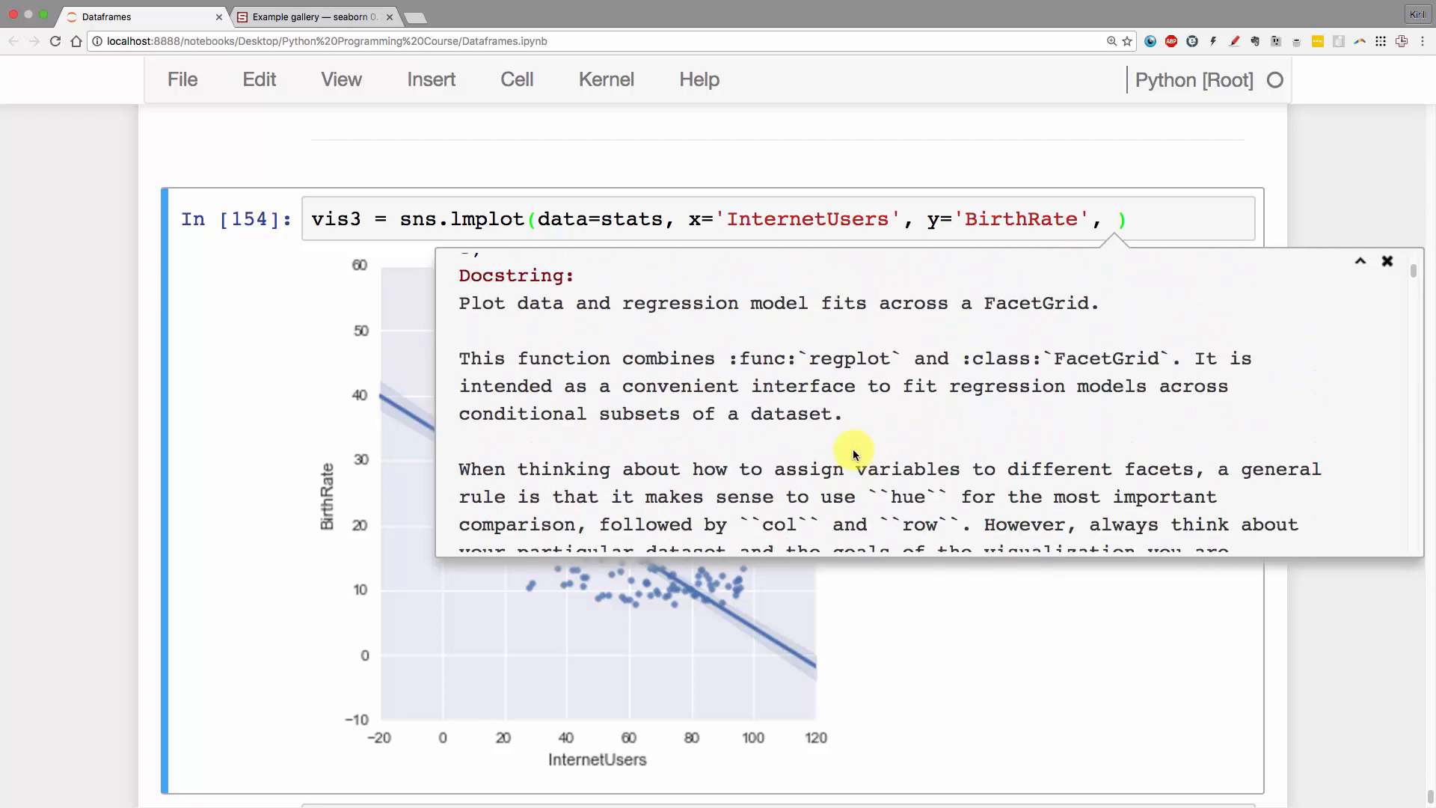
scroll(down, 3)
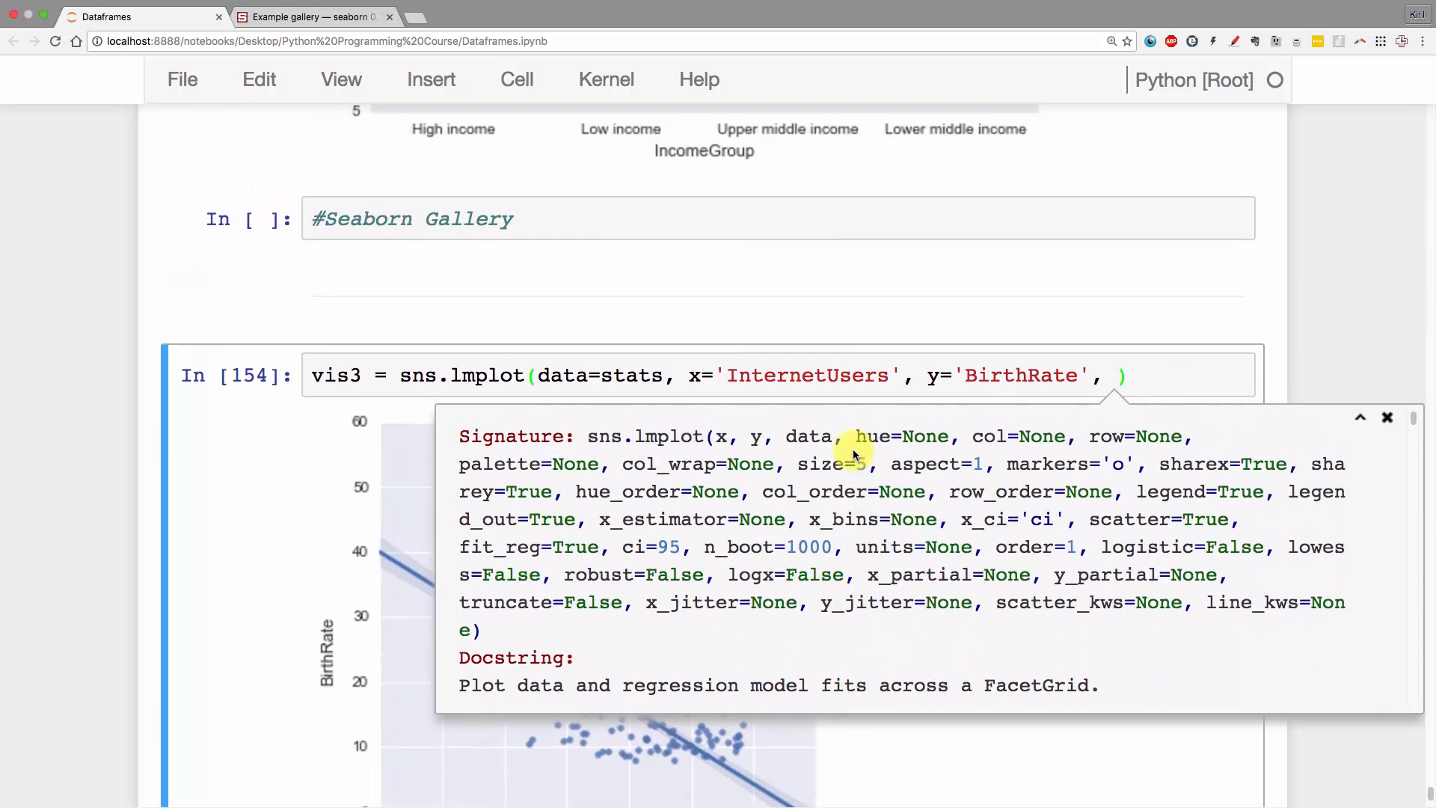
mouse_move(1115, 519)
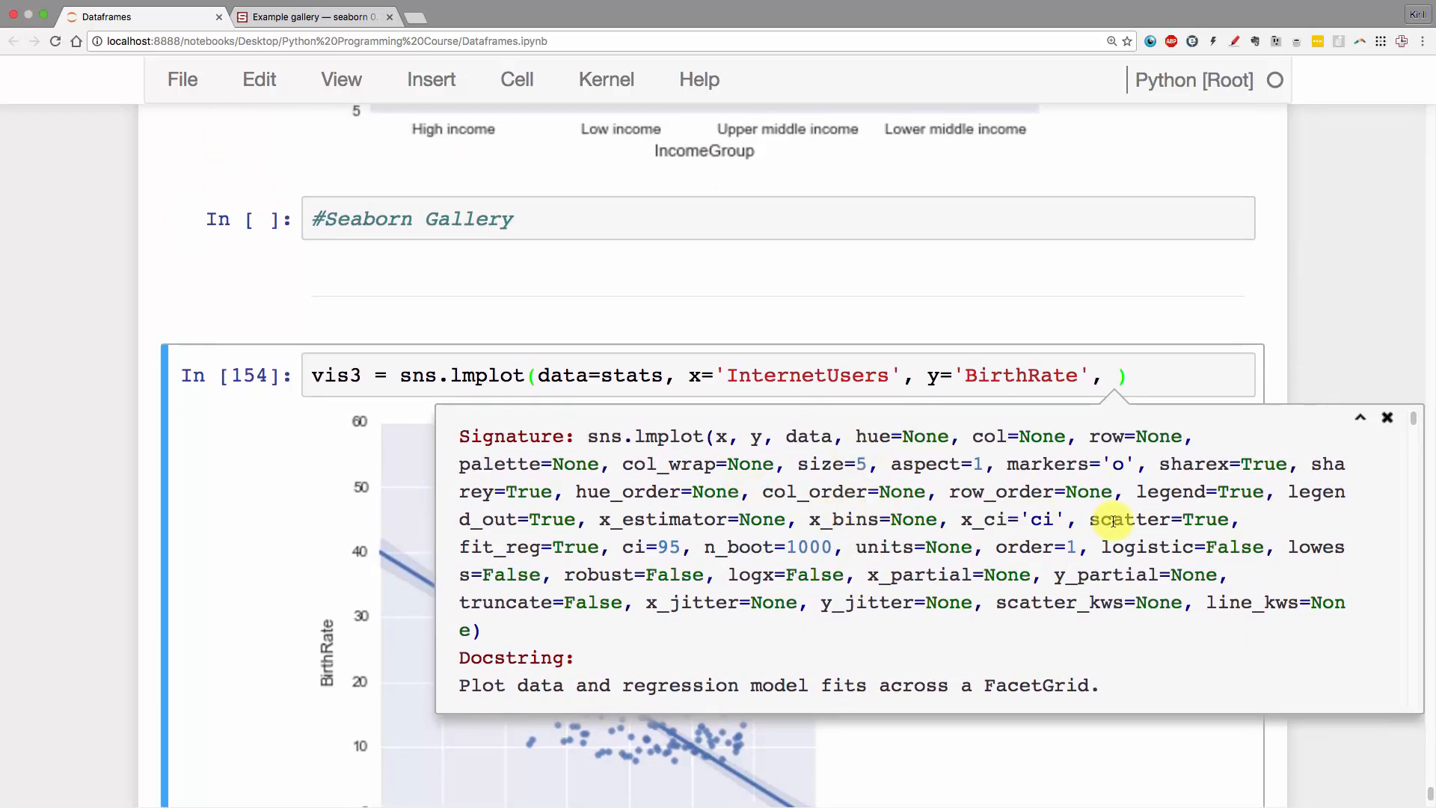
mouse_move(687, 461)
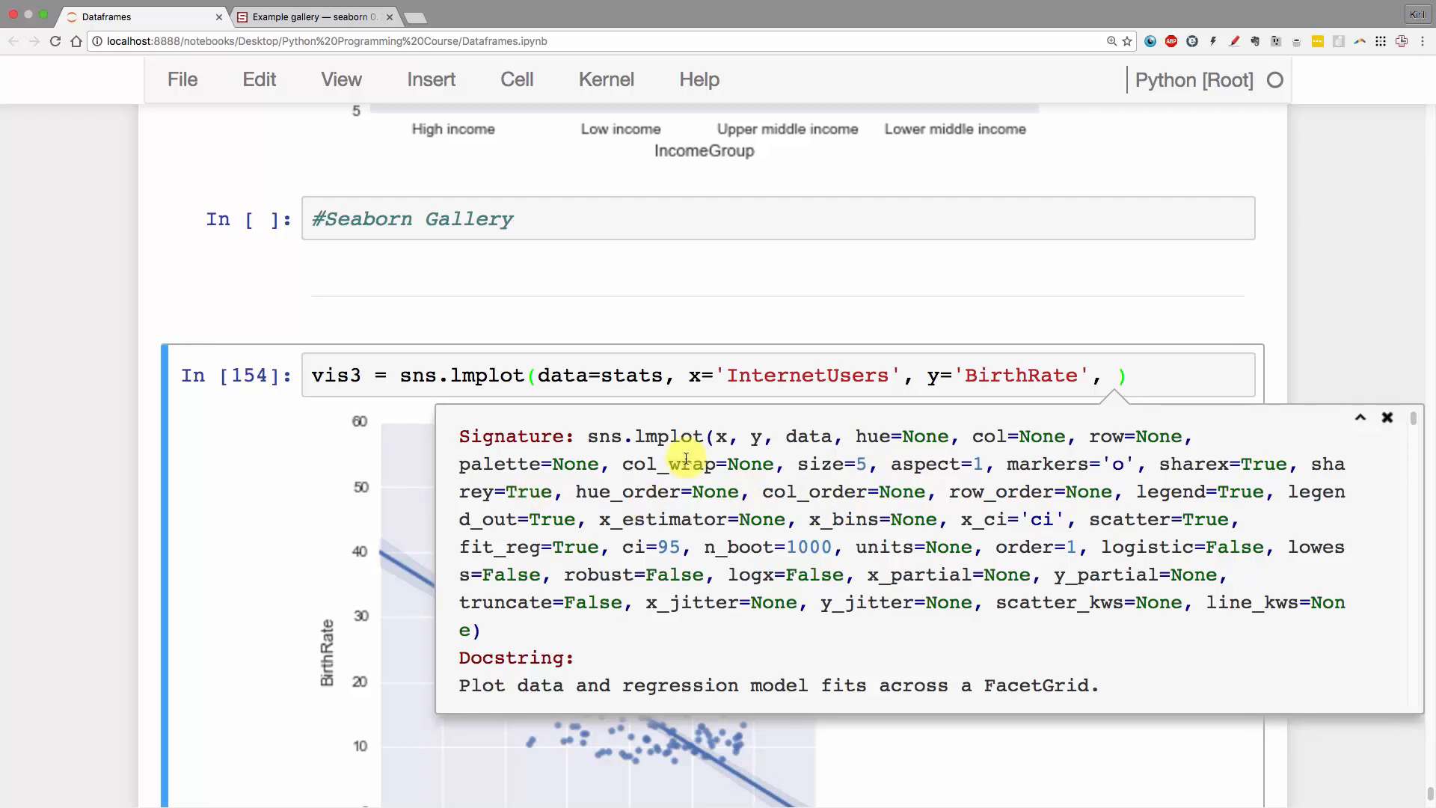
mouse_move(866, 568)
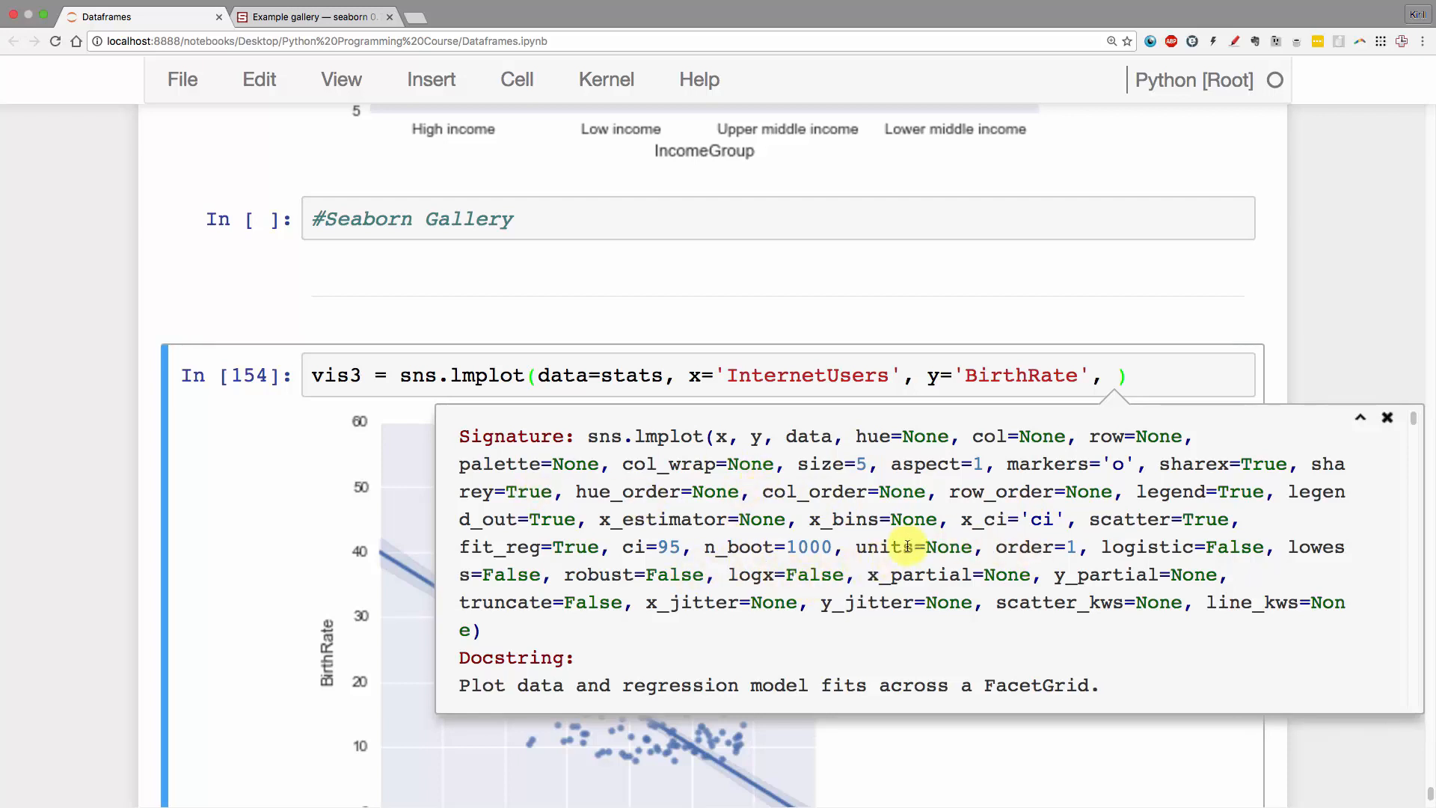
mouse_move(963, 506)
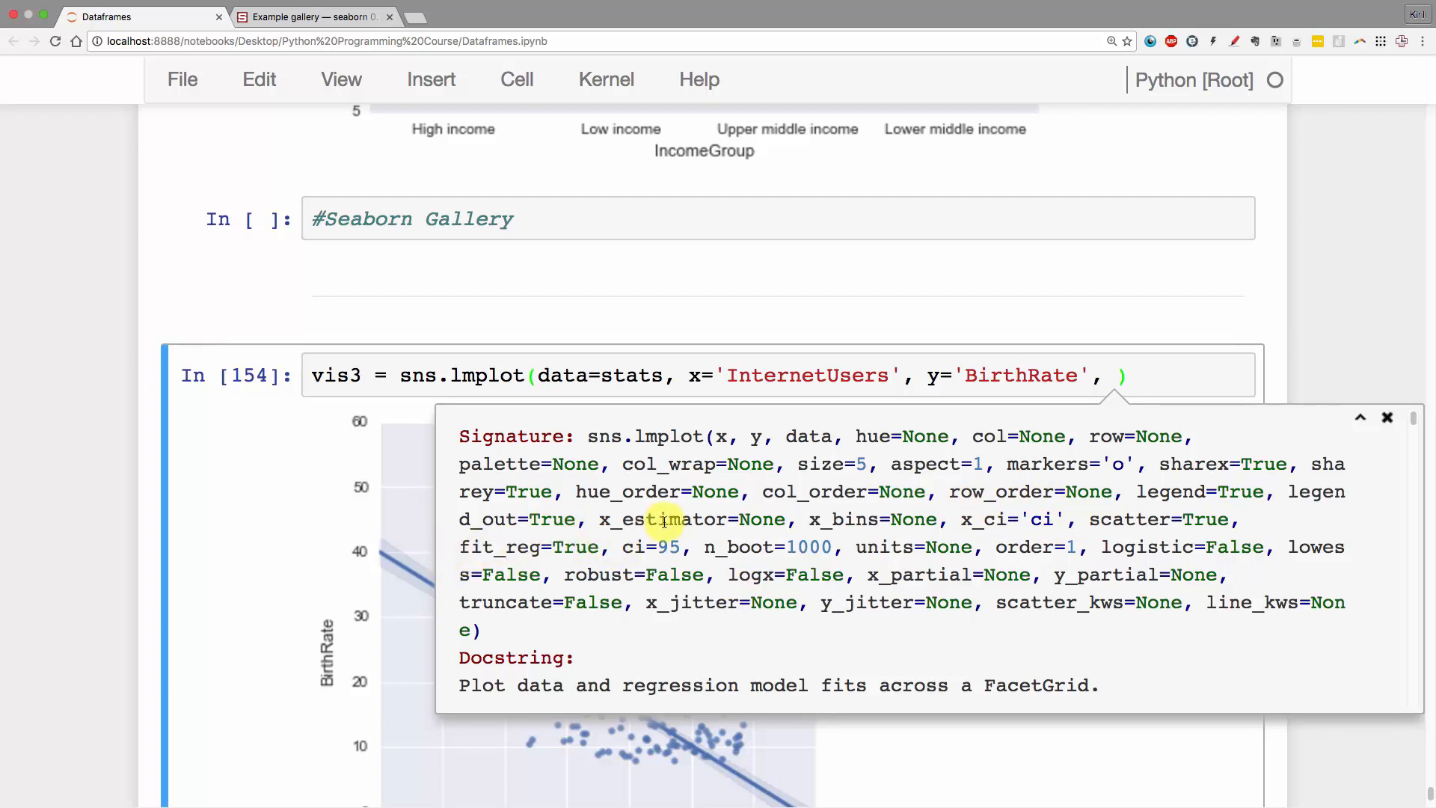
mouse_move(529, 547)
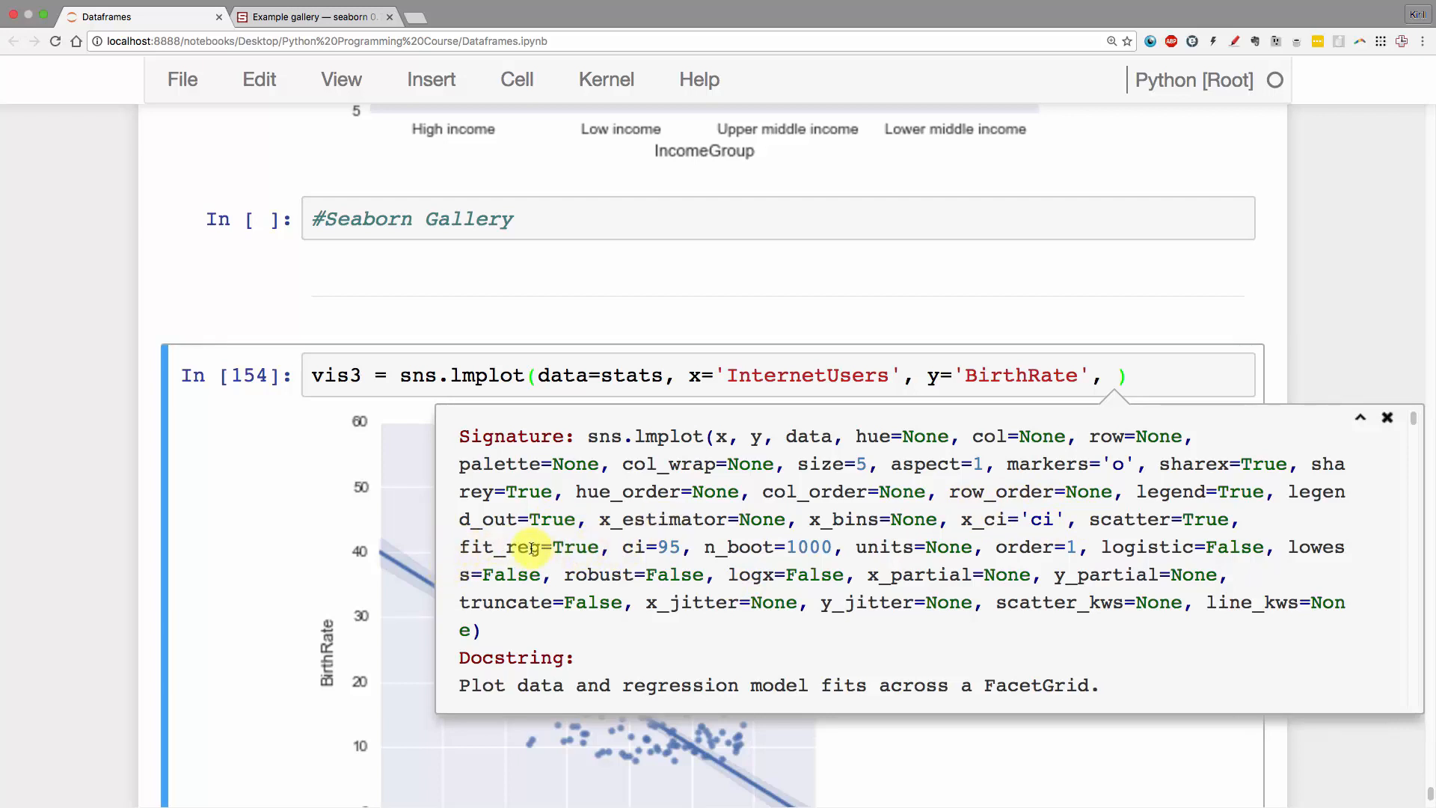
mouse_move(1077, 359)
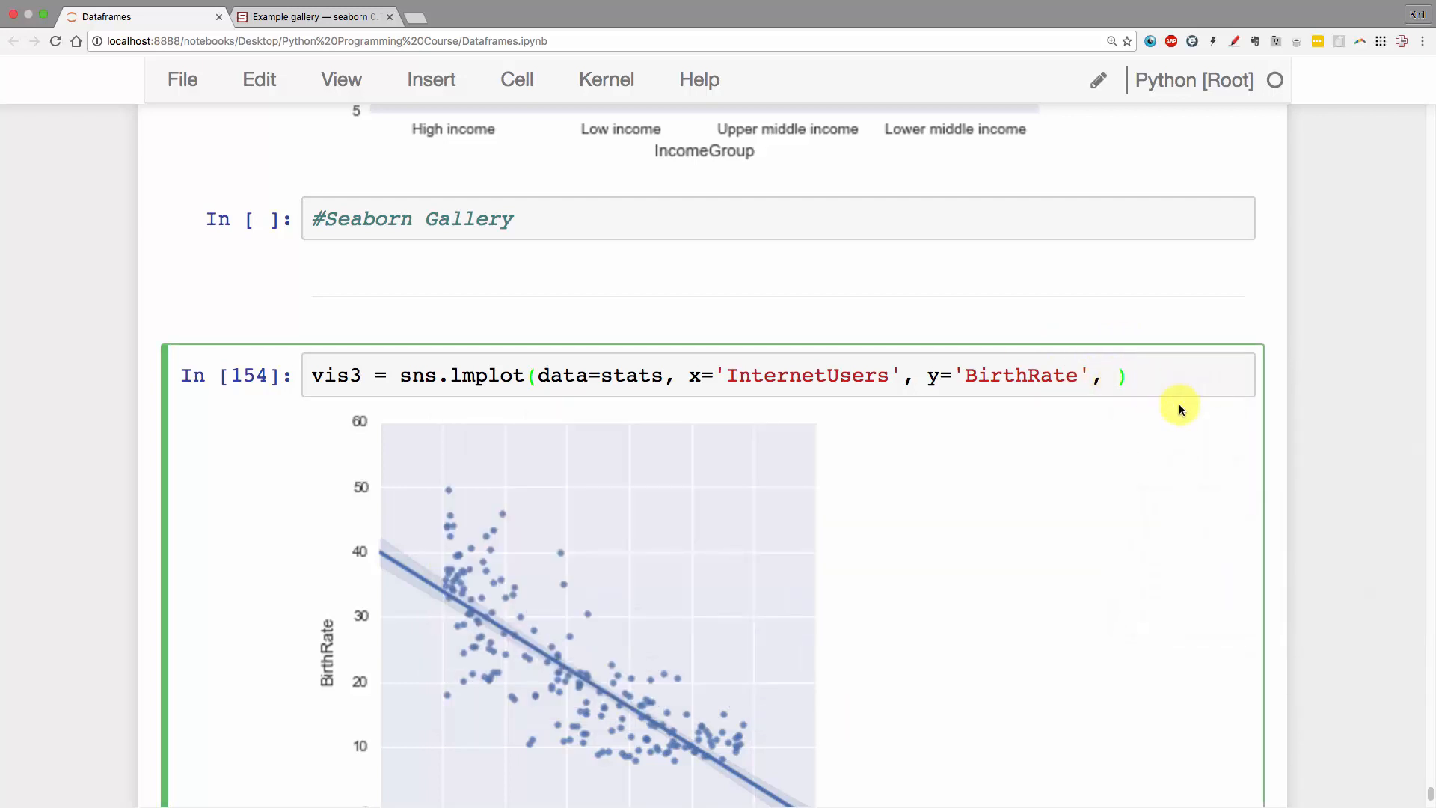
- Add fit_reg=False to the lmplot call to remove the regression line
text(fit_reg=False)
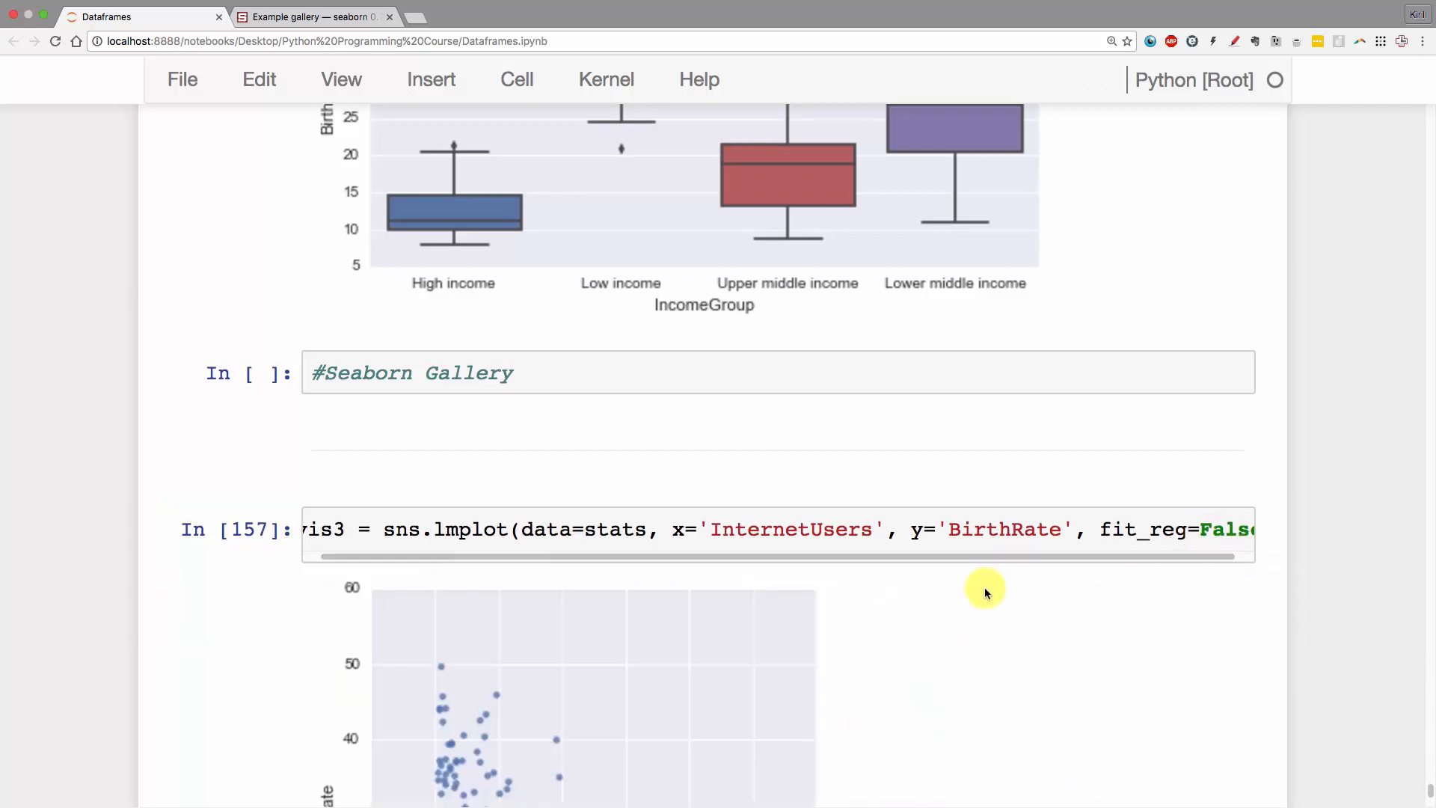
scroll(down, 3)
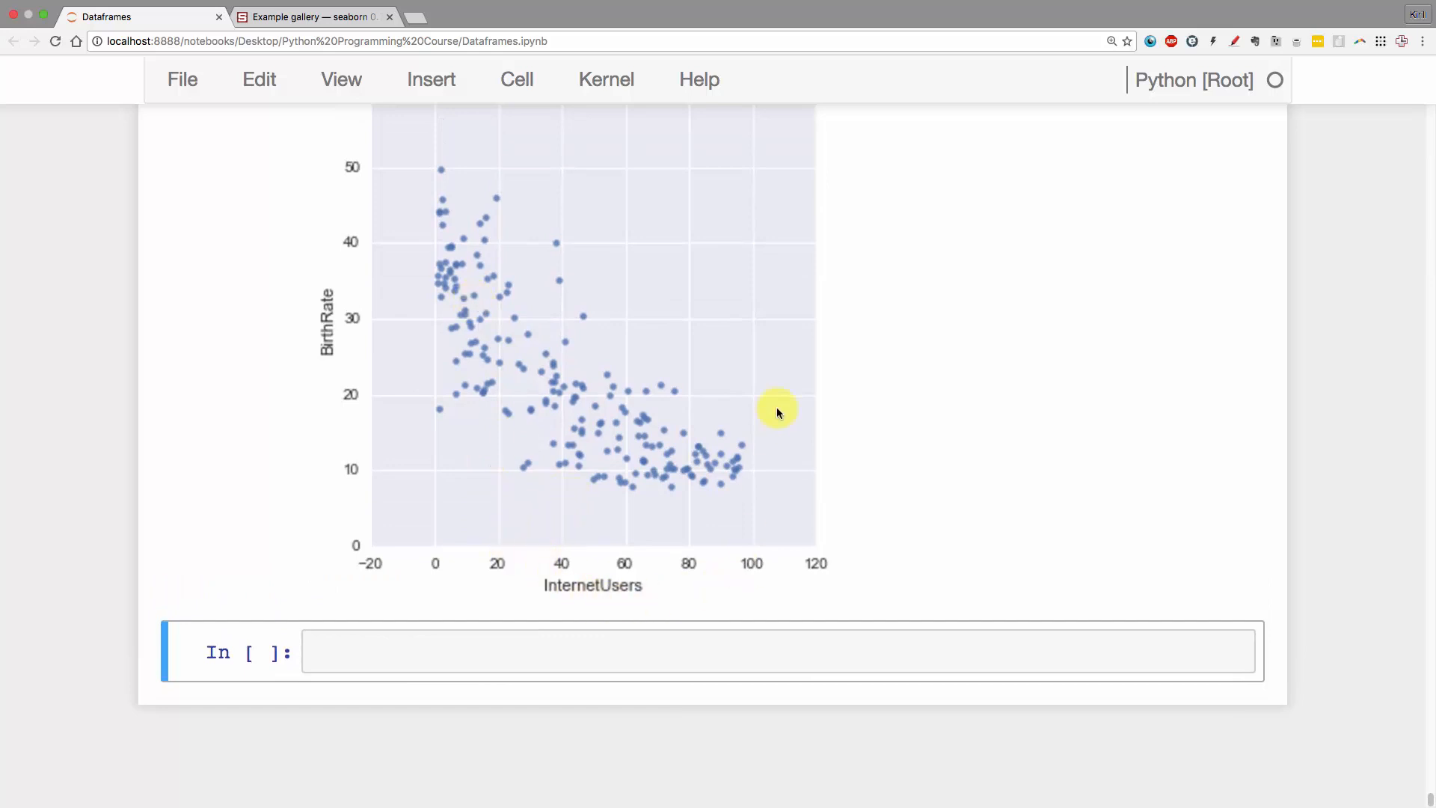
mouse_move(540, 455)
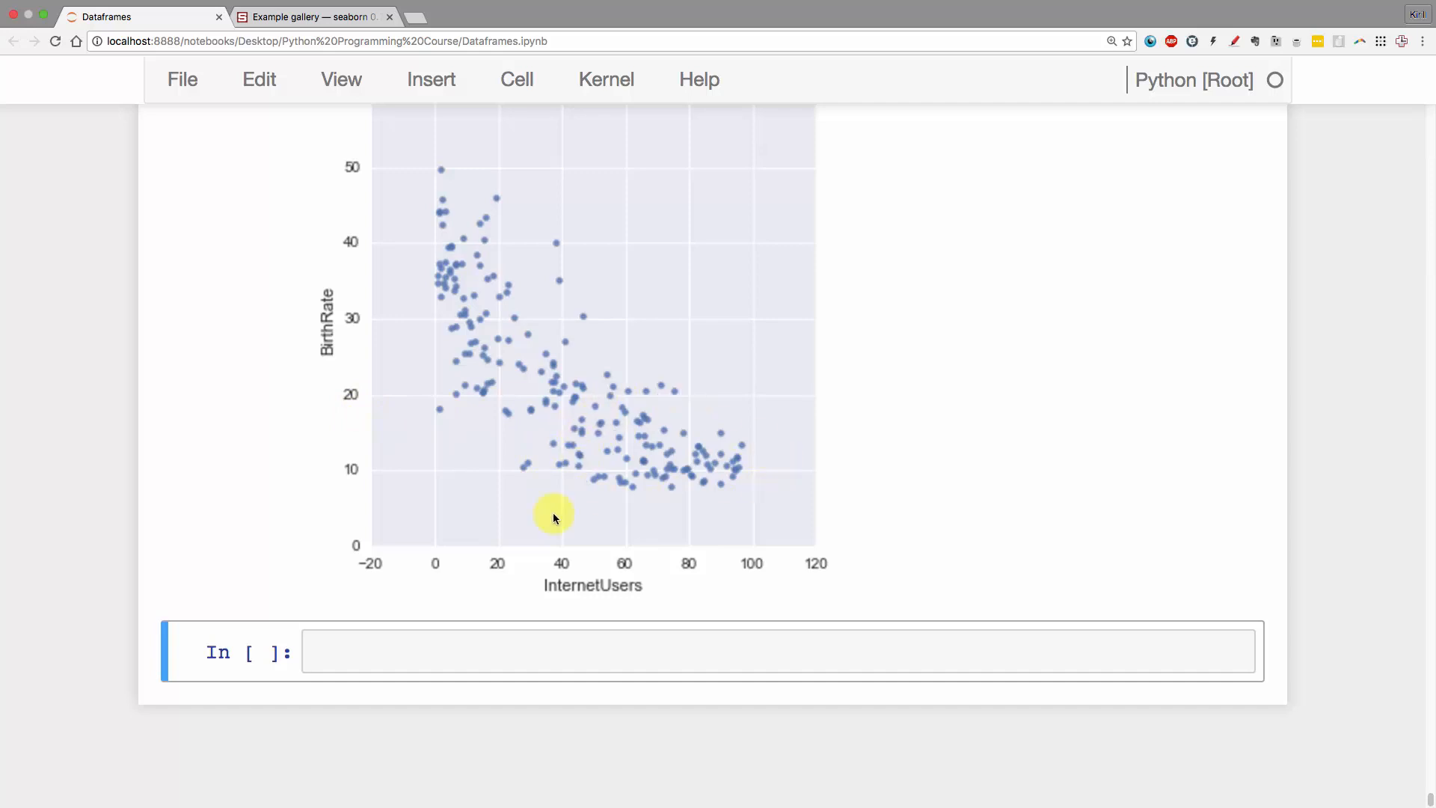
mouse_move(431, 190)
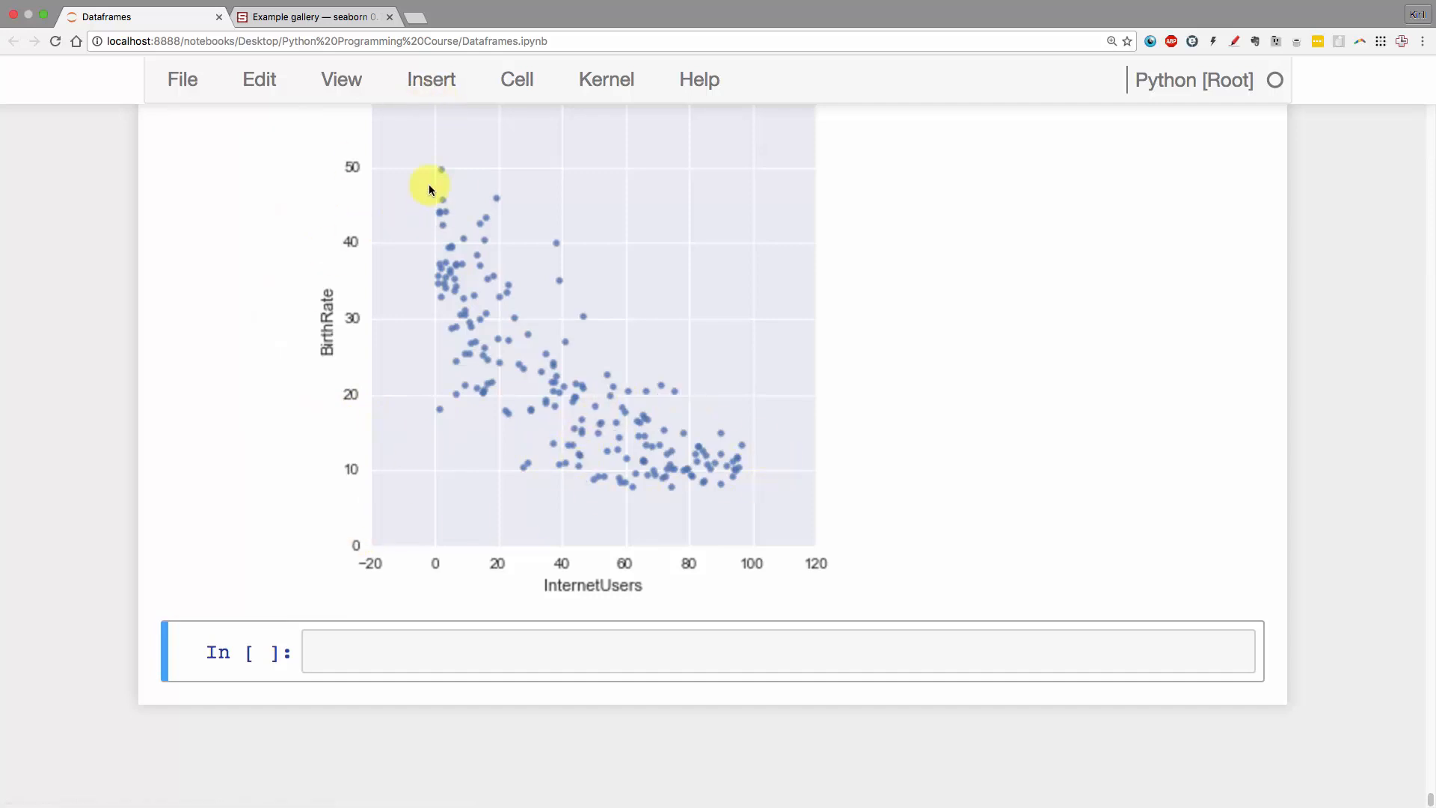
mouse_move(371, 404)
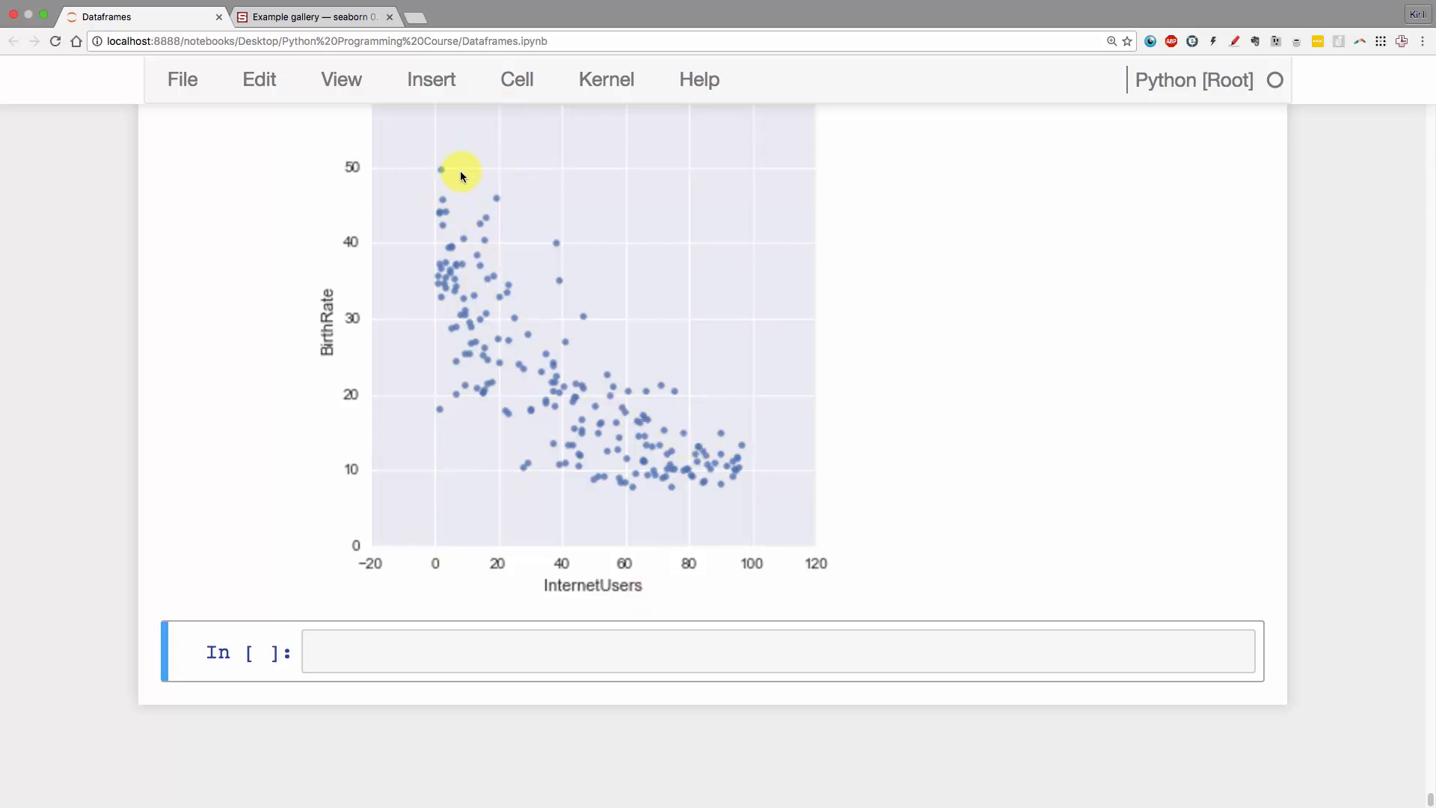
- Scroll to view the plain BirthRate vs InternetUsers scatter and the empty cell below
scroll(down, 3)
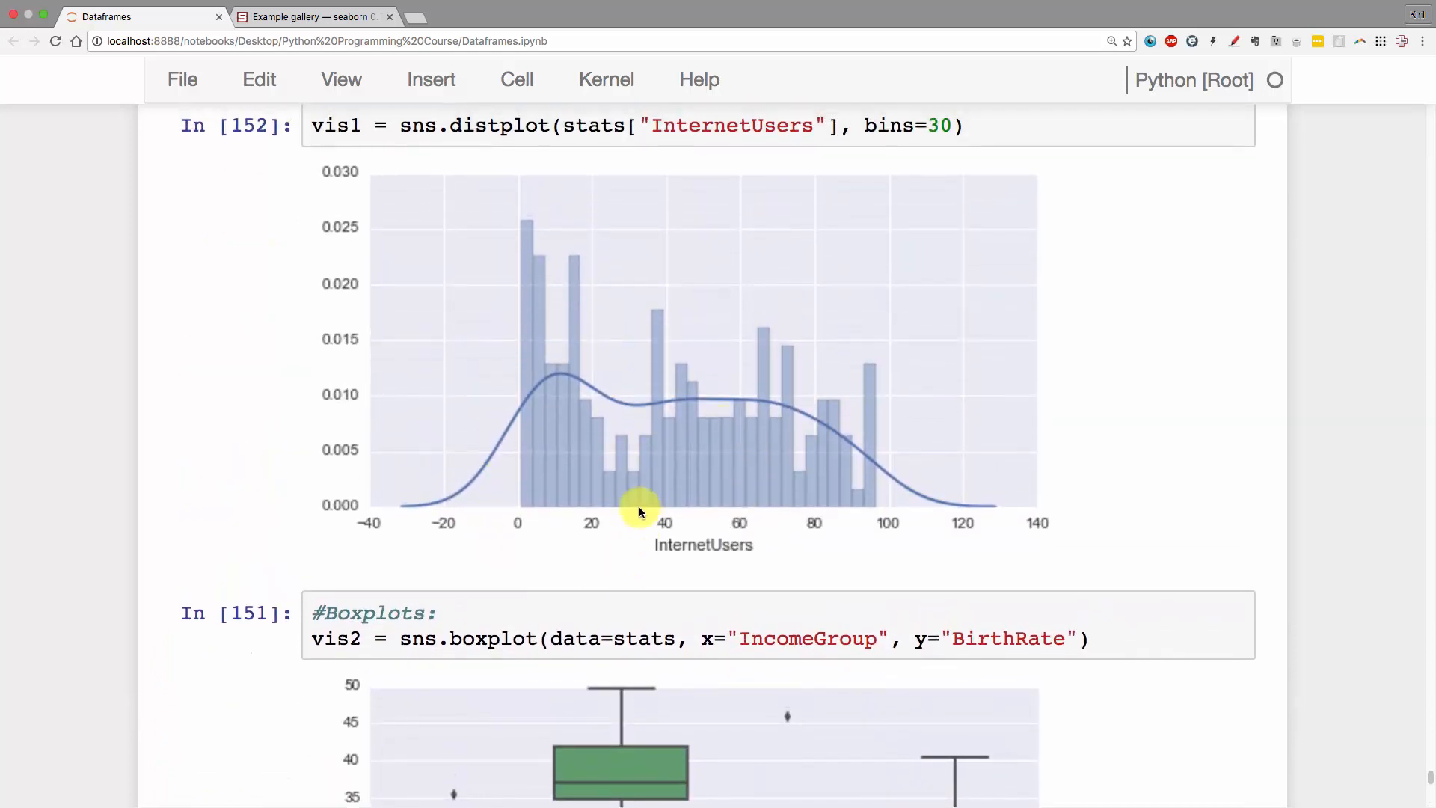
mouse_move(587, 424)
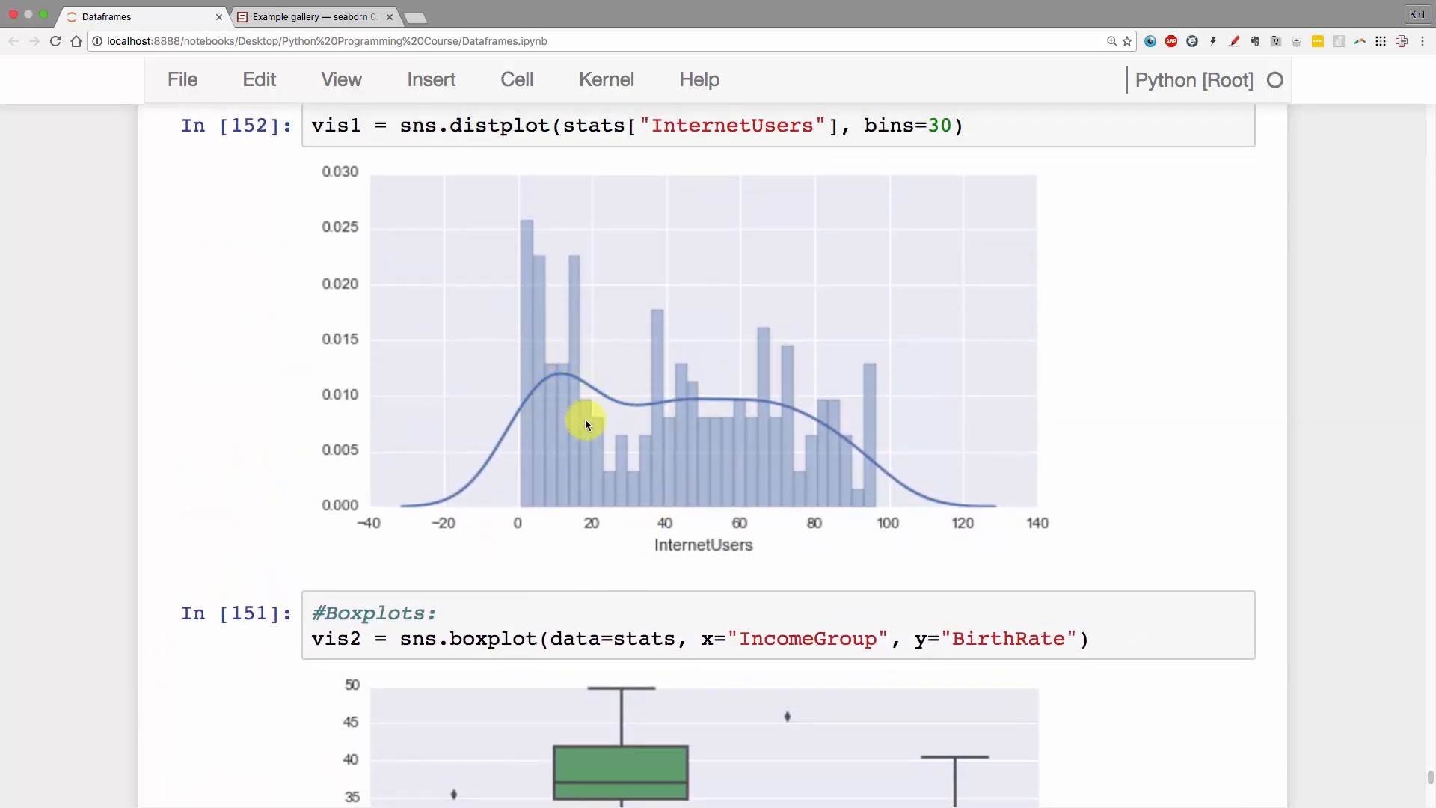
mouse_move(728, 408)
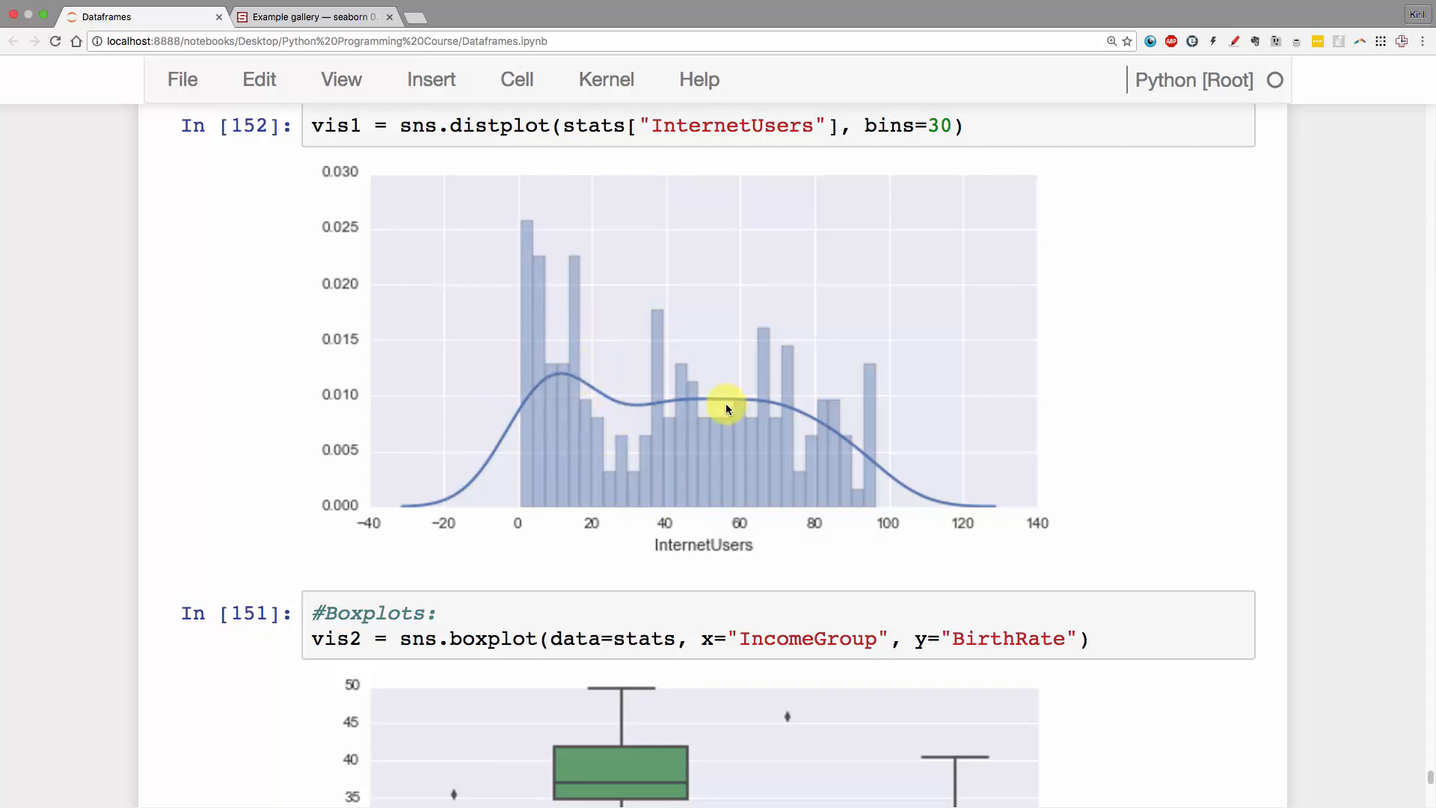
scroll(down, 3)
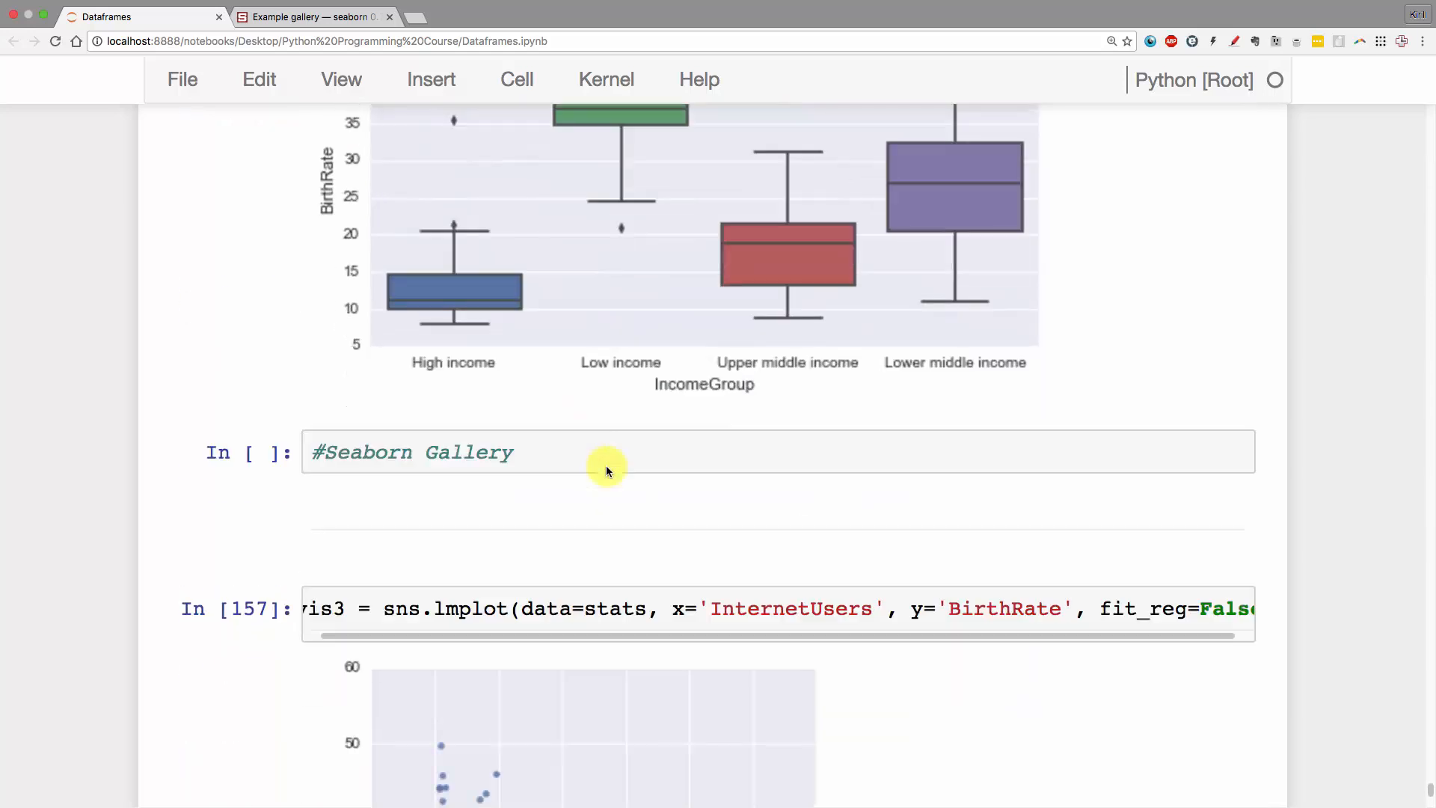
scroll(down, 3)
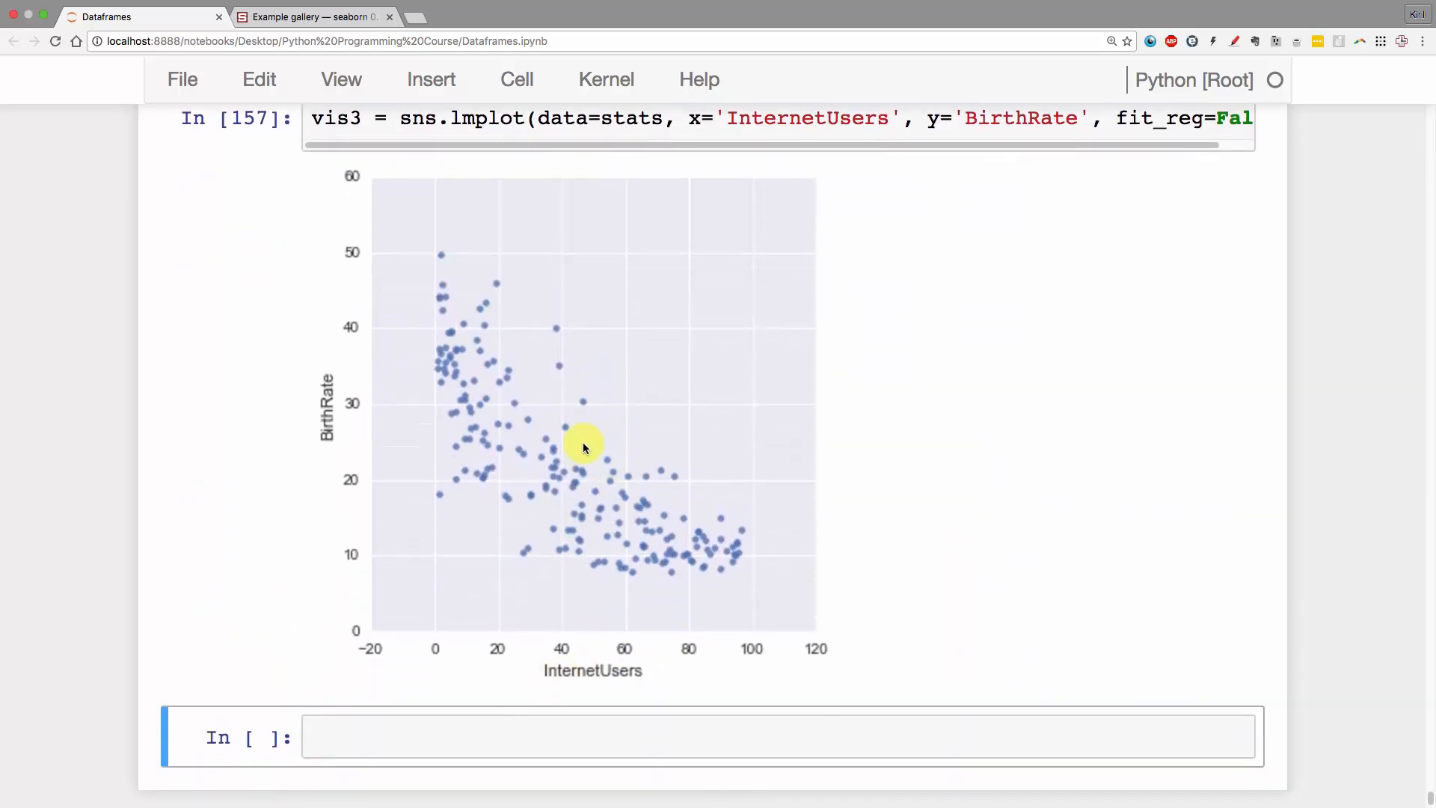
mouse_move(499, 295)
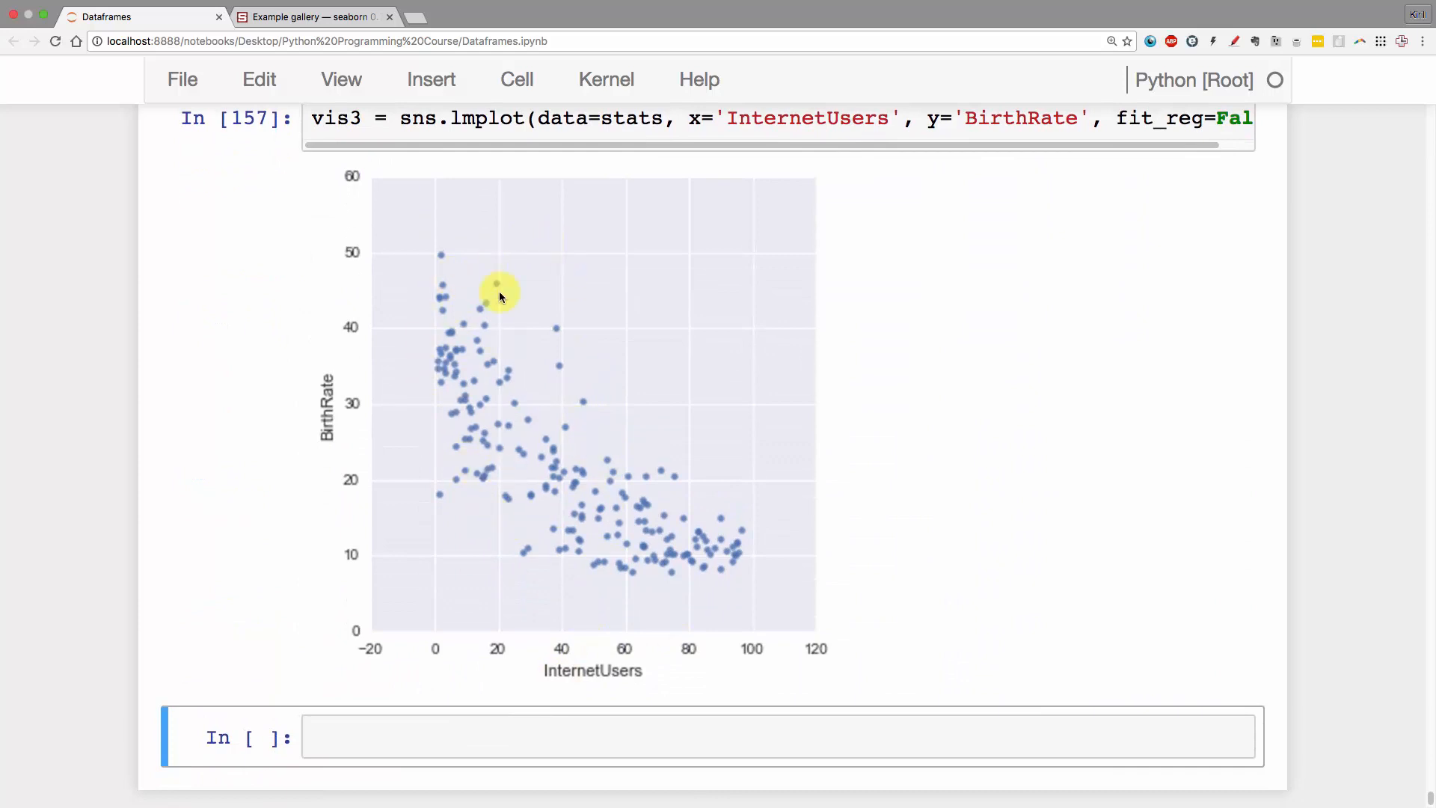
mouse_move(466, 263)
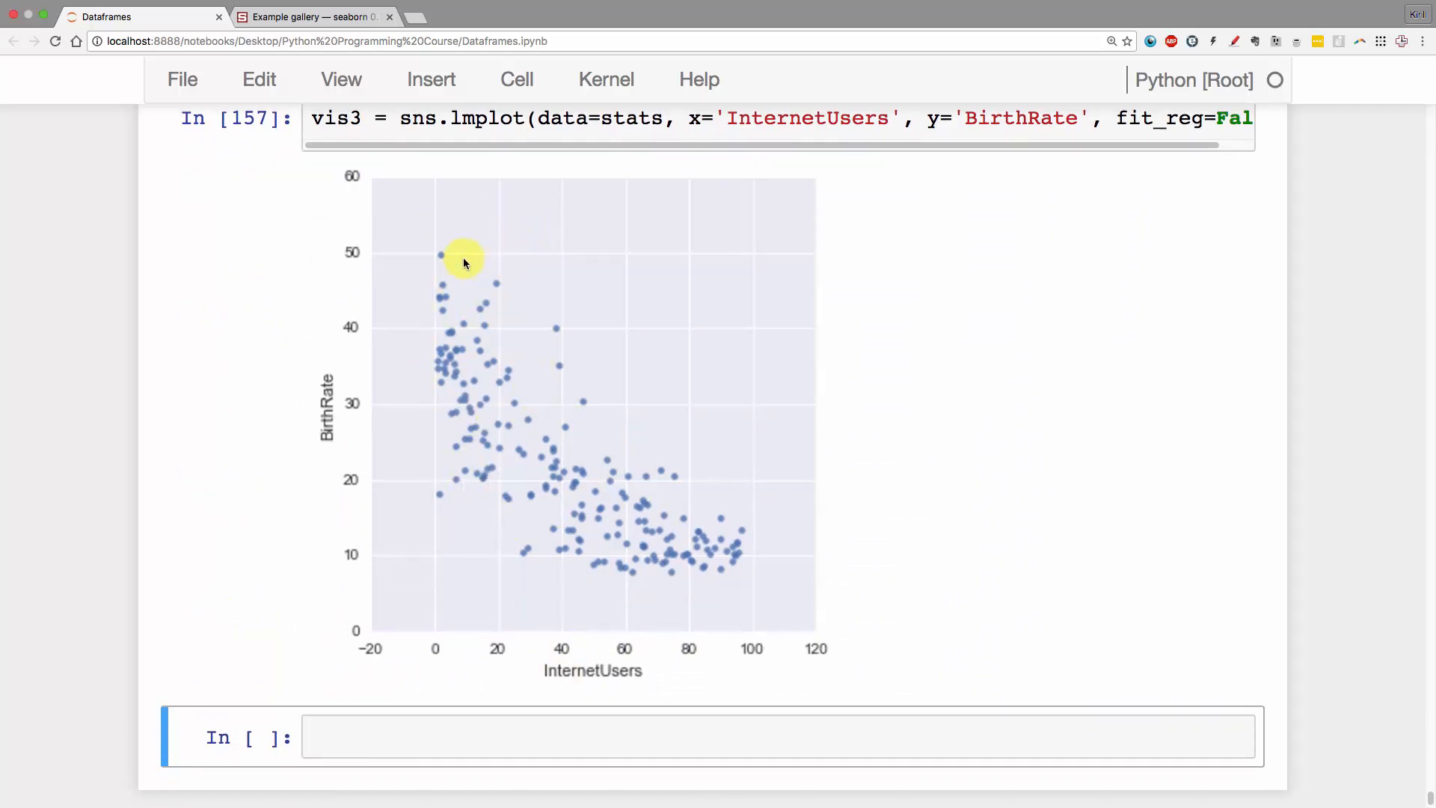
mouse_move(628, 436)
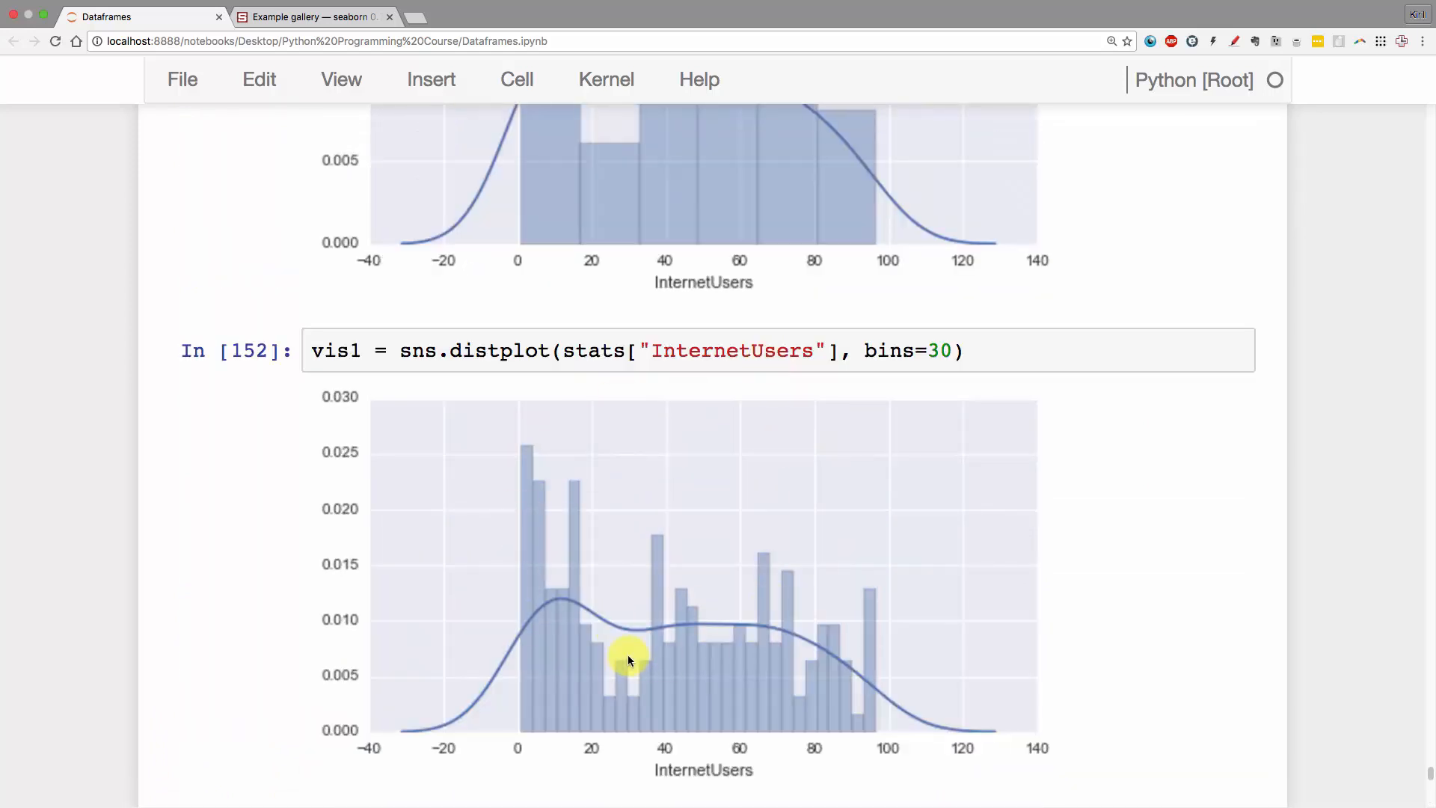
scroll(down, 3)
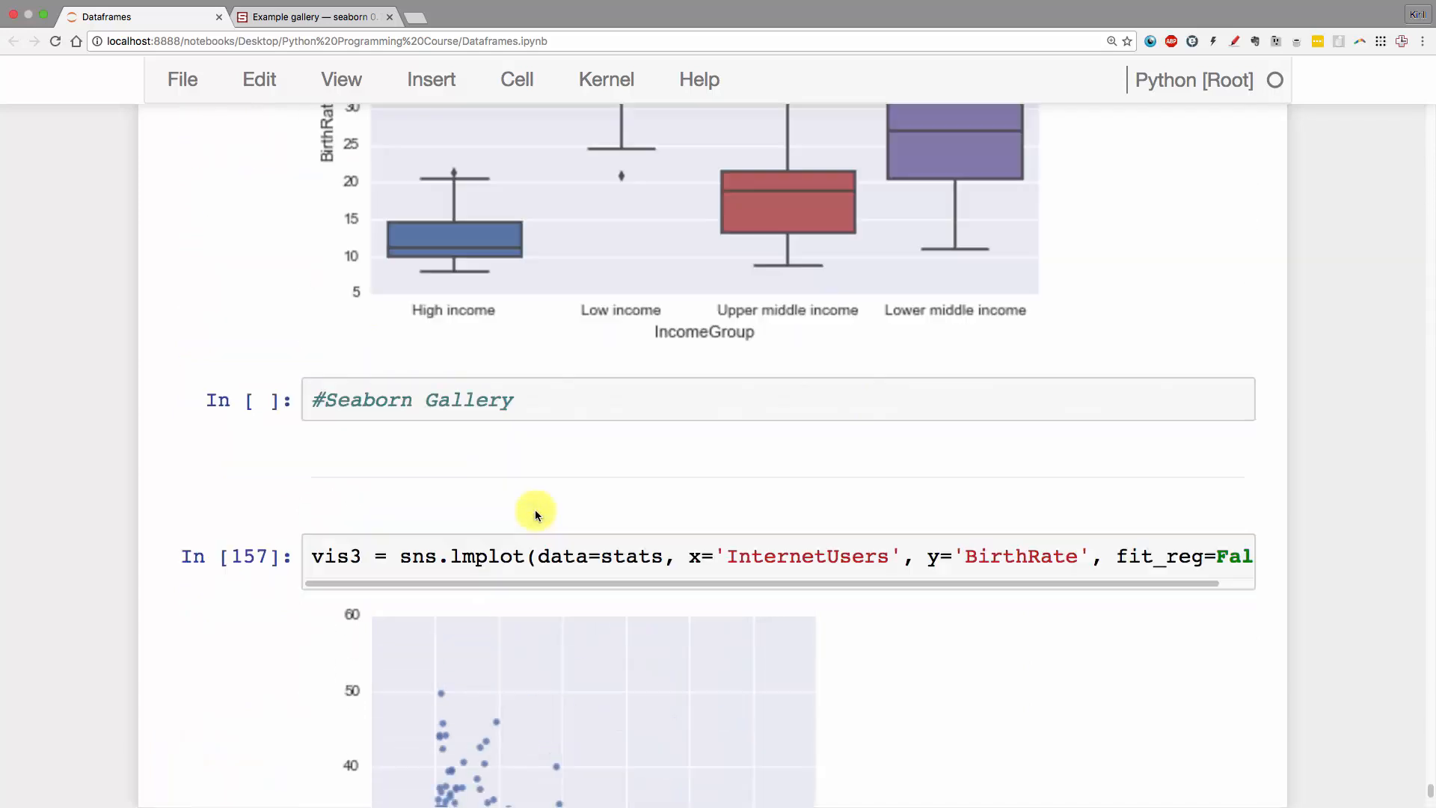
scroll(up, 3)
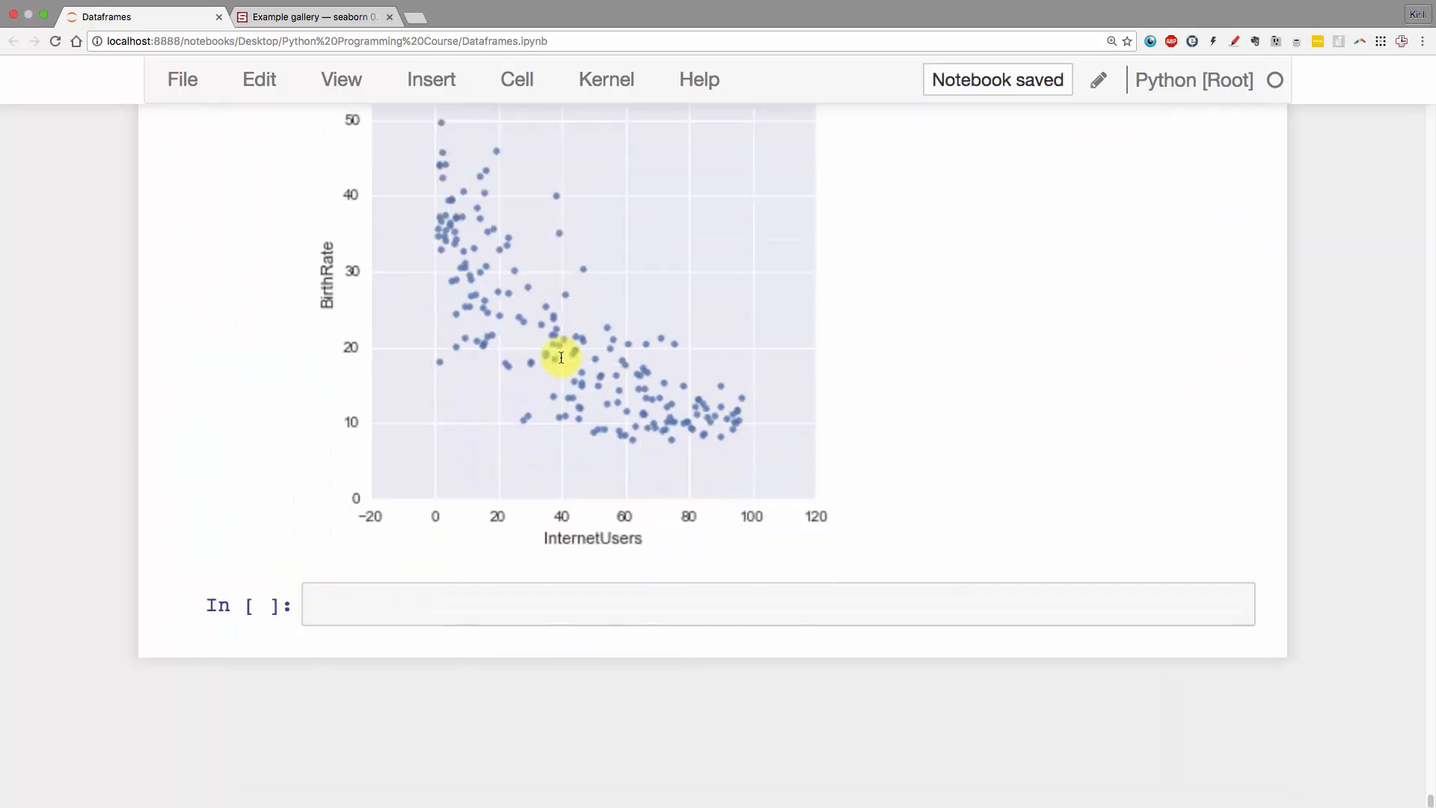
- Add a vis4 30-bin distplot of BirthRate and scroll to compare it with the scatter
text(vis1 = sns.distplot(stats["InternetUsers"], bins=30))
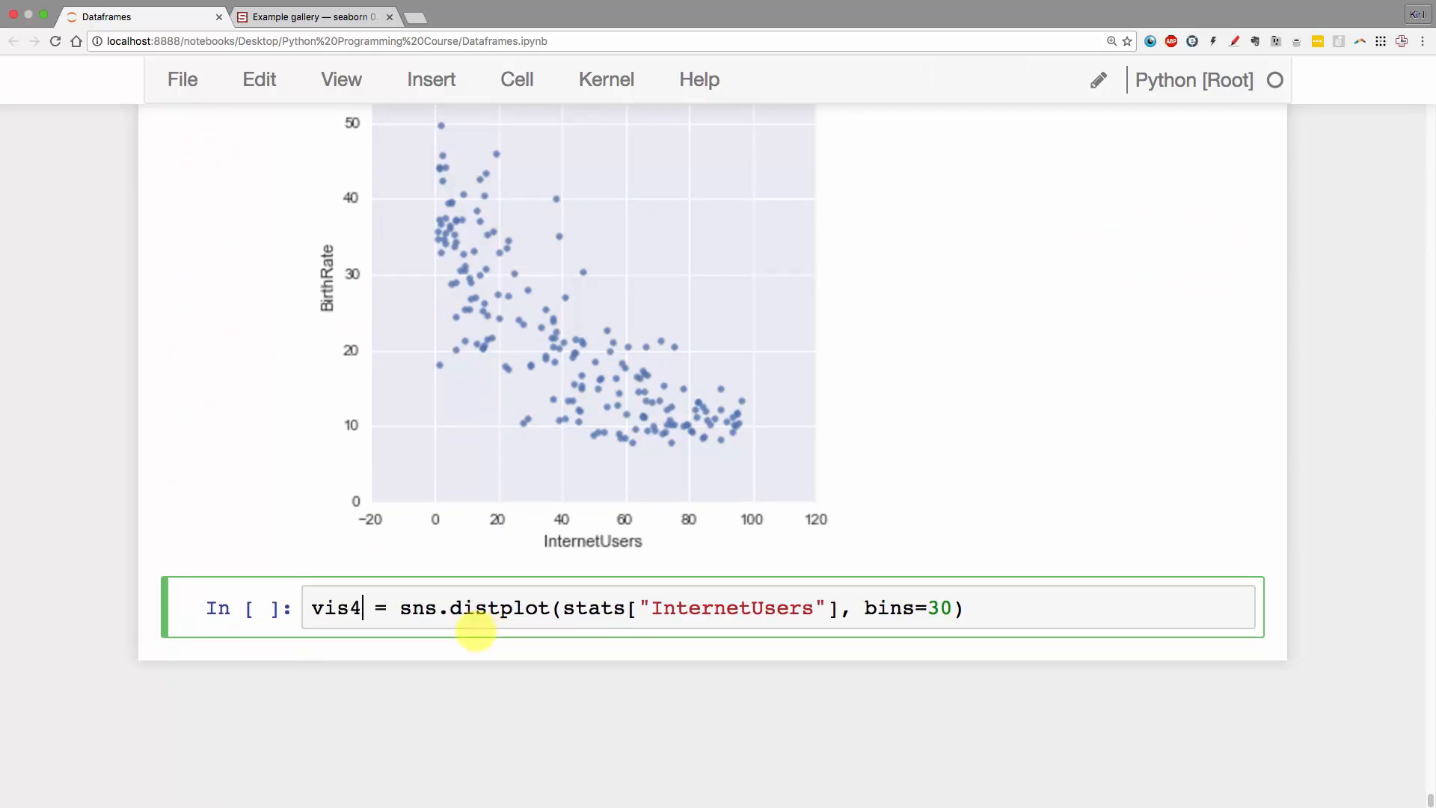
double_click(732, 608)
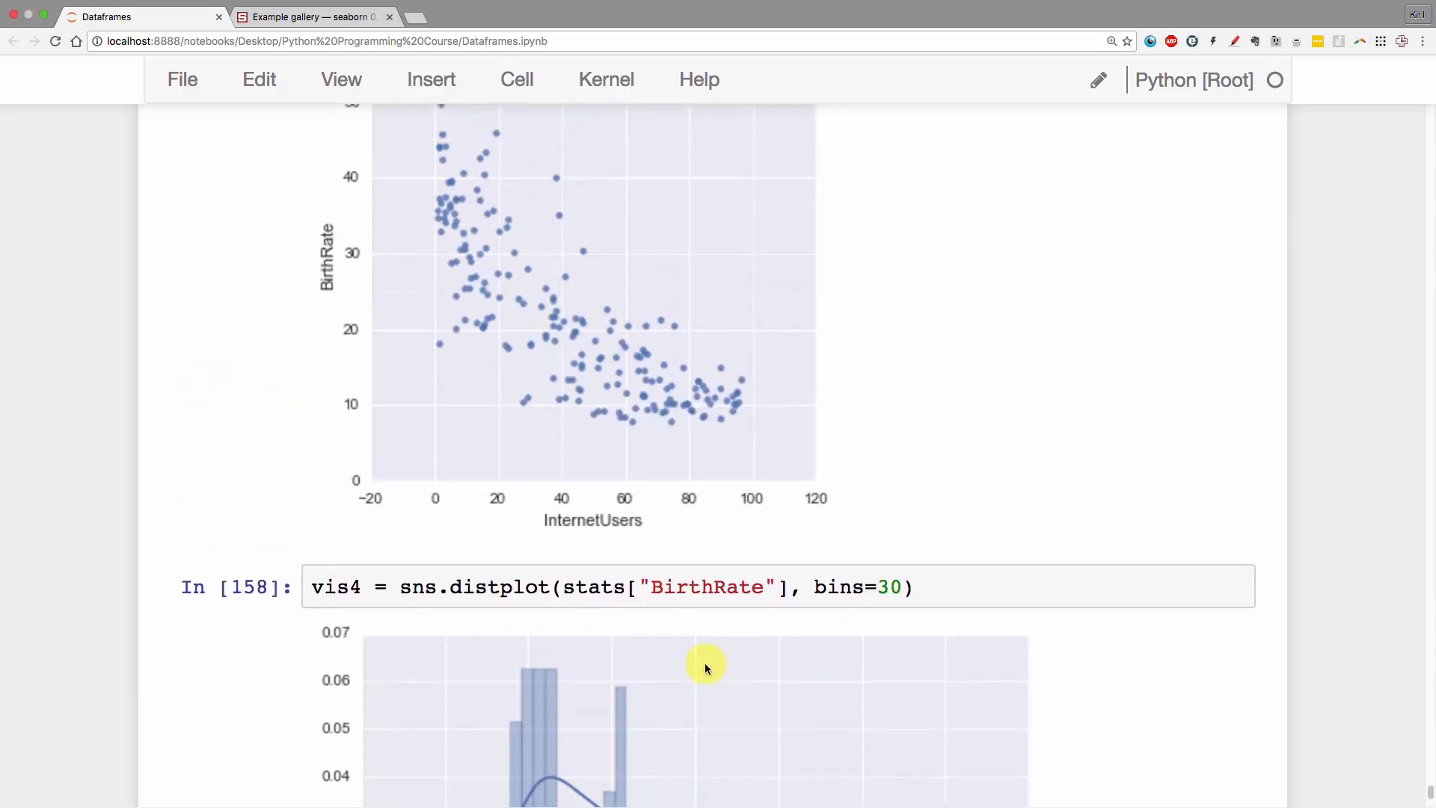
scroll(up, 3)
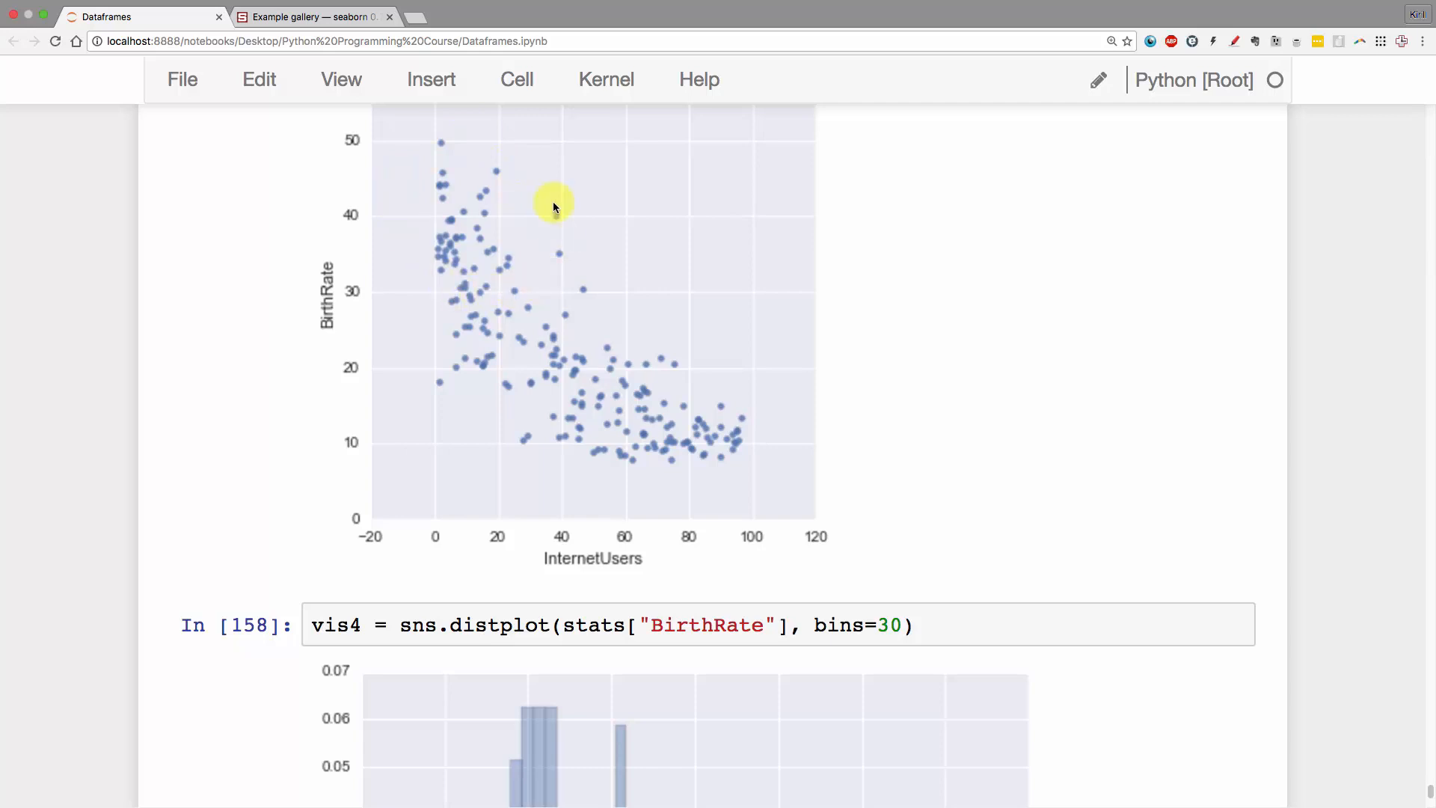
scroll(down, 3)
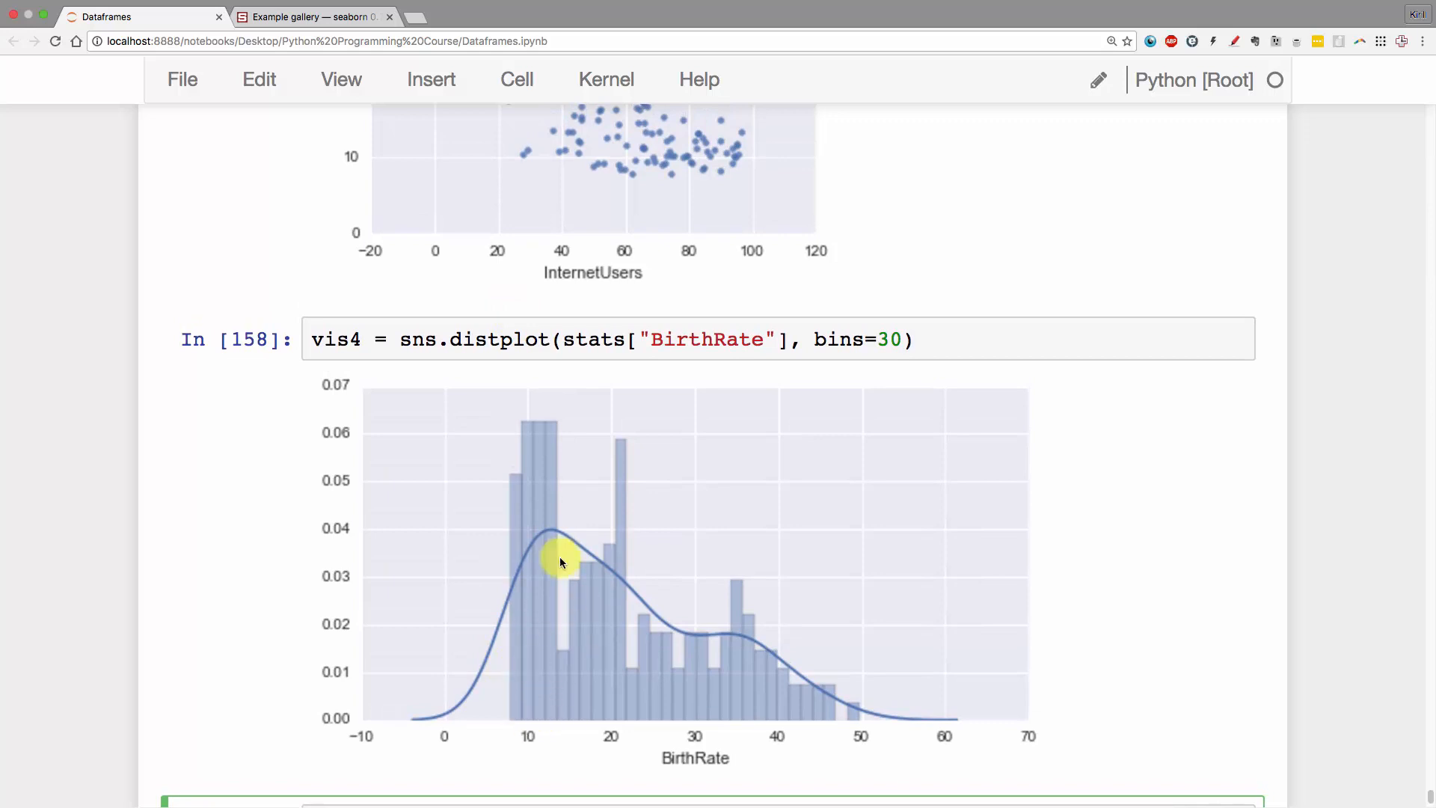
scroll(up, 3)
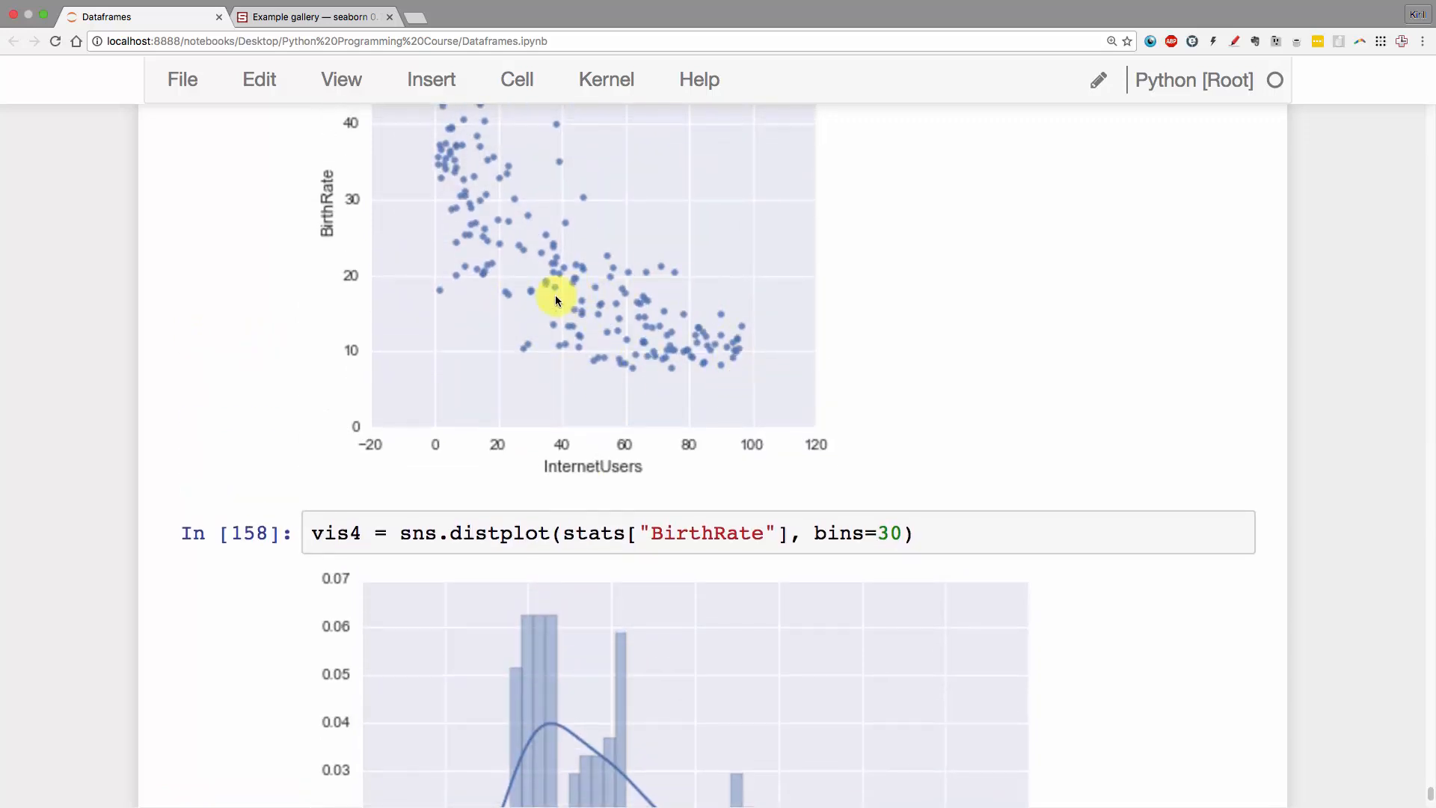
scroll(down, 3)
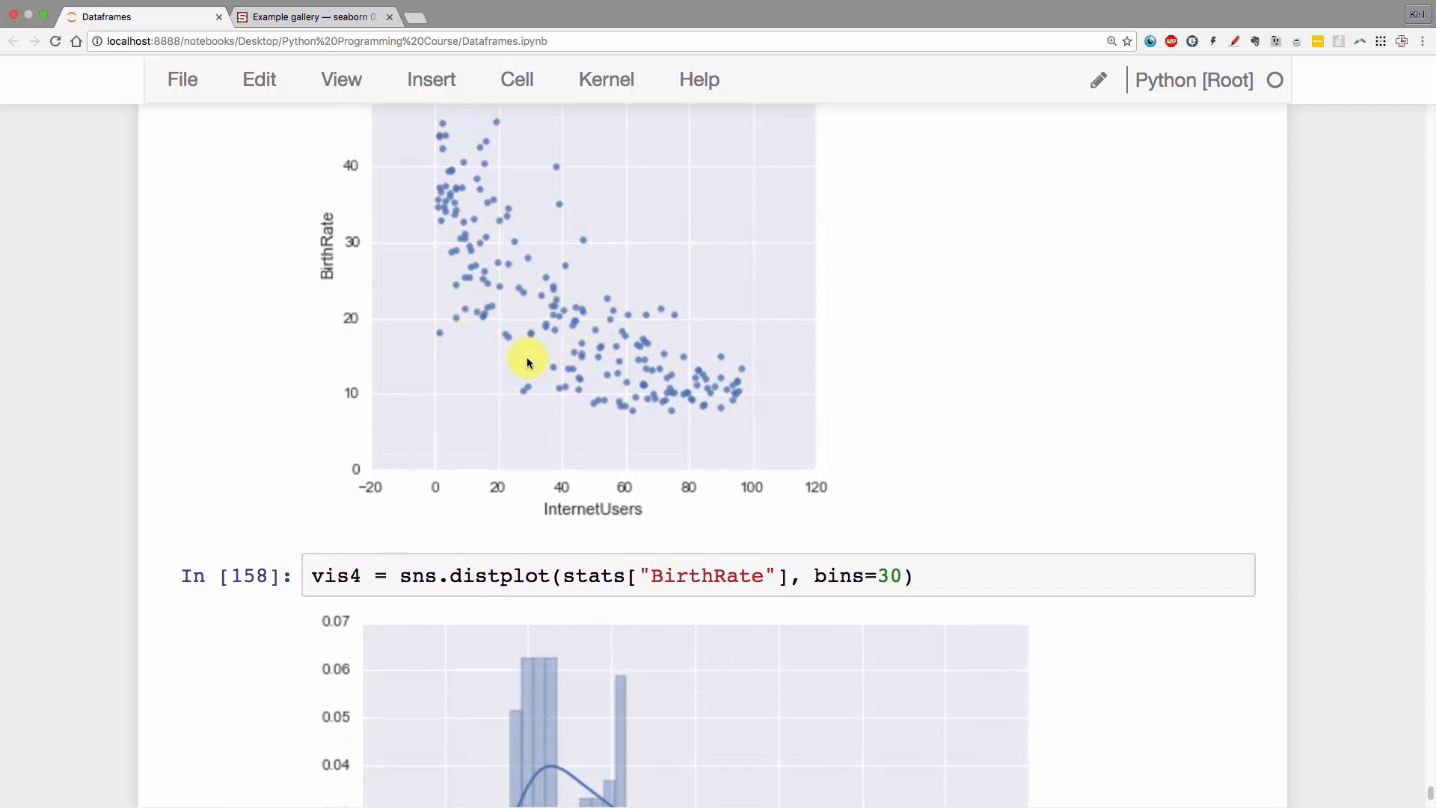
scroll(down, 3)
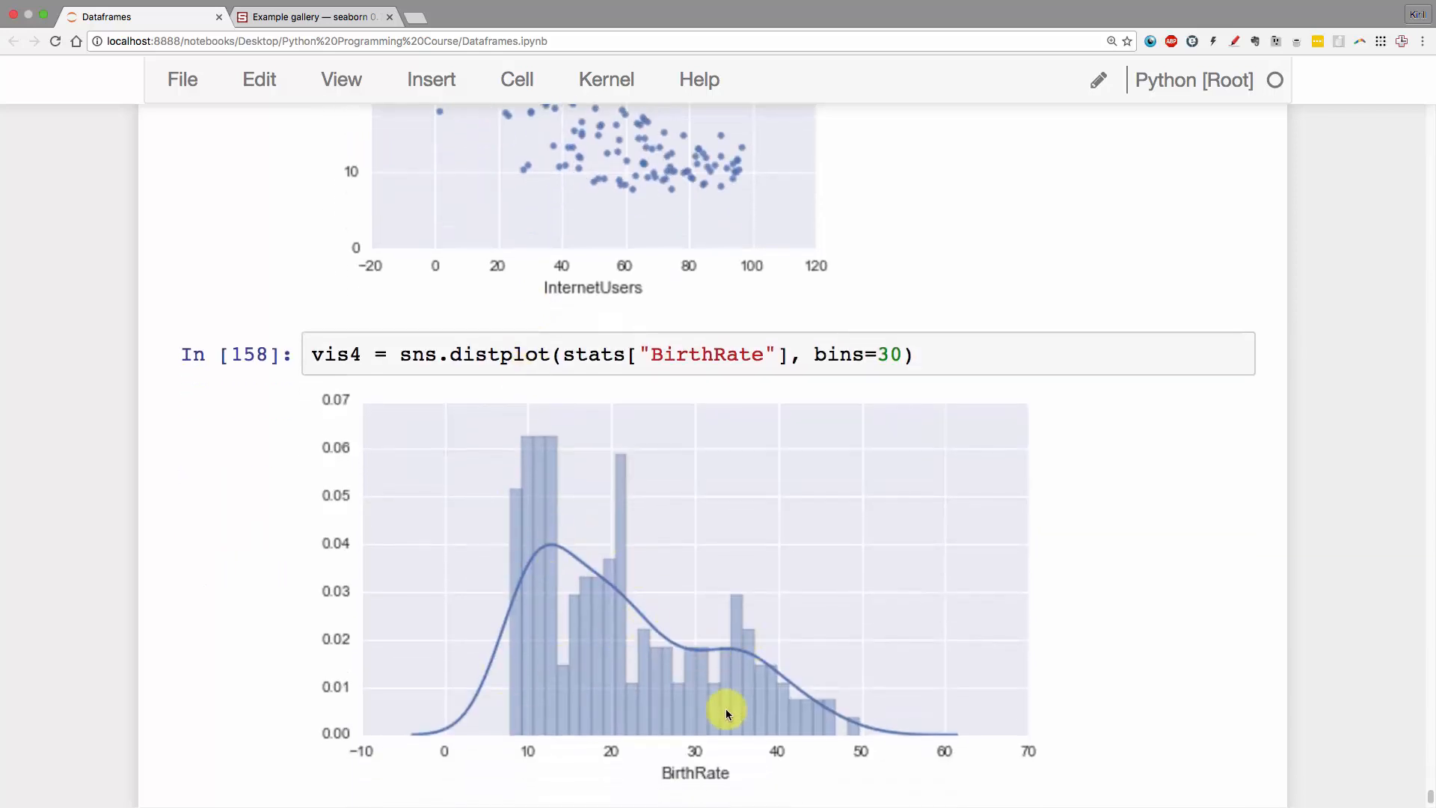
scroll(up, 3)
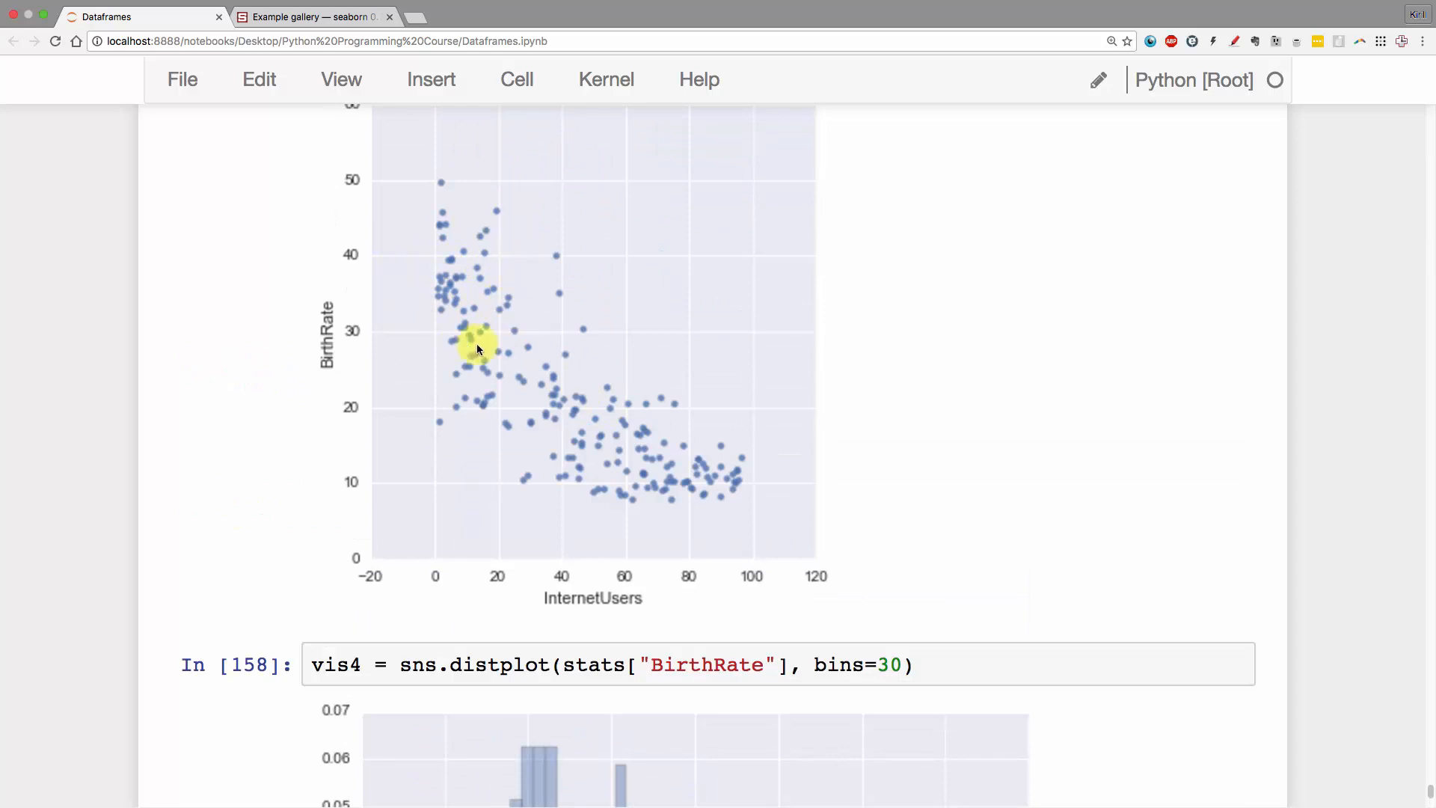
scroll(down, 3)
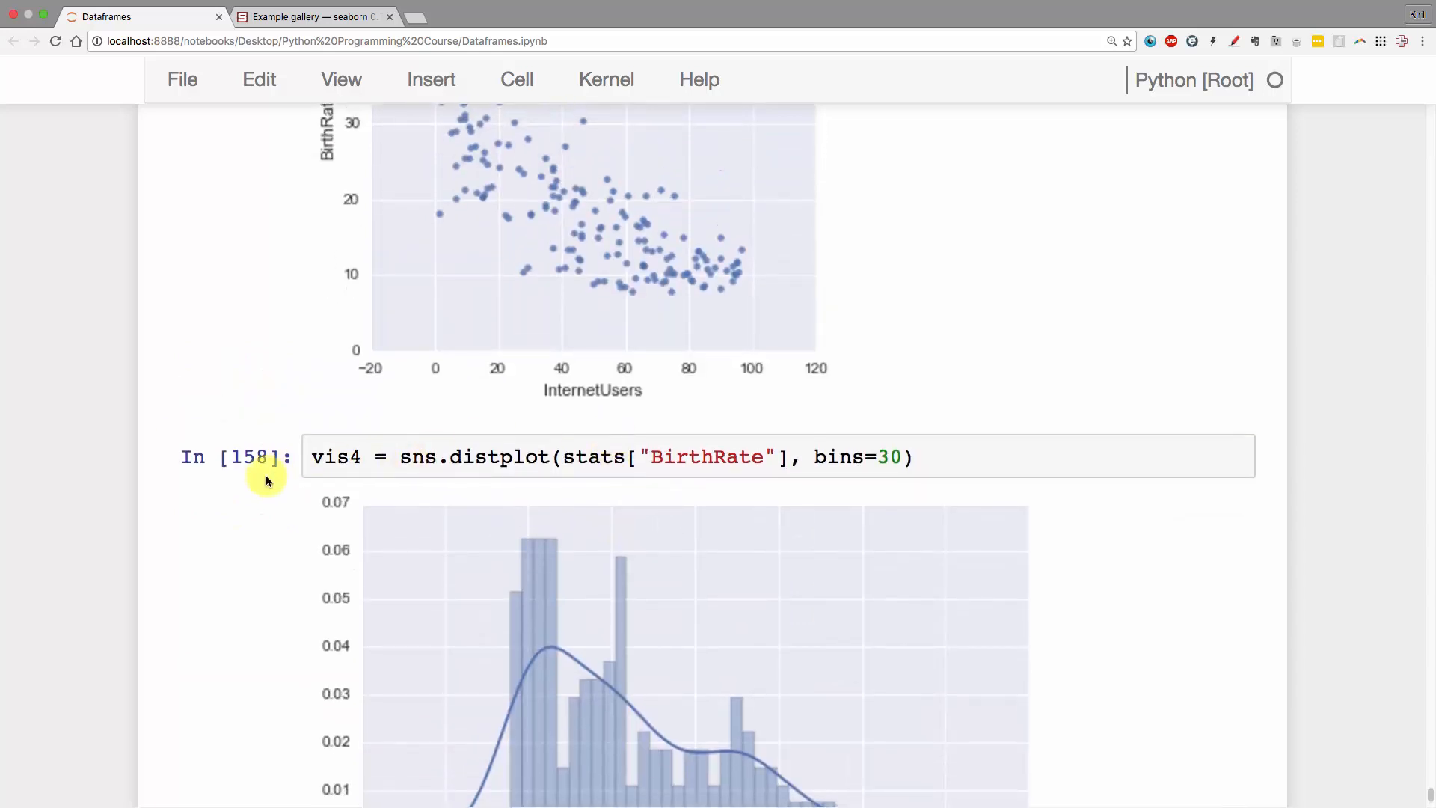
- Retype the vis3 lmplot call with fit_reg=False in the new cell and begin a hue argument
scroll(up, 3)
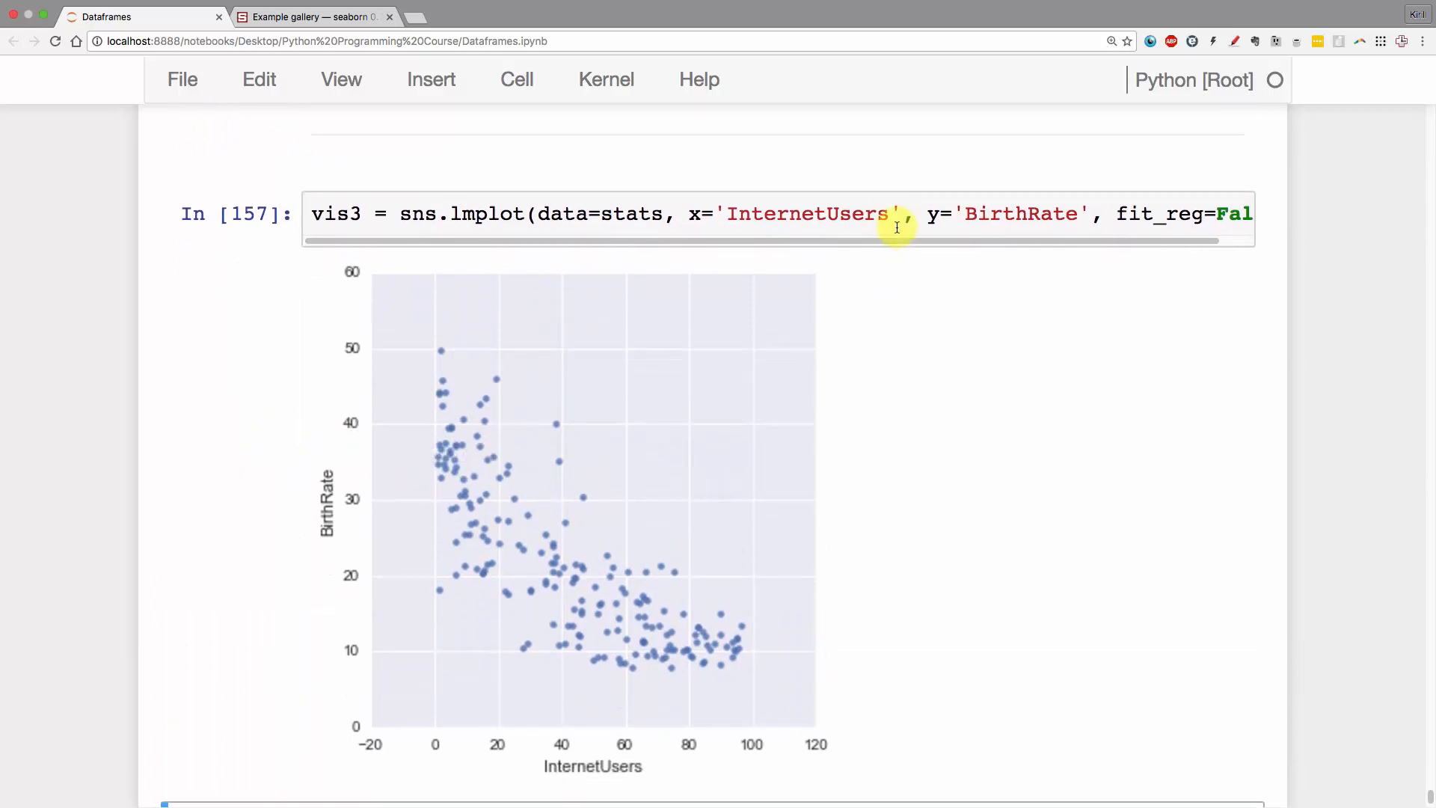
scroll(down, 3)
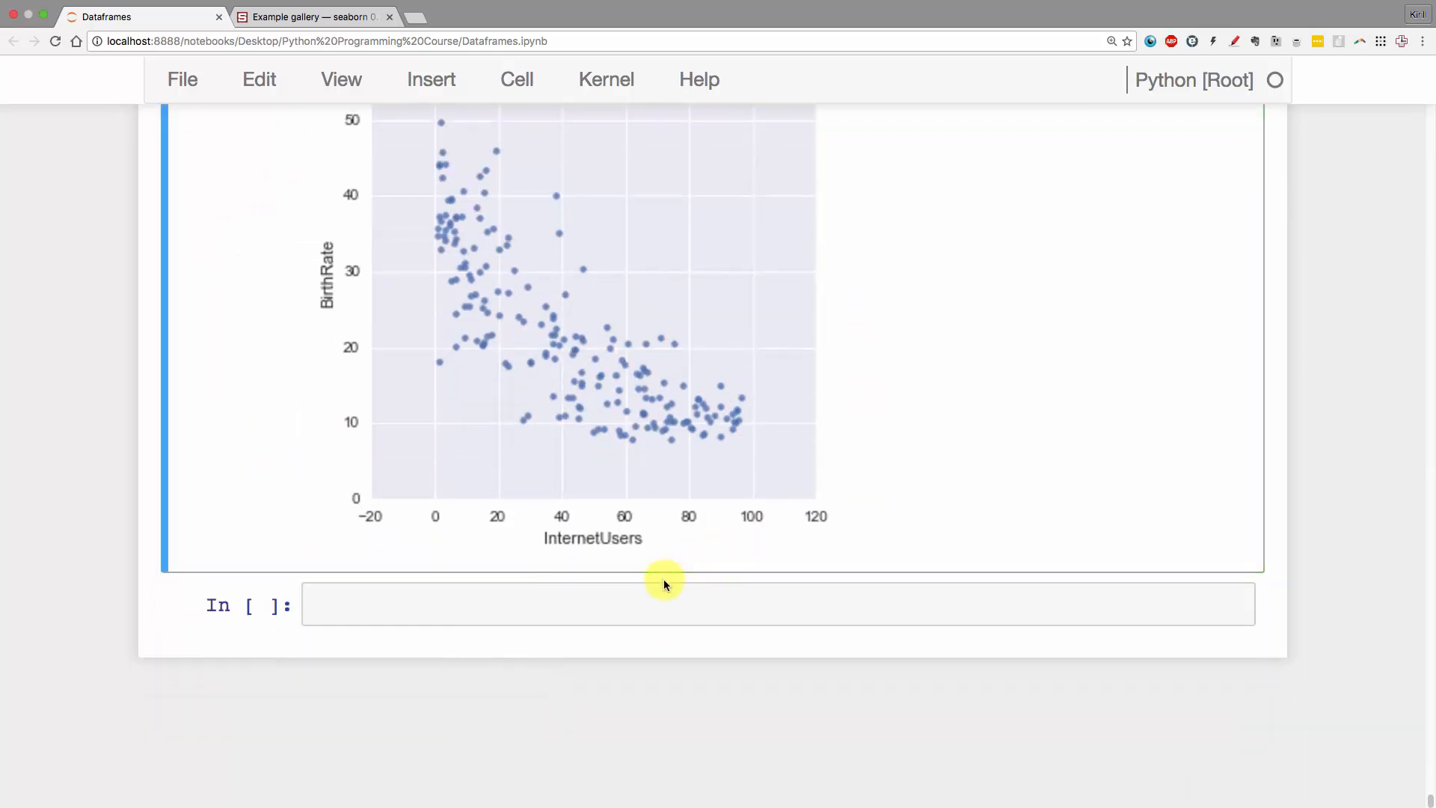
text(s3 = sns.lmplot(data=stats, x='InternetUsers', y='BirthRate', fit_reg=False))
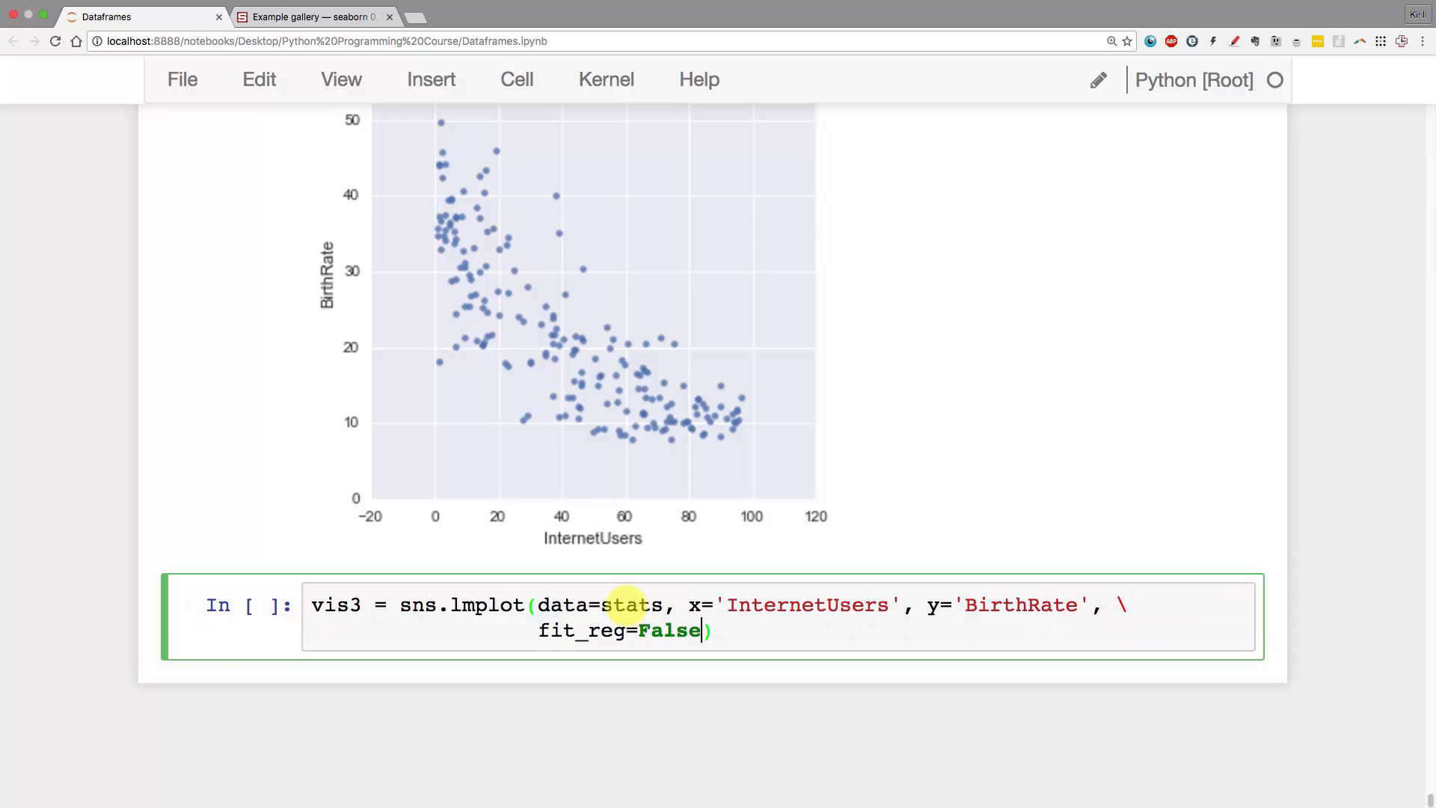
text(, hue=')
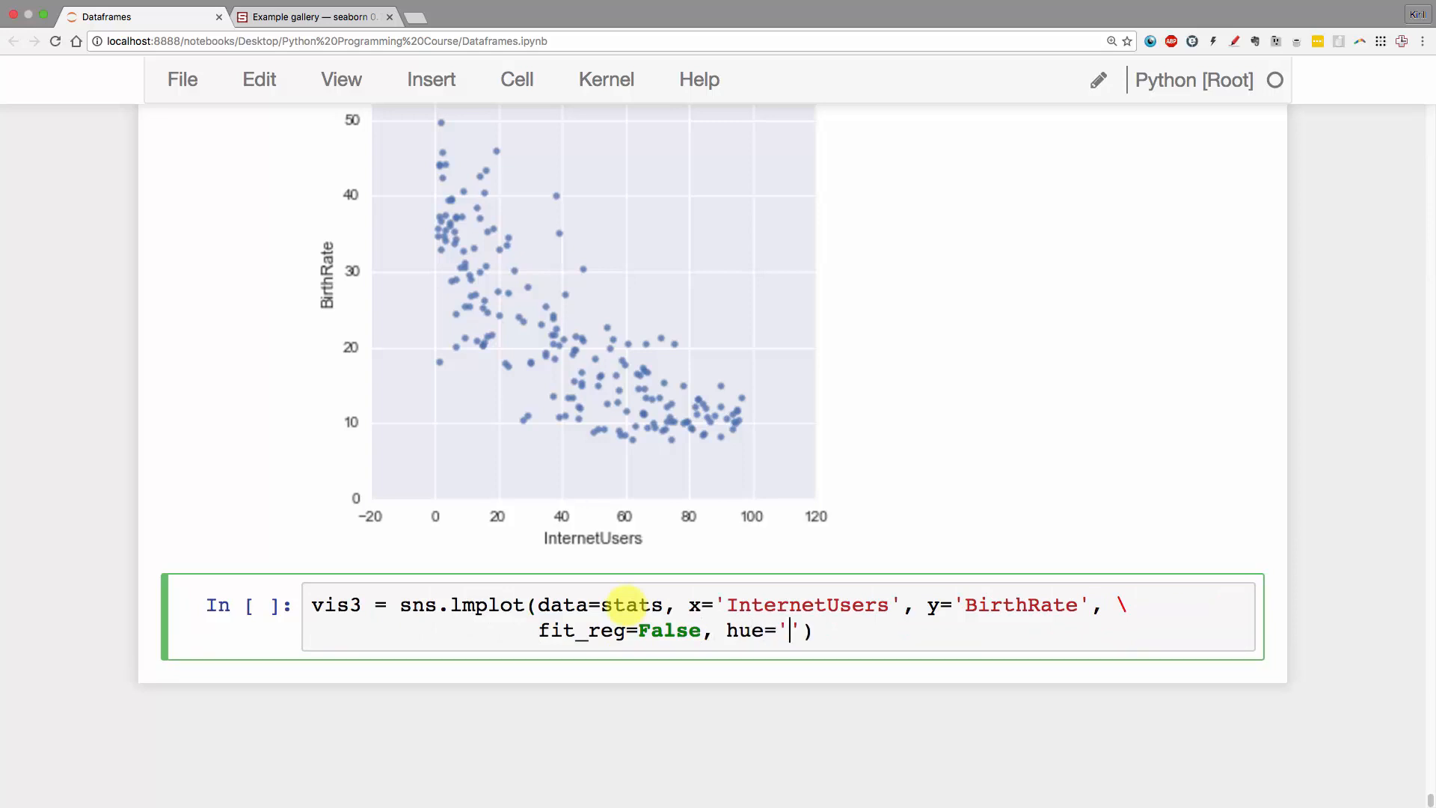
- Finish hue='IncomeGroup' and run the cell to draw the income-coloured scatter
text(IncomeGrou)
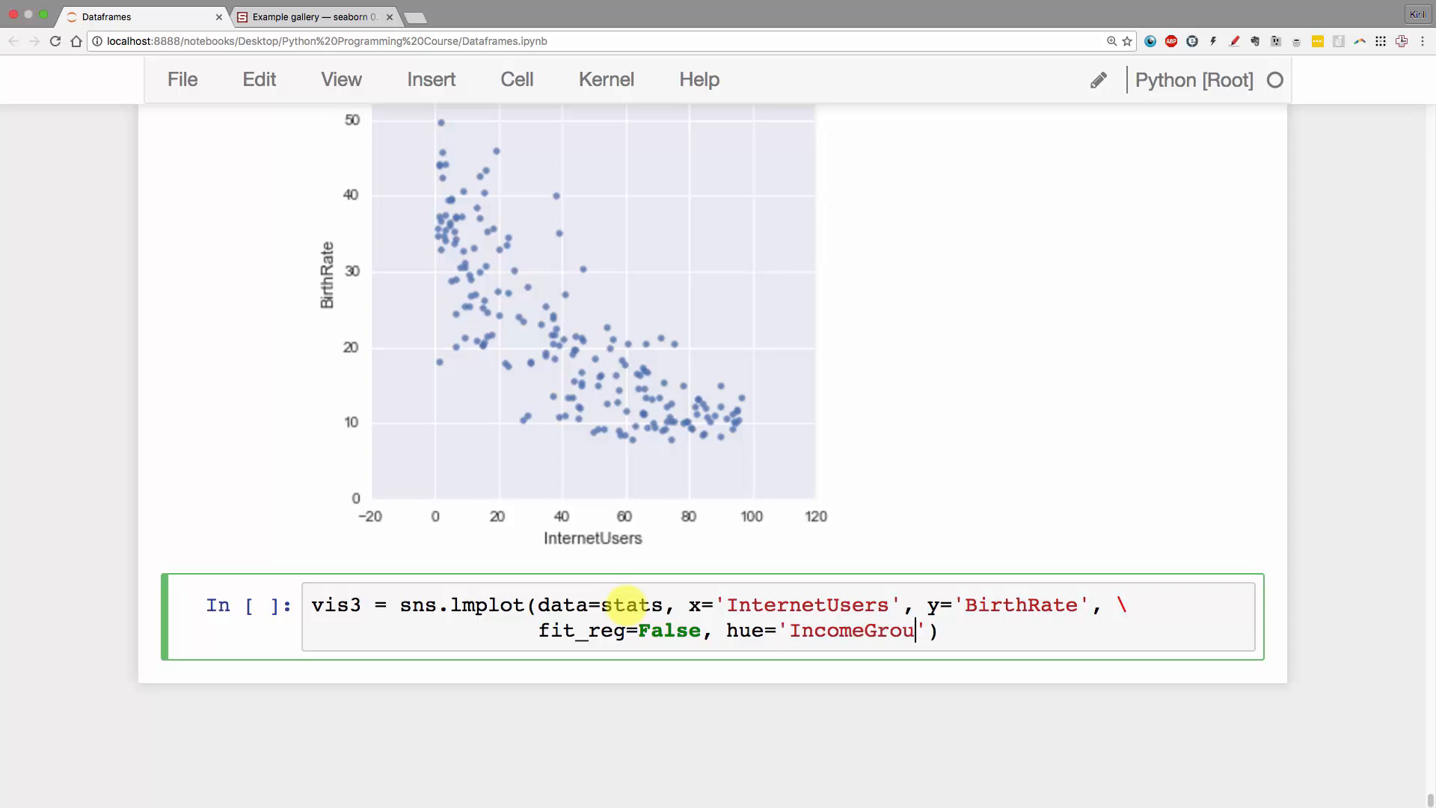
key(Shift+Enter)
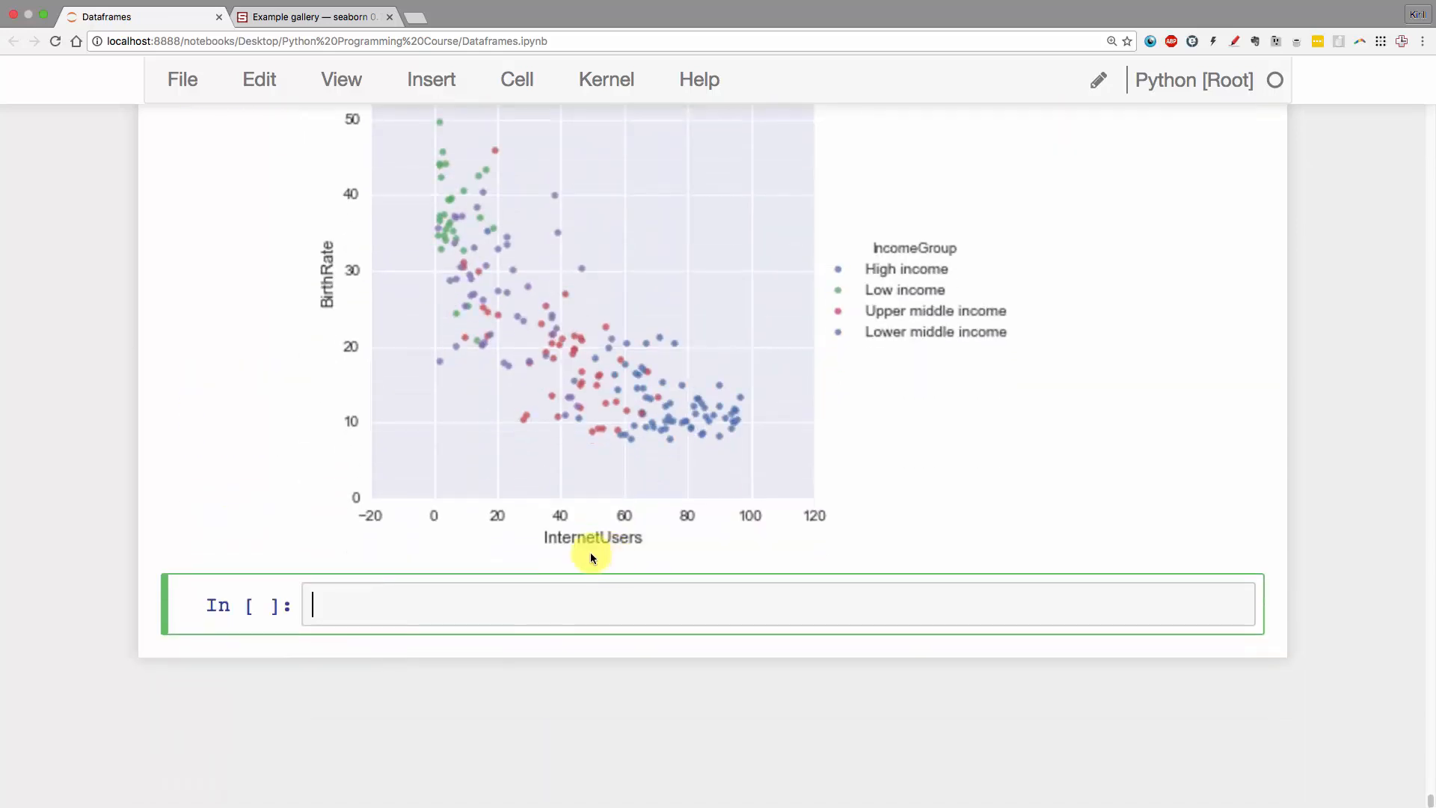
scroll(up, 3)
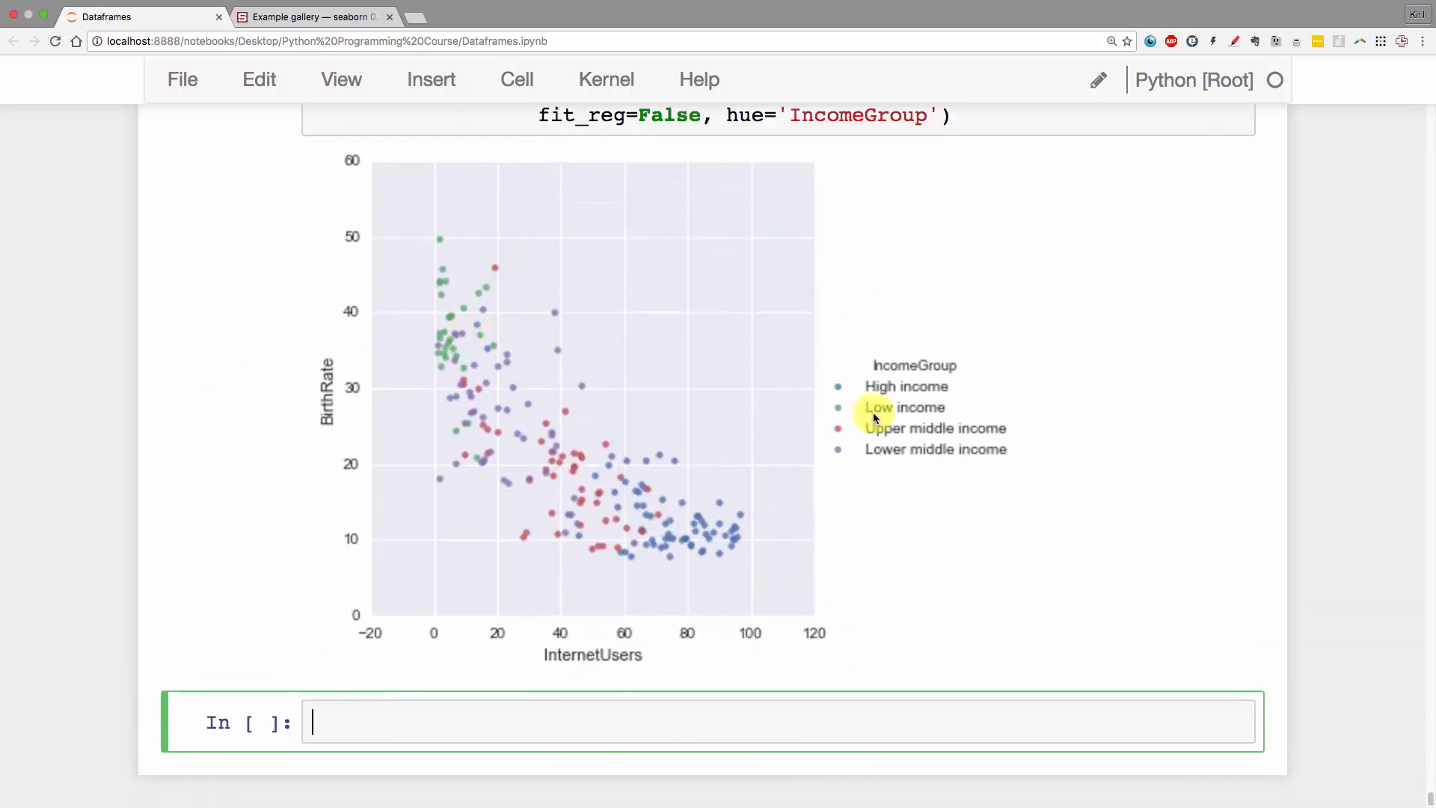
mouse_move(723, 531)
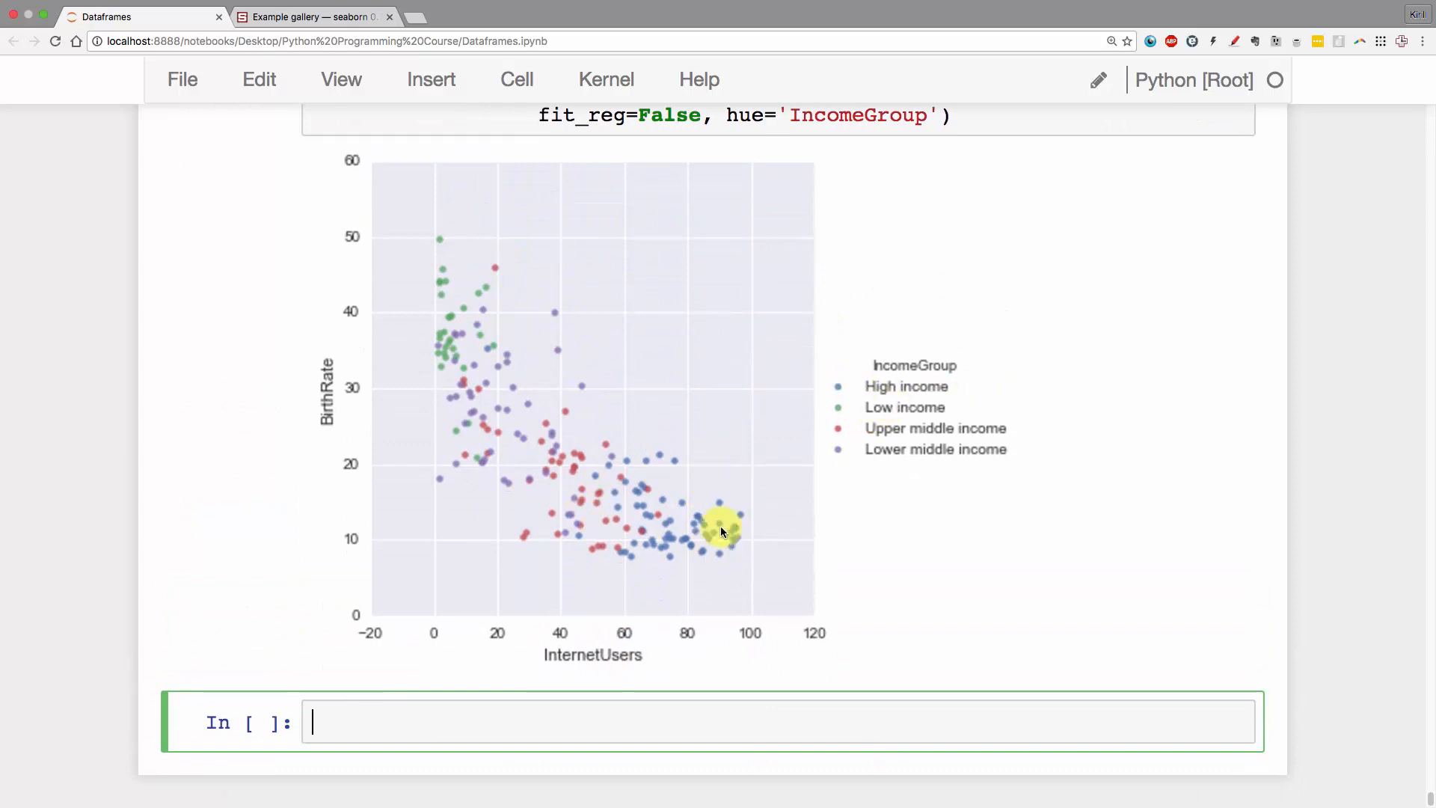
mouse_move(656, 512)
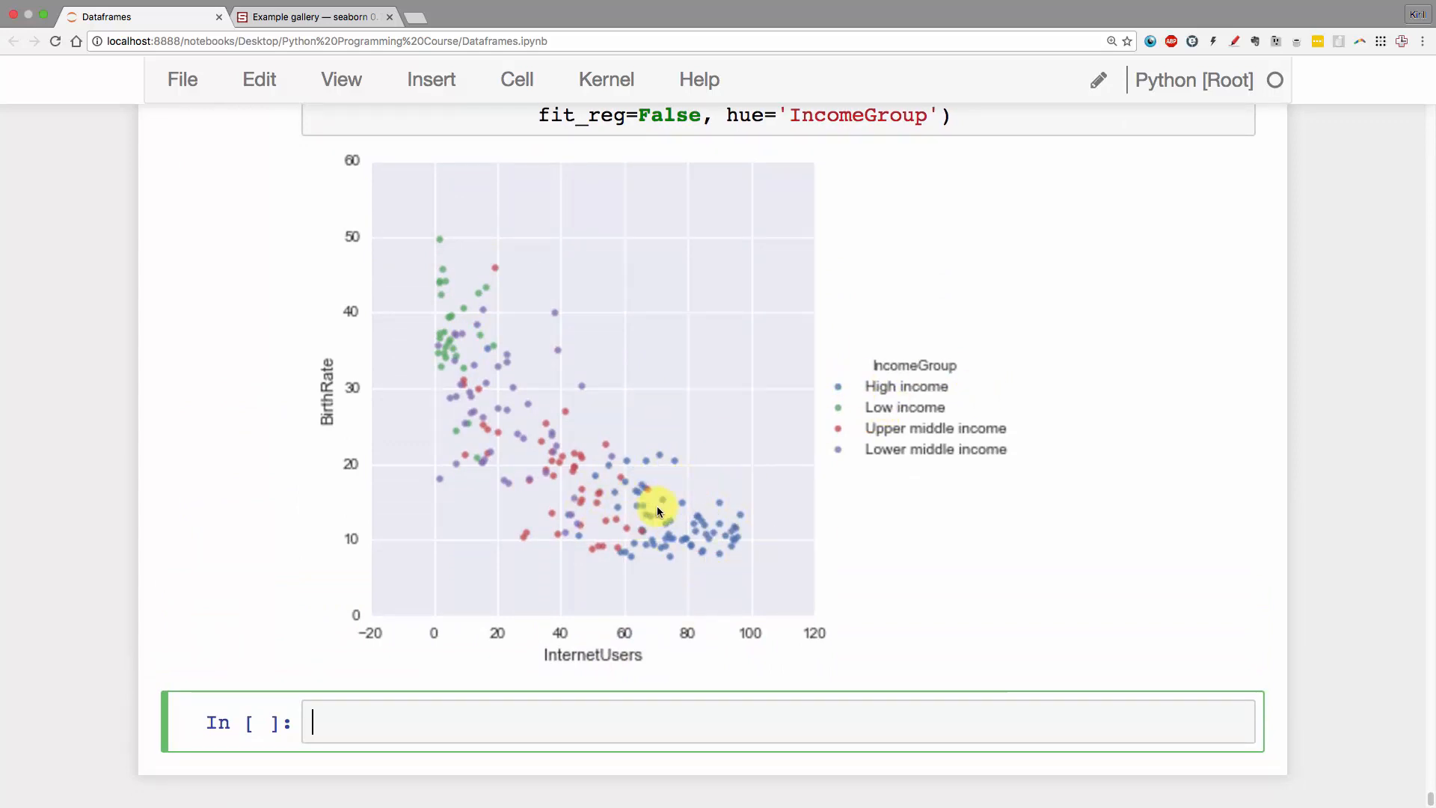
mouse_move(661, 481)
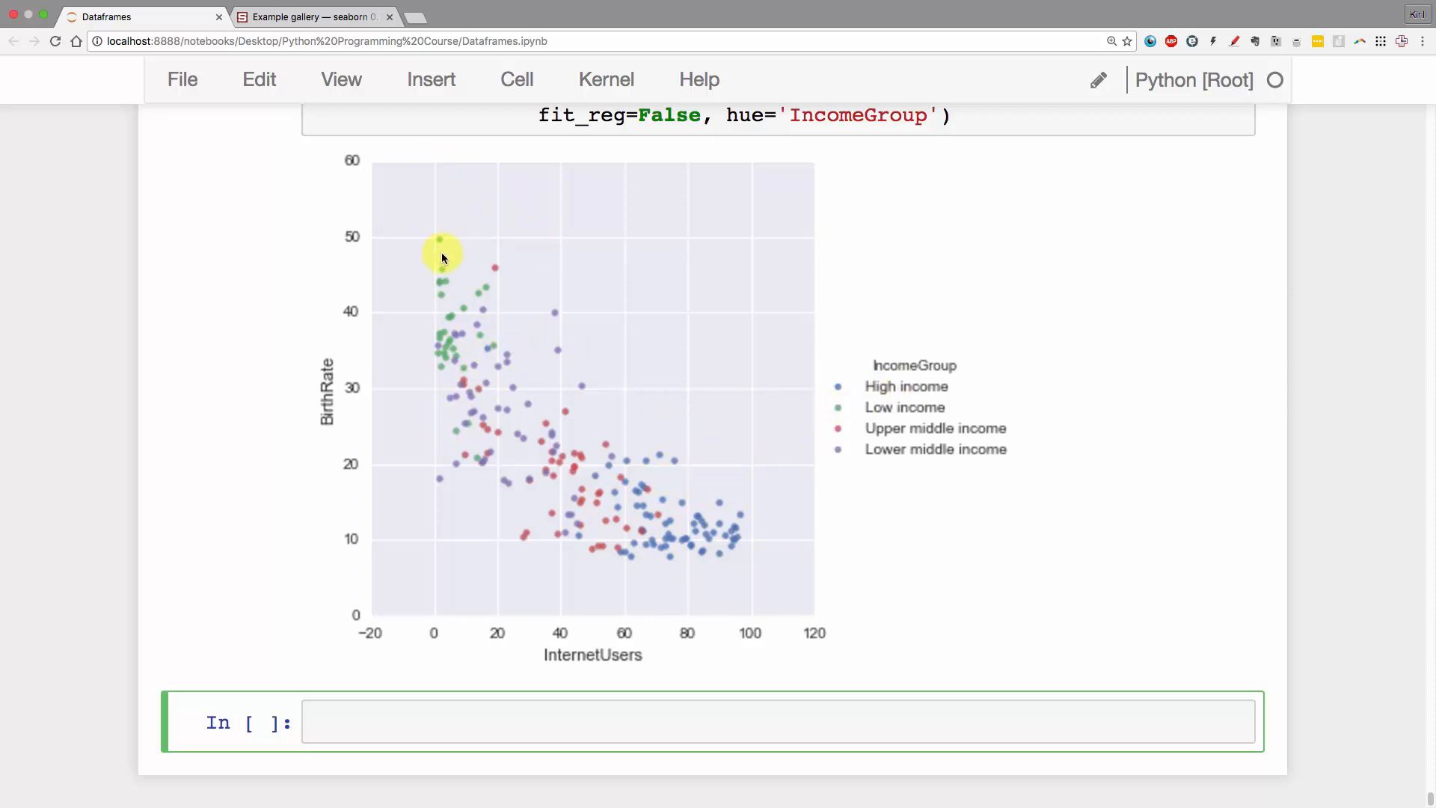
mouse_move(504, 386)
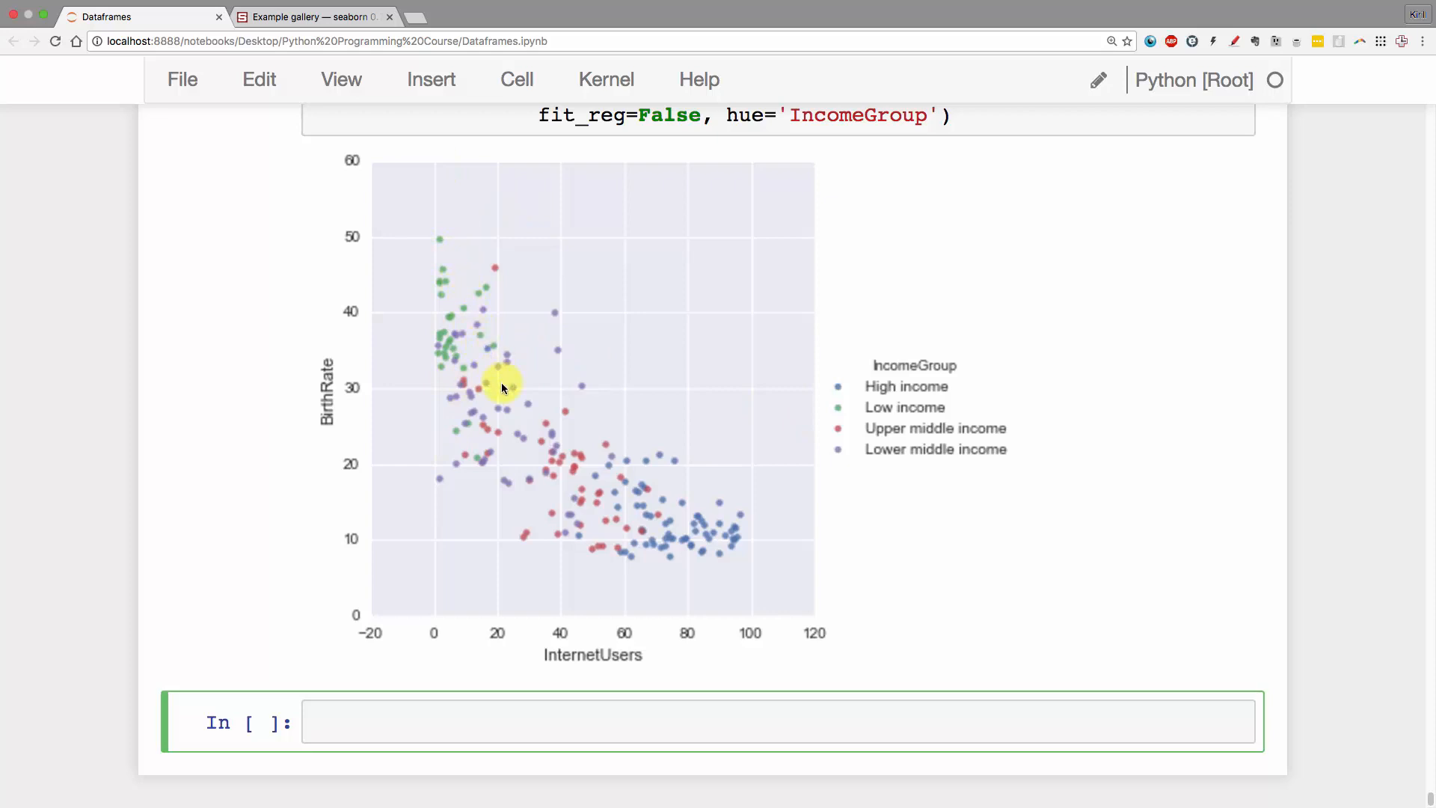
mouse_move(583, 563)
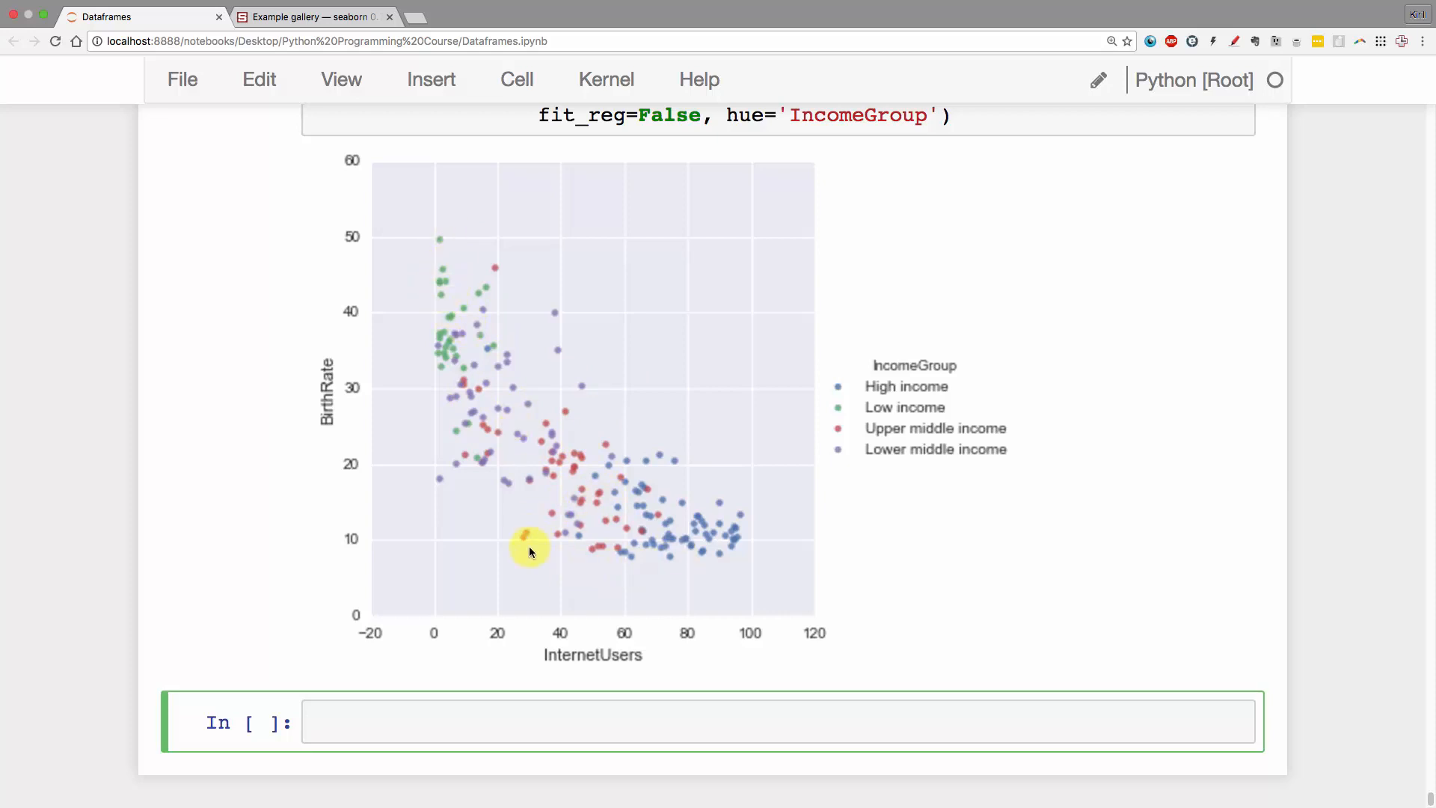
mouse_move(601, 506)
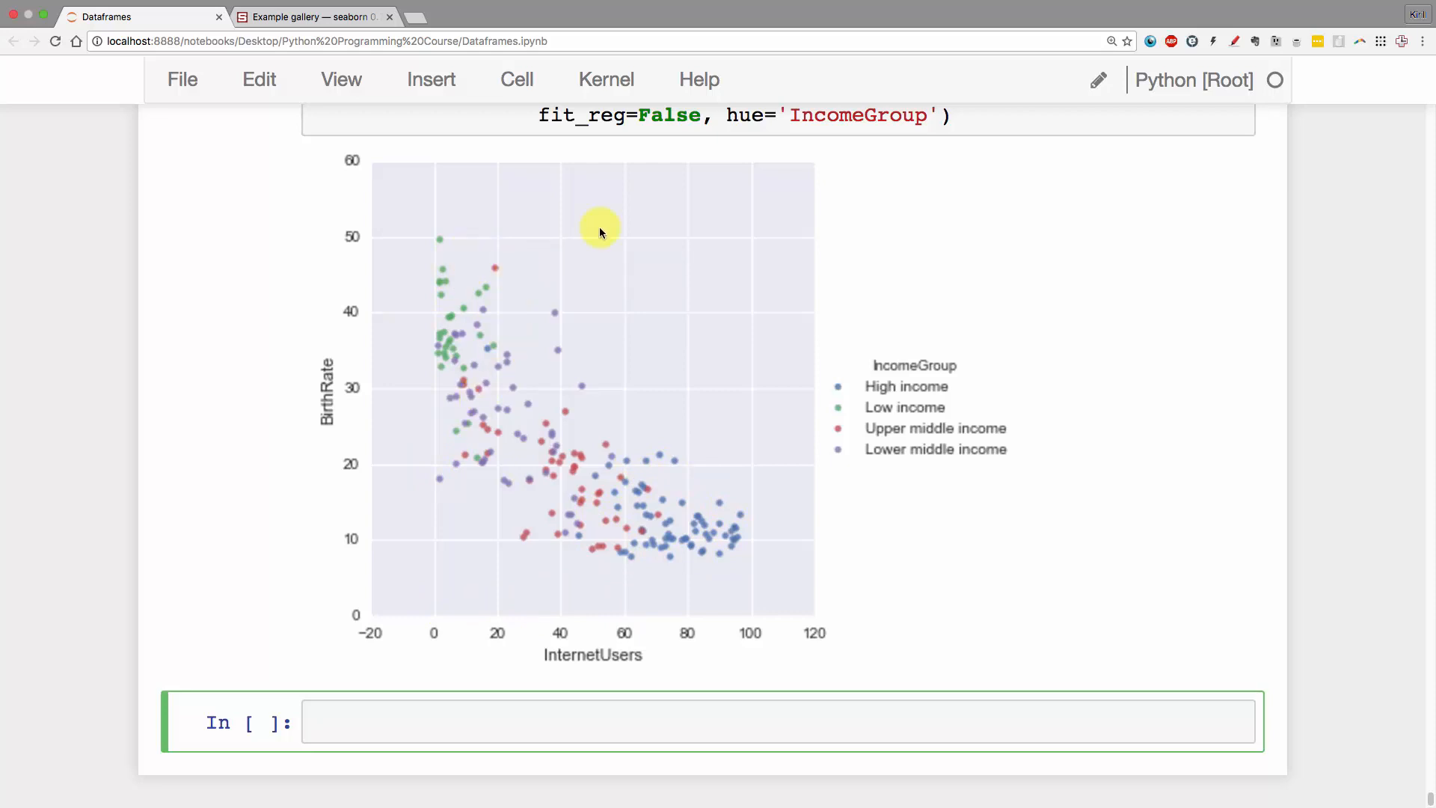
mouse_move(794, 239)
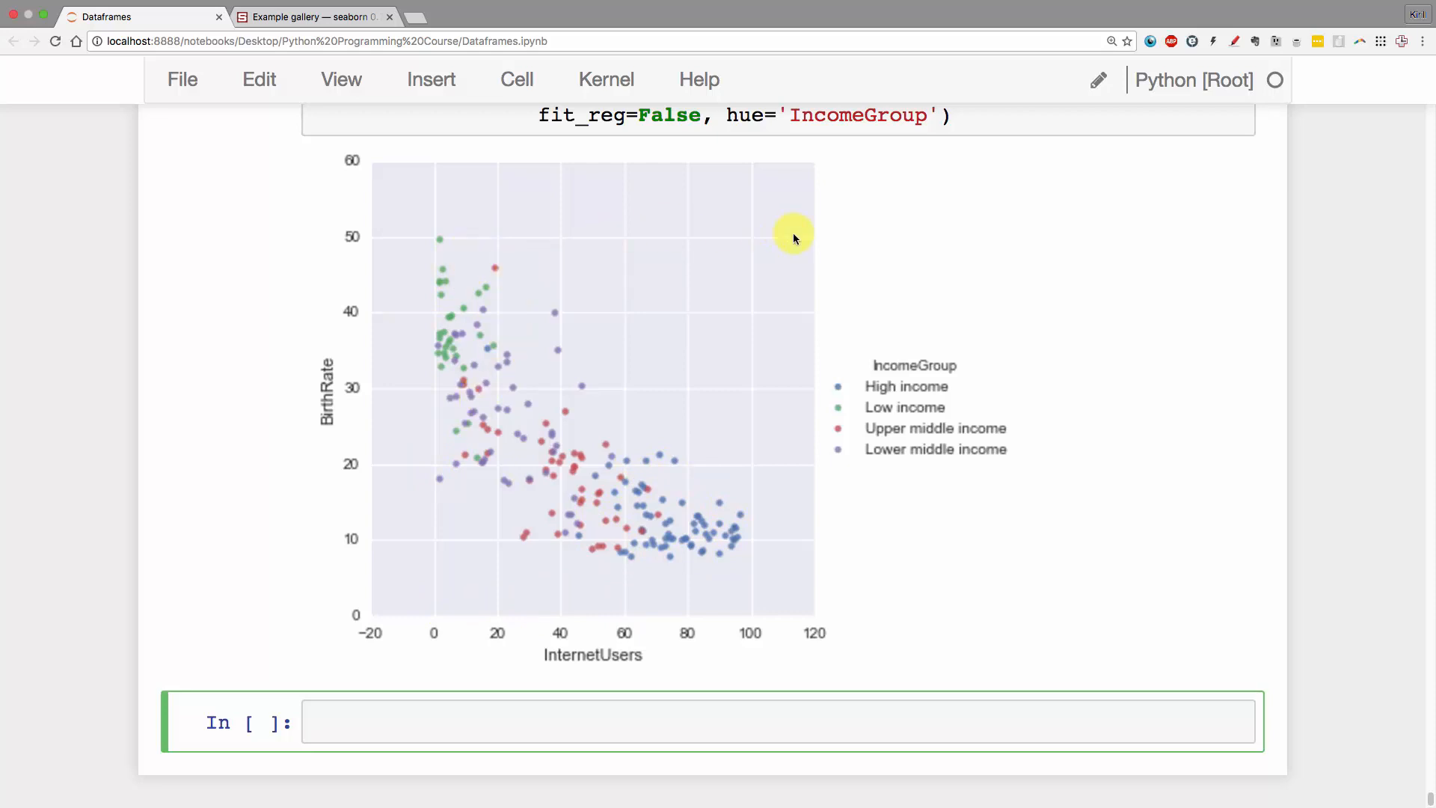
mouse_move(521, 323)
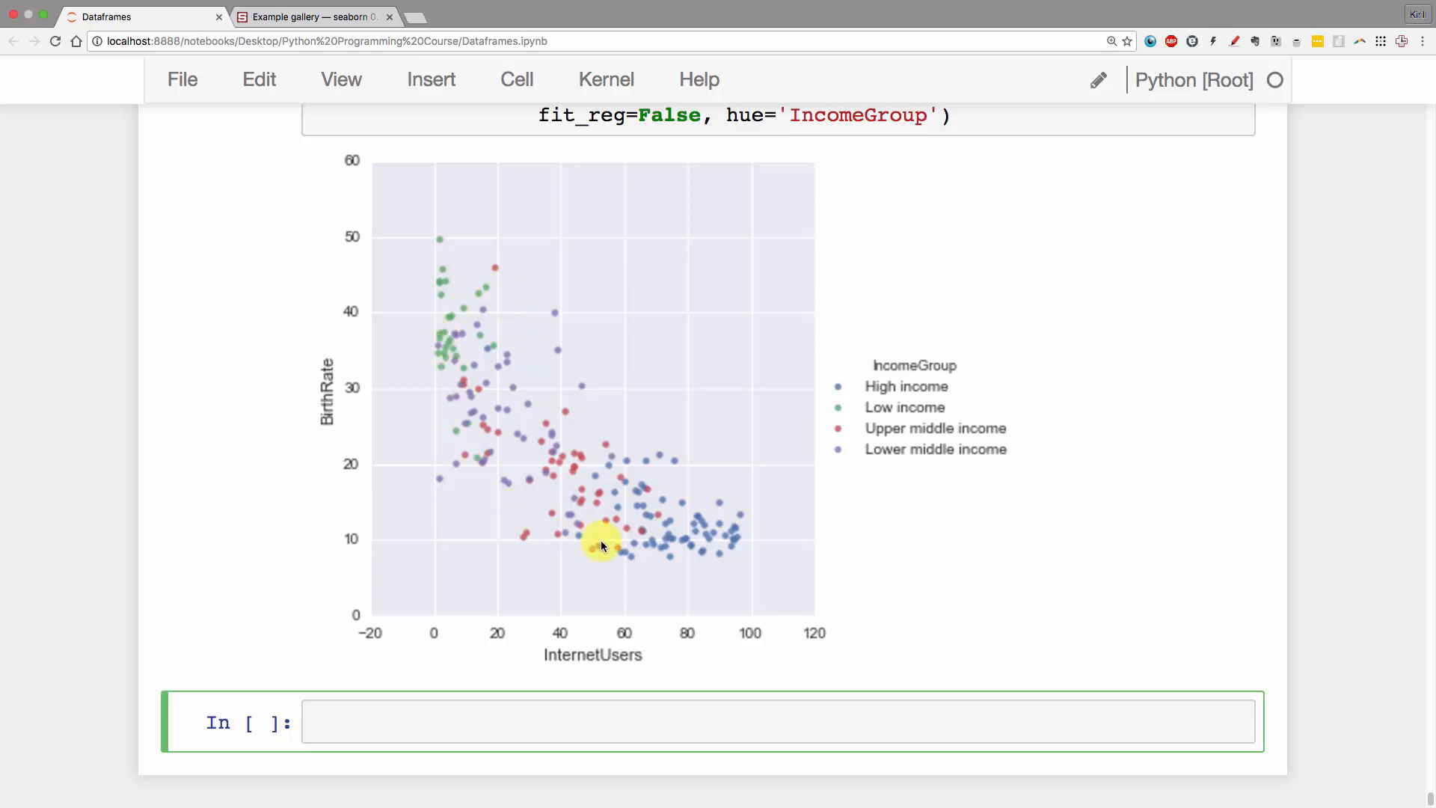
mouse_move(594, 407)
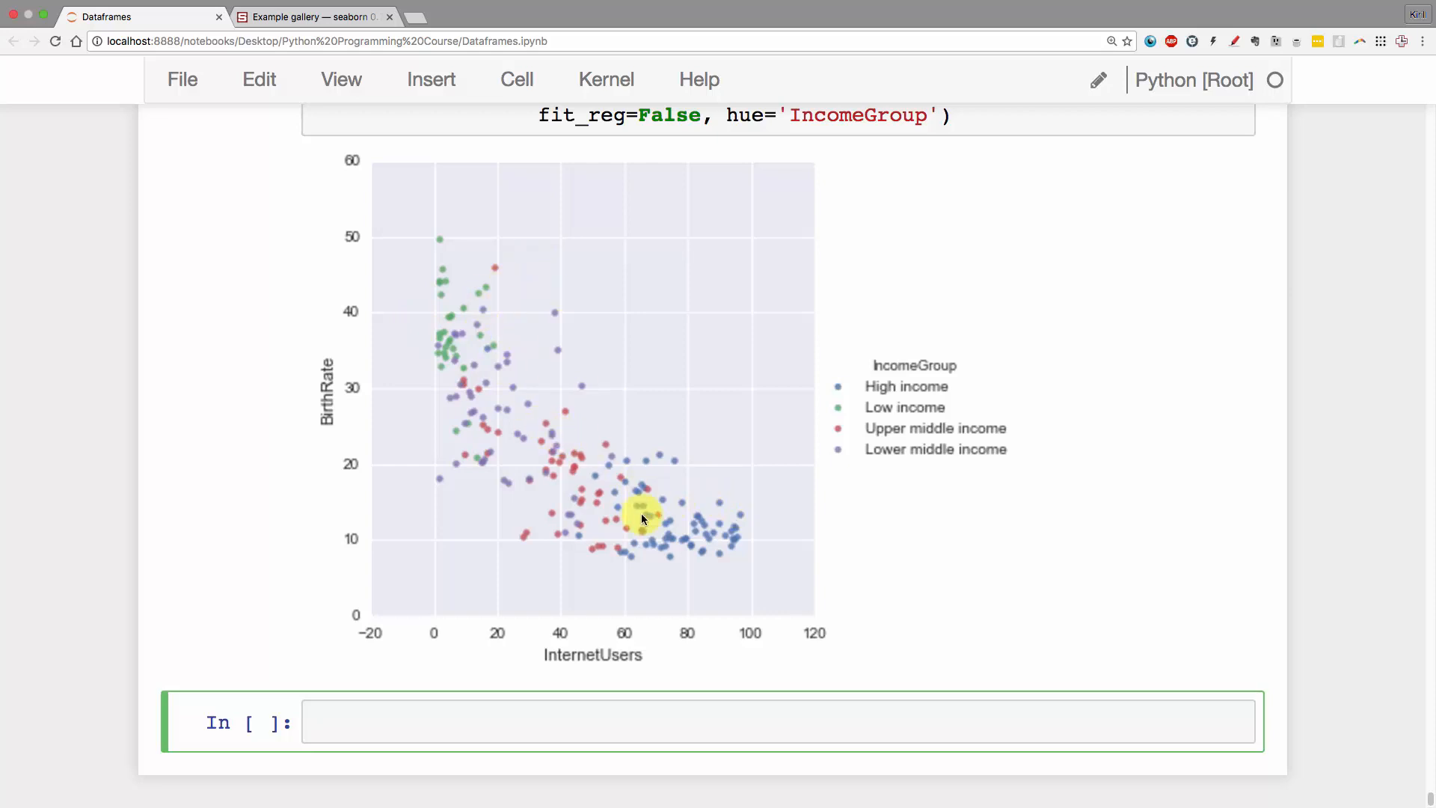
mouse_move(644, 457)
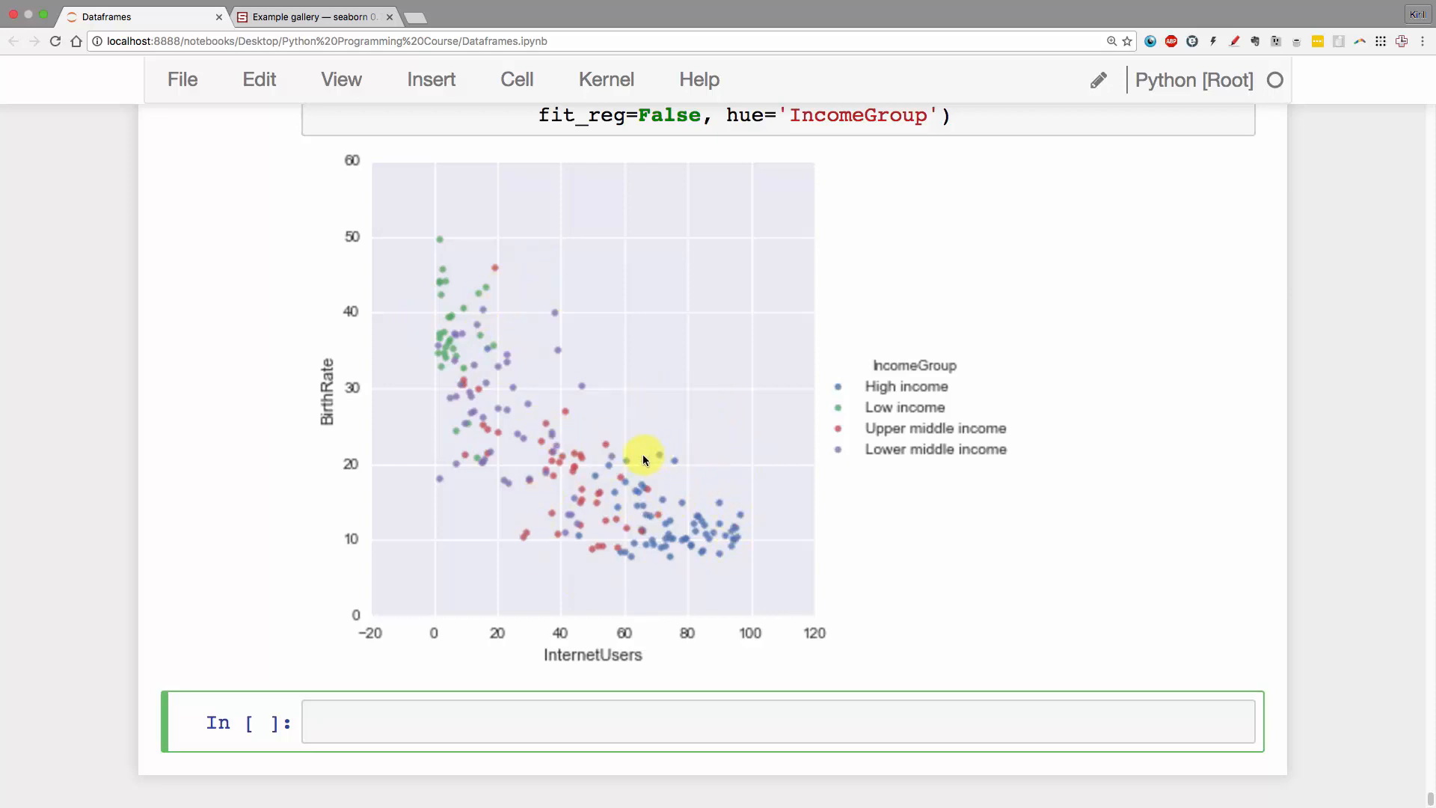
mouse_move(555, 492)
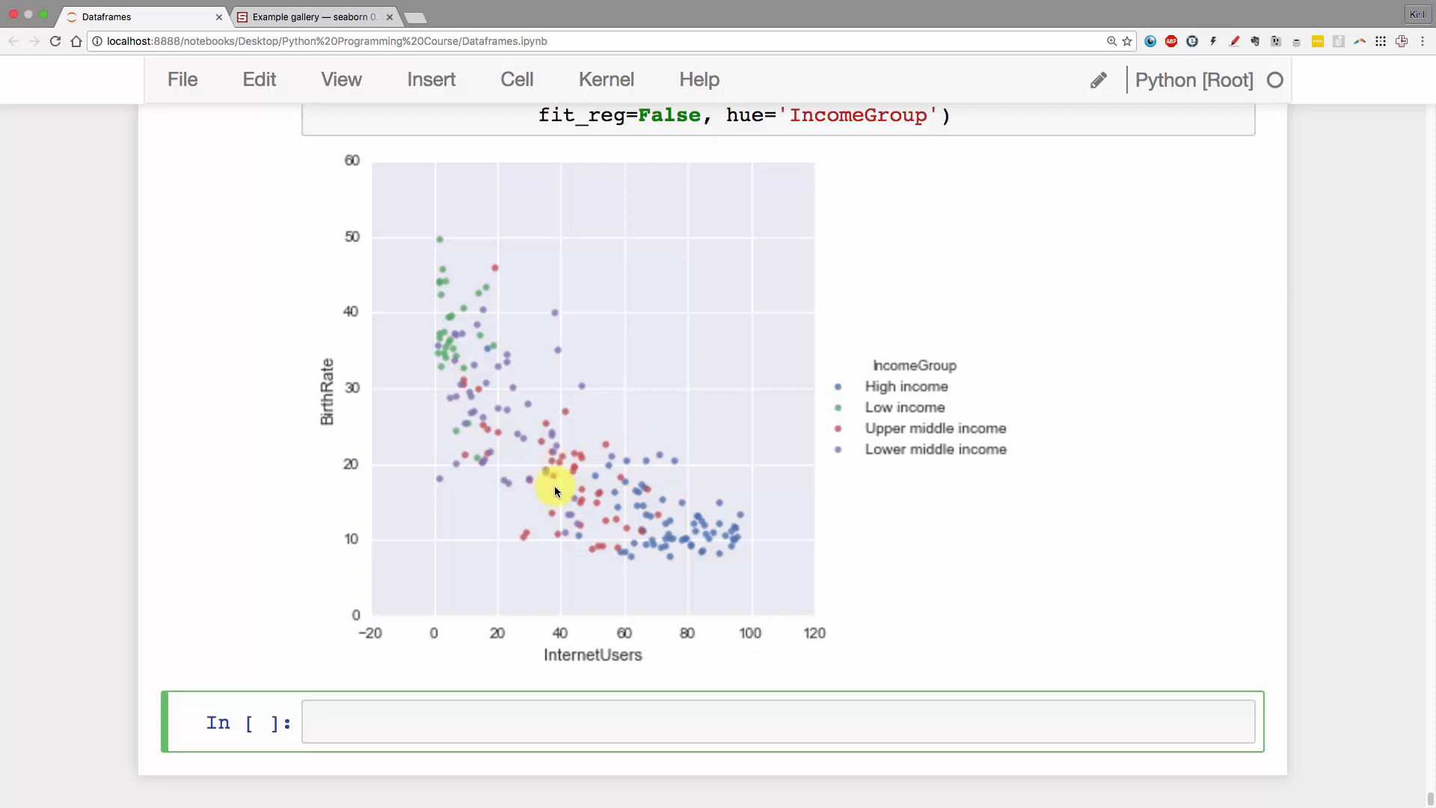
mouse_move(614, 601)
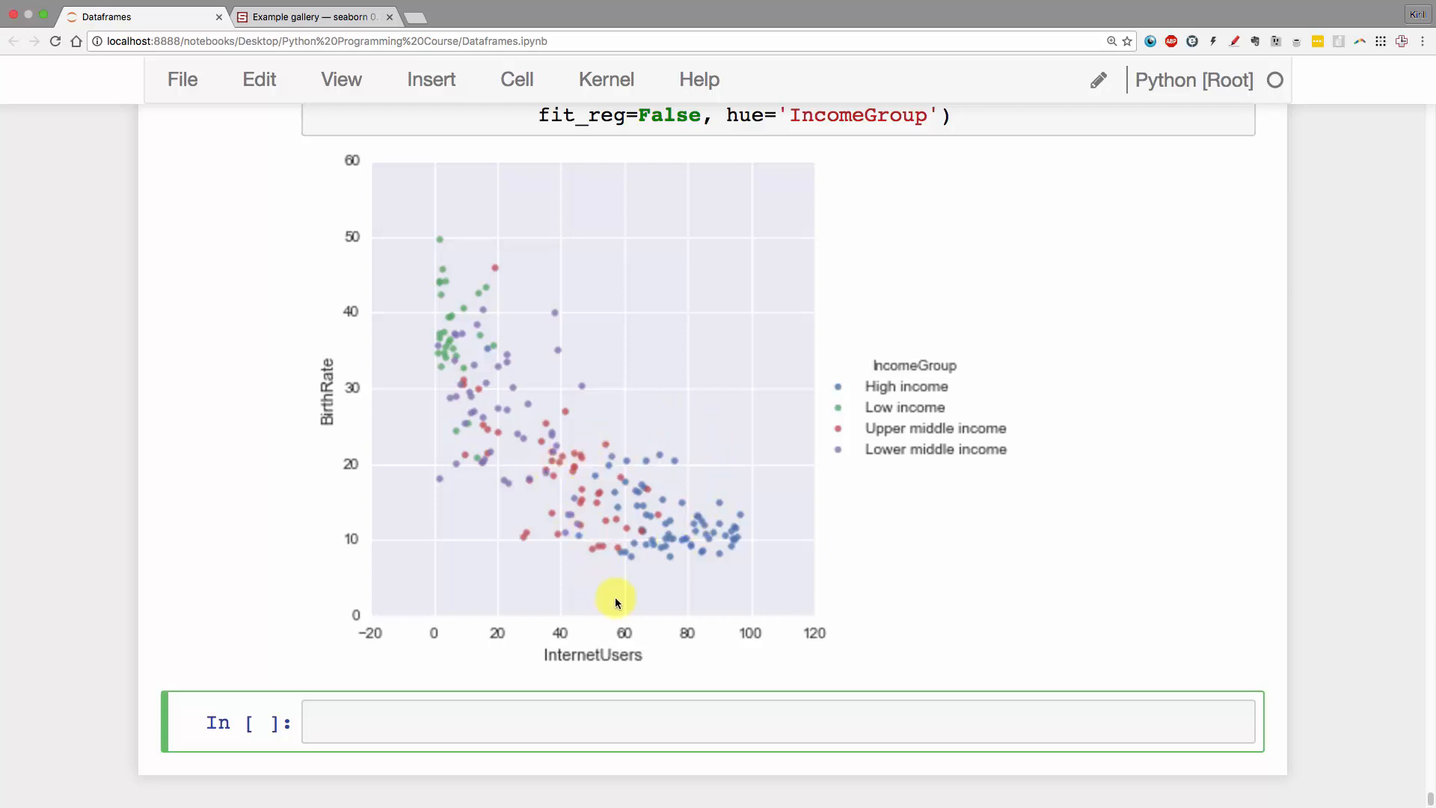
mouse_move(591, 487)
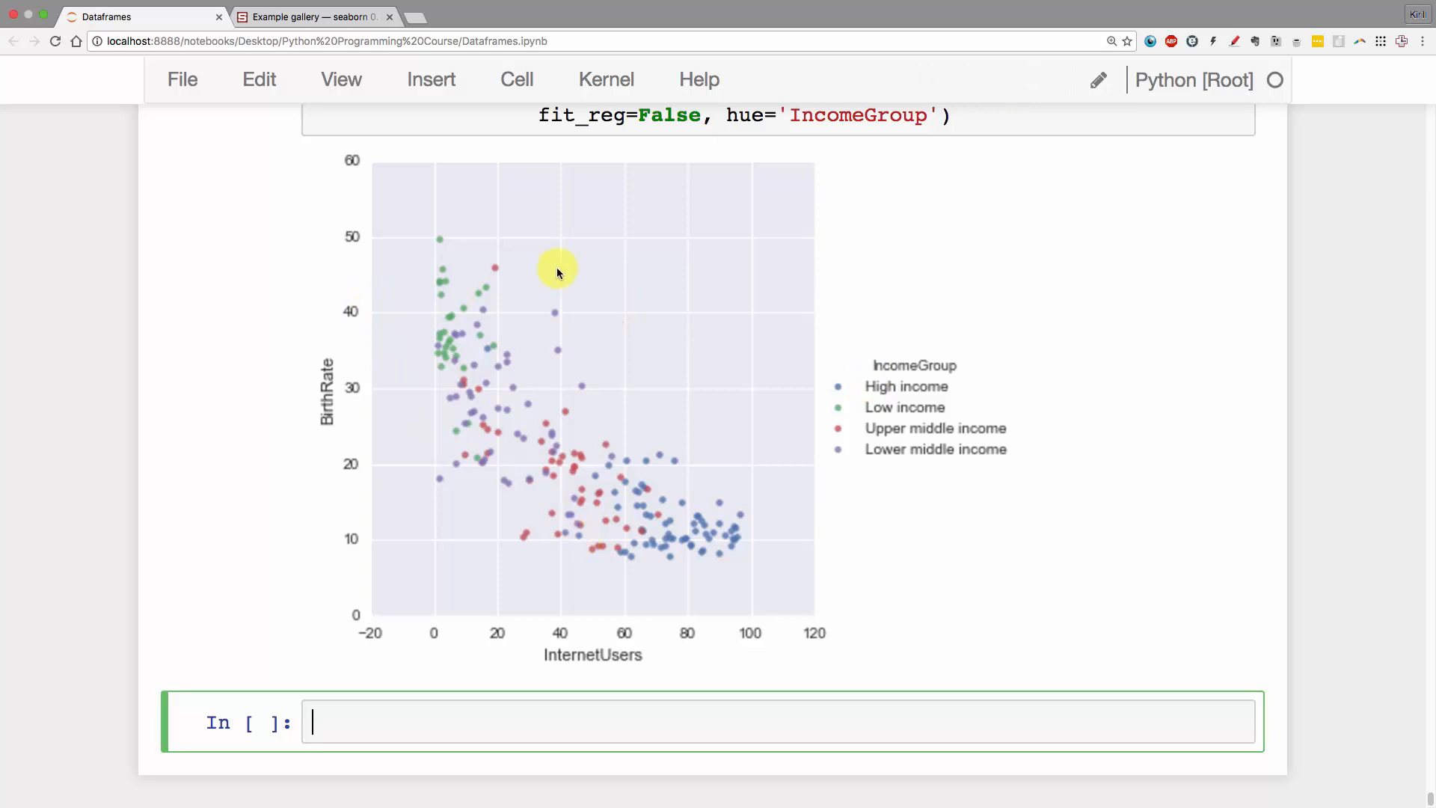
mouse_move(421, 384)
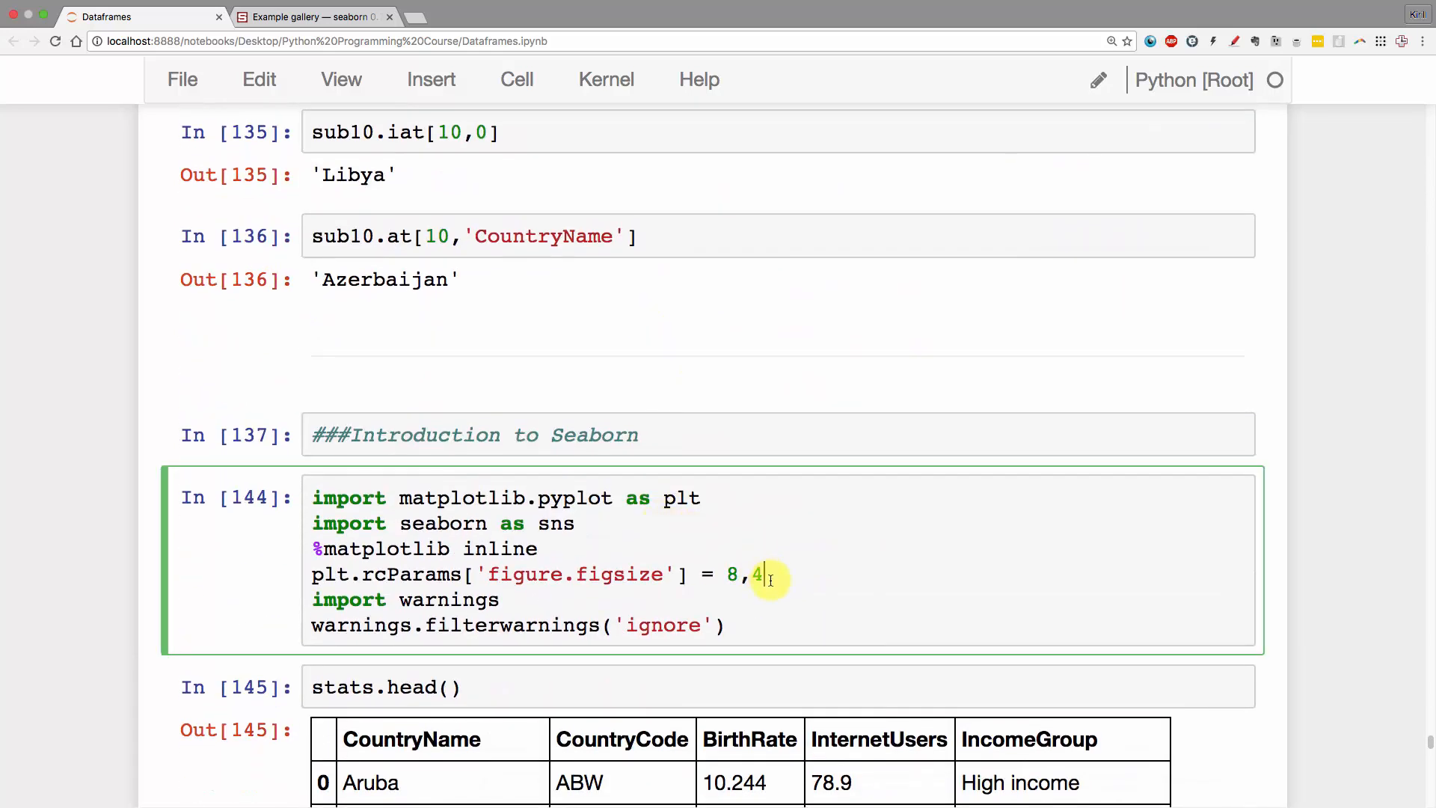
- Scroll down to the IncomeGroup-coloured vis3 scatter and its four-group legend
scroll(down, 3)
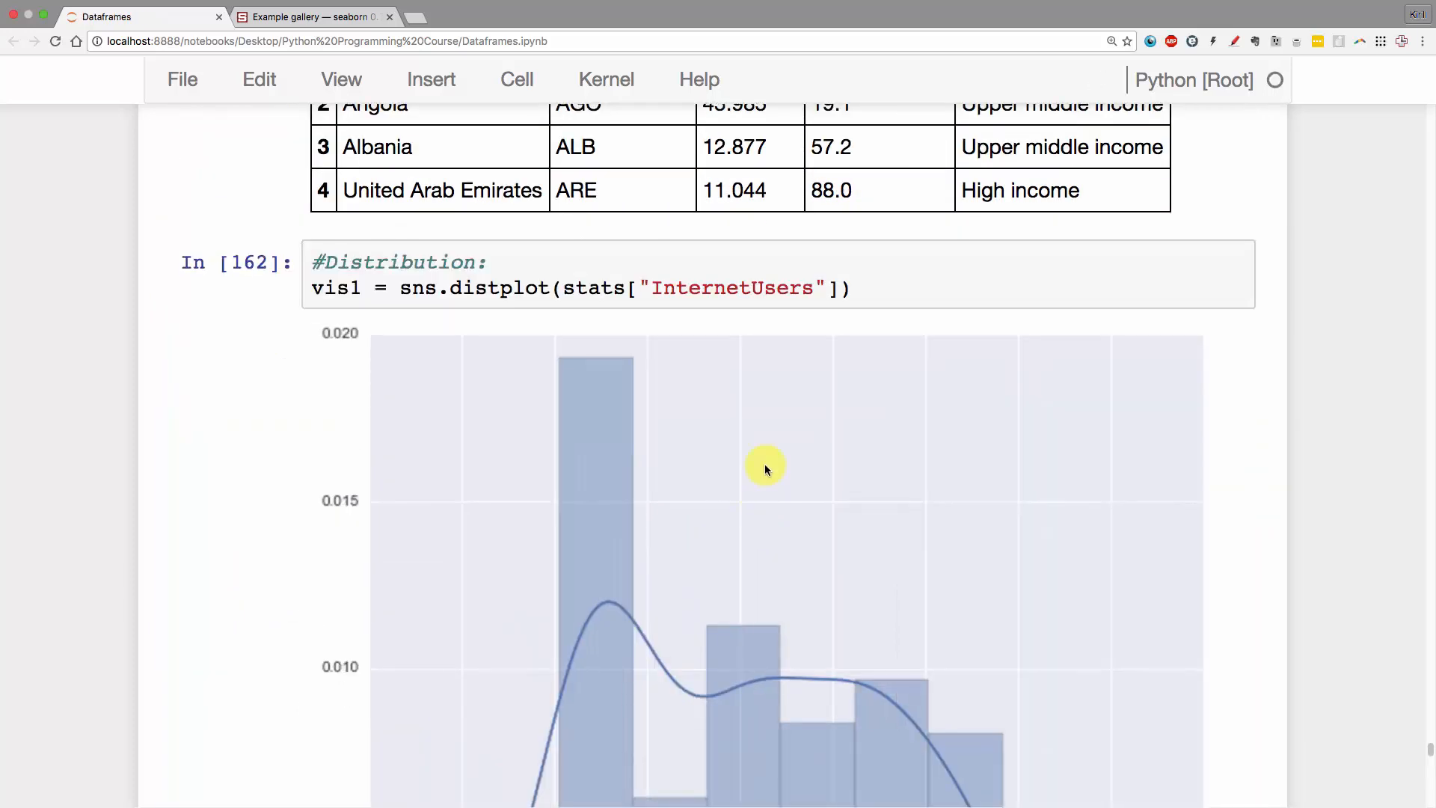
scroll(down, 3)
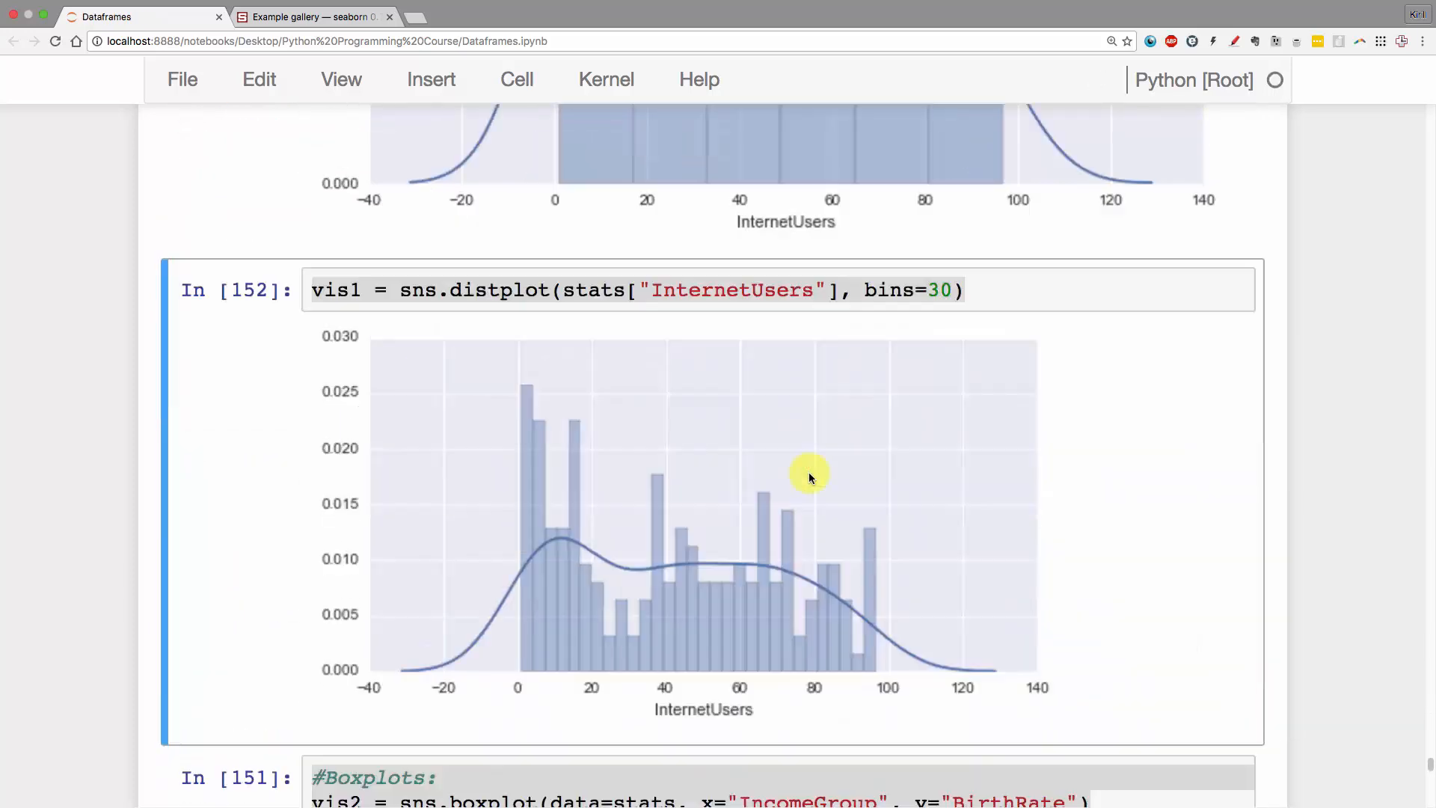
scroll(down, 3)
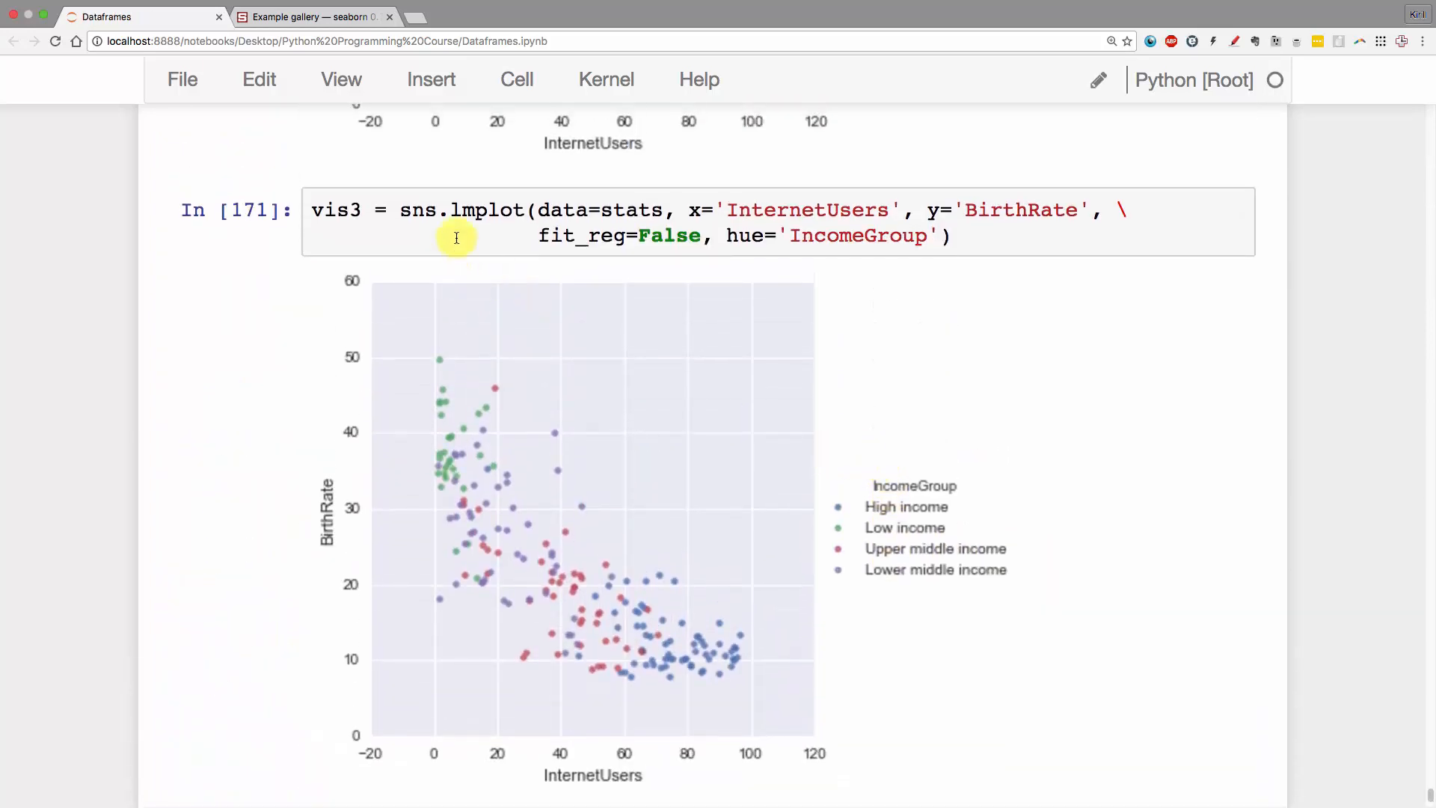
mouse_move(917, 202)
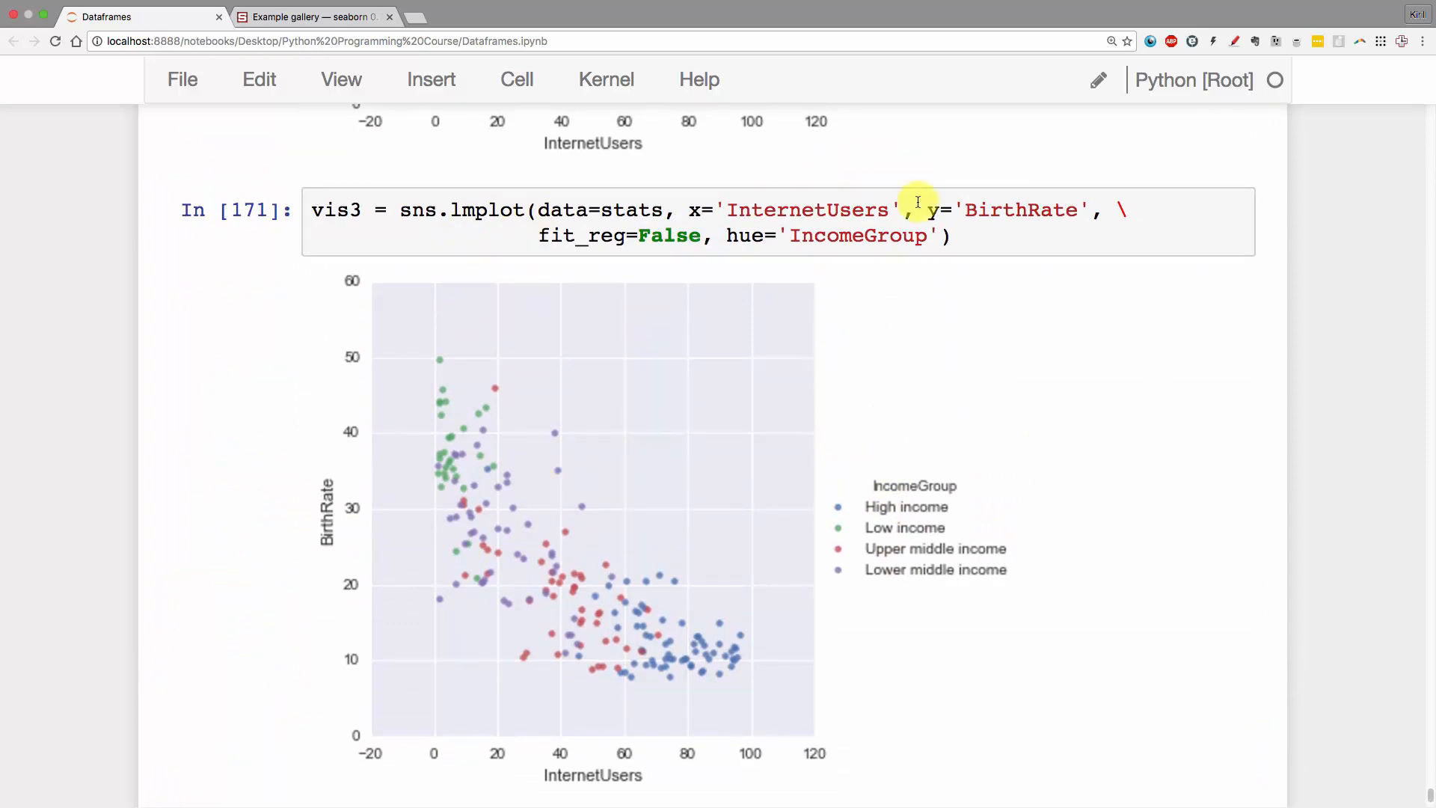
click(939, 235)
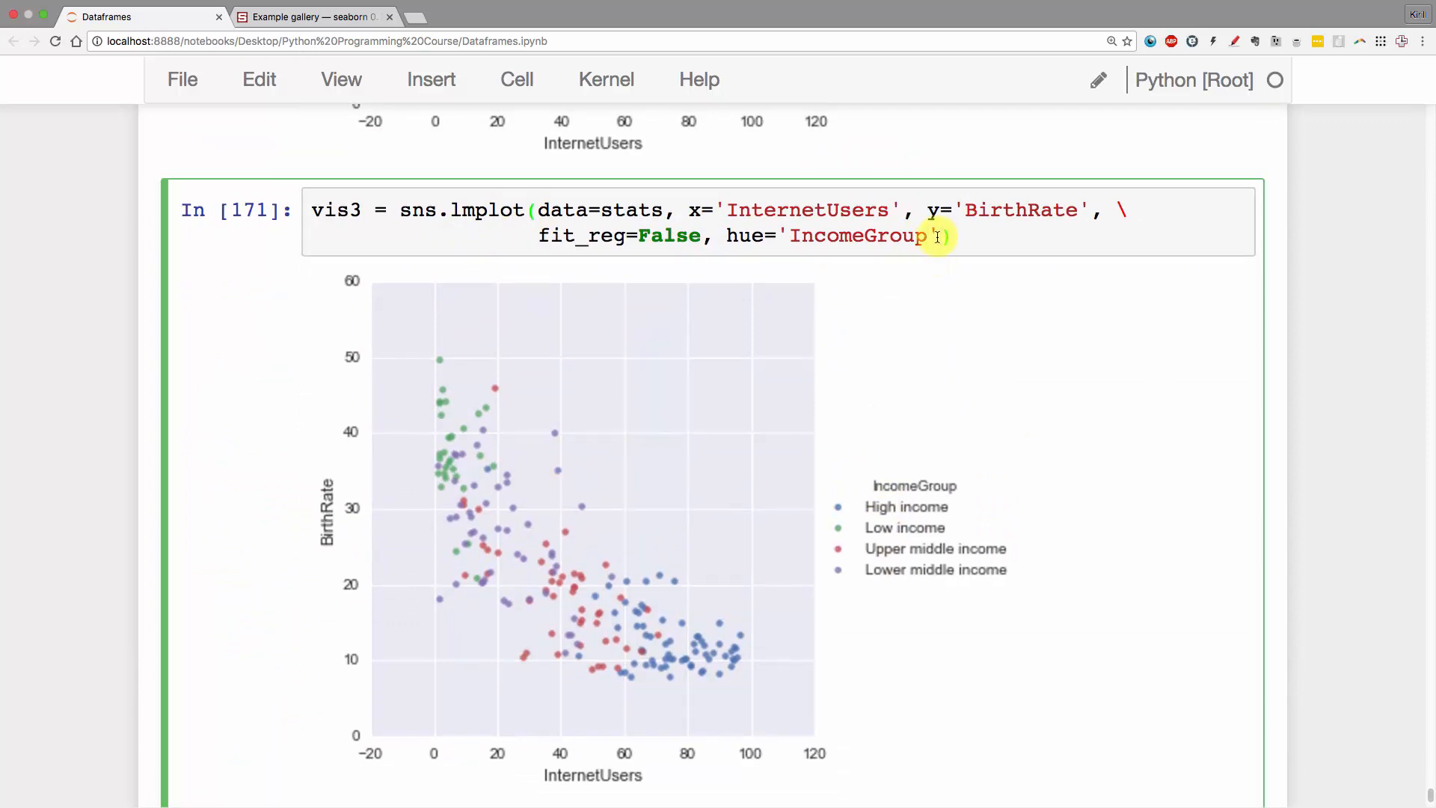
key(shift+tab)
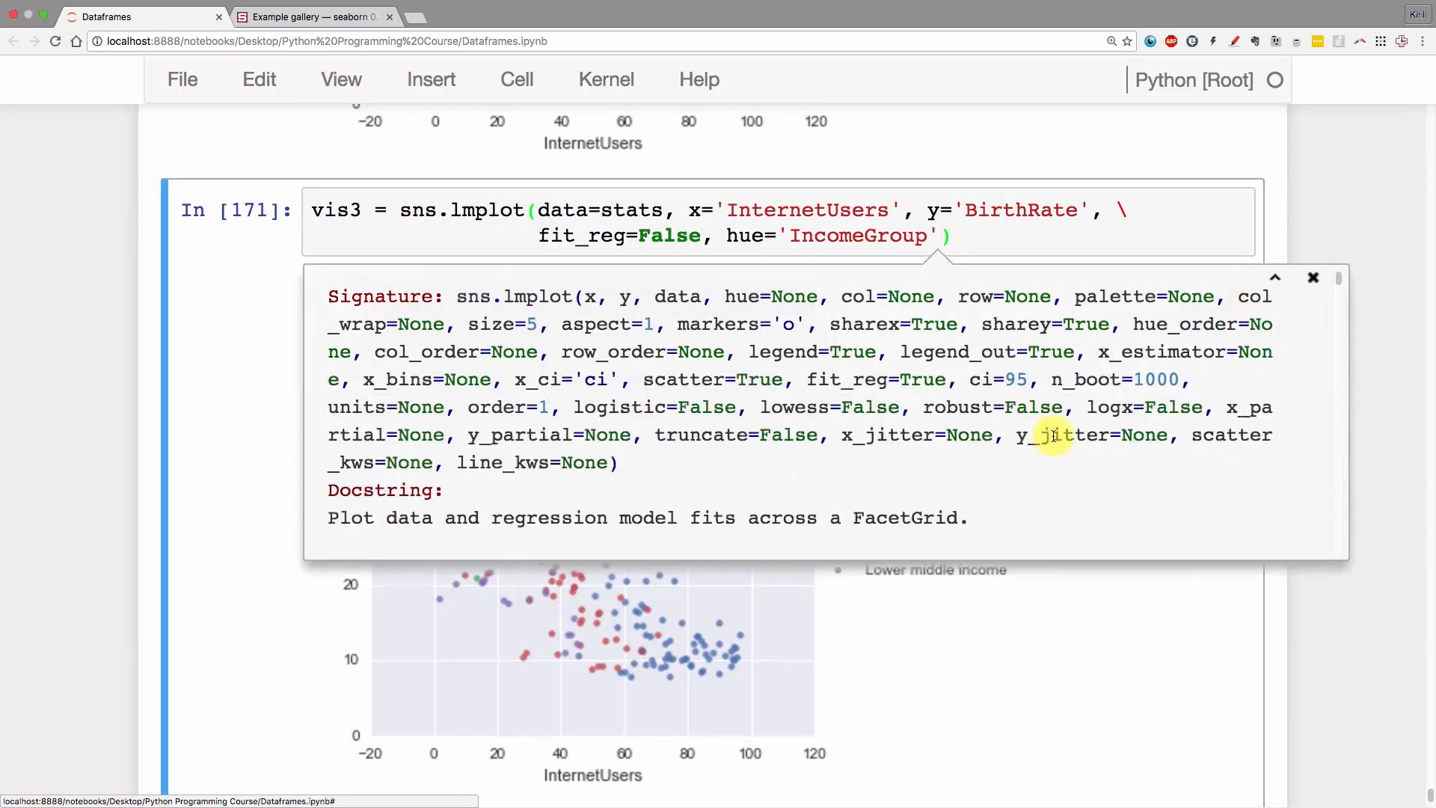
scroll(down, 3)
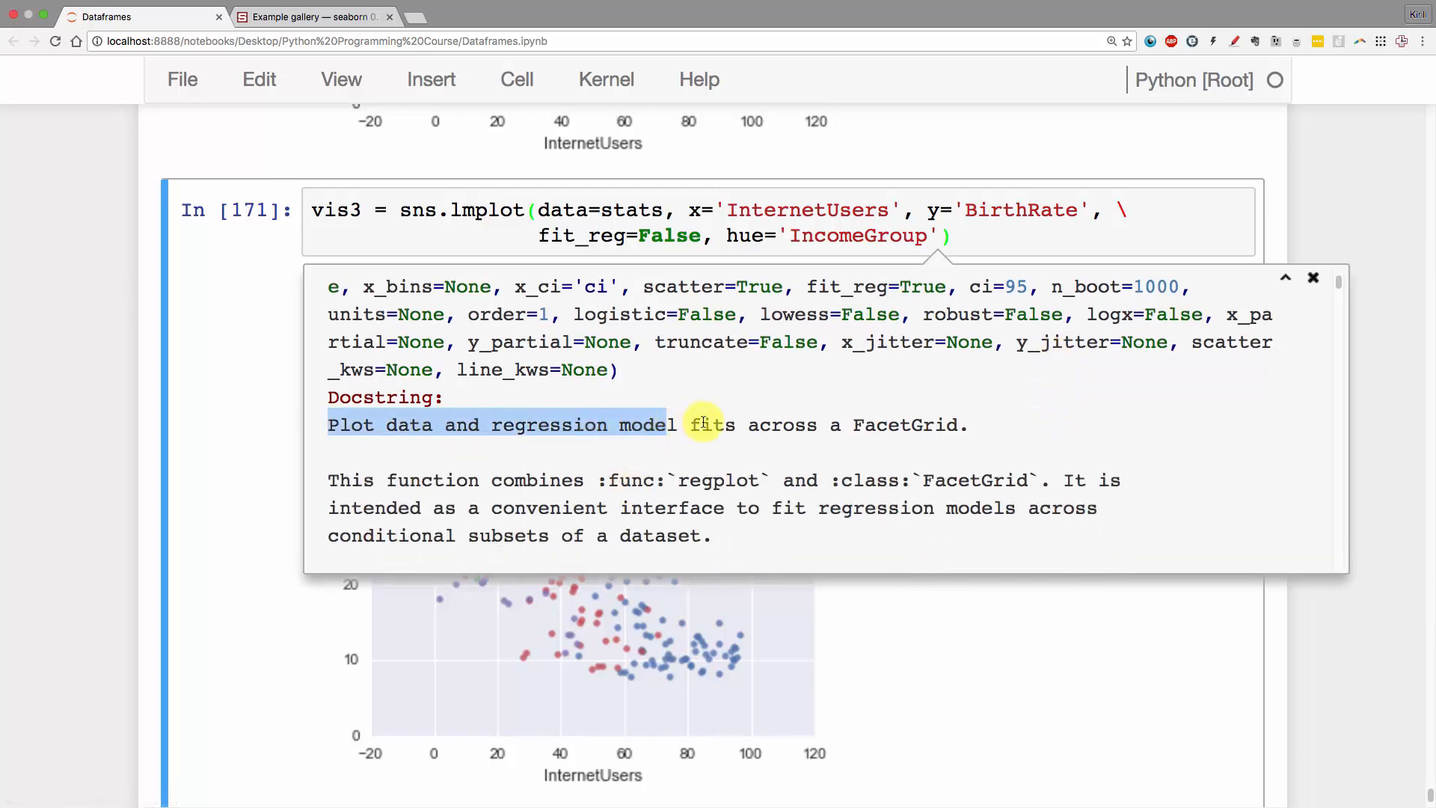
drag(691, 424, 957, 424)
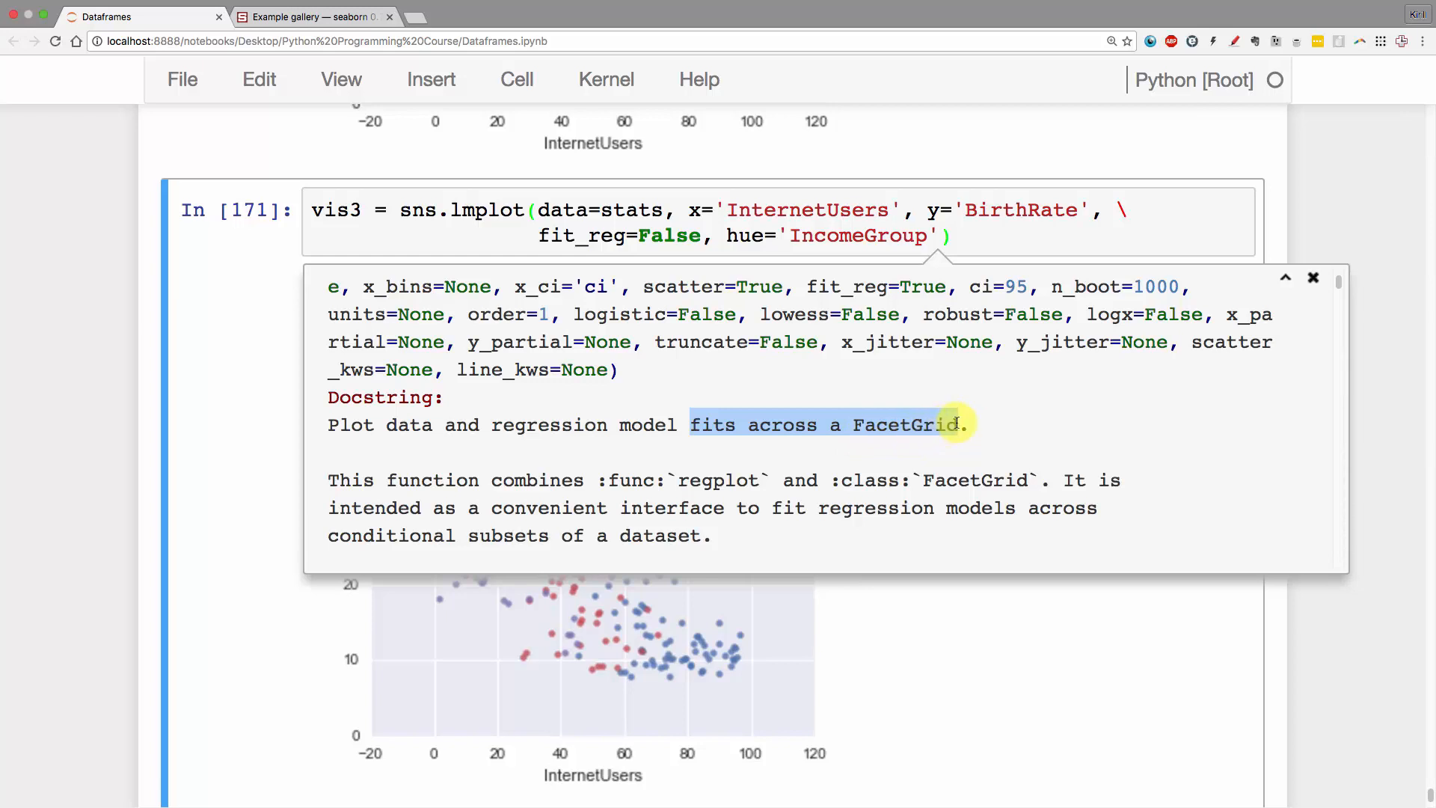
scroll(down, 3)
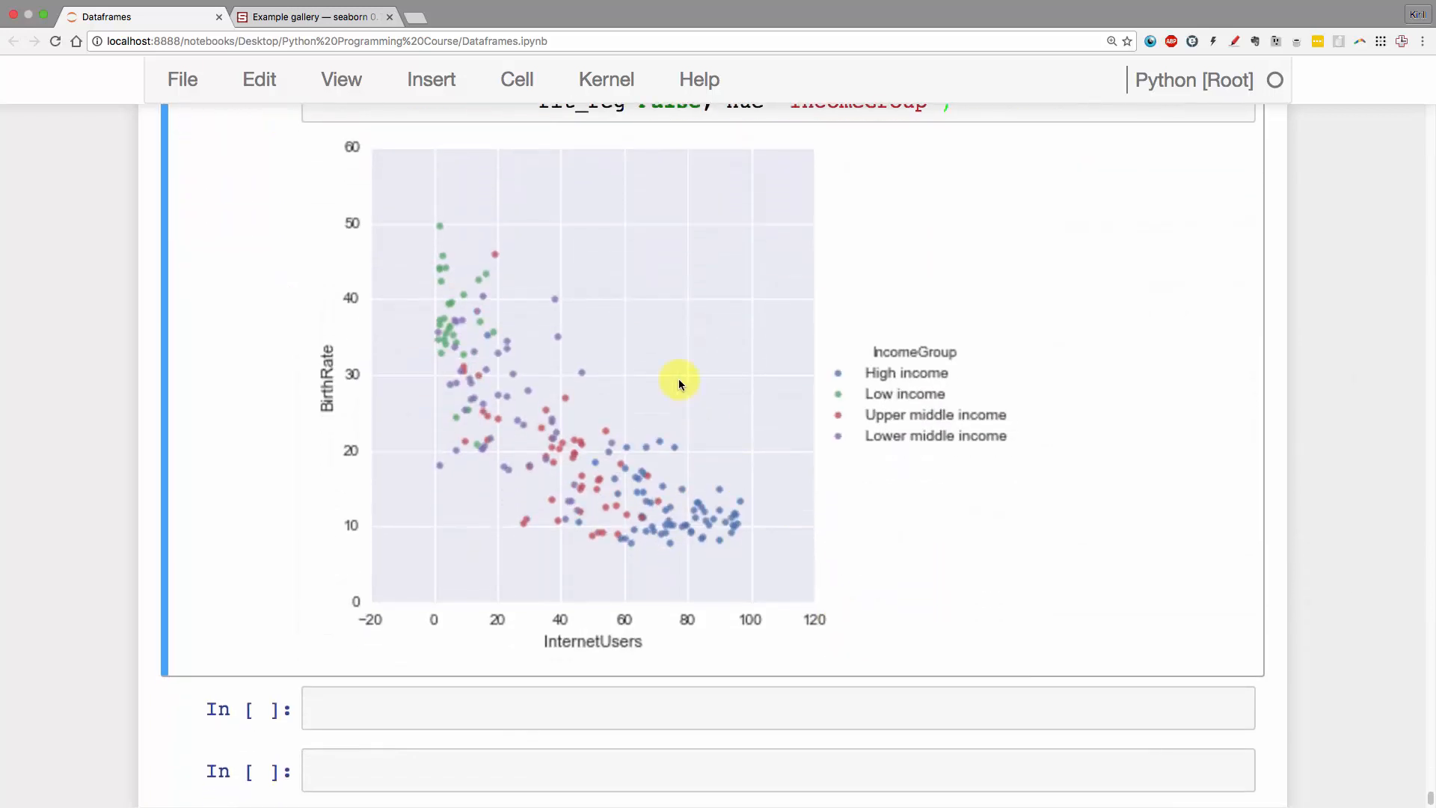
mouse_move(551, 407)
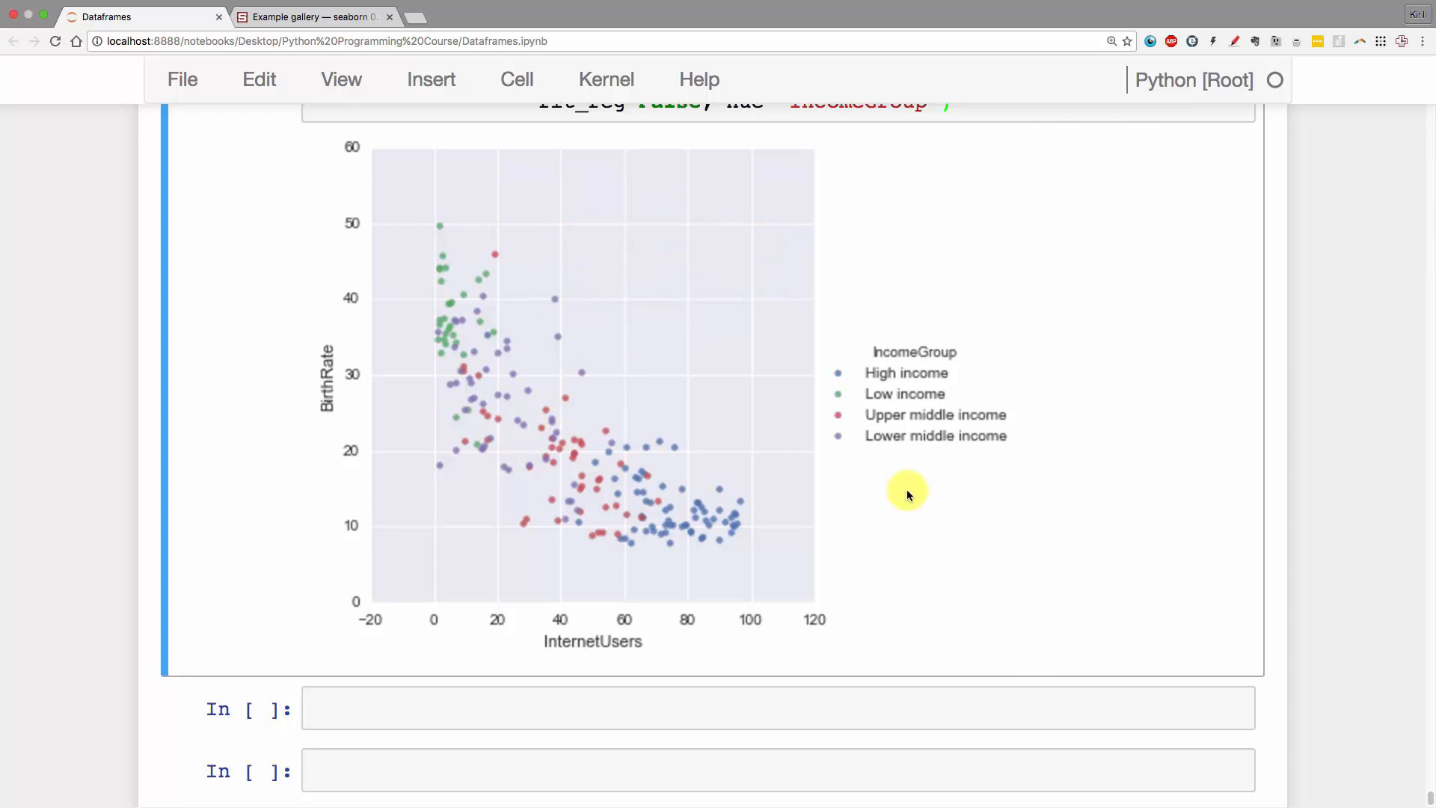
mouse_move(819, 570)
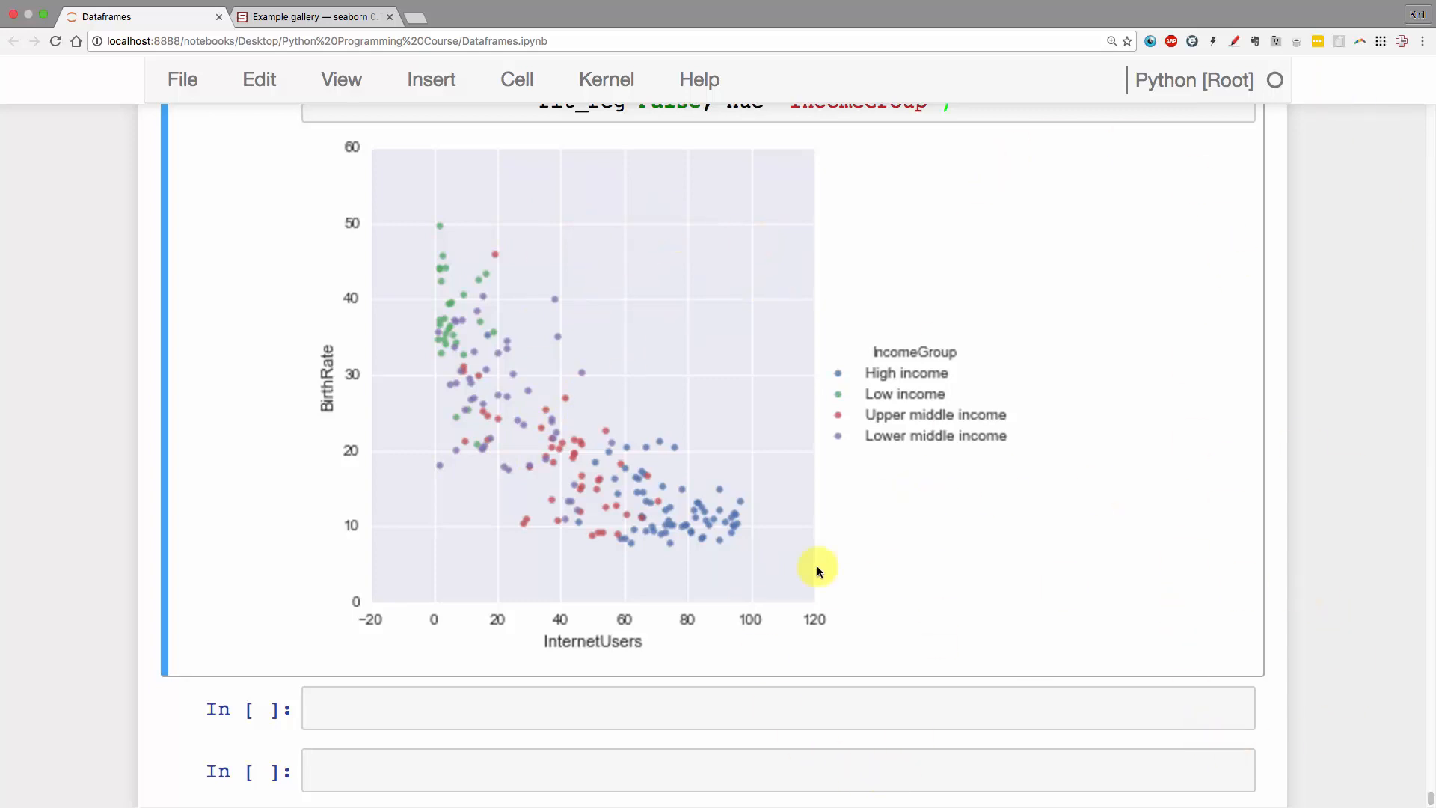
mouse_move(1262, 365)
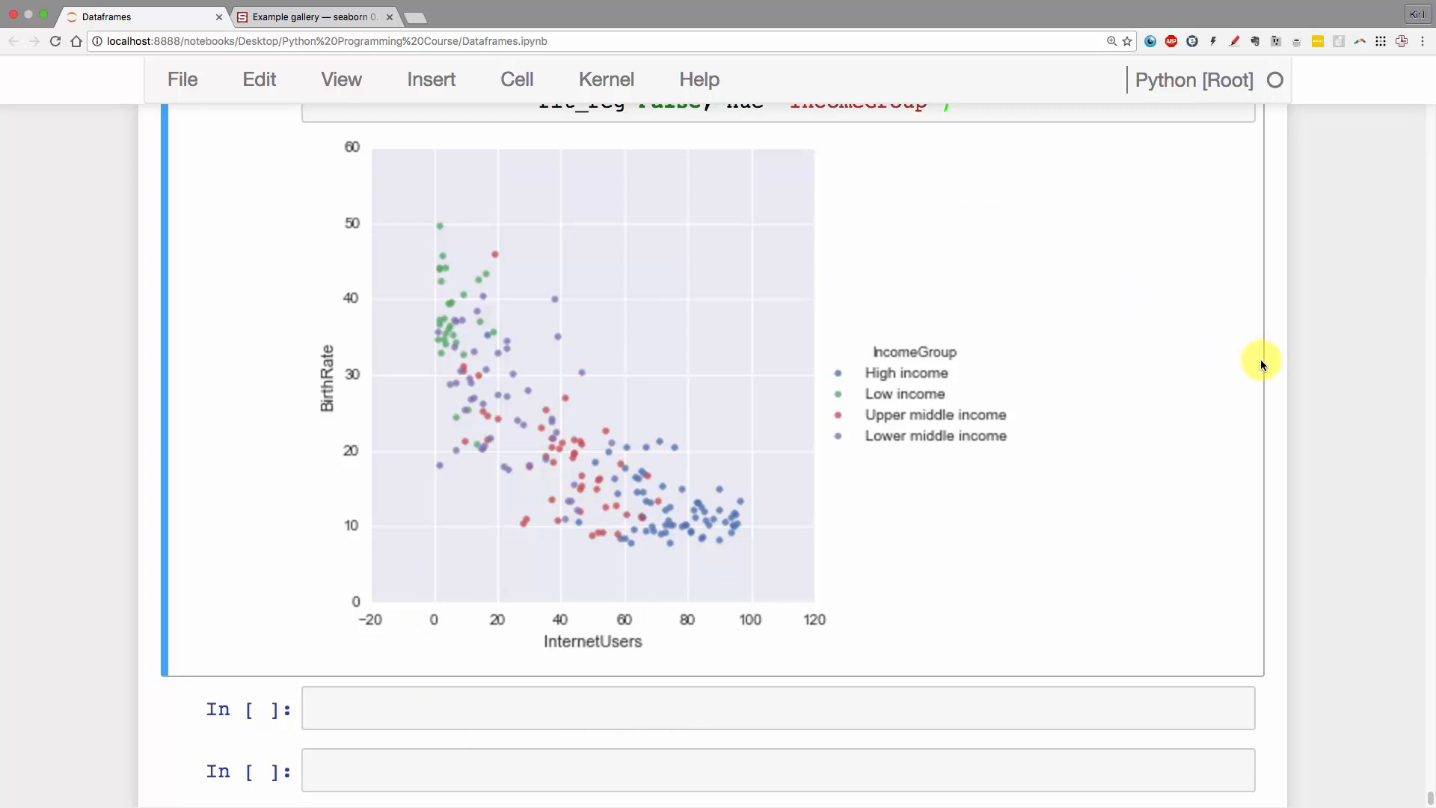
mouse_move(686, 398)
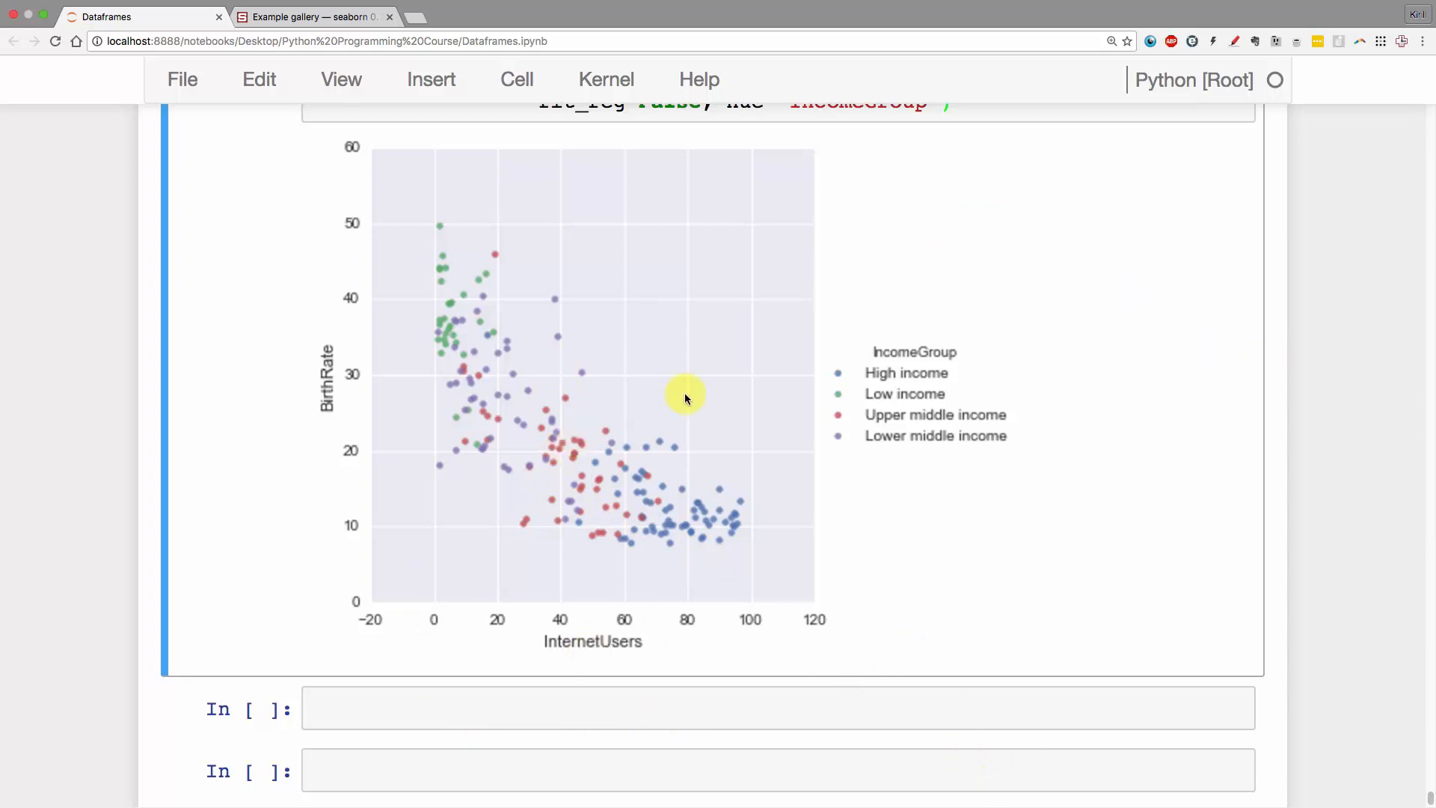
mouse_move(721, 378)
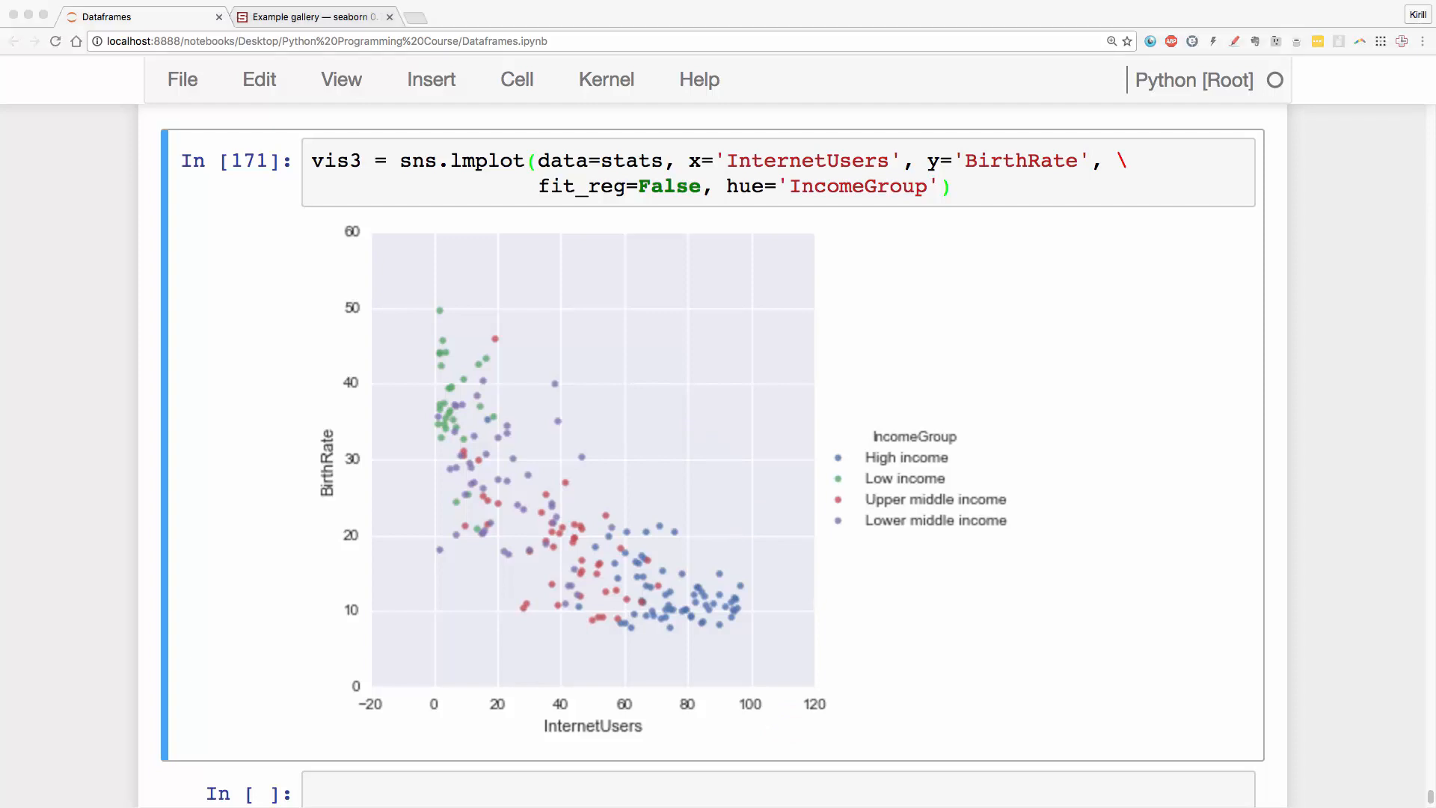
mouse_move(1020, 333)
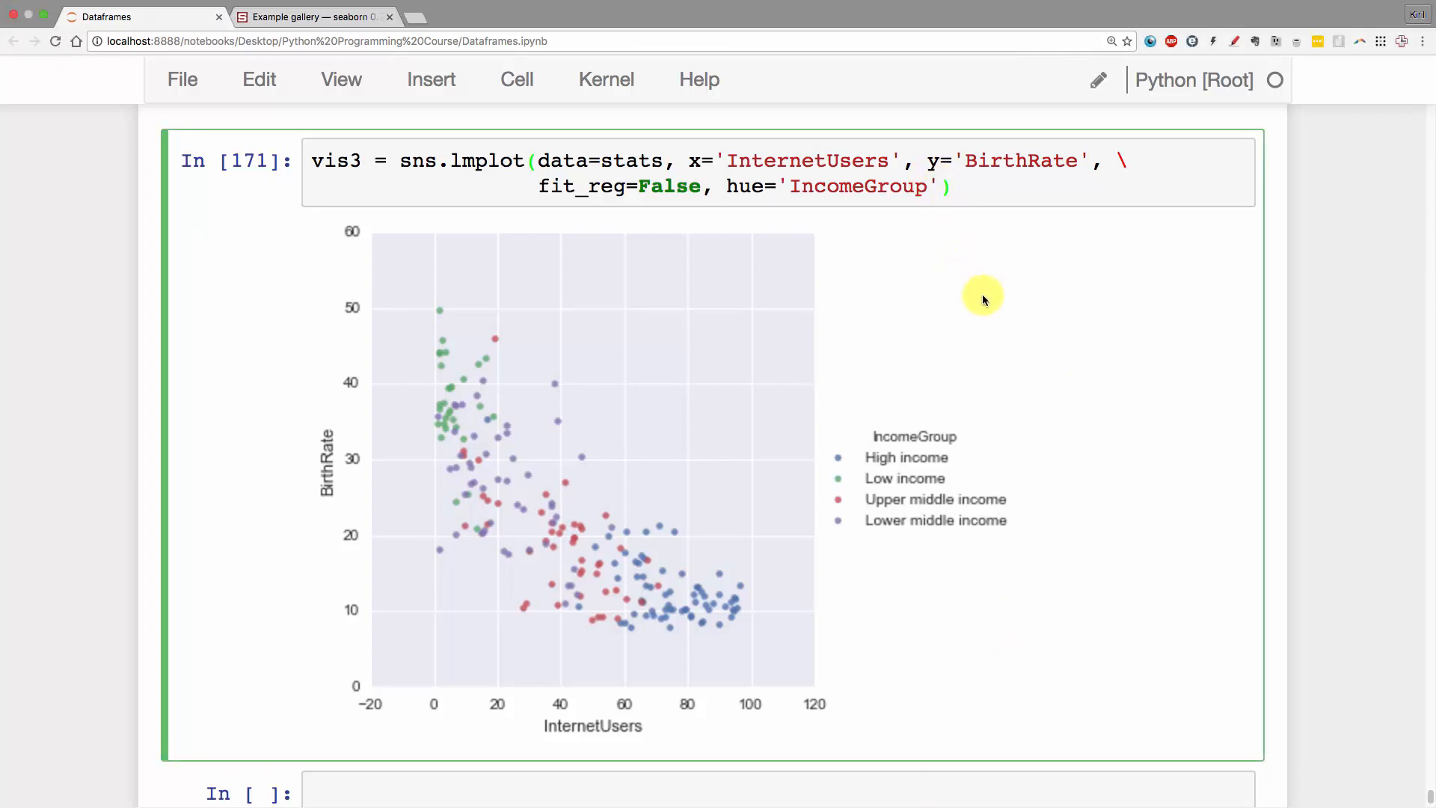
- Add size=10 to the IncomeGroup lmplot call
text(m)
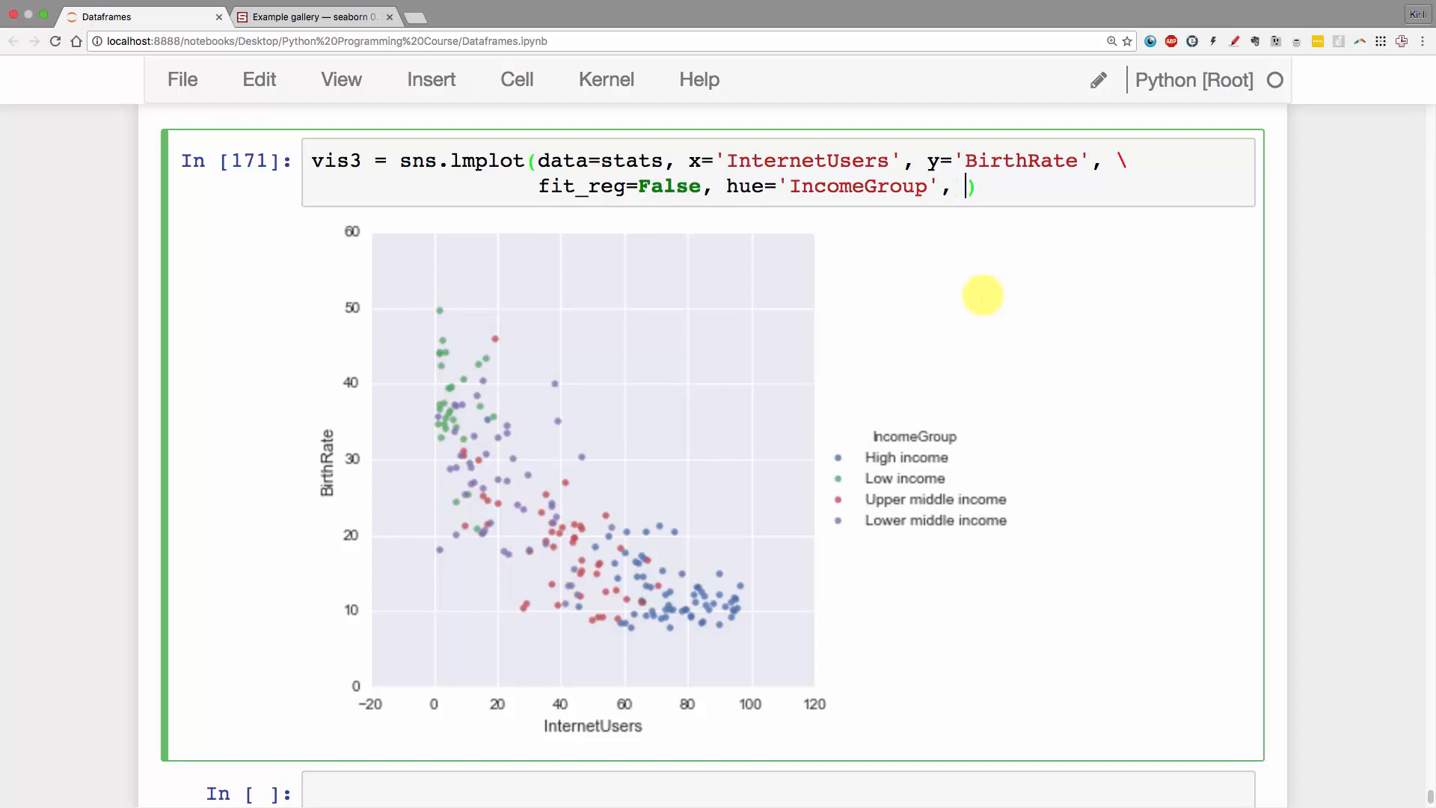
text(se)
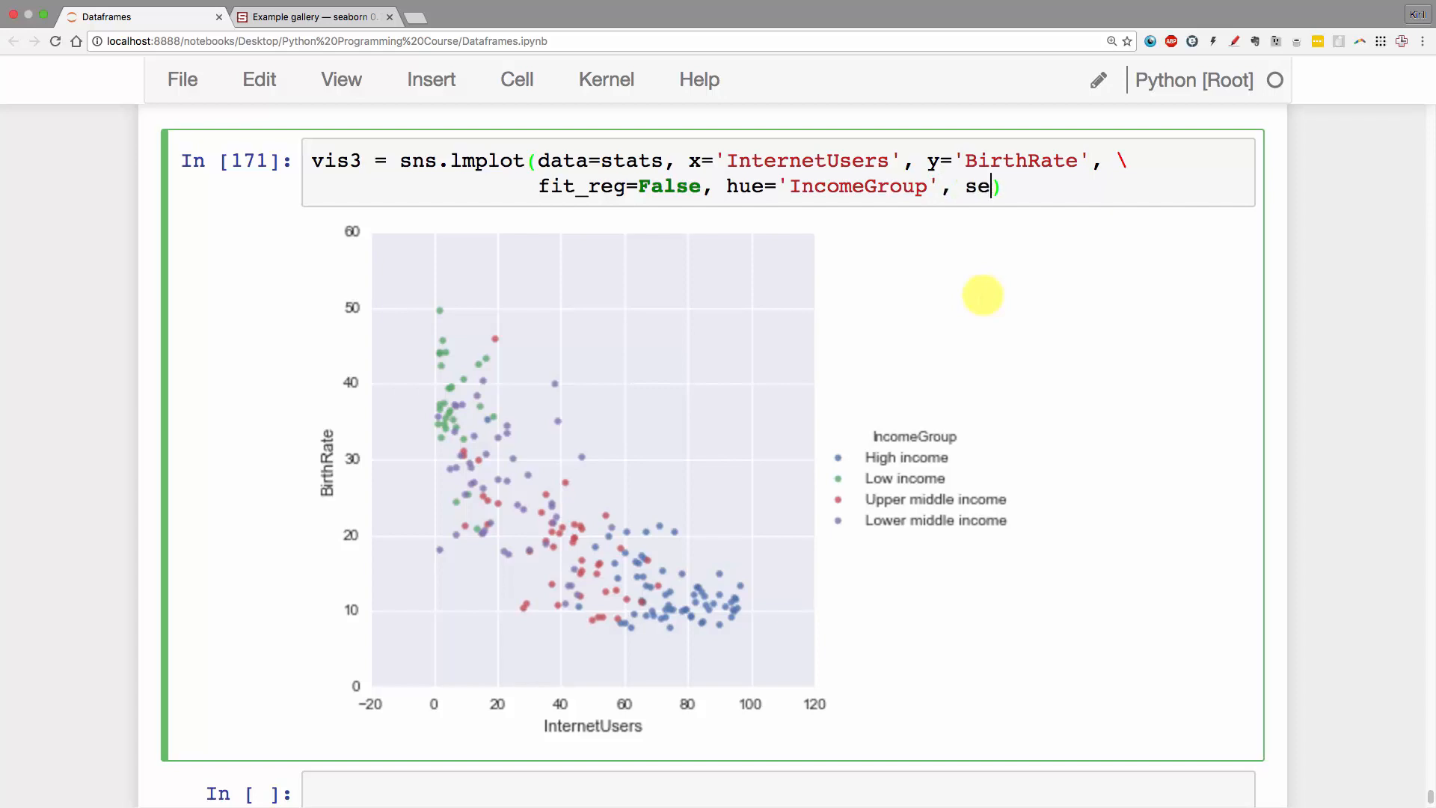
text(ize=1-)
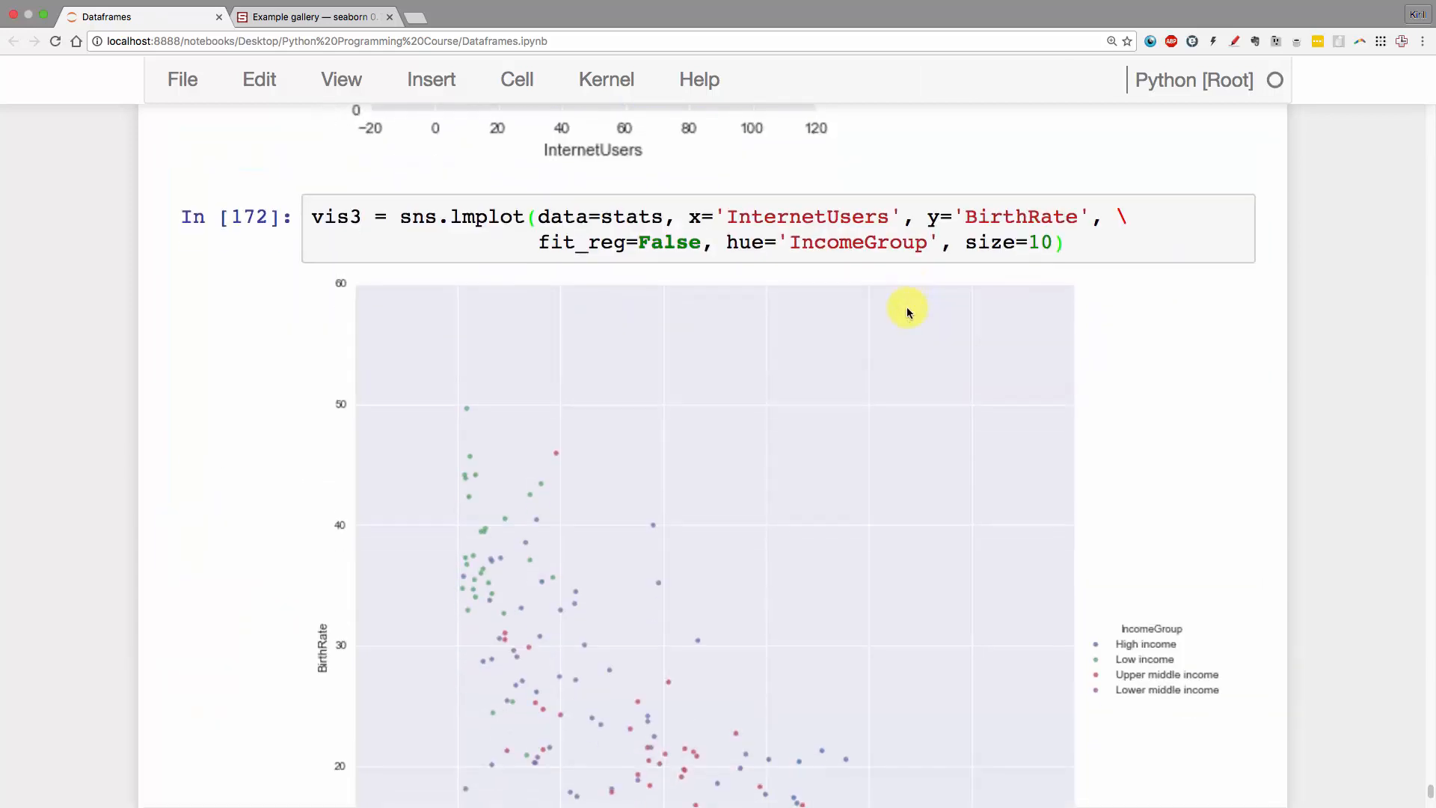
scroll(down, 3)
text(, )
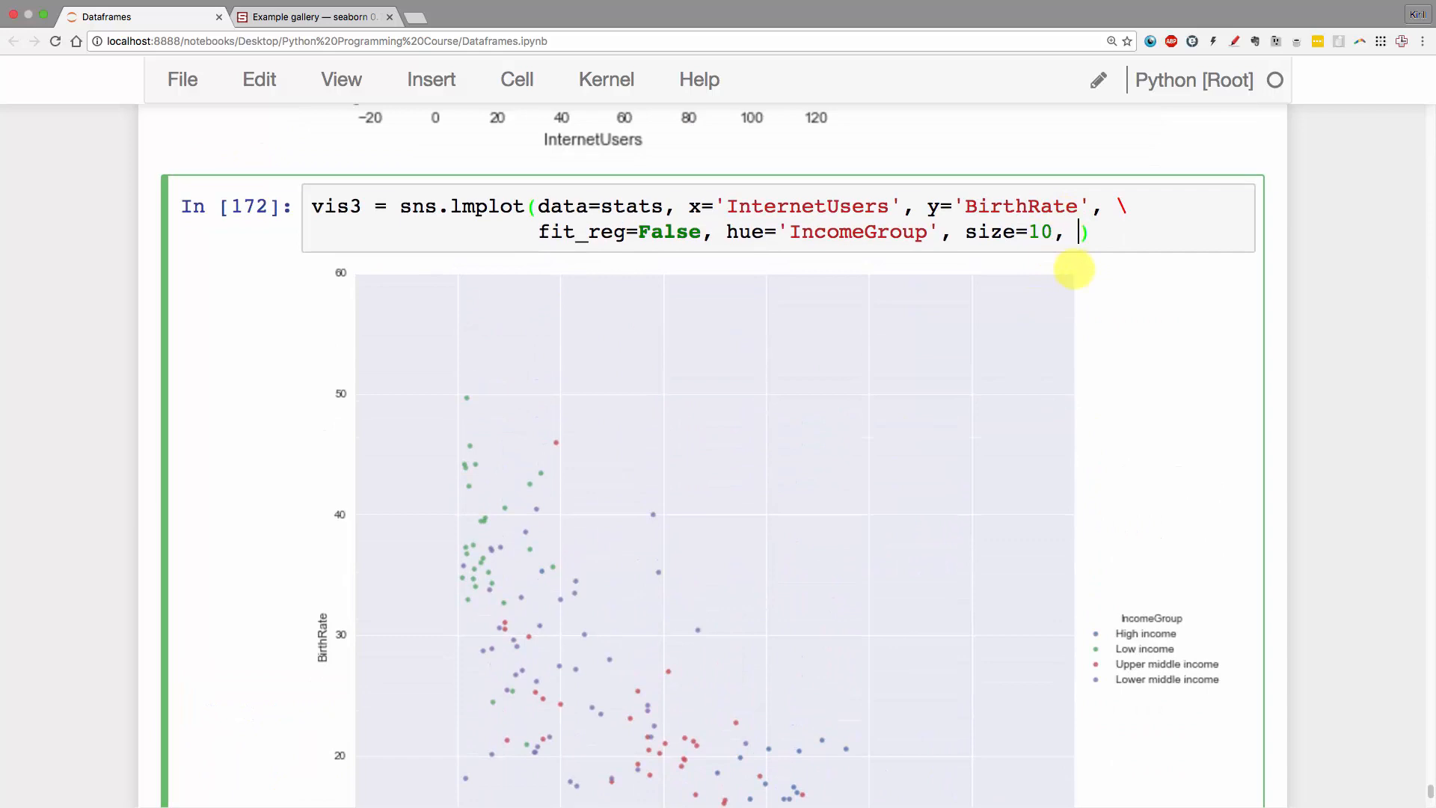
- Add an aspect argument and rerun the cell to view the resized scatter
text(aspe)
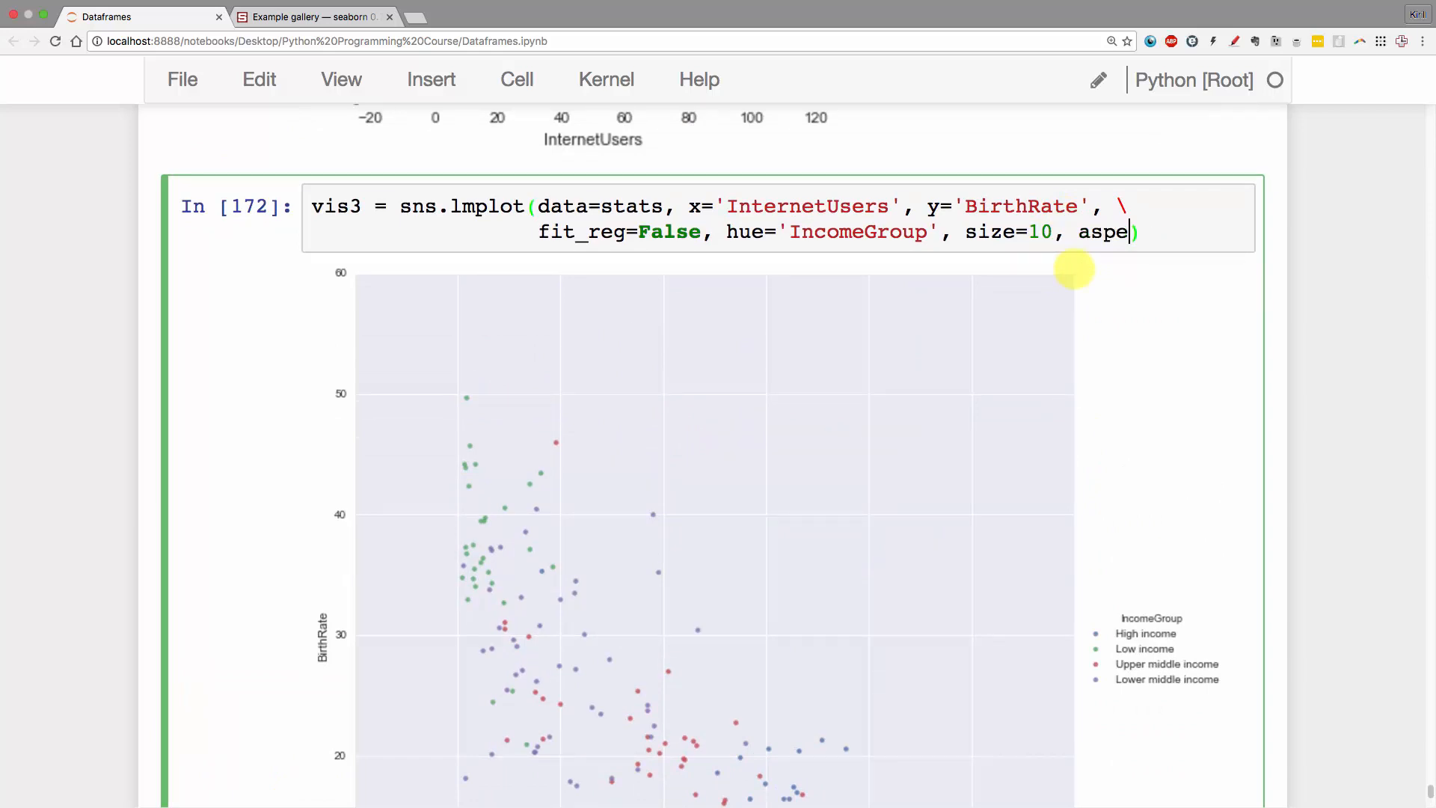
text(ct=1)
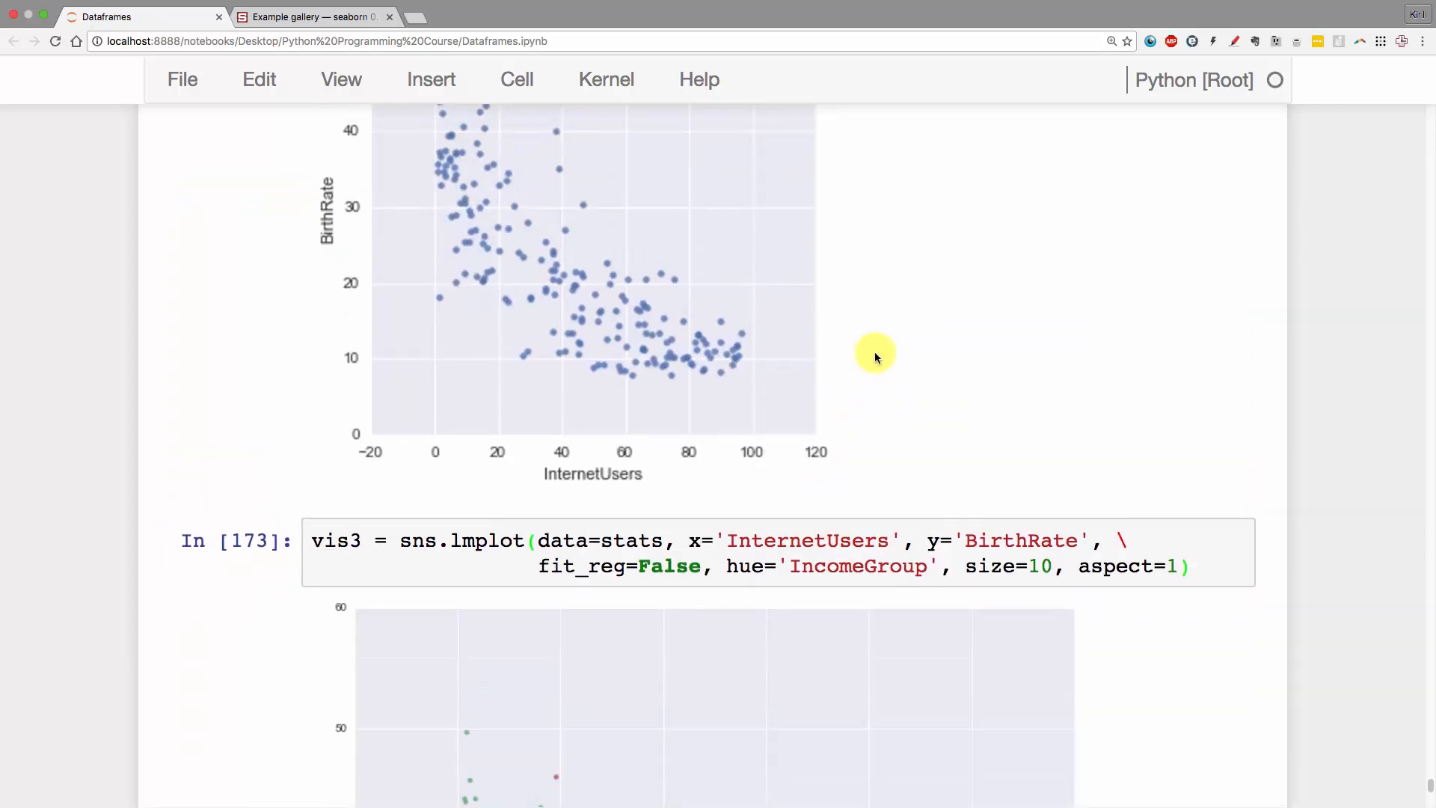
scroll(down, 3)
text(2)
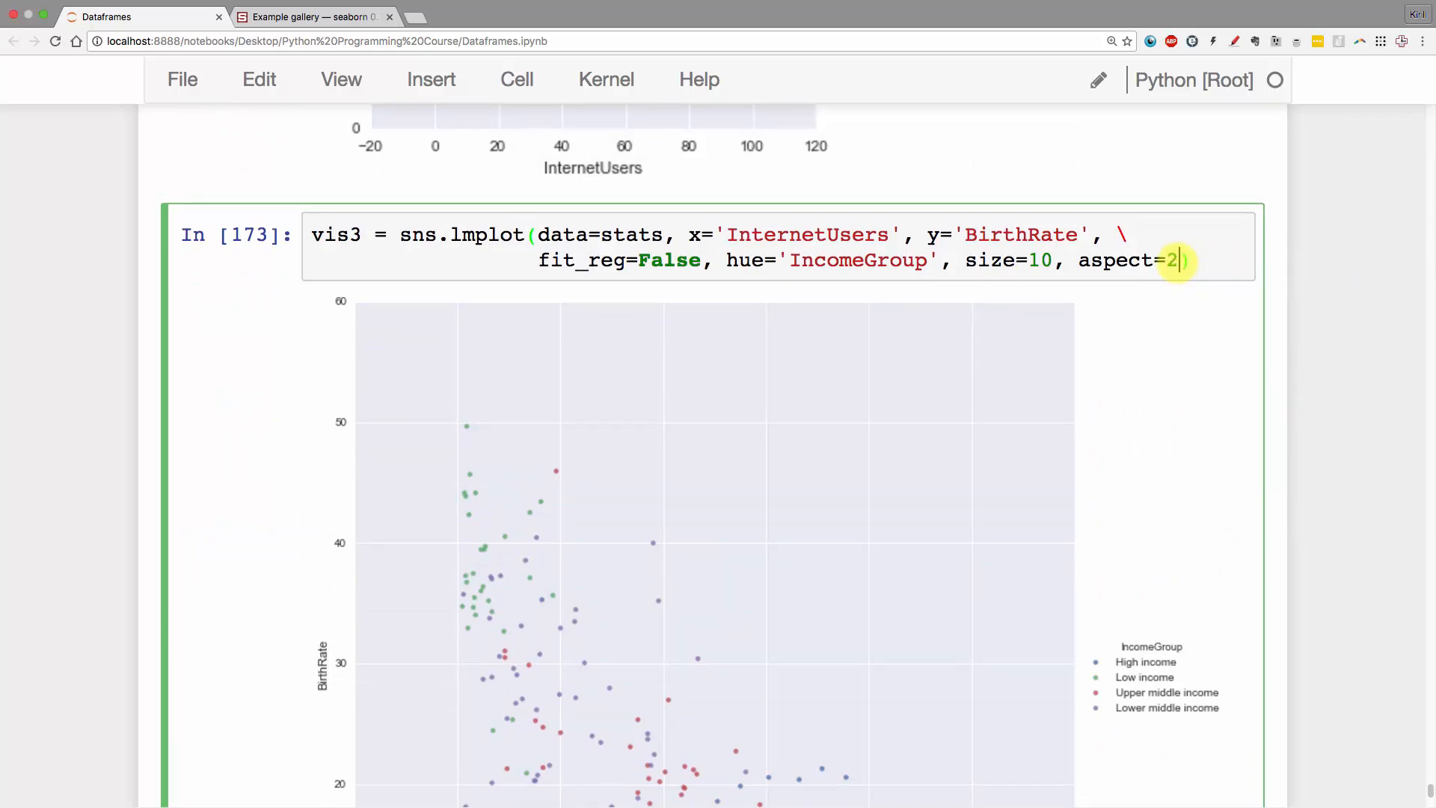
key(Shift+Enter)
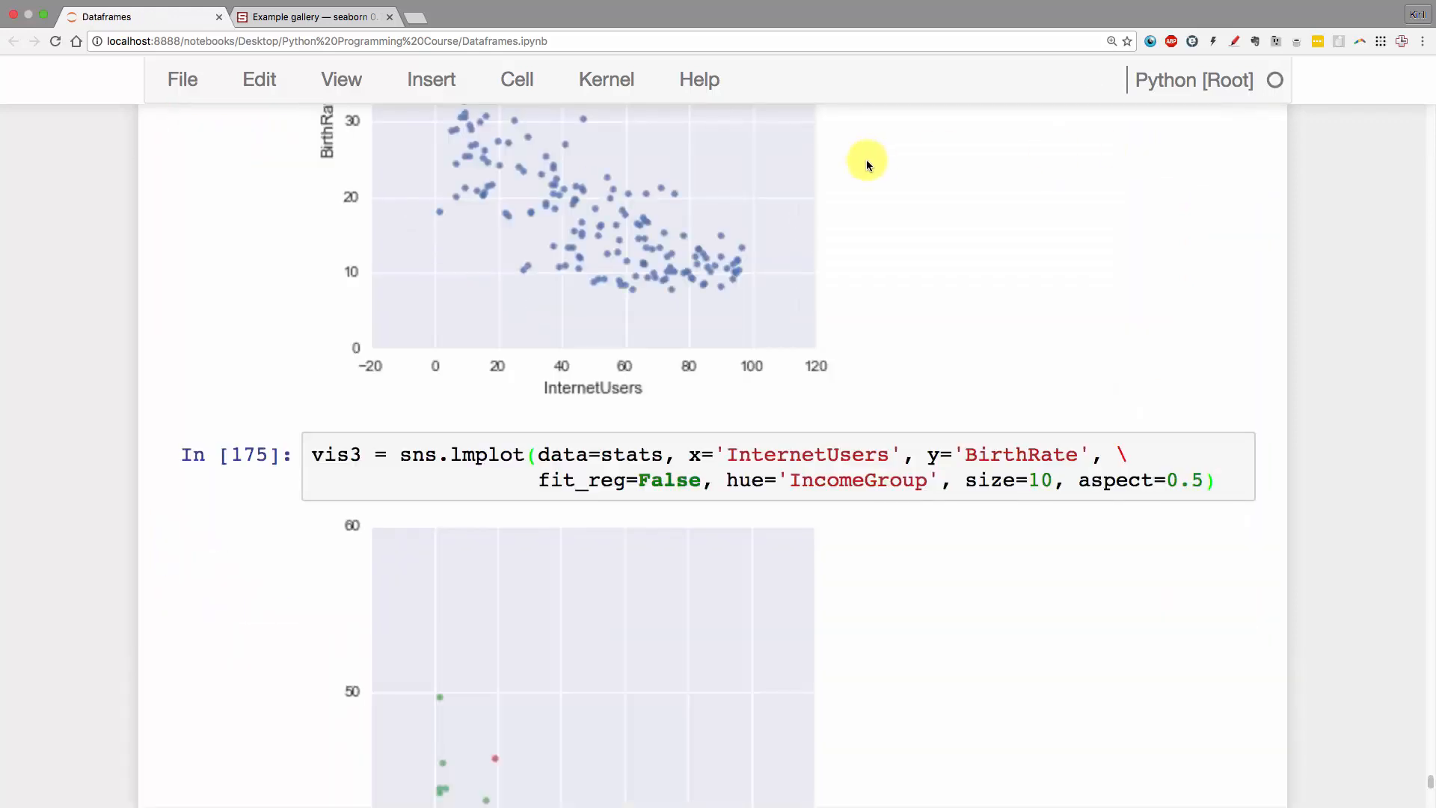
scroll(down, 3)
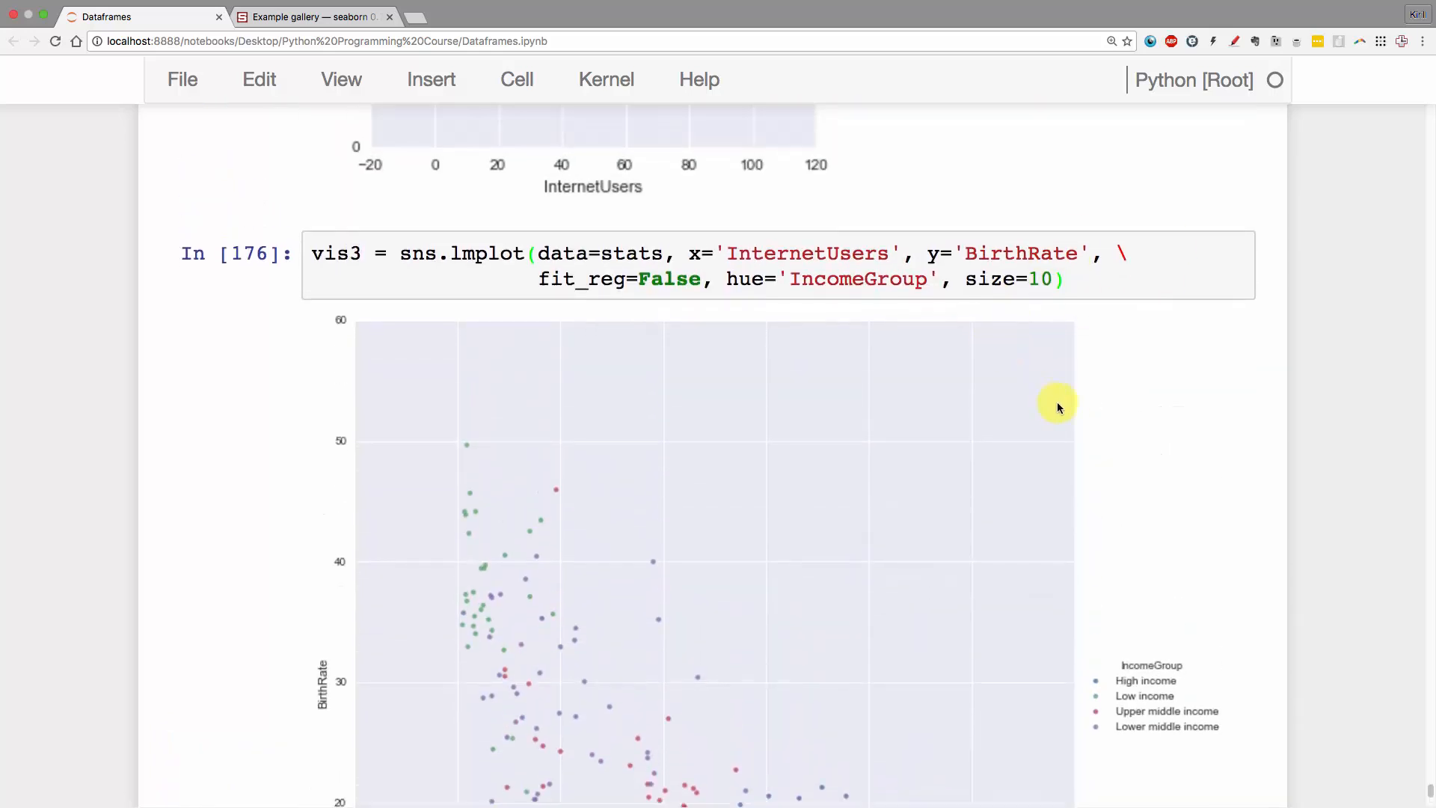
- Scroll through the enlarged size-10 IncomeGroup scatter to the empty cells below
scroll(down, 3)
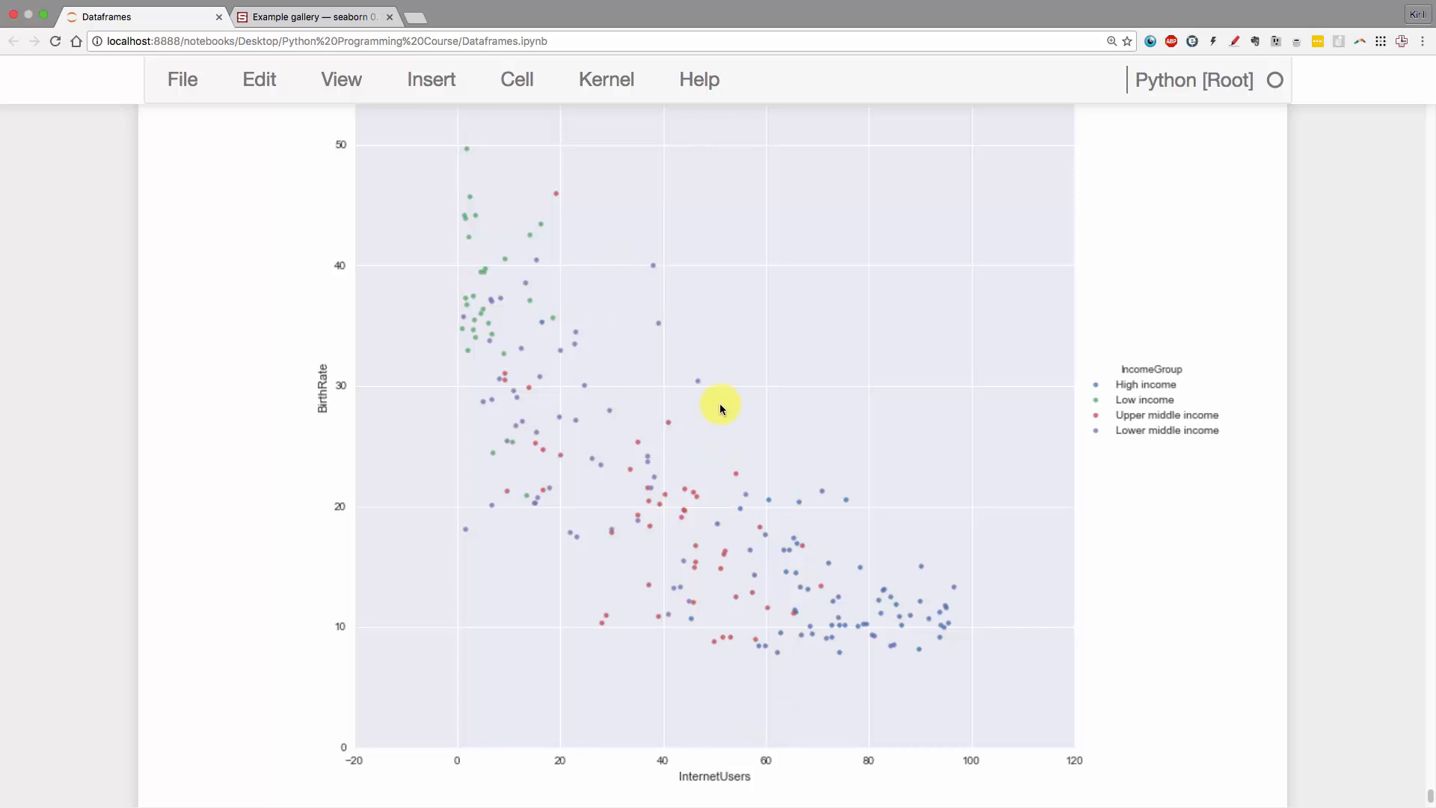
mouse_move(560, 344)
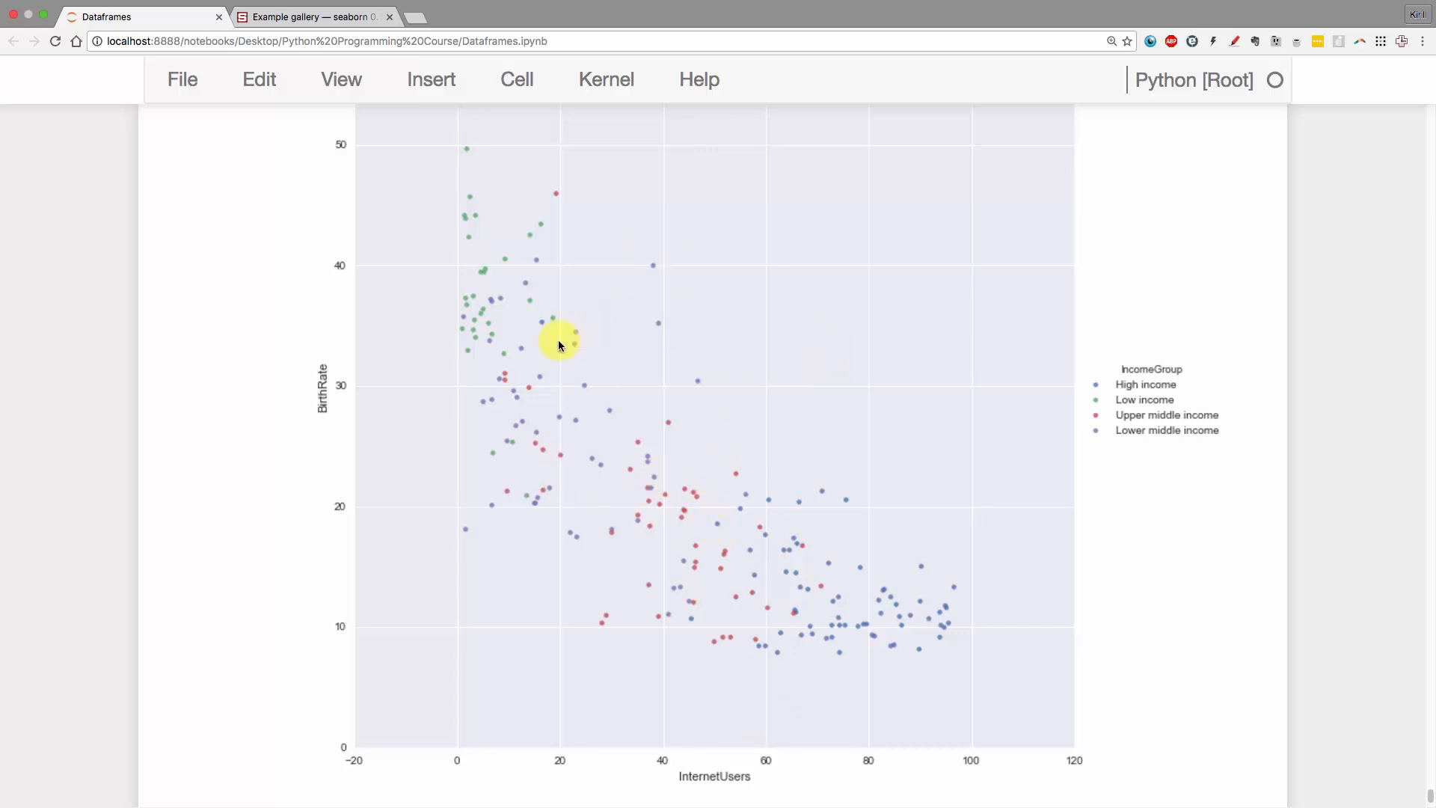
mouse_move(723, 303)
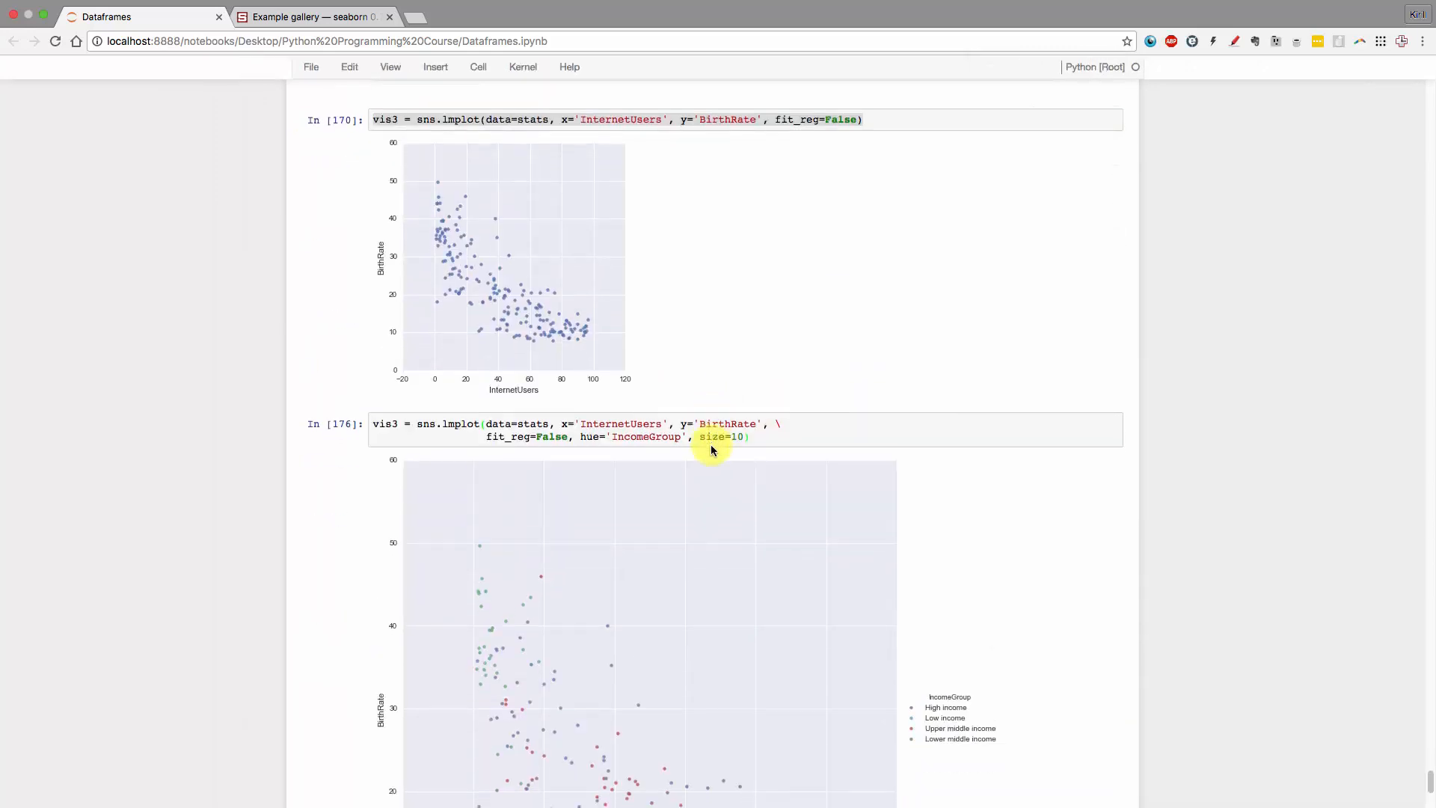
scroll(down, 3)
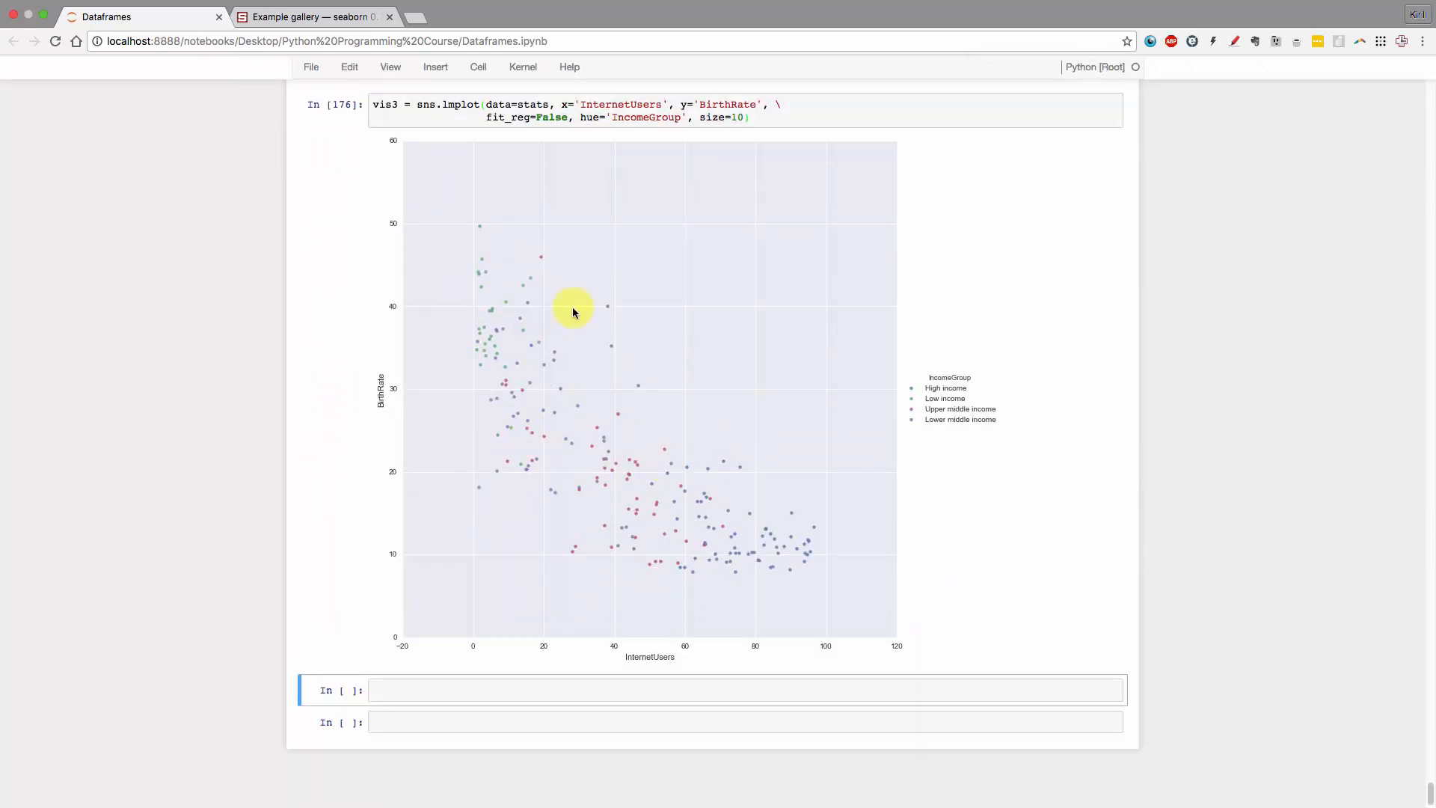
mouse_move(635, 446)
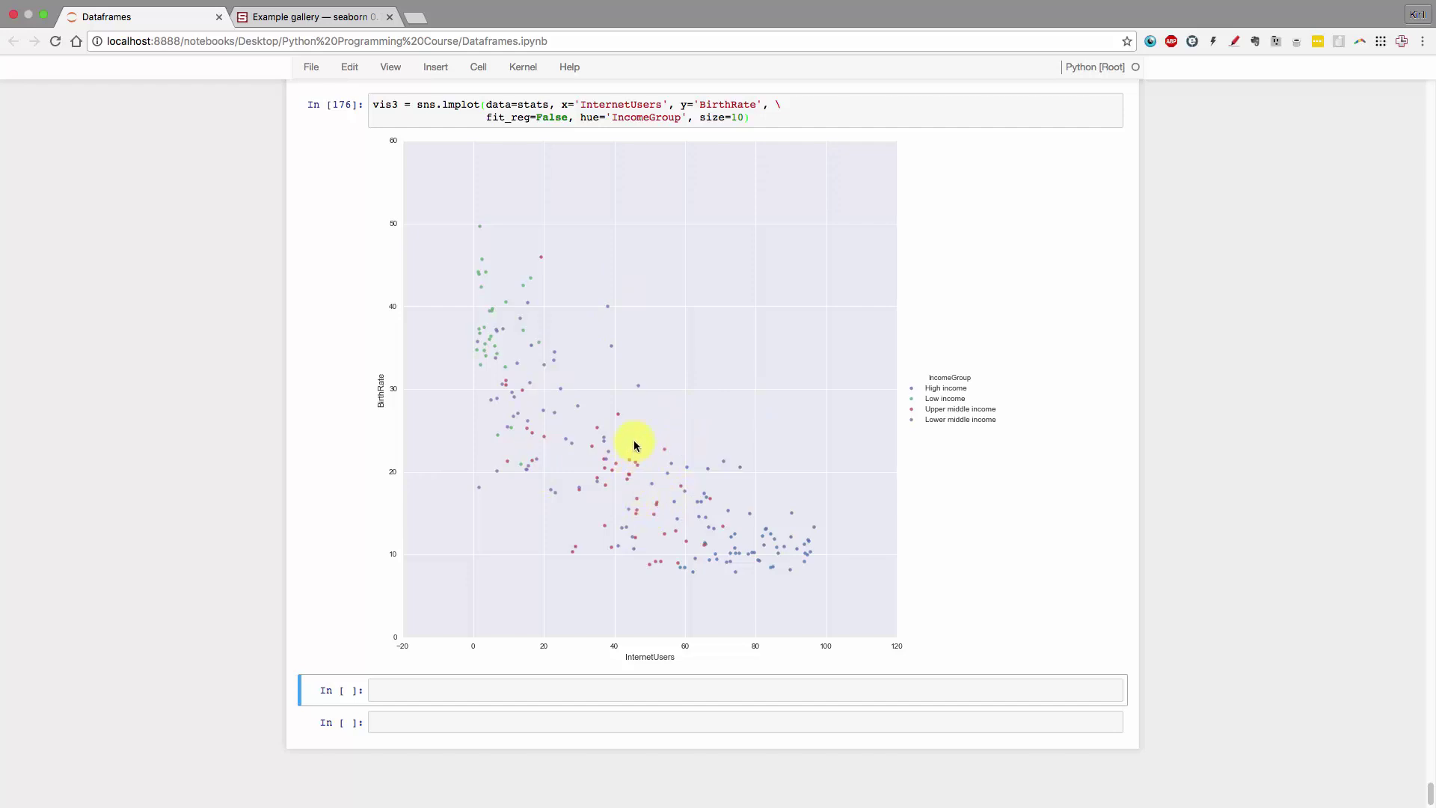
mouse_move(738, 346)
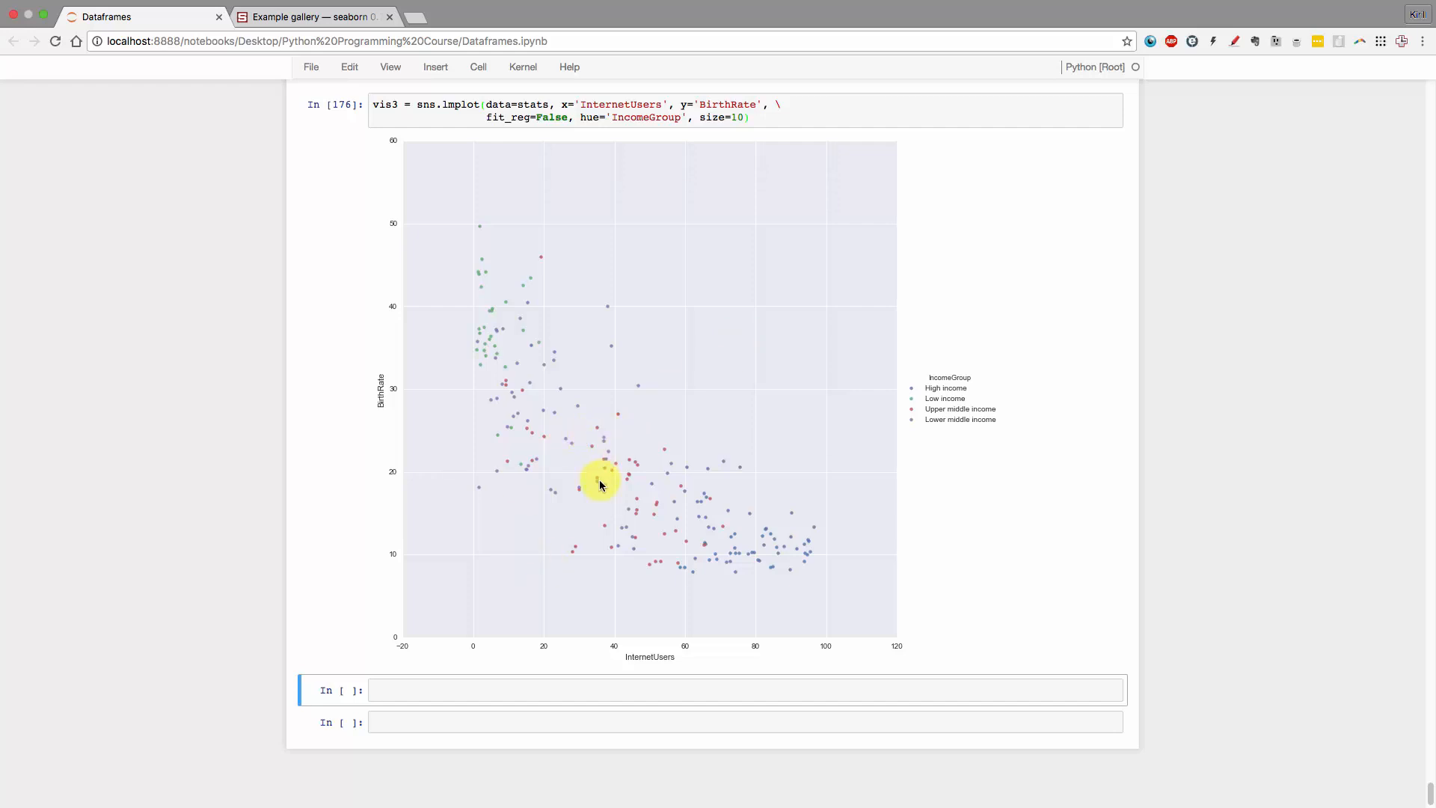
mouse_move(1232, 333)
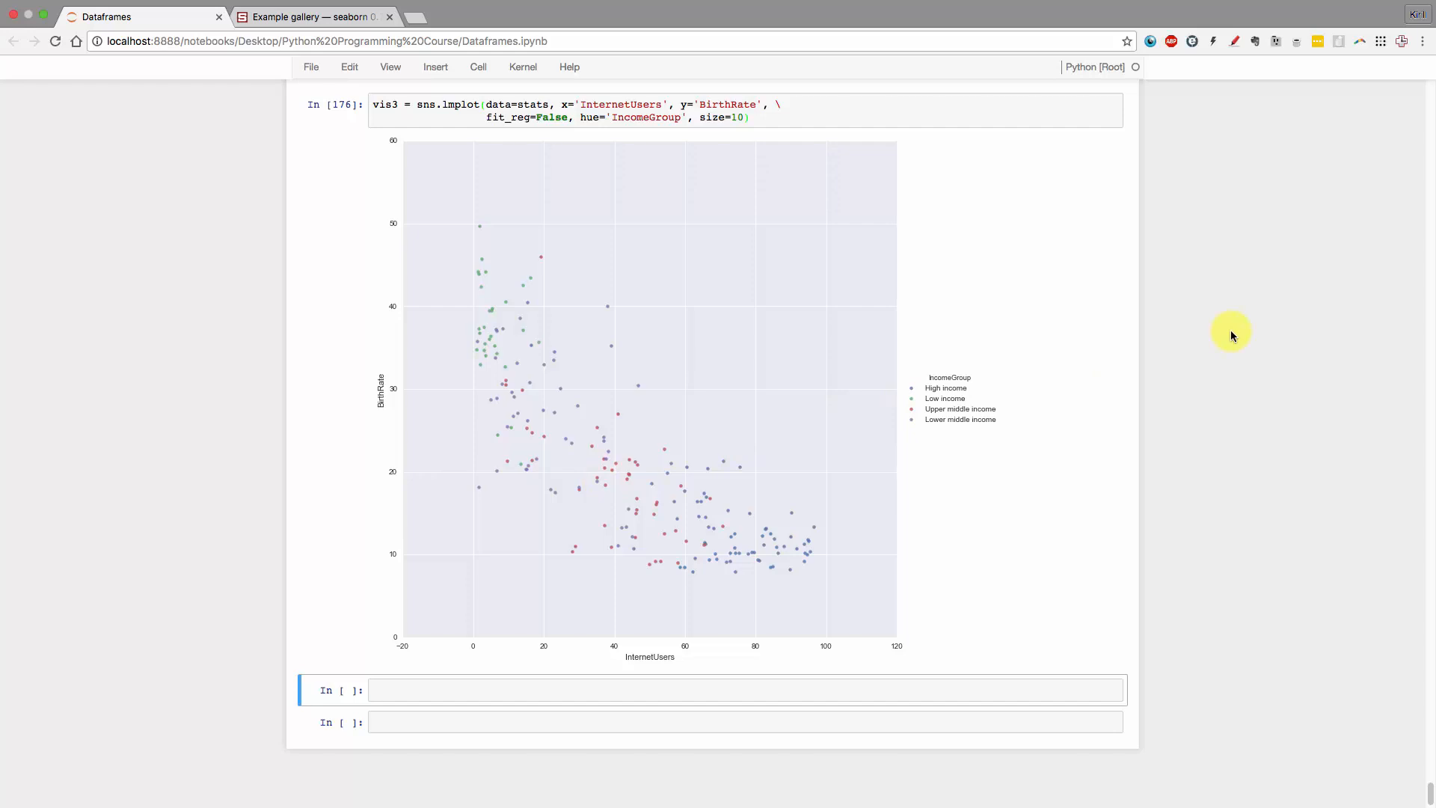